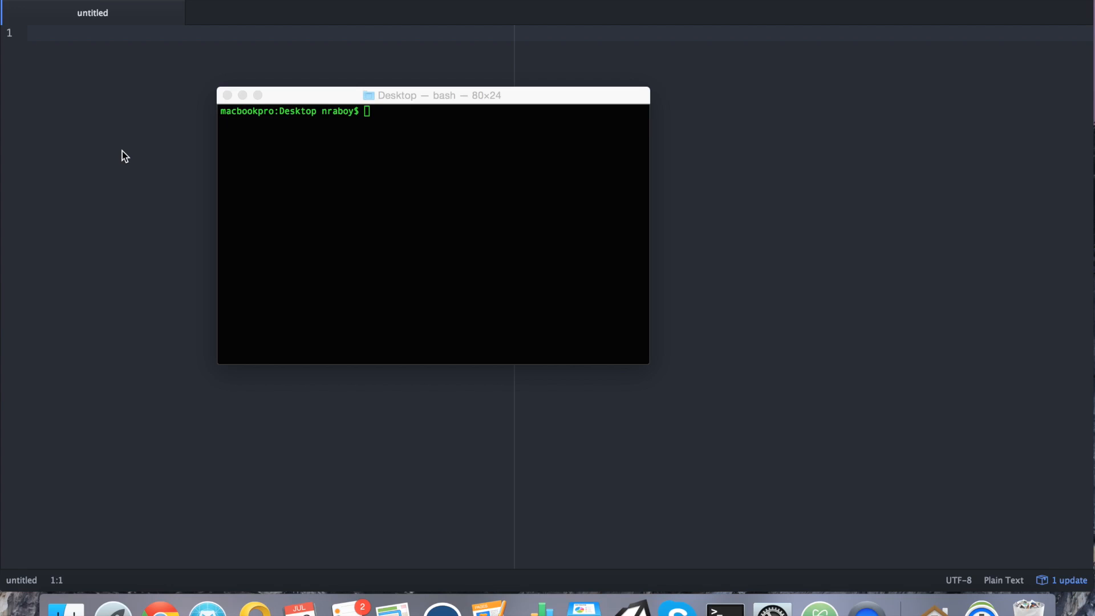
{"action": "mouse_move", "coordinate": [311, 237]}
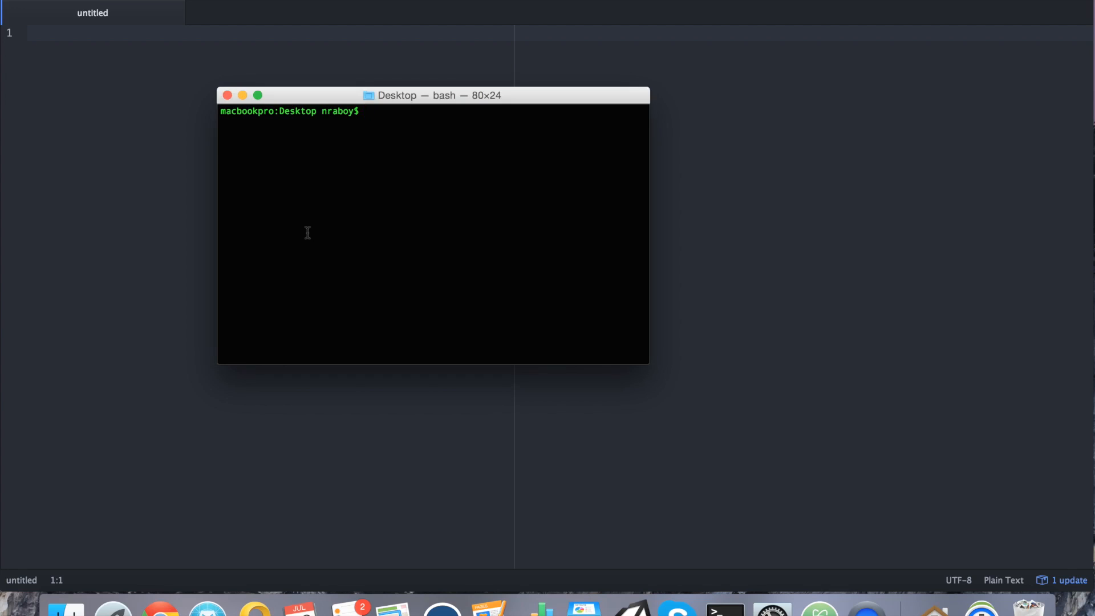
- Run react-native init ReactProject to create the project, then clear the screen
{"action": "type", "text": "react-"}
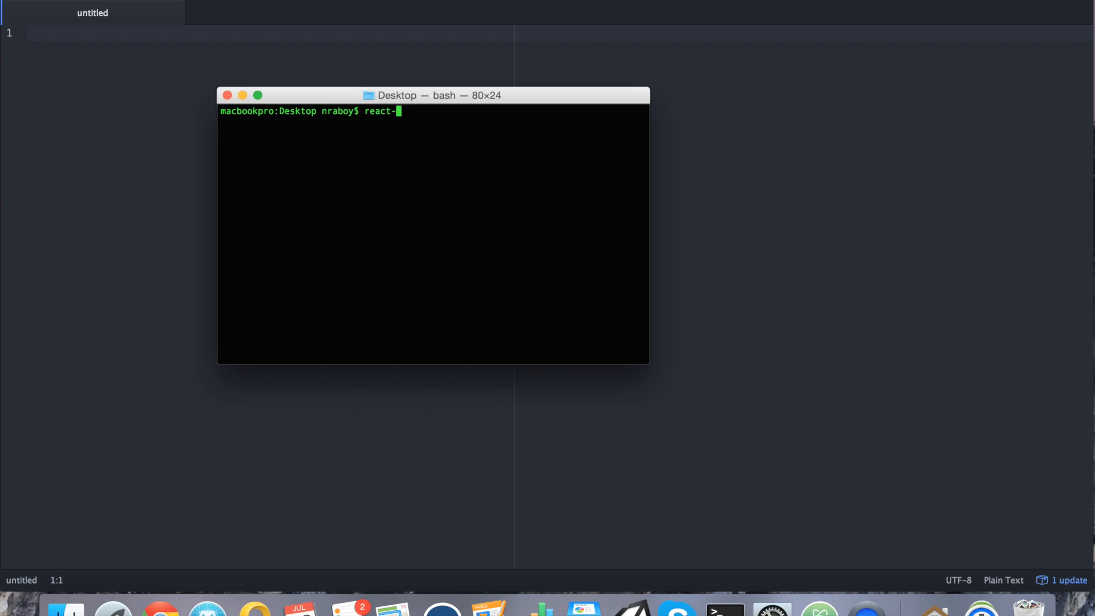
{"action": "type", "text": "native init Rea"}
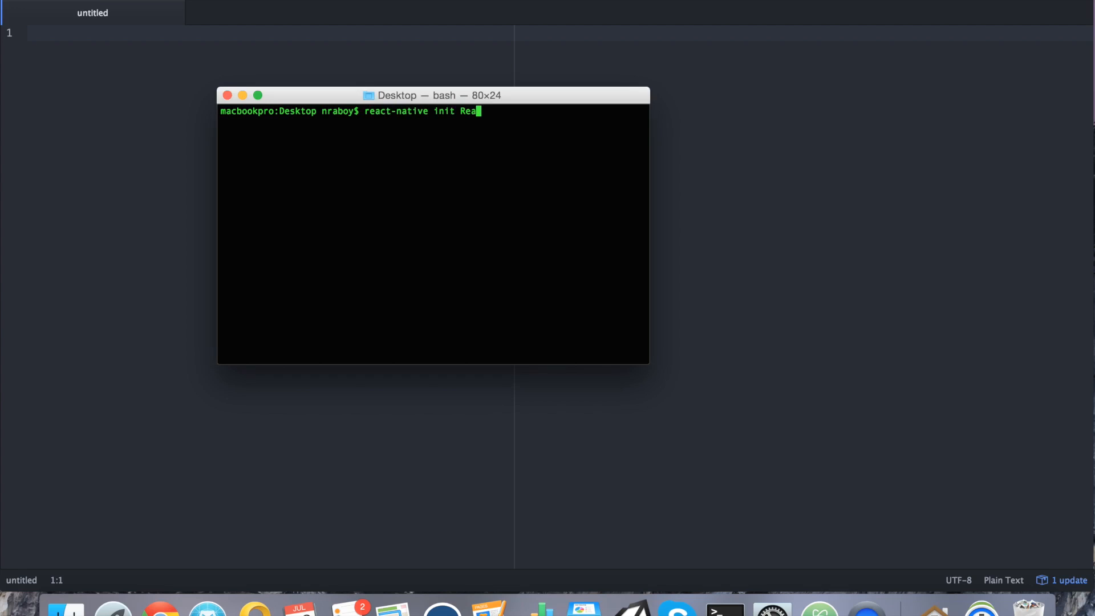
{"action": "key", "text": "Return"}
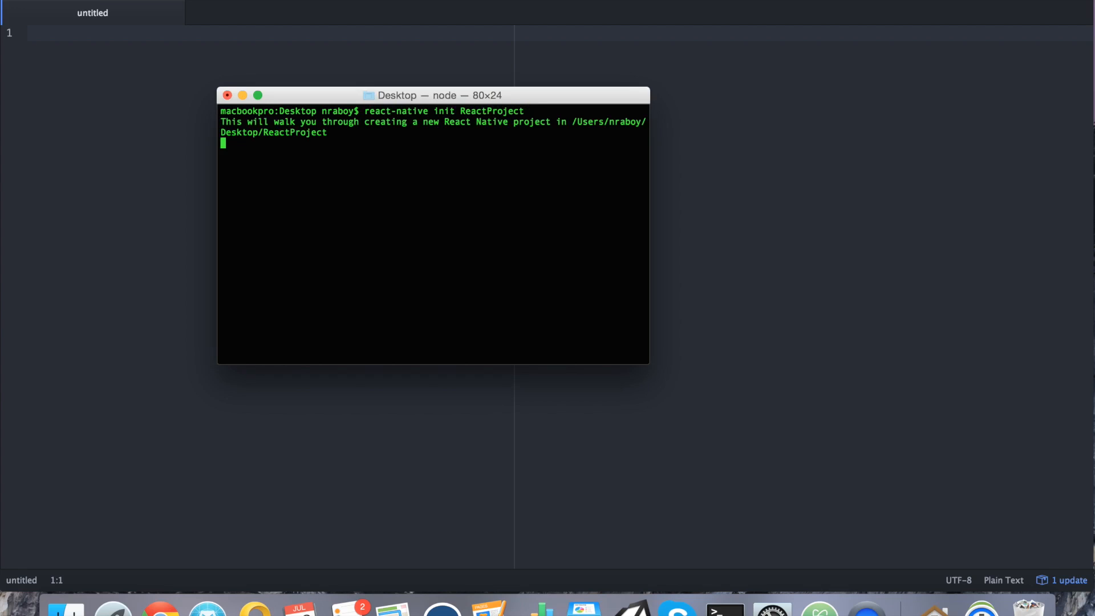
{"action": "mouse_move", "coordinate": [323, 248]}
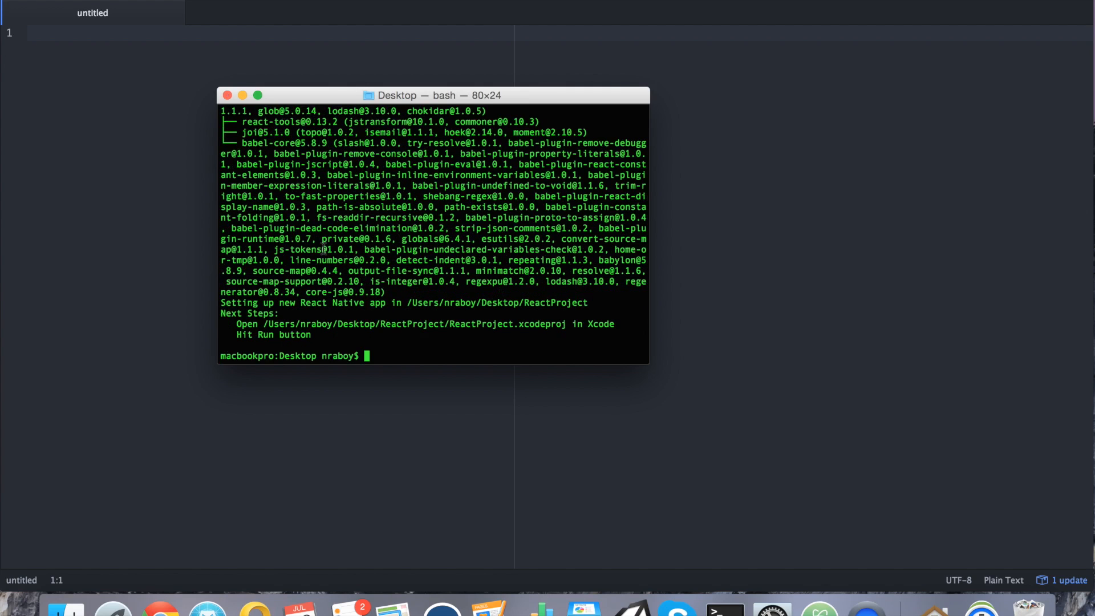
{"action": "type", "text": "c"}
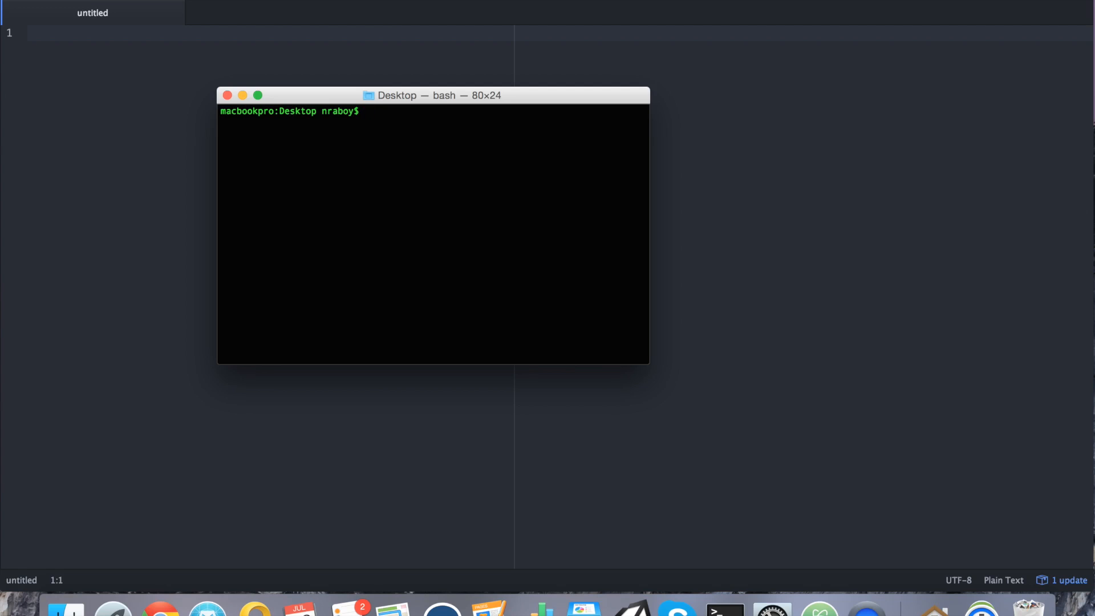
- Change into ReactProject/ and run npm install react-native-clipboard --save
{"action": "type", "text": "cd"}
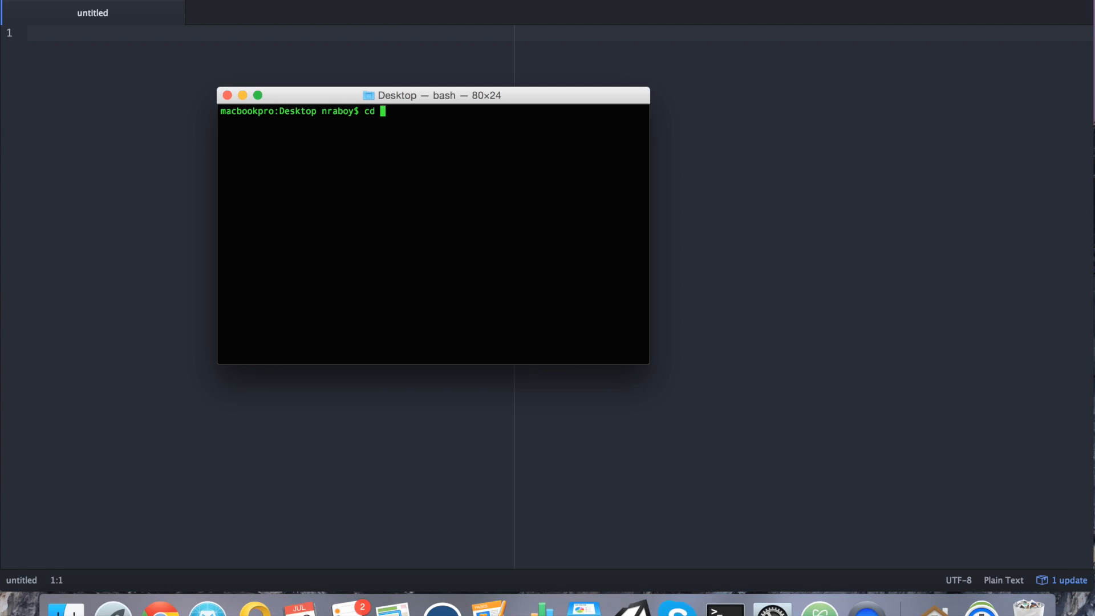
{"action": "type", "text": "ReactProject/"}
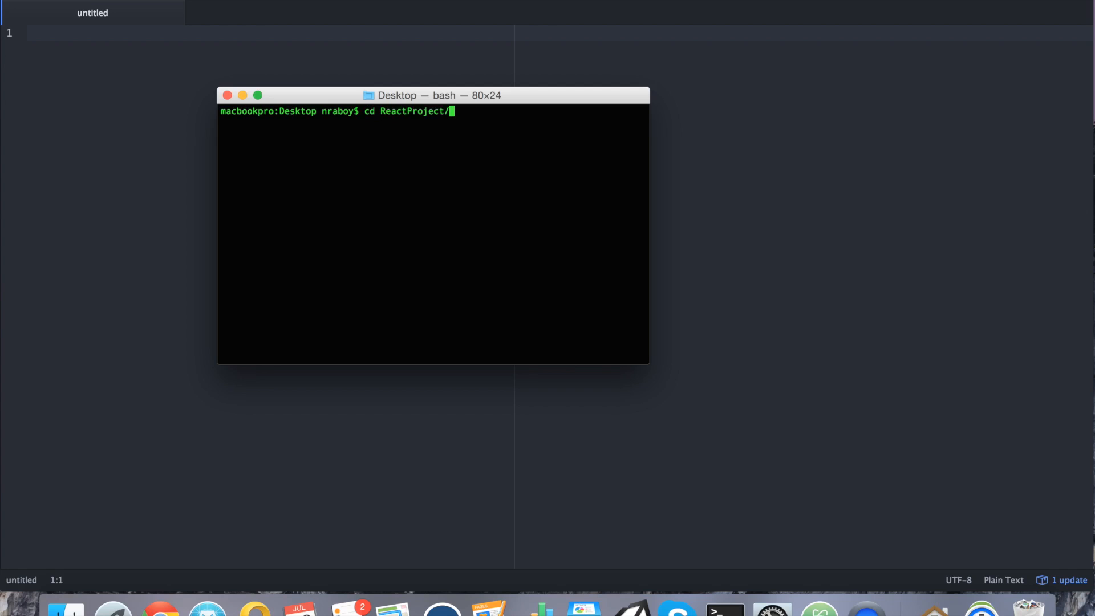
{"action": "type", "text": "npm"}
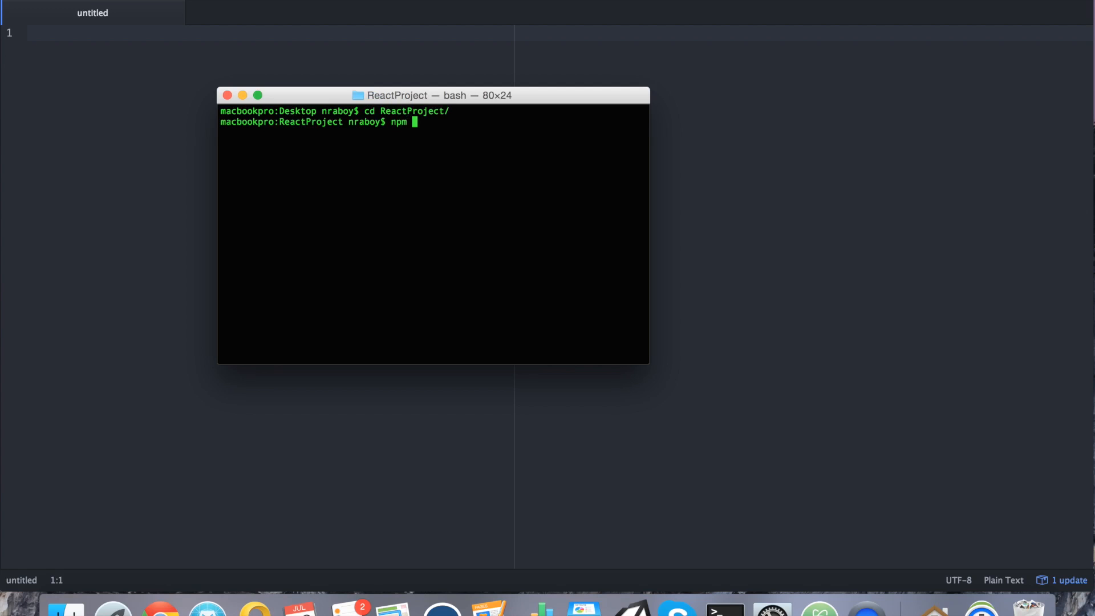
{"action": "type", "text": "install react-nativ"}
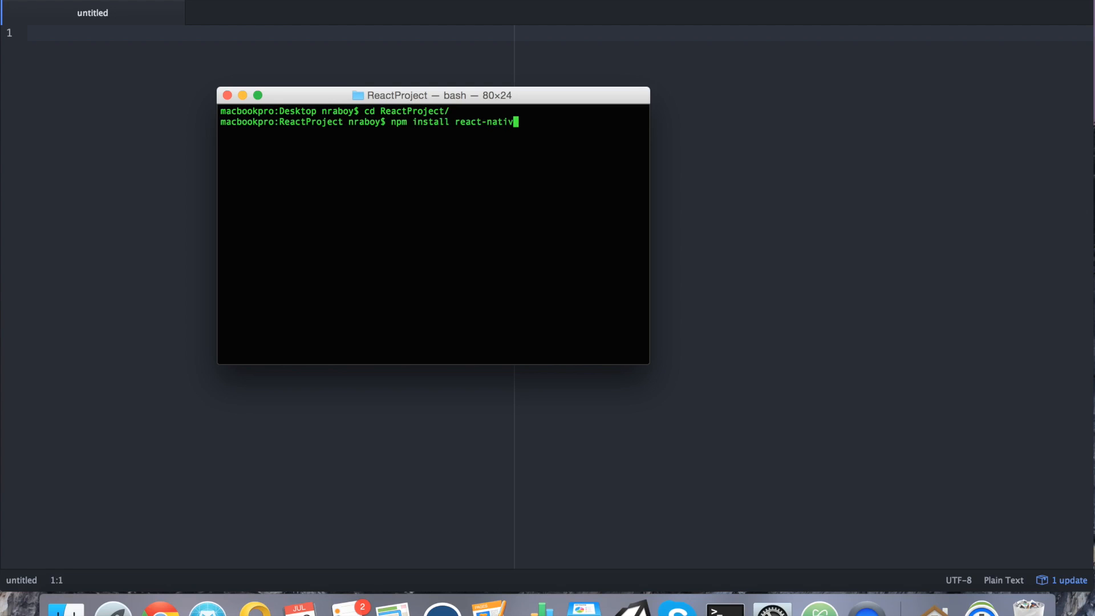
{"action": "type", "text": "e-clipboard"}
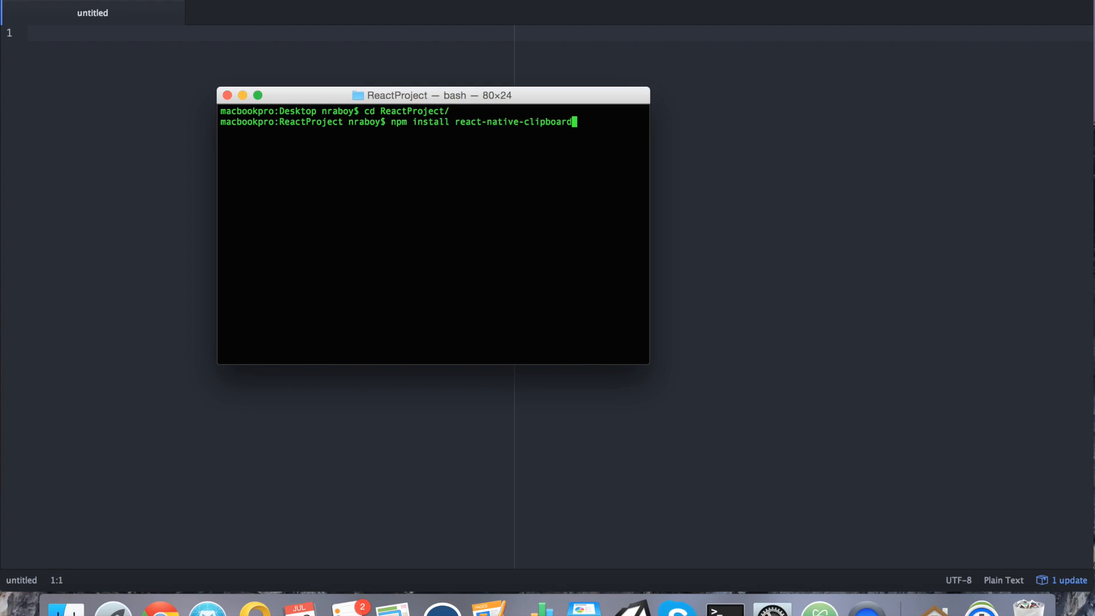
{"action": "type", "text": "--sa"}
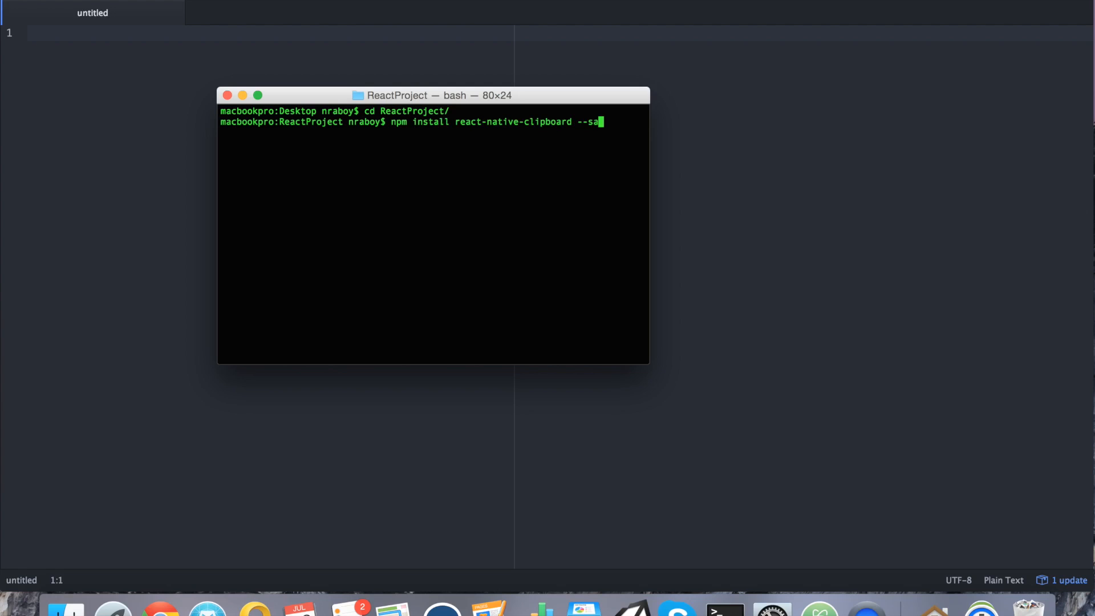
{"action": "key", "text": "Return"}
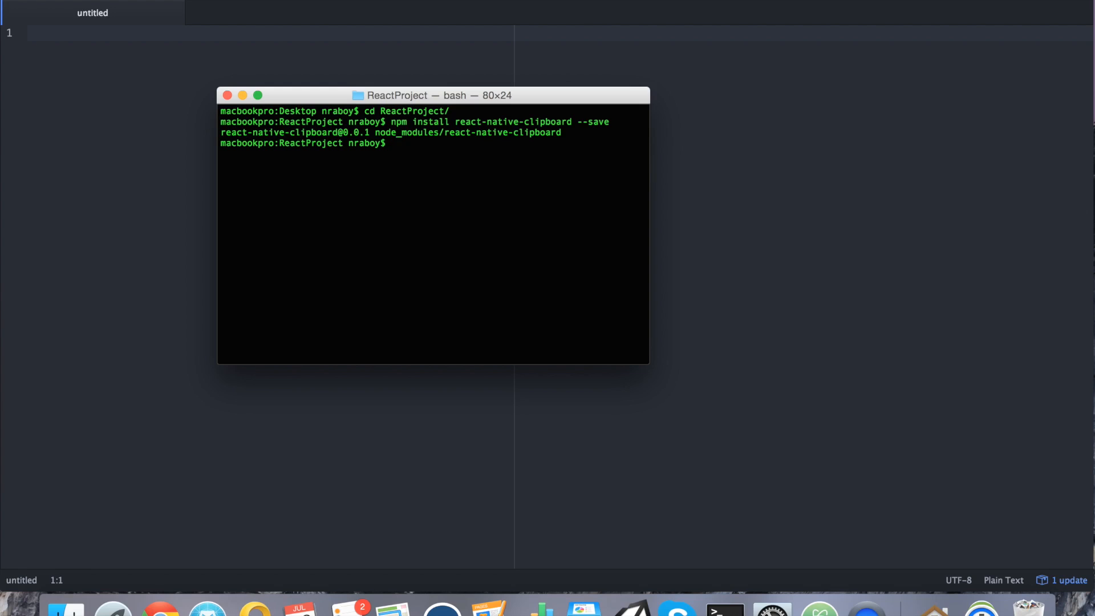
{"action": "mouse_move", "coordinate": [350, 357]}
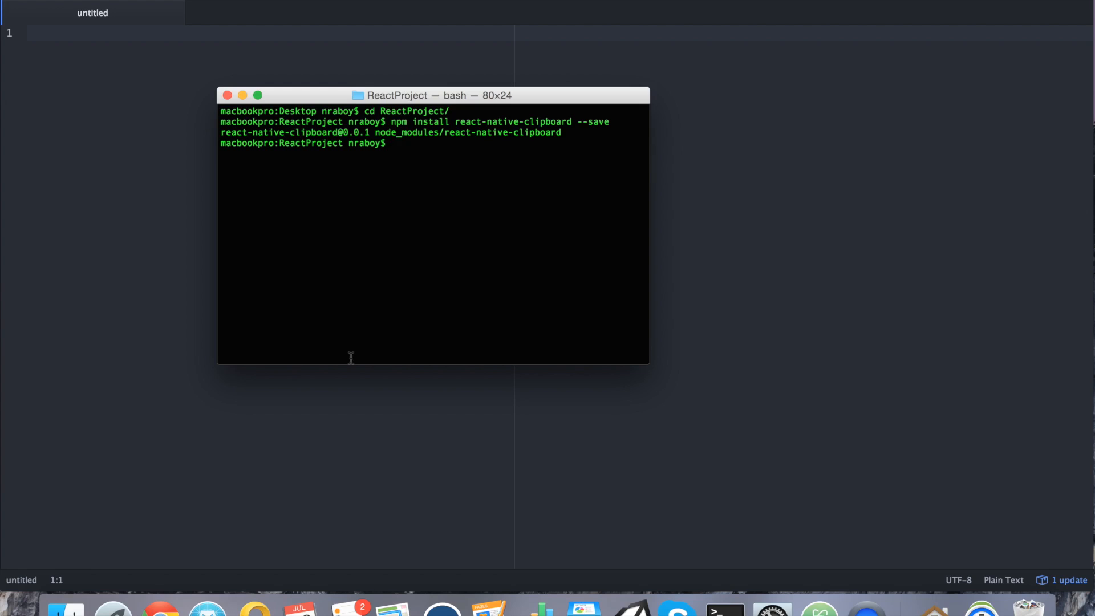
{"action": "mouse_move", "coordinate": [341, 413]}
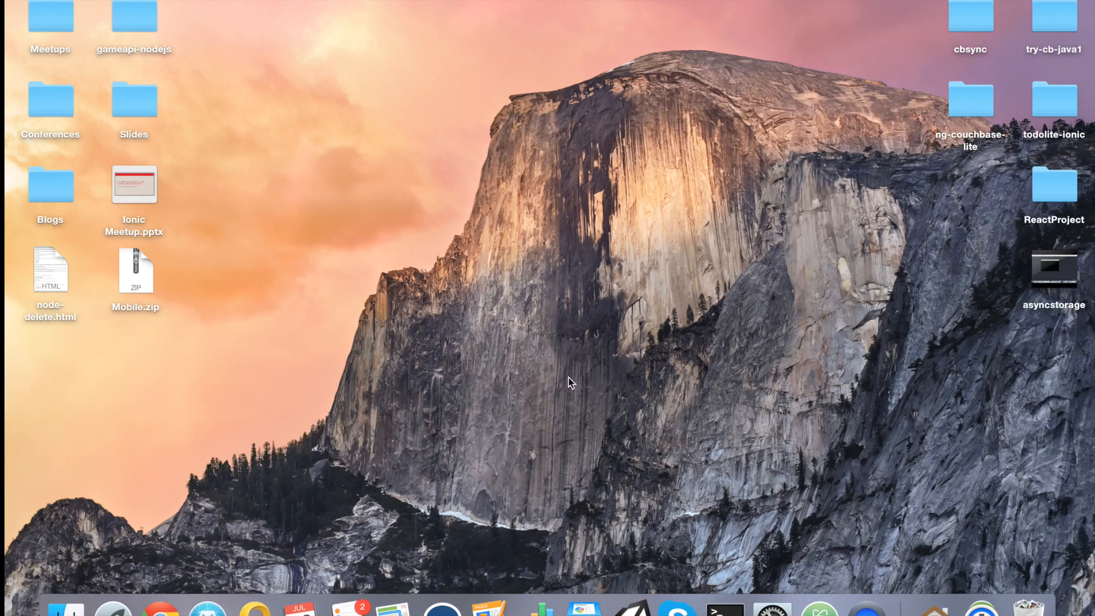
- Open the Desktop's ReactProject folder and launch ReactProject.xcodeproj in Xcode
{"action": "double_click", "coordinate": [1054, 184]}
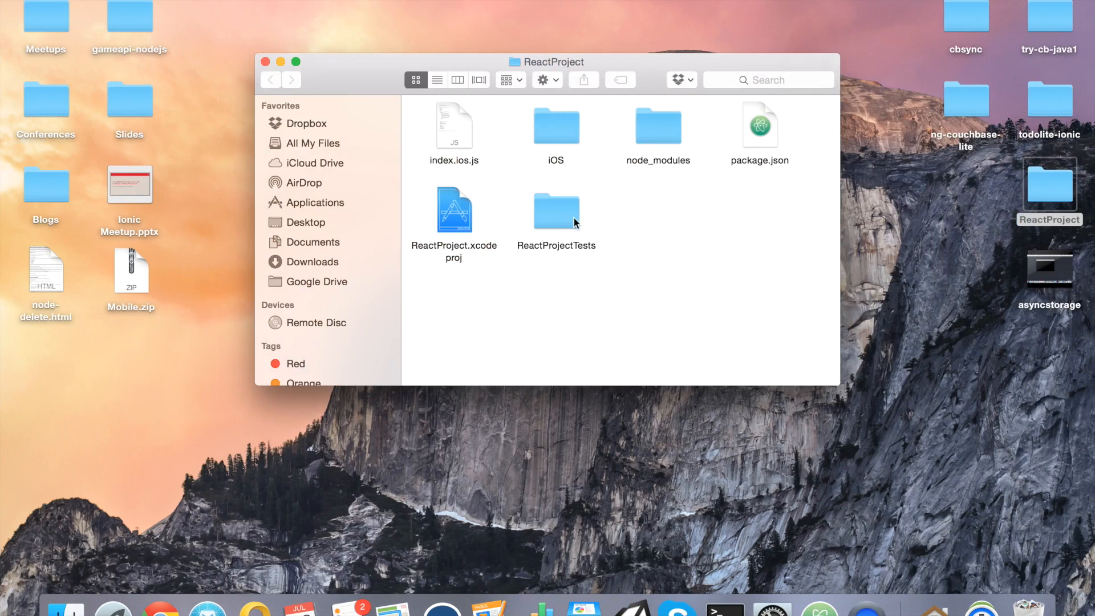
{"action": "left_click", "coordinate": [455, 210]}
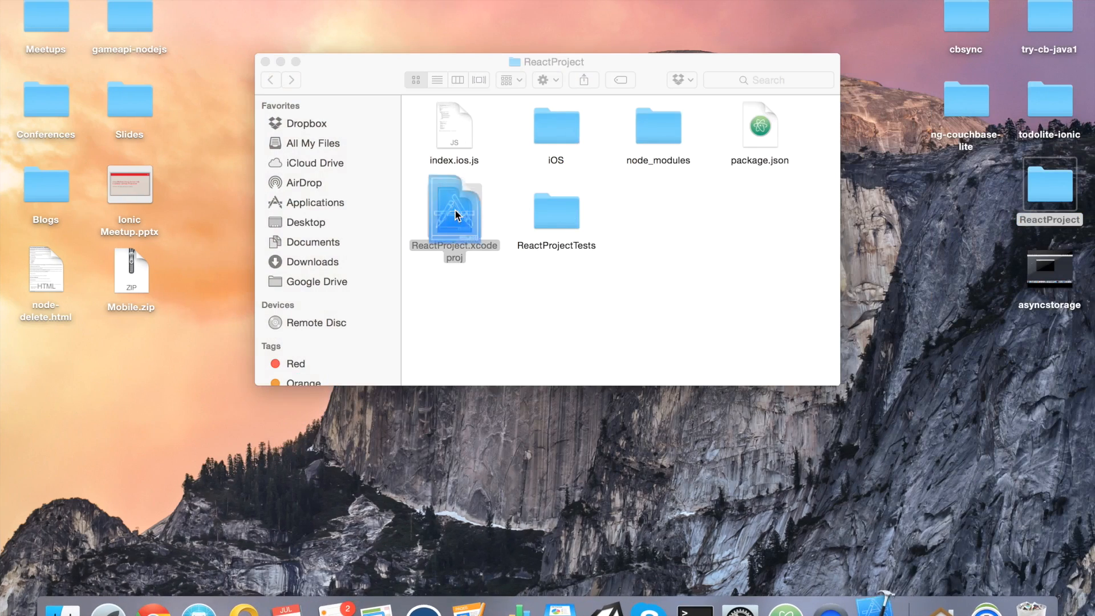
{"action": "double_click", "coordinate": [454, 210]}
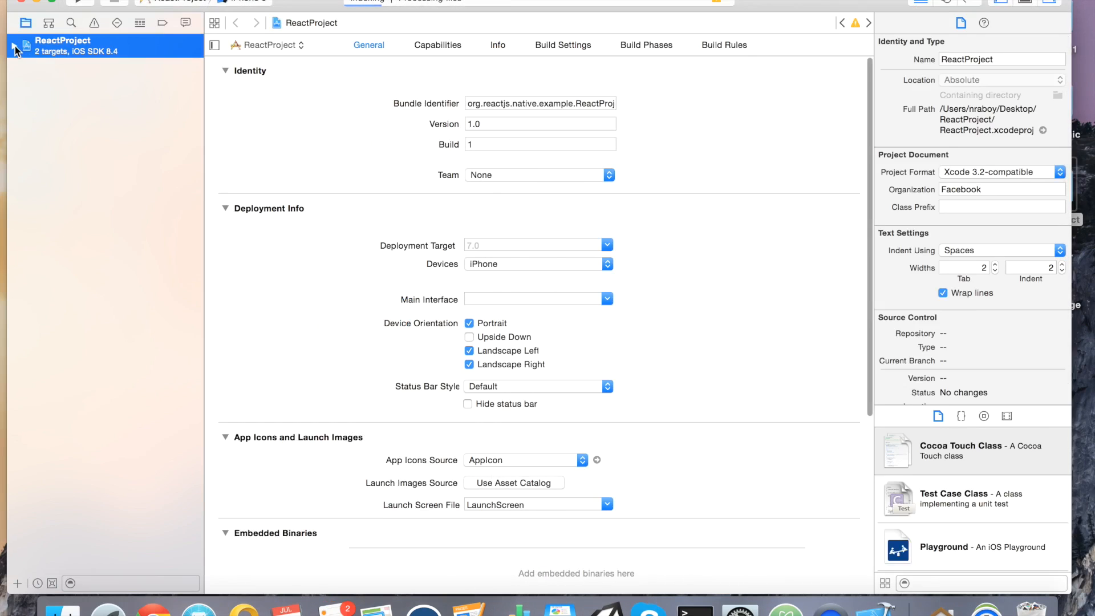
- Add node_modules/react-native-clipboard/RNClipboard.xcodeproj to the Libraries group via Add Files
{"action": "left_click", "coordinate": [13, 46]}
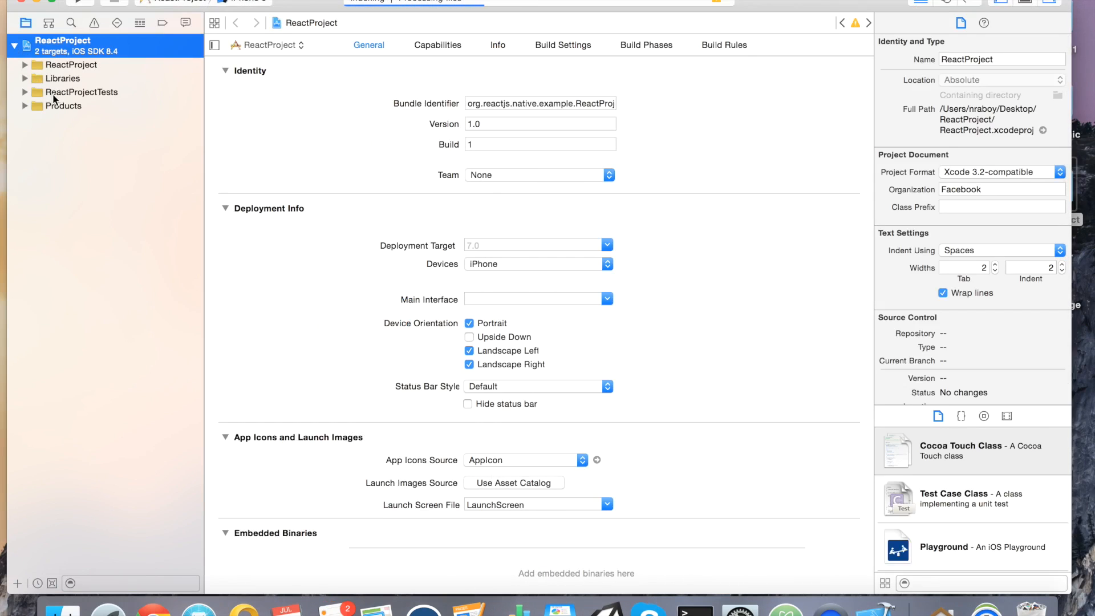
{"action": "right_click", "coordinate": [60, 79]}
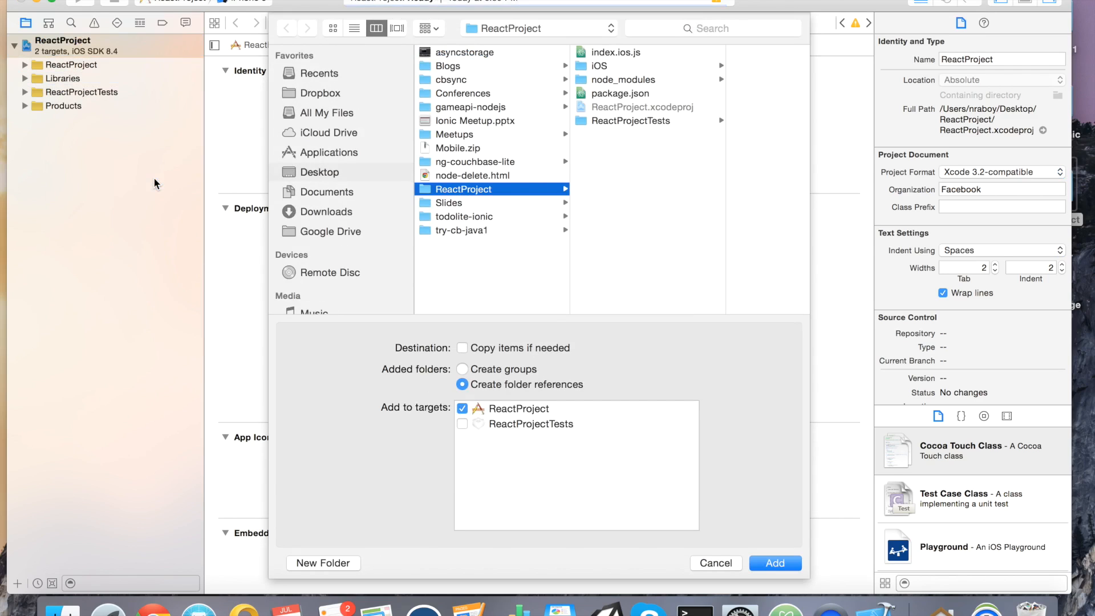
{"action": "mouse_move", "coordinate": [496, 194]}
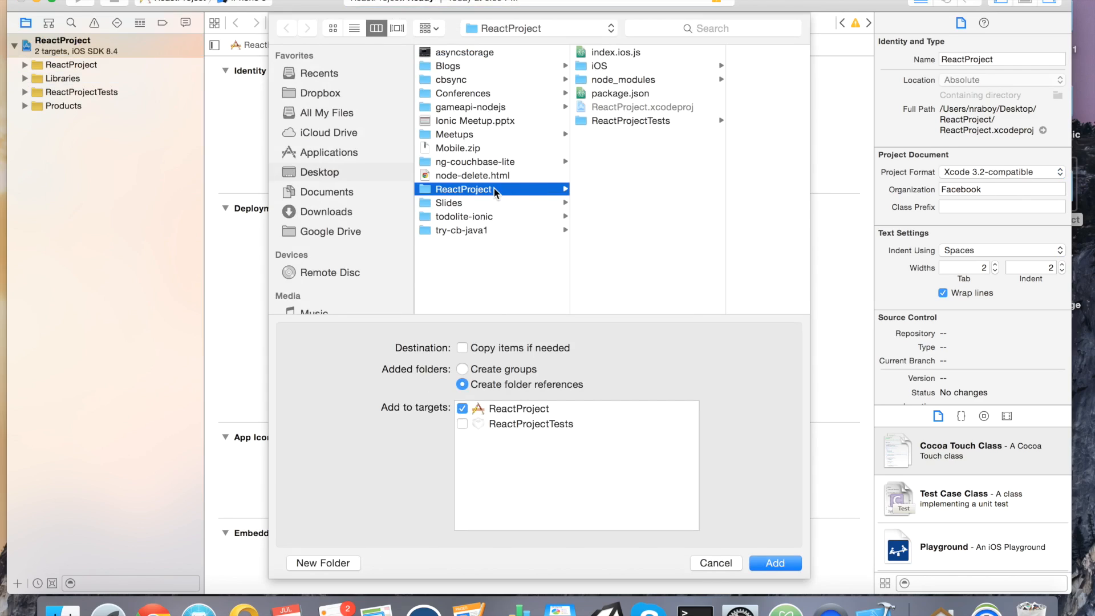
{"action": "mouse_move", "coordinate": [658, 221]}
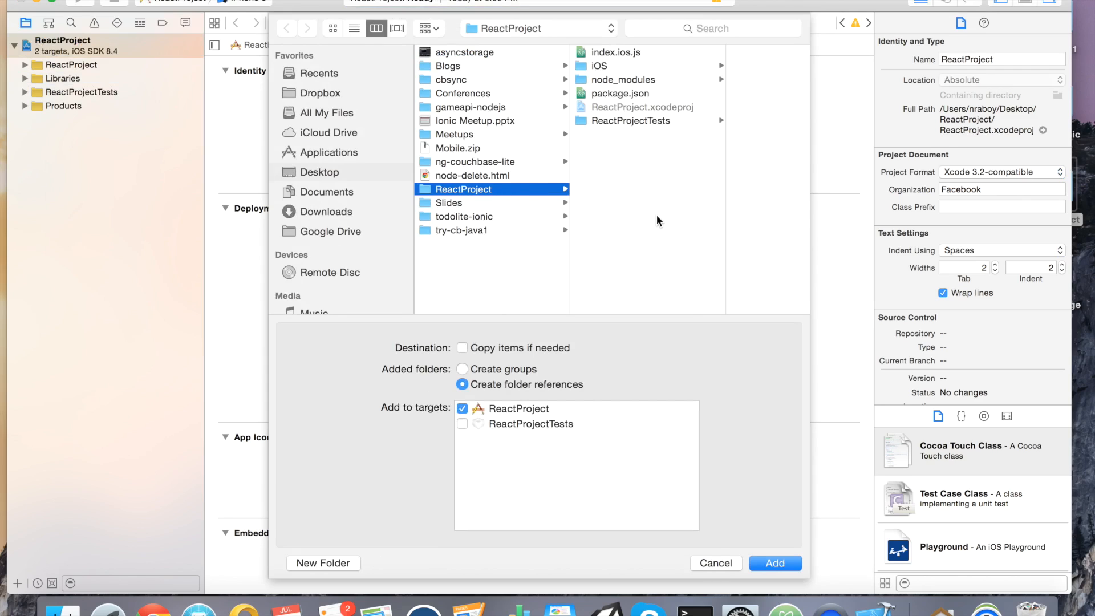
{"action": "left_click", "coordinate": [623, 79]}
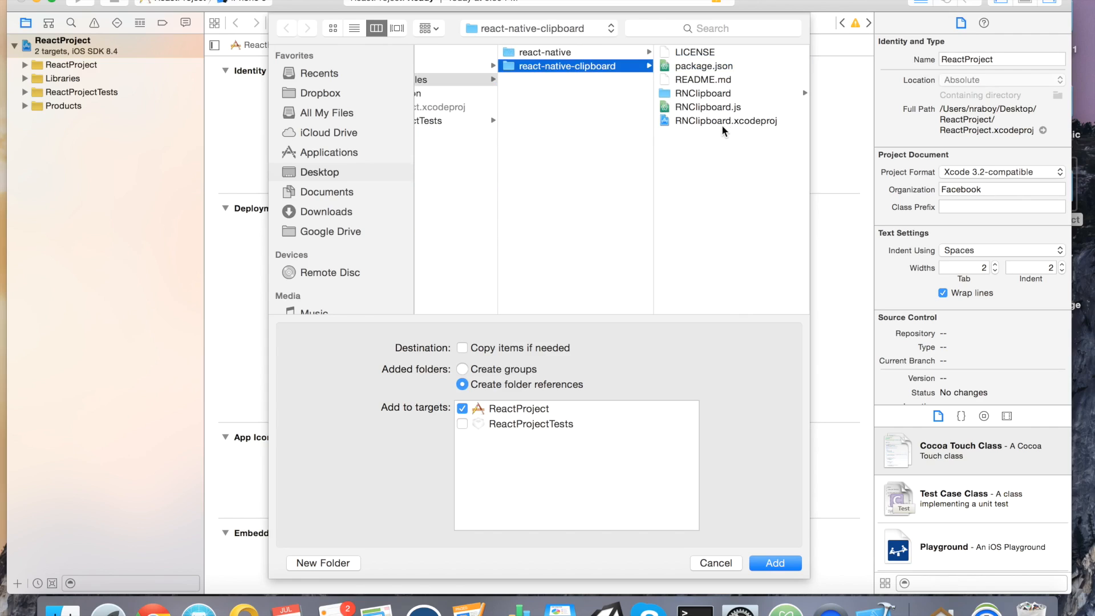
{"action": "left_click", "coordinate": [725, 121]}
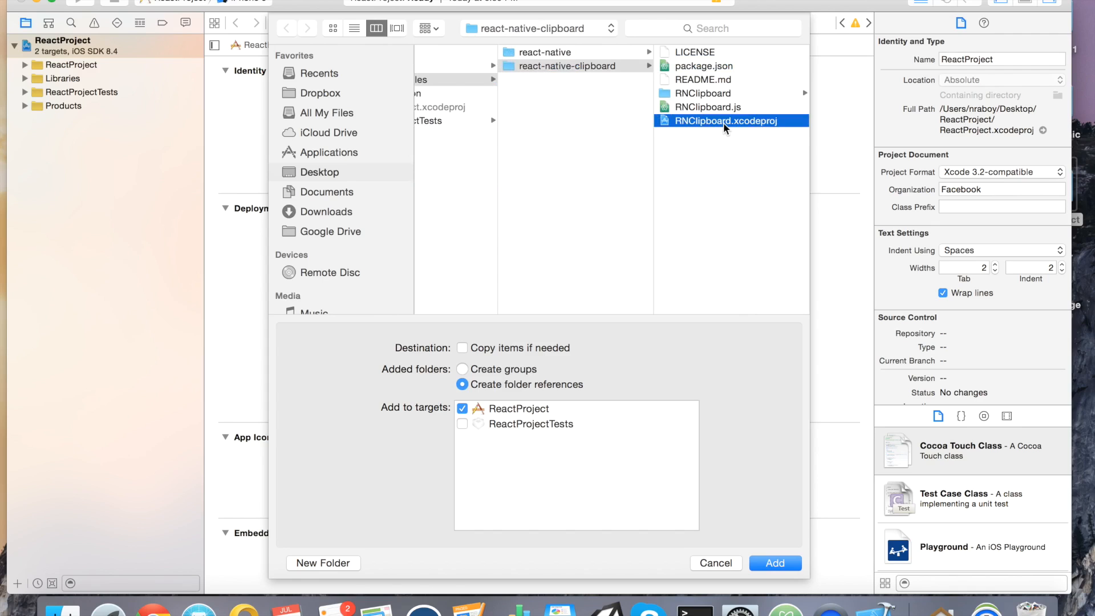
{"action": "left_click", "coordinate": [730, 120]}
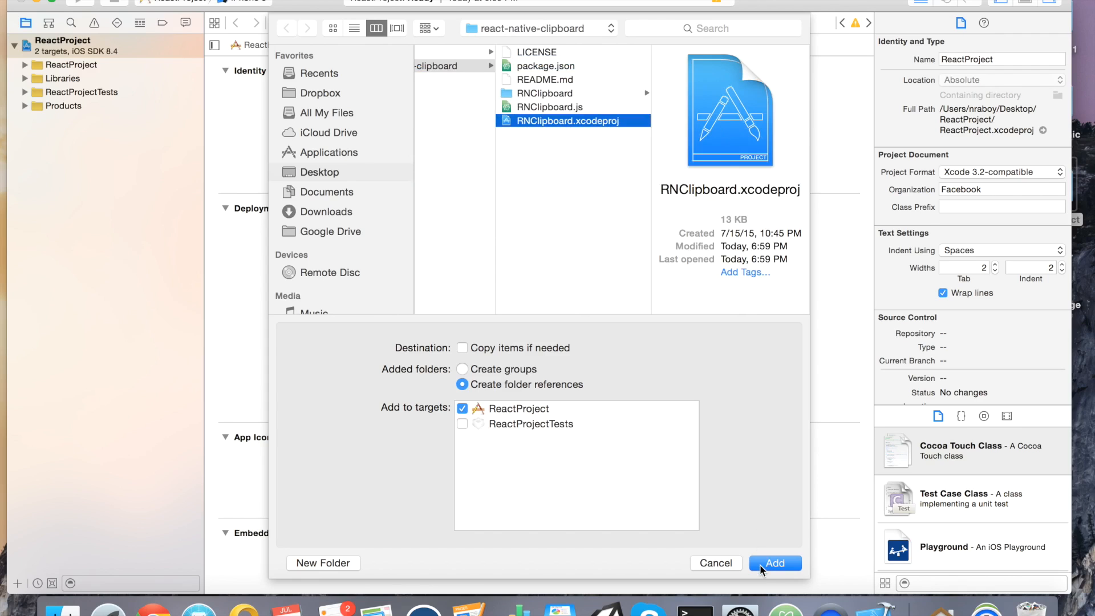
{"action": "left_click", "coordinate": [774, 562]}
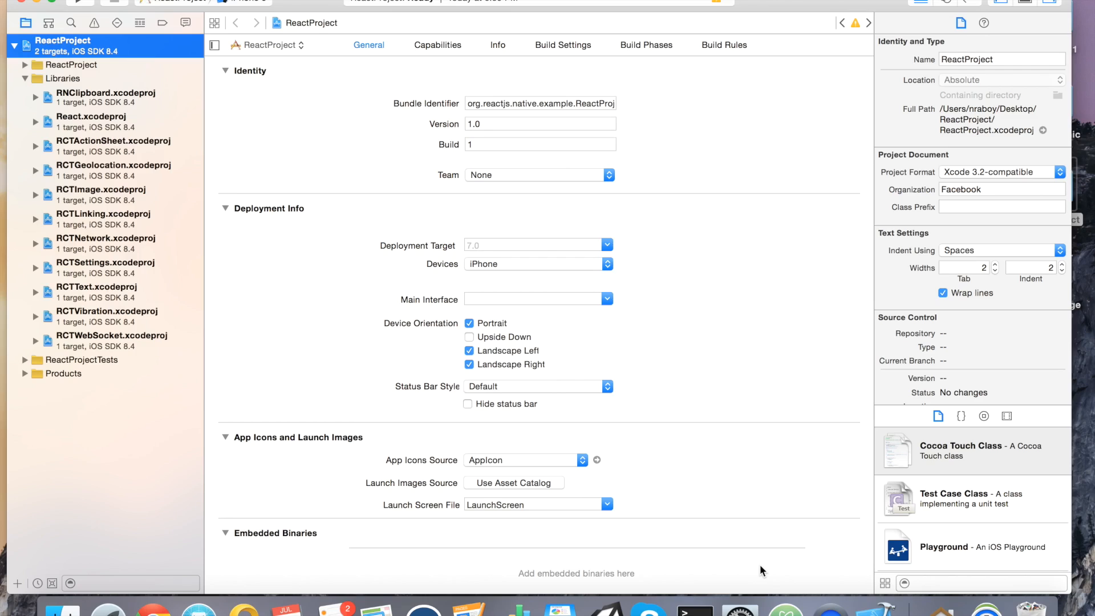
{"action": "mouse_move", "coordinate": [701, 339]}
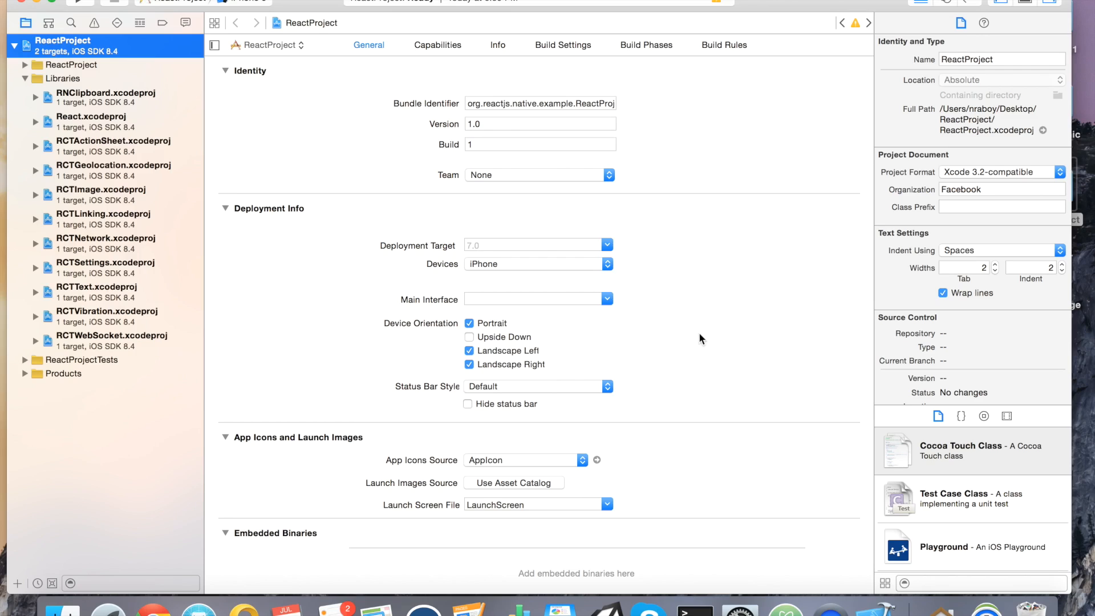
{"action": "mouse_move", "coordinate": [643, 49]}
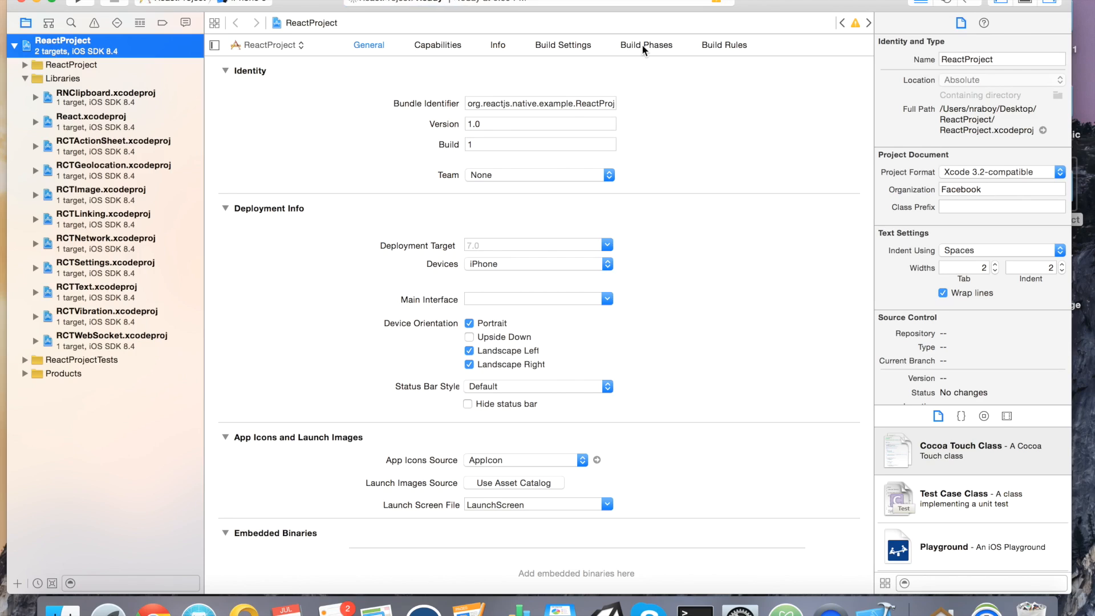
- In Build Phases, add libRNClipboard.a to Link Binary With Libraries from the Workspace list
{"action": "left_click", "coordinate": [645, 44]}
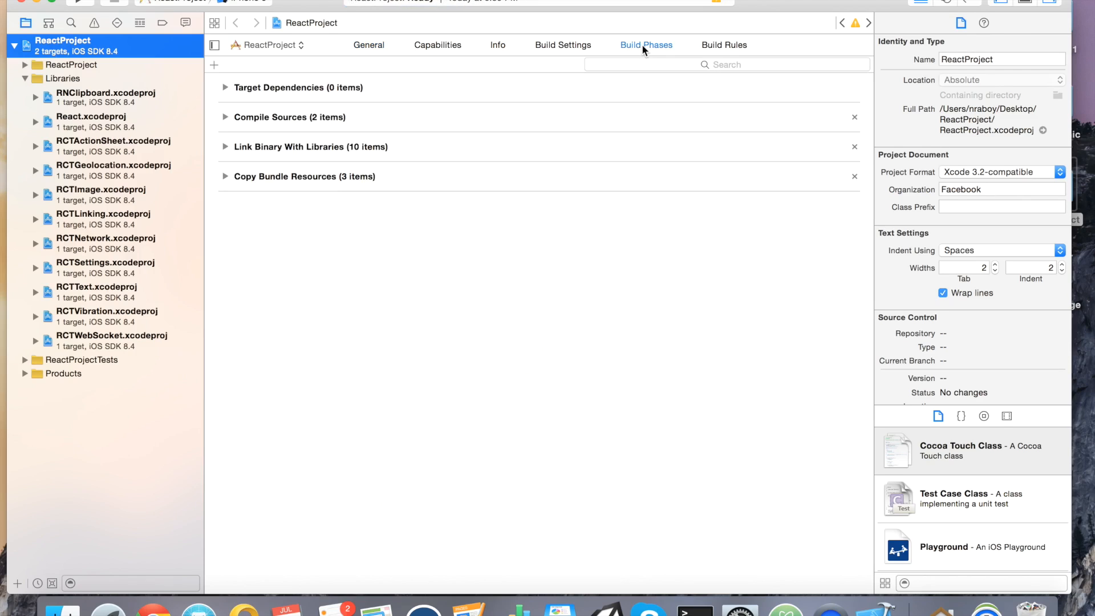
{"action": "mouse_move", "coordinate": [227, 151]}
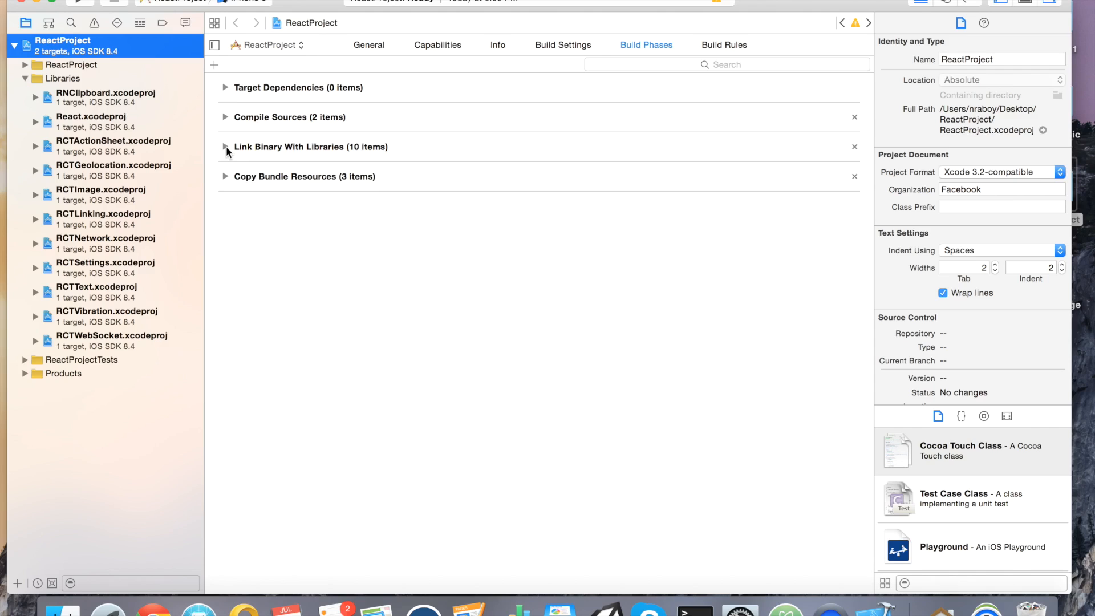
{"action": "left_click", "coordinate": [226, 147]}
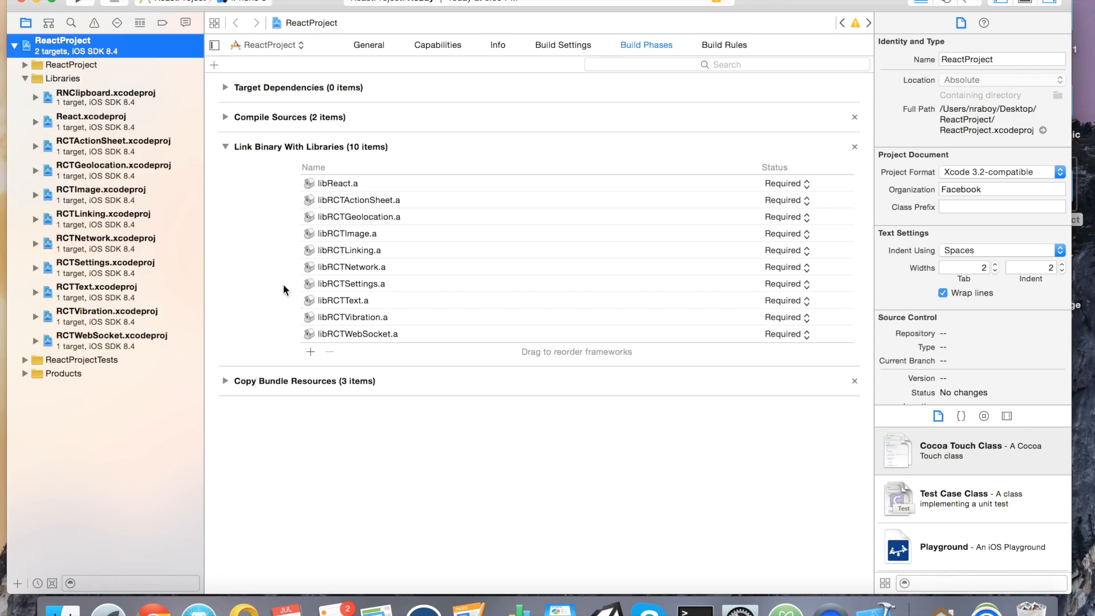
{"action": "left_click", "coordinate": [311, 351]}
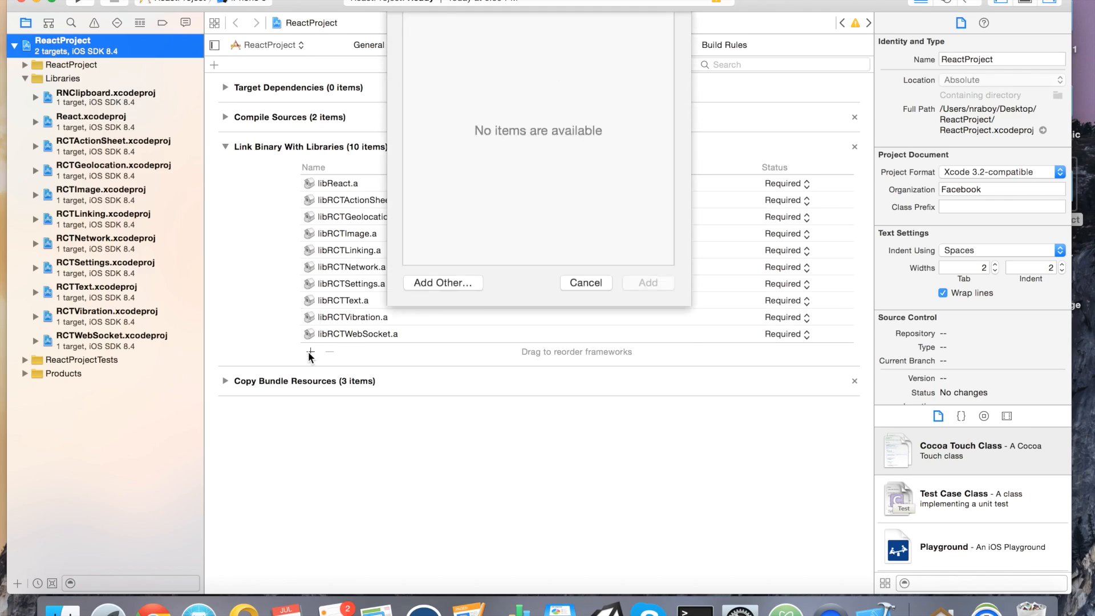
{"action": "left_click", "coordinate": [310, 351]}
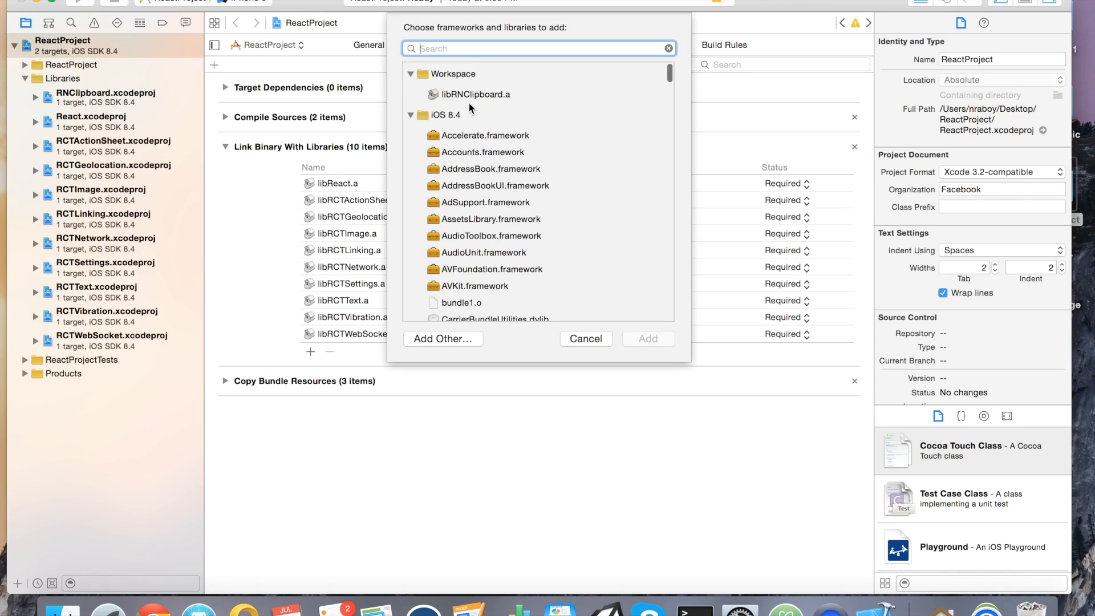
{"action": "mouse_move", "coordinate": [509, 96]}
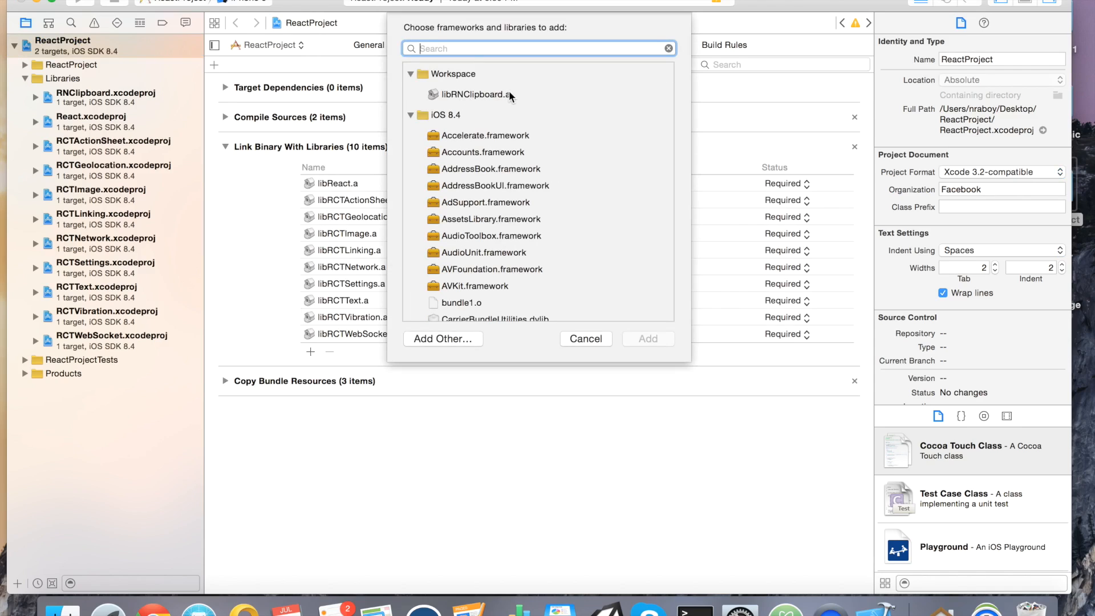
{"action": "left_click", "coordinate": [477, 95]}
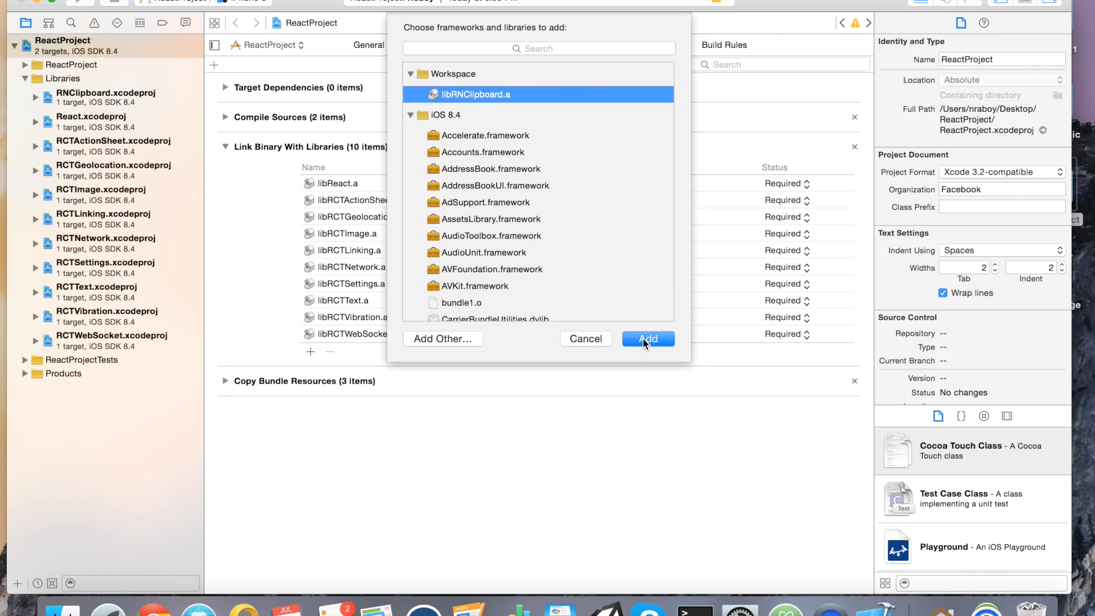
{"action": "left_click", "coordinate": [646, 339]}
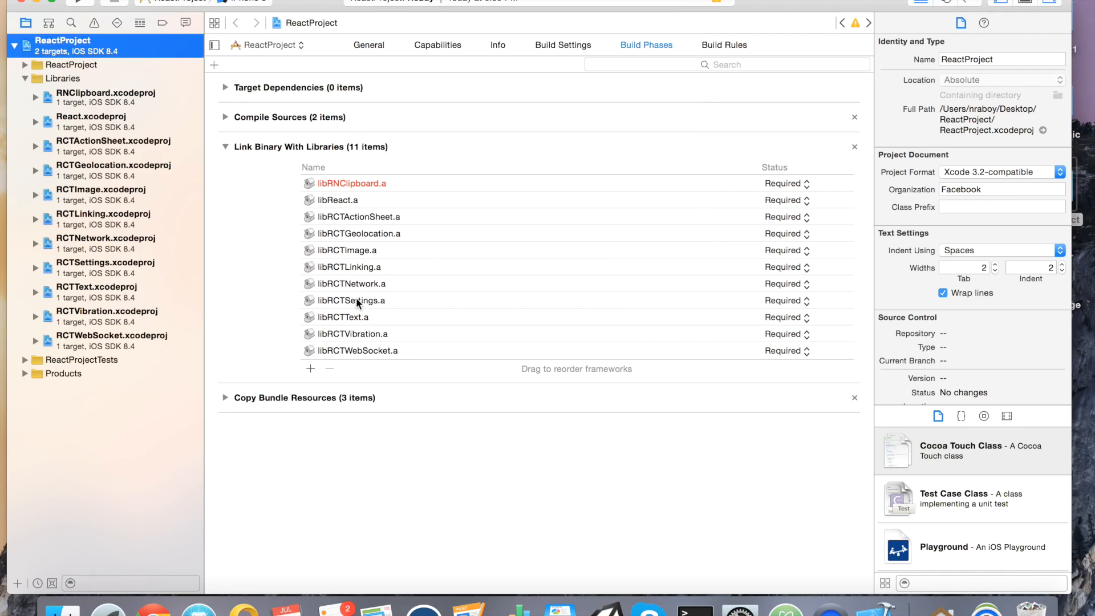
{"action": "mouse_move", "coordinate": [204, 461]}
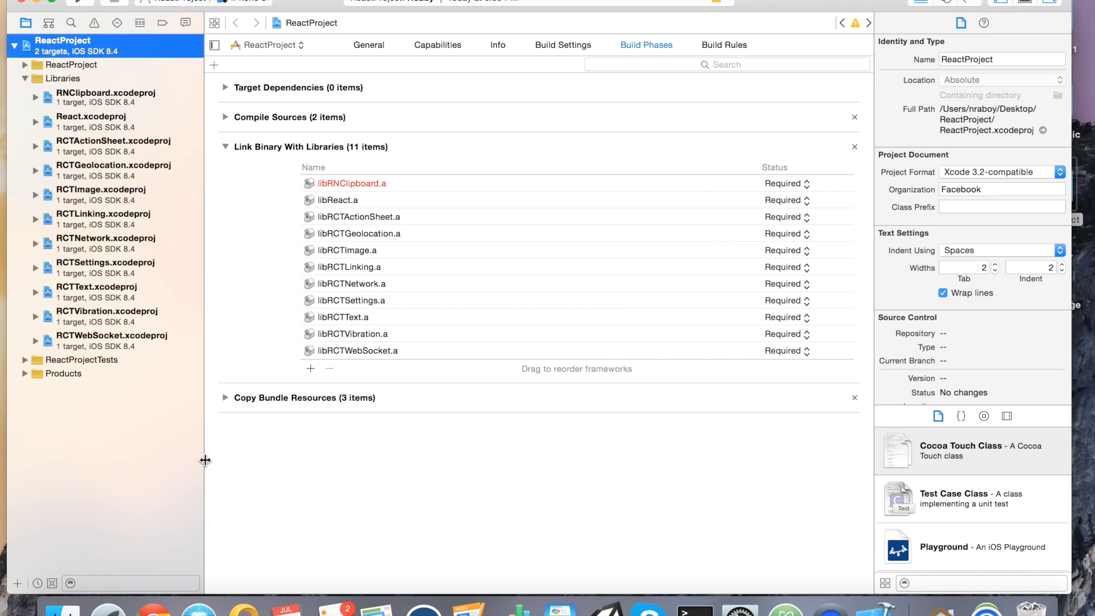
{"action": "mouse_move", "coordinate": [427, 520]}
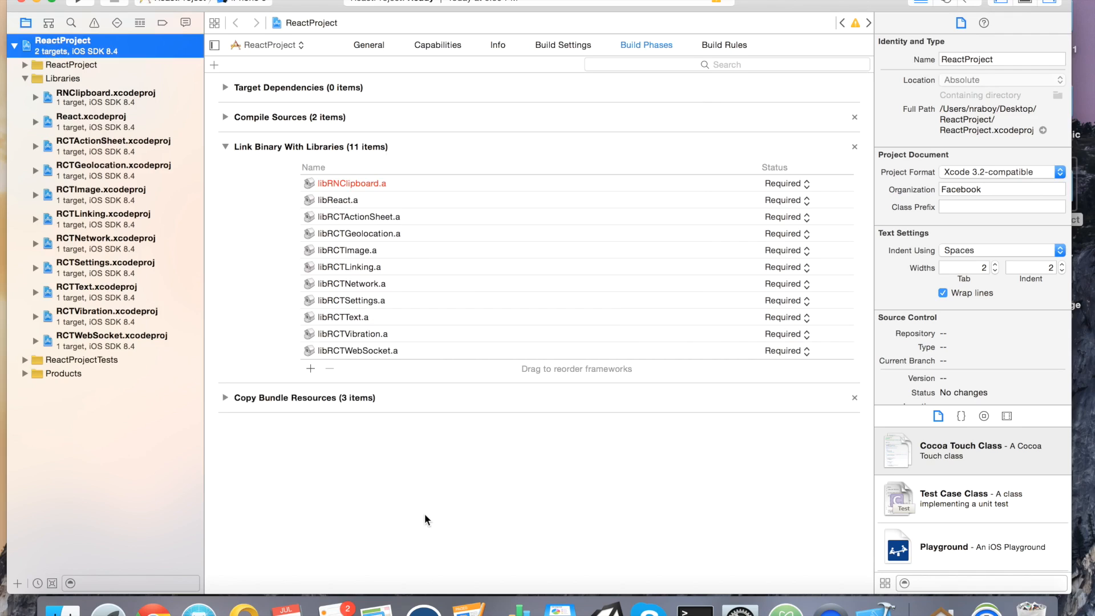
{"action": "mouse_move", "coordinate": [394, 532]}
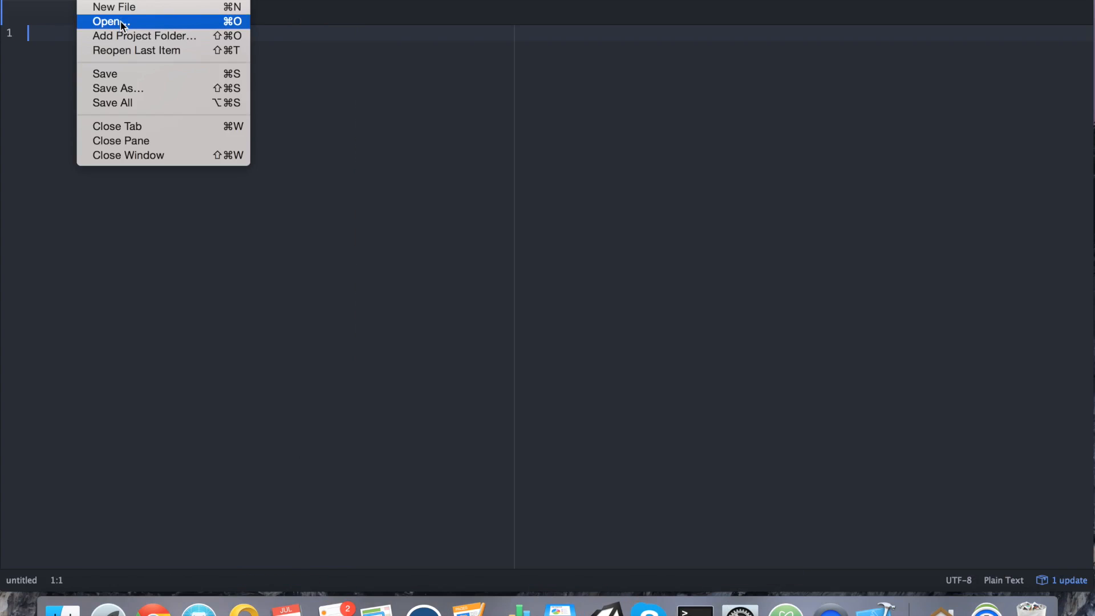
- Open ReactProject's index.ios.js through File > Open
{"action": "left_click", "coordinate": [109, 21]}
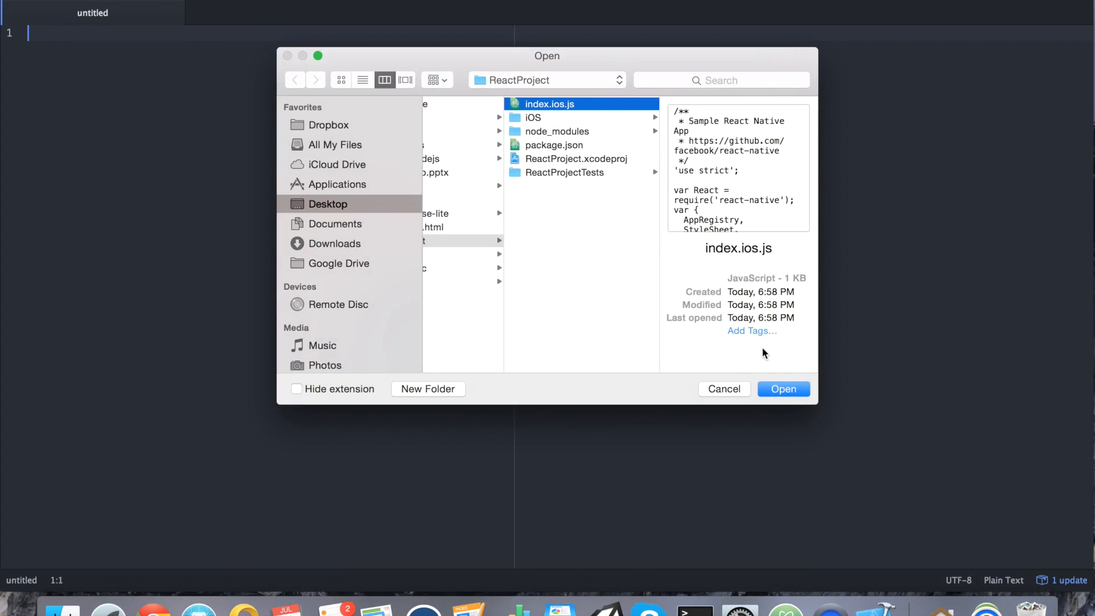
{"action": "left_click", "coordinate": [782, 389]}
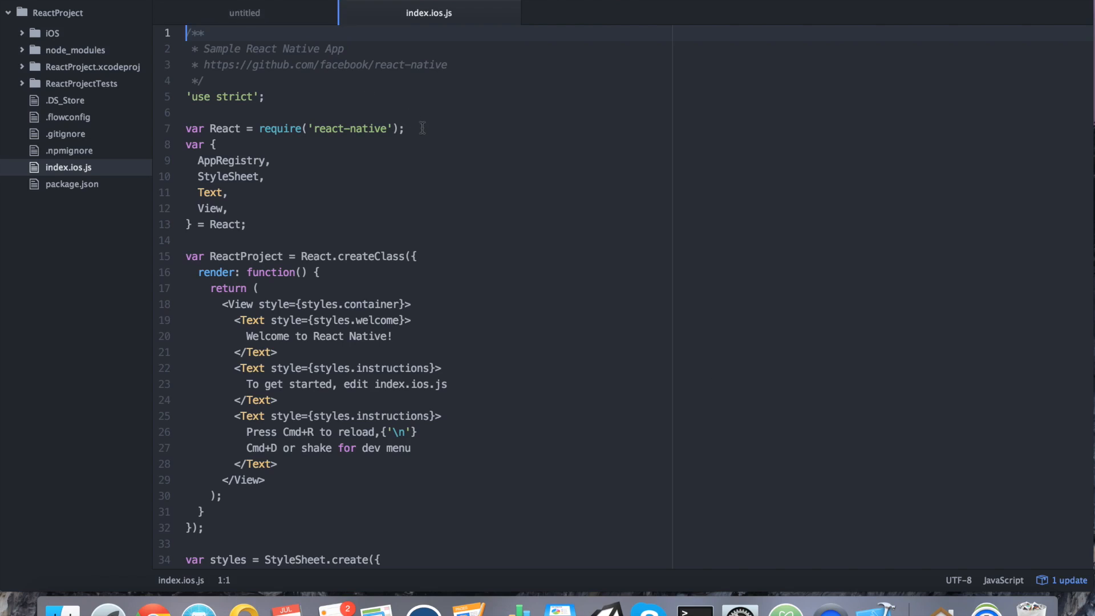
- Add line 8: var Clipboard = require("react-native-clipboard"); below the React require
{"action": "key", "text": "enter"}
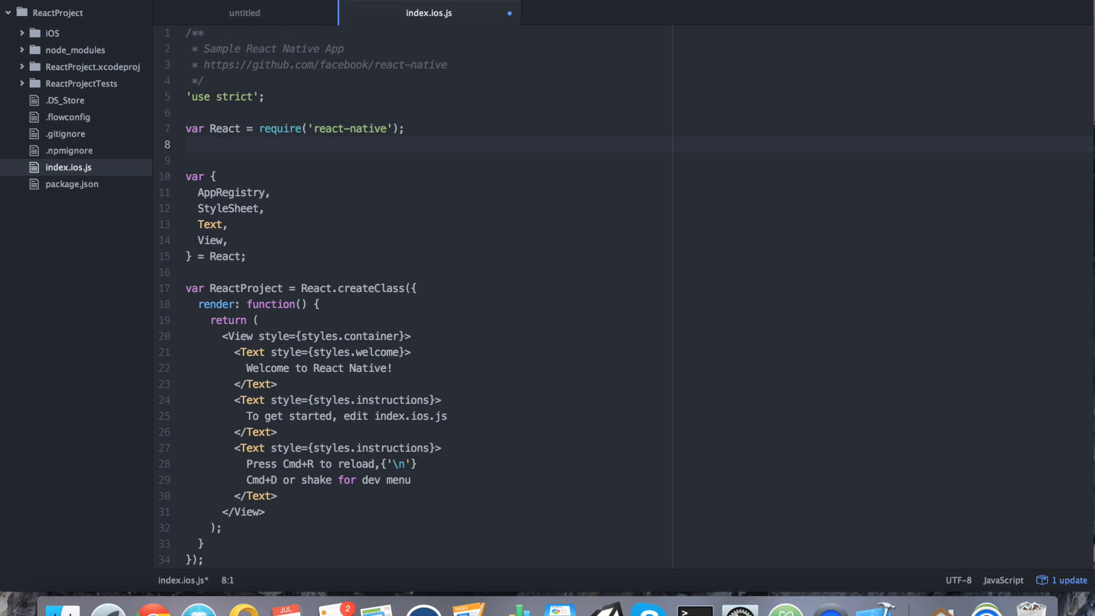
{"action": "type", "text": "var Clip"}
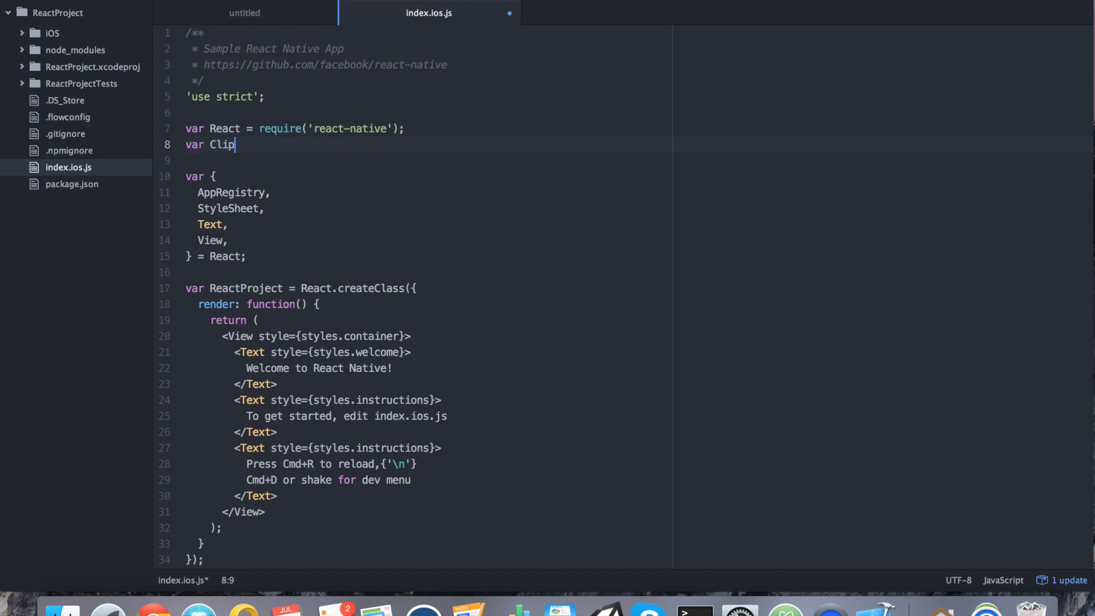
{"action": "type", "text": "board = require"}
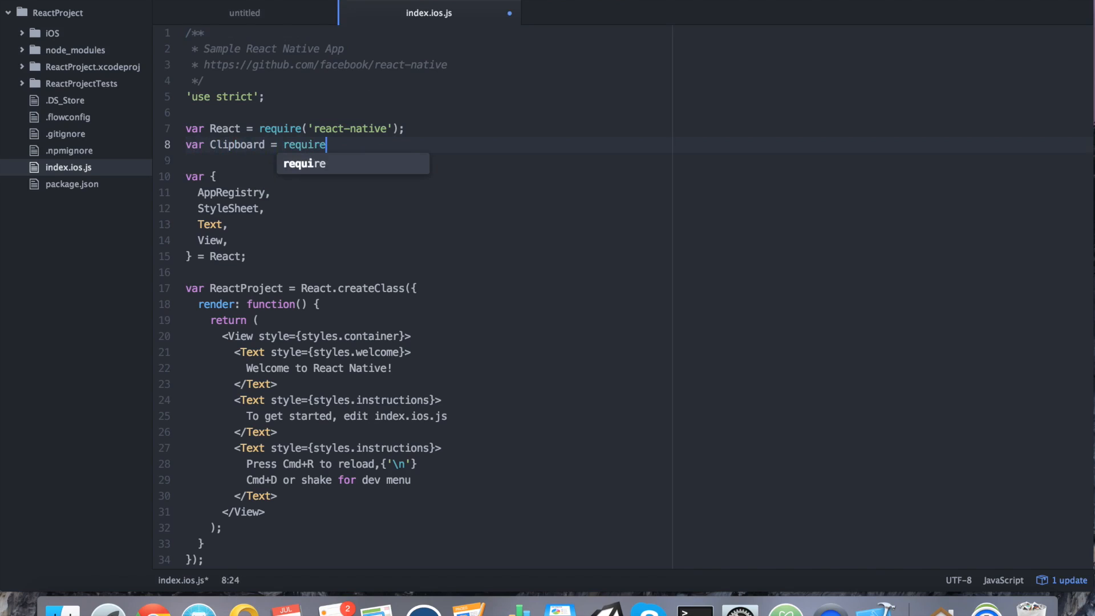
{"action": "type", "text": "(\"react-native-clipab"}
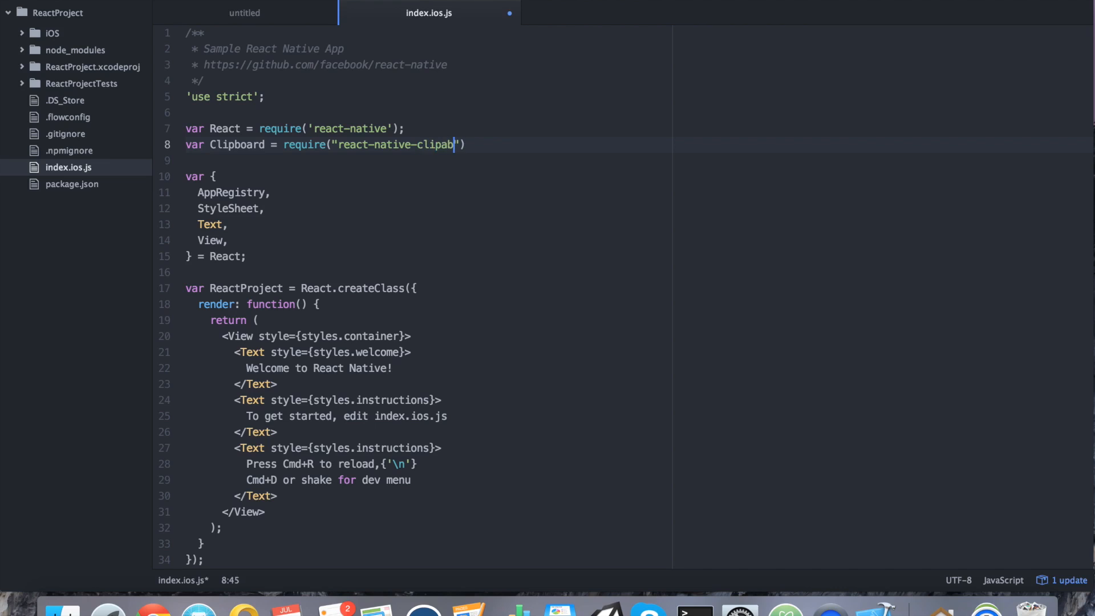
{"action": "type", "text": "oard\");"}
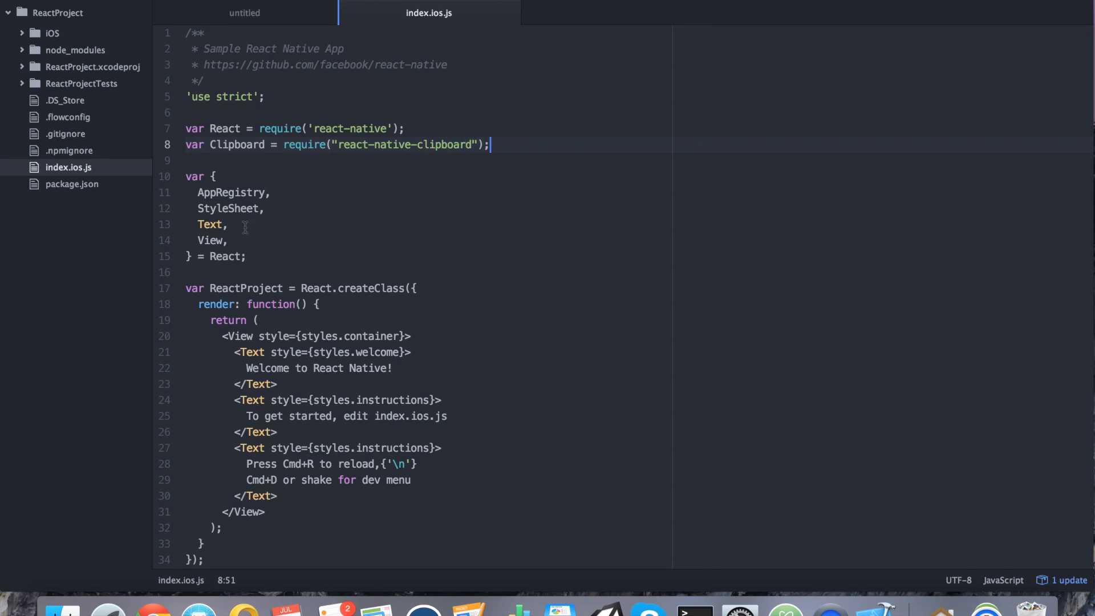
{"action": "left_click", "coordinate": [229, 241]}
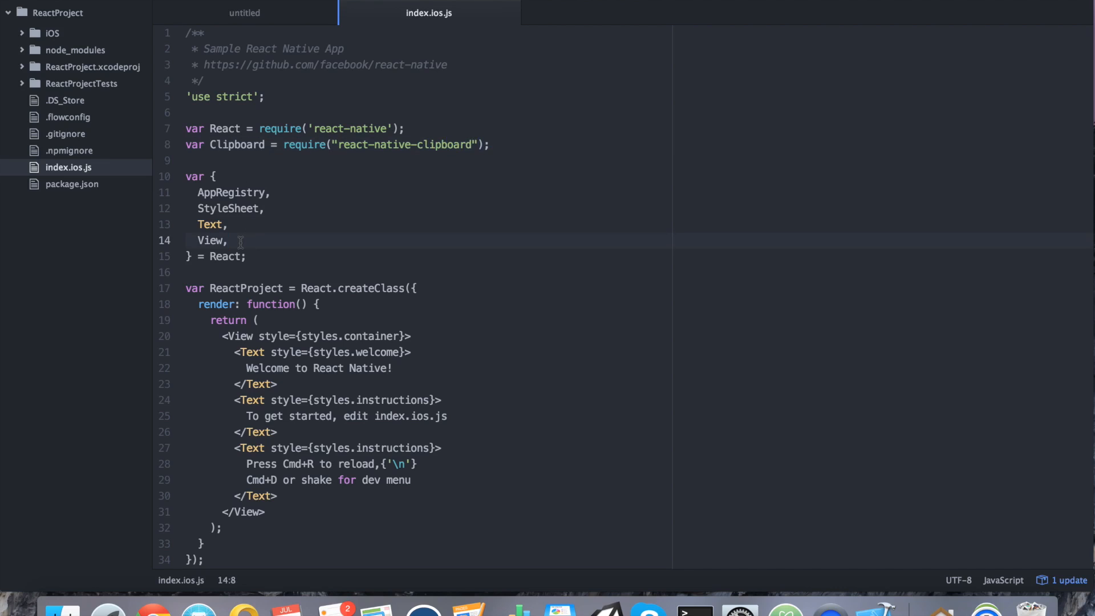
{"action": "left_click", "coordinate": [229, 241]}
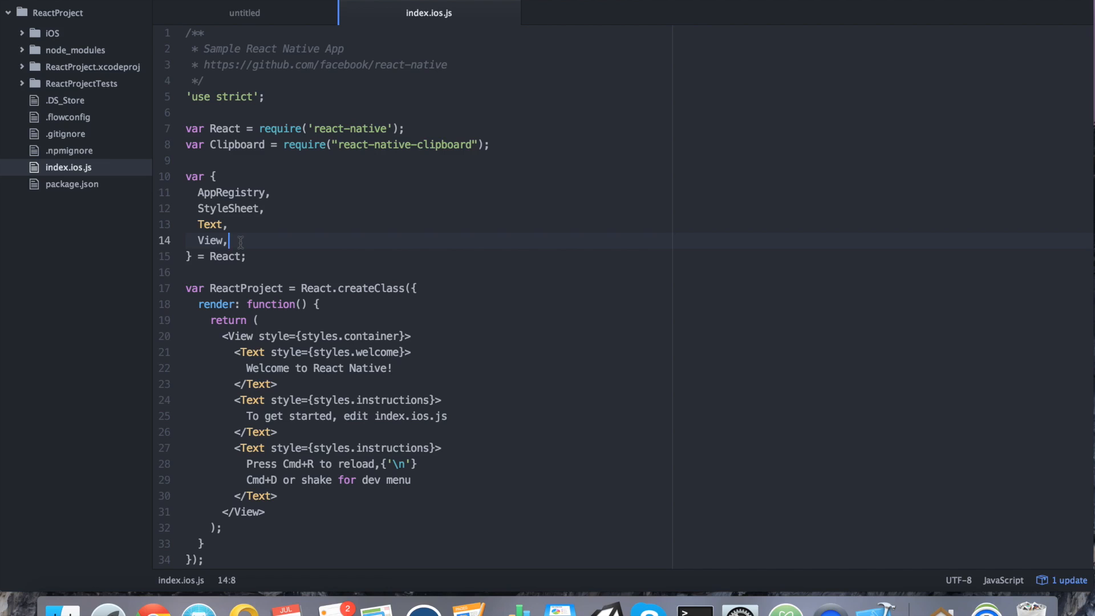
{"action": "scroll", "scroll_direction": "down", "scroll_amount": 3}
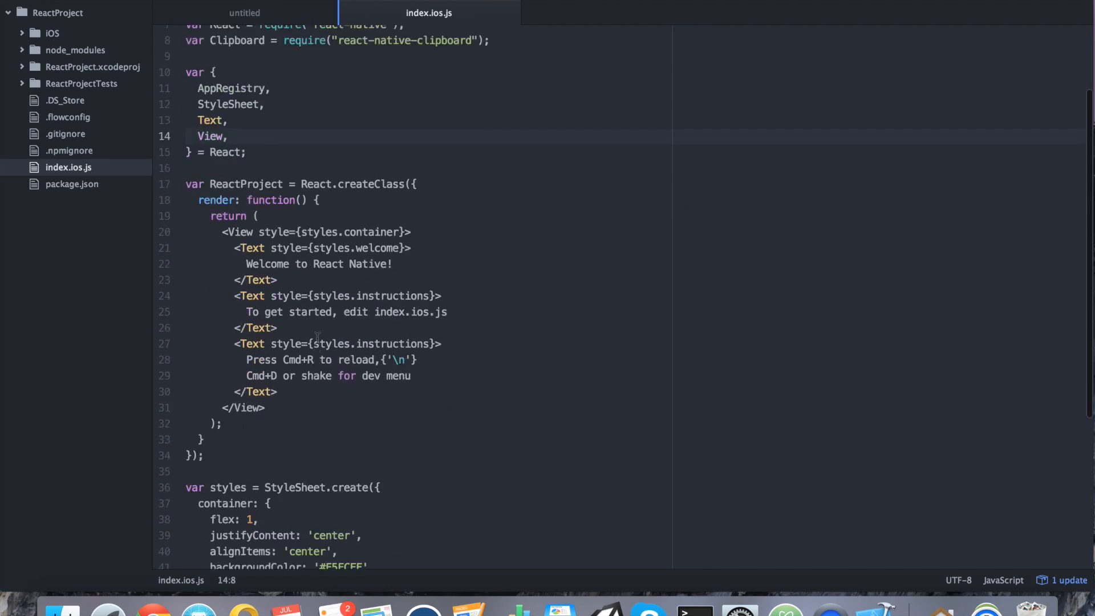
{"action": "scroll", "scroll_direction": "up", "scroll_amount": 3}
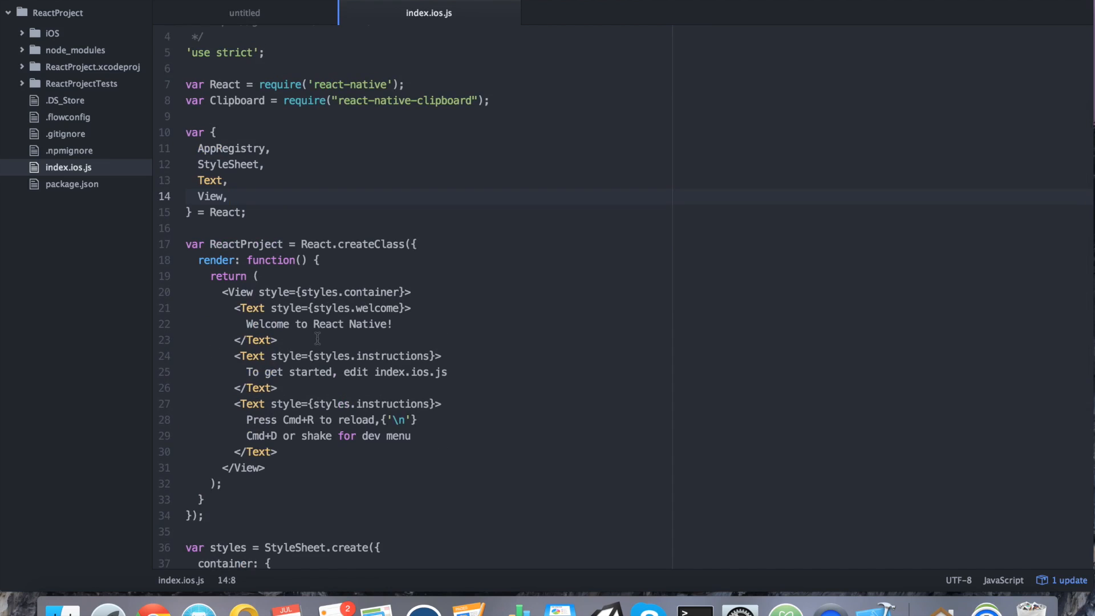
{"action": "left_click", "coordinate": [229, 196]}
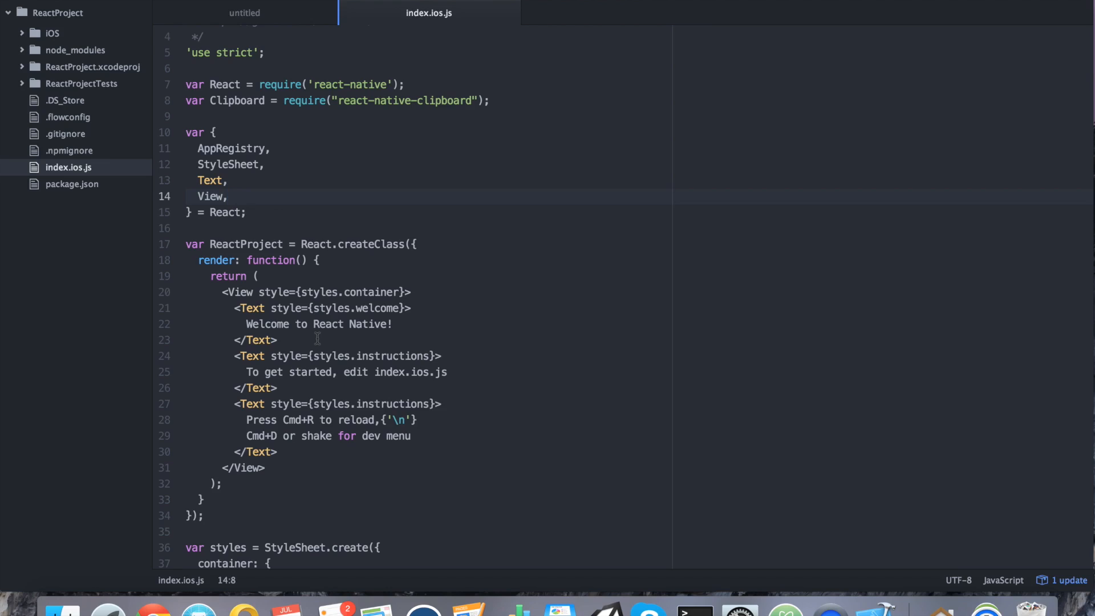
{"action": "left_click", "coordinate": [228, 196]}
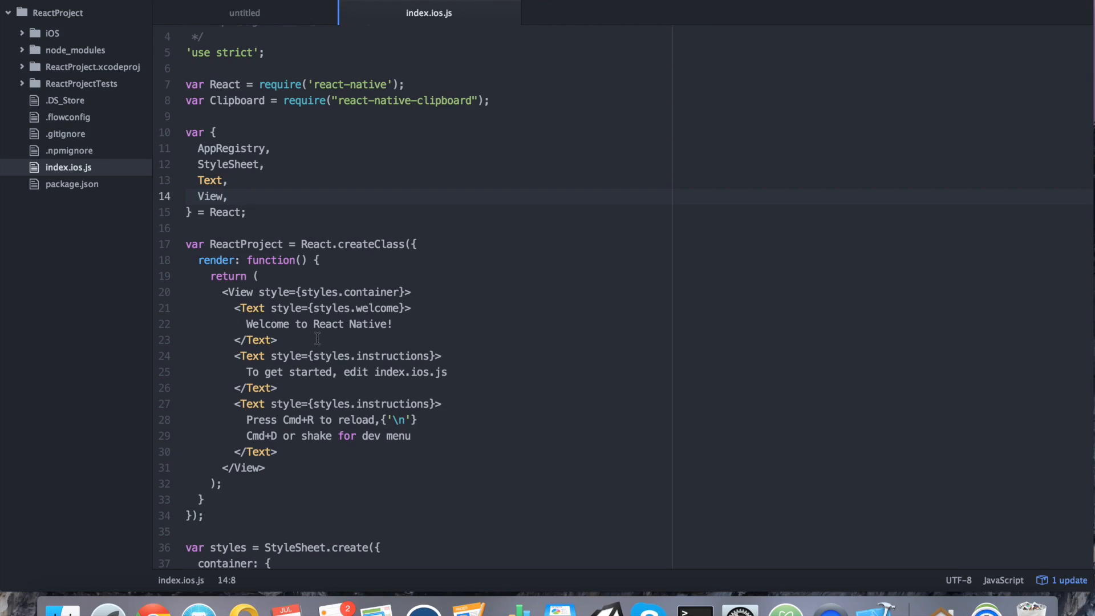
{"action": "left_click", "coordinate": [230, 196]}
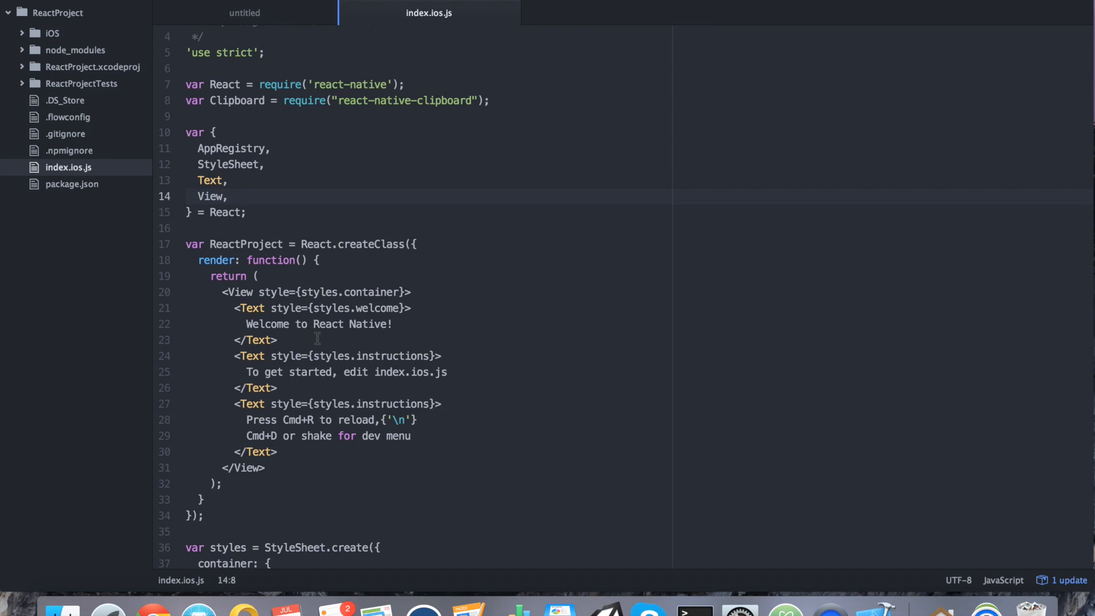
{"action": "left_click", "coordinate": [228, 196]}
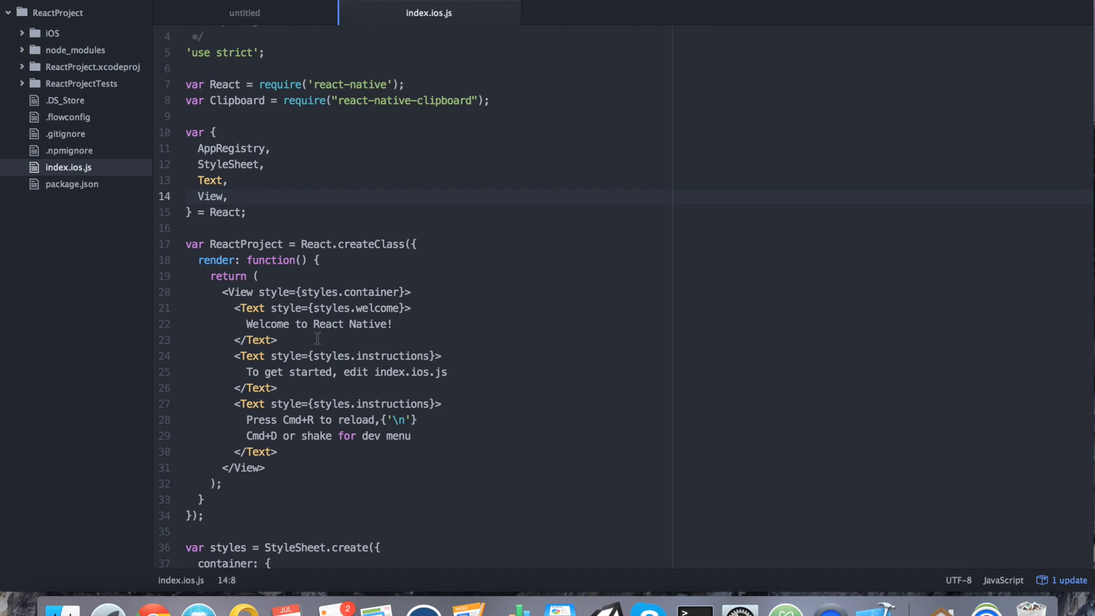
{"action": "left_click", "coordinate": [228, 196]}
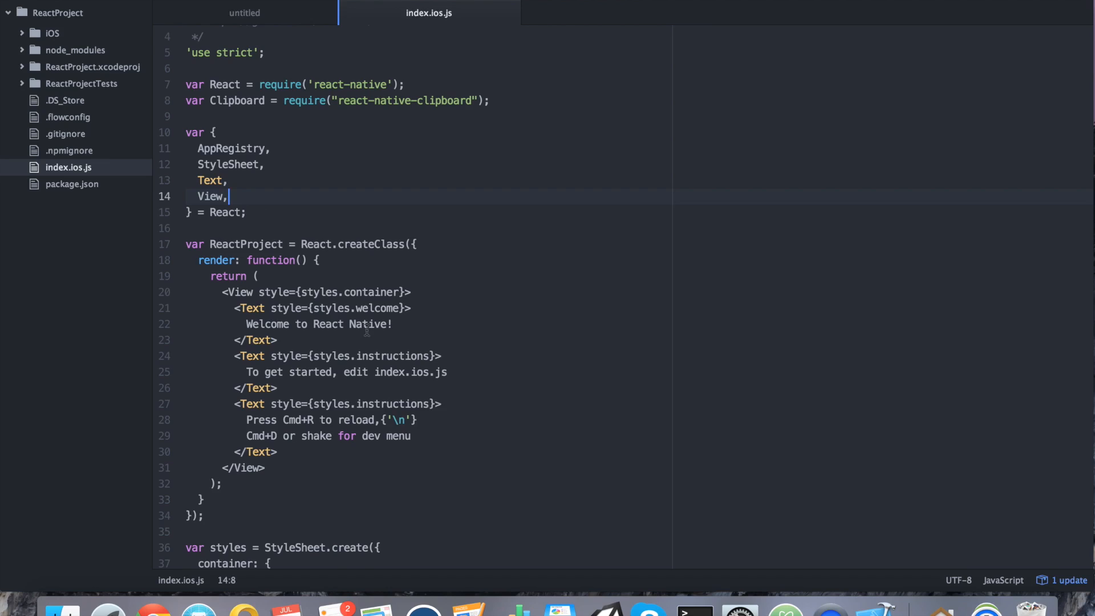
- Add ListView and TouchableHighlight to the destructured React imports after View
{"action": "key", "text": "enter"}
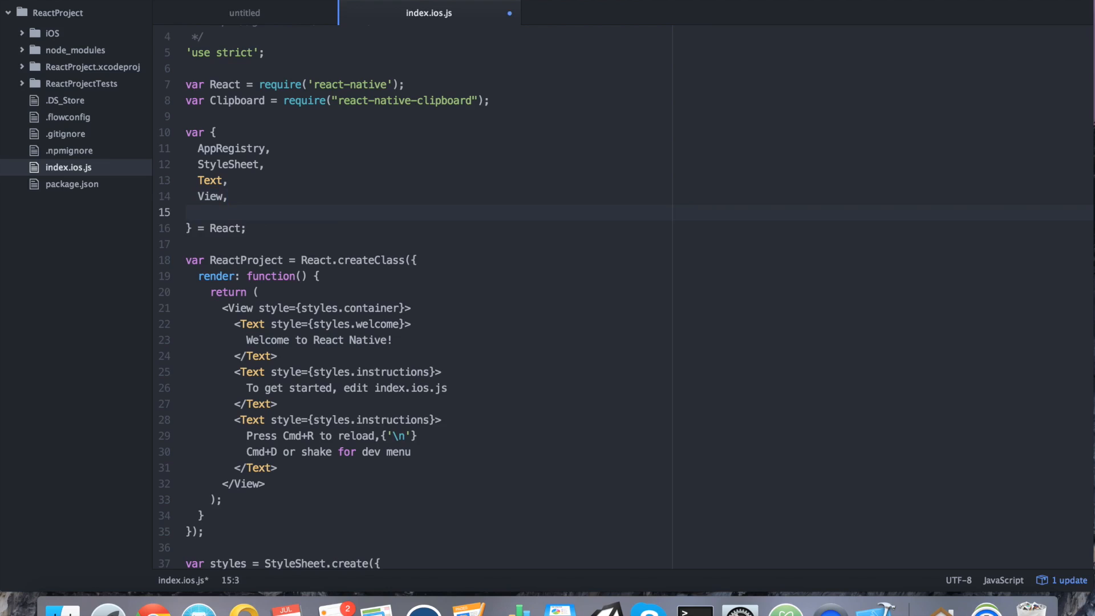
{"action": "type", "text": "ListView,"}
{"action": "type", "text": "Touchabl"}
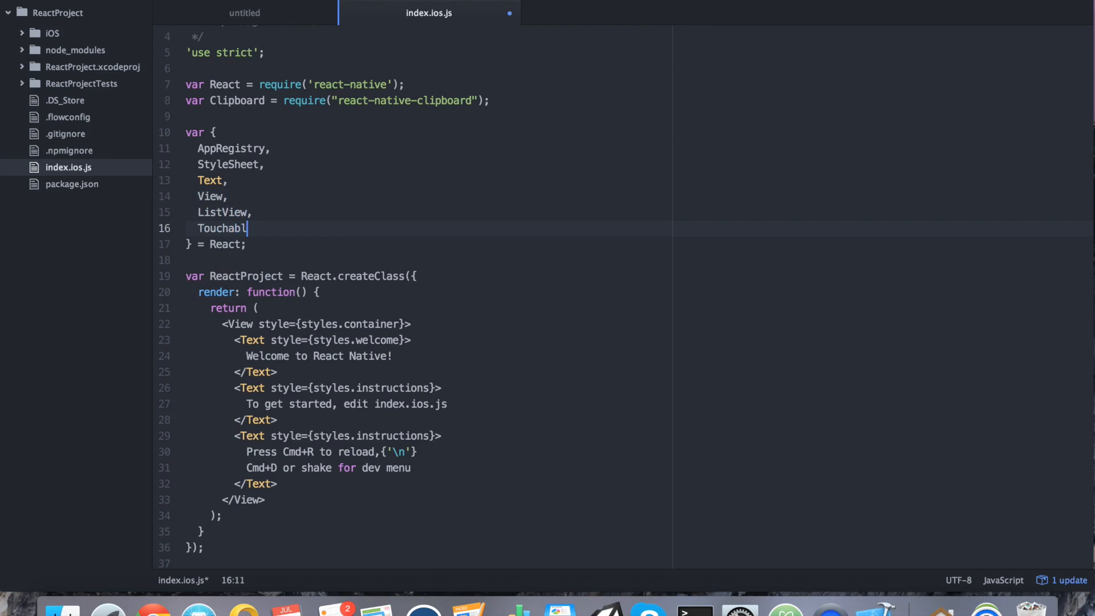
{"action": "type", "text": "eHighlight"}
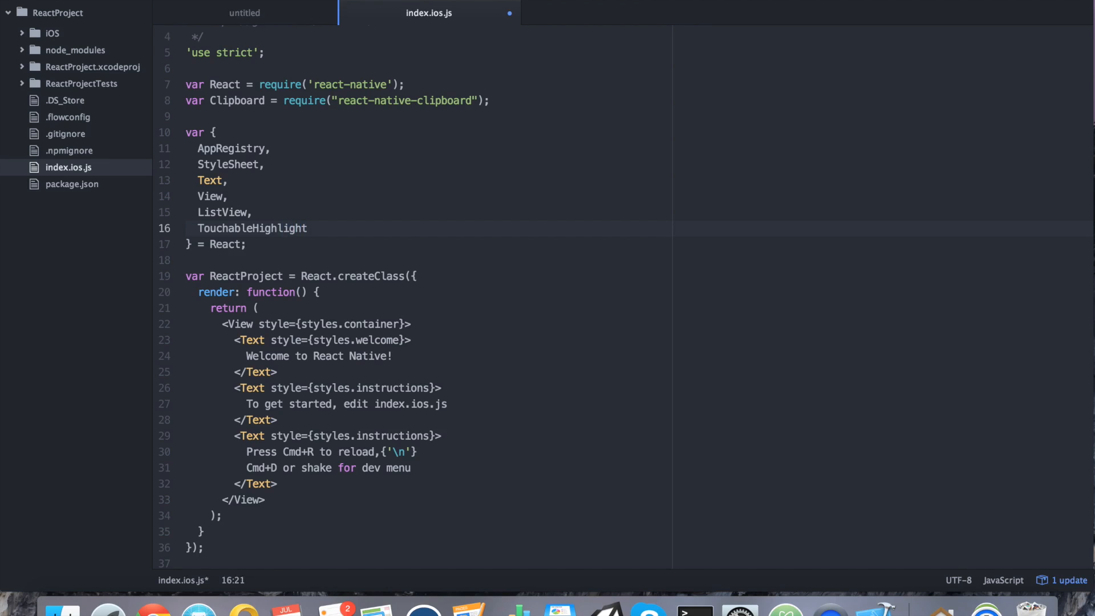
{"action": "type", "text": ","}
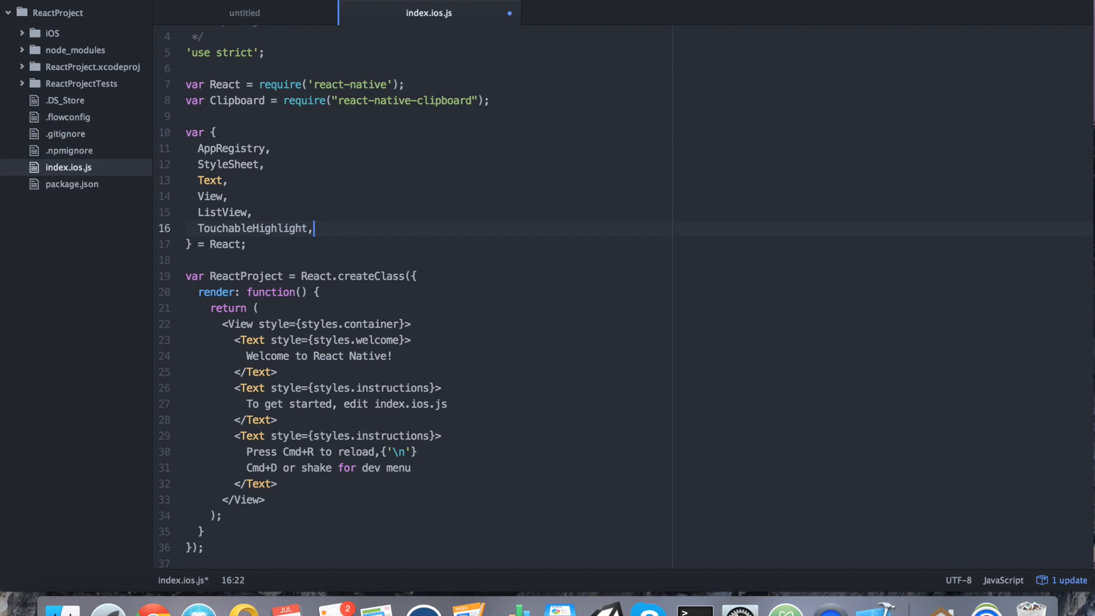
{"action": "scroll", "scroll_direction": "down", "scroll_amount": 3}
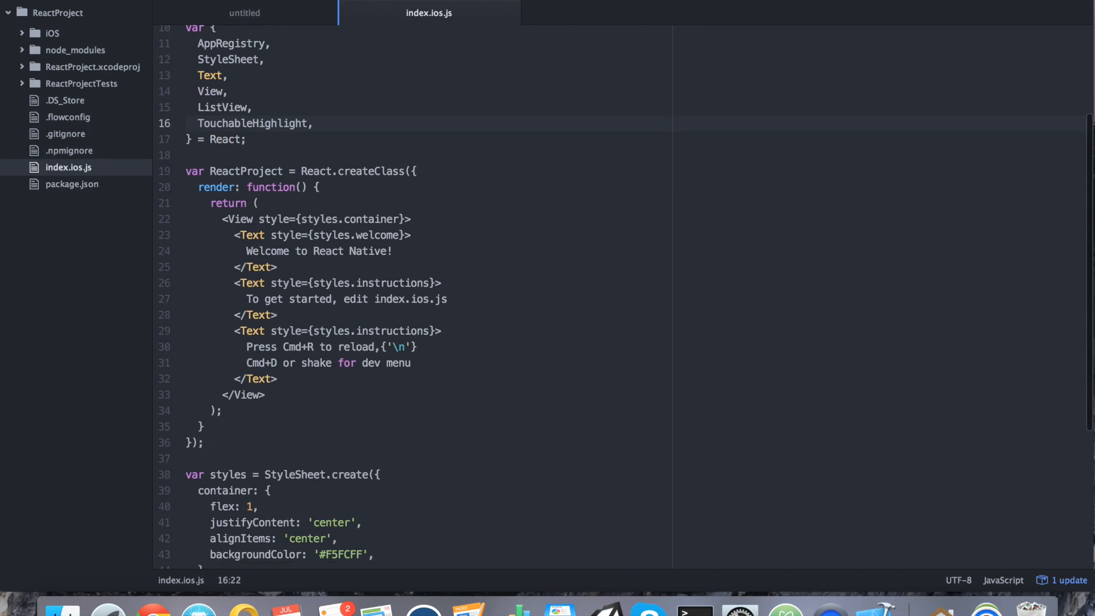
{"action": "left_click", "coordinate": [315, 123]}
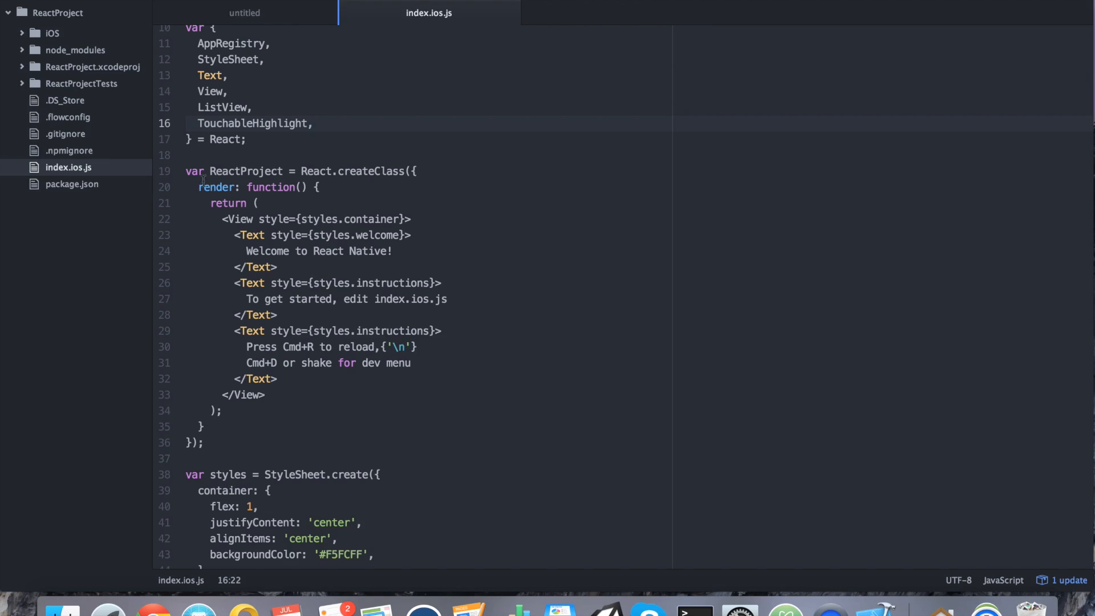
- Replace the welcome markup with a <ListView> taking datasource={this.state.dataSource}
{"action": "key", "text": "enter"}
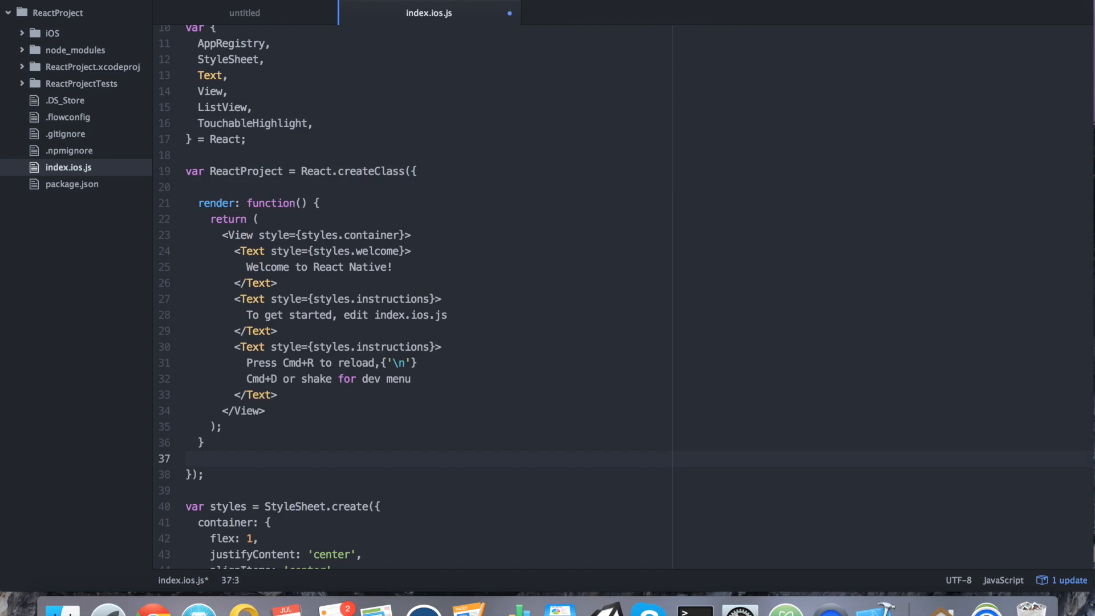
{"action": "left_click", "coordinate": [198, 459]}
{"action": "type", "text": "<"}
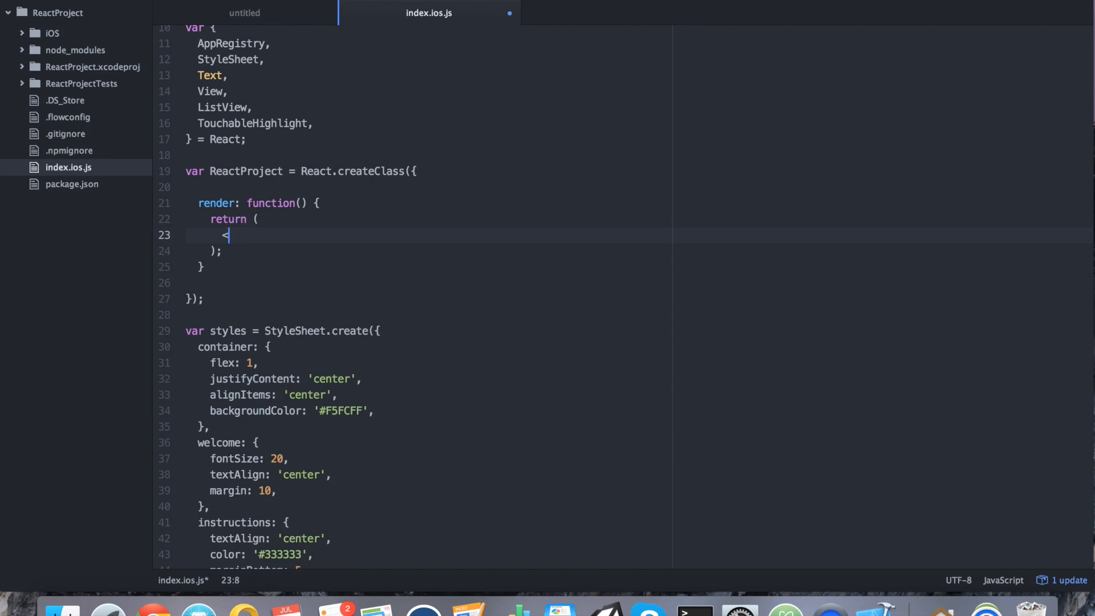
{"action": "type", "text": "ListView"}
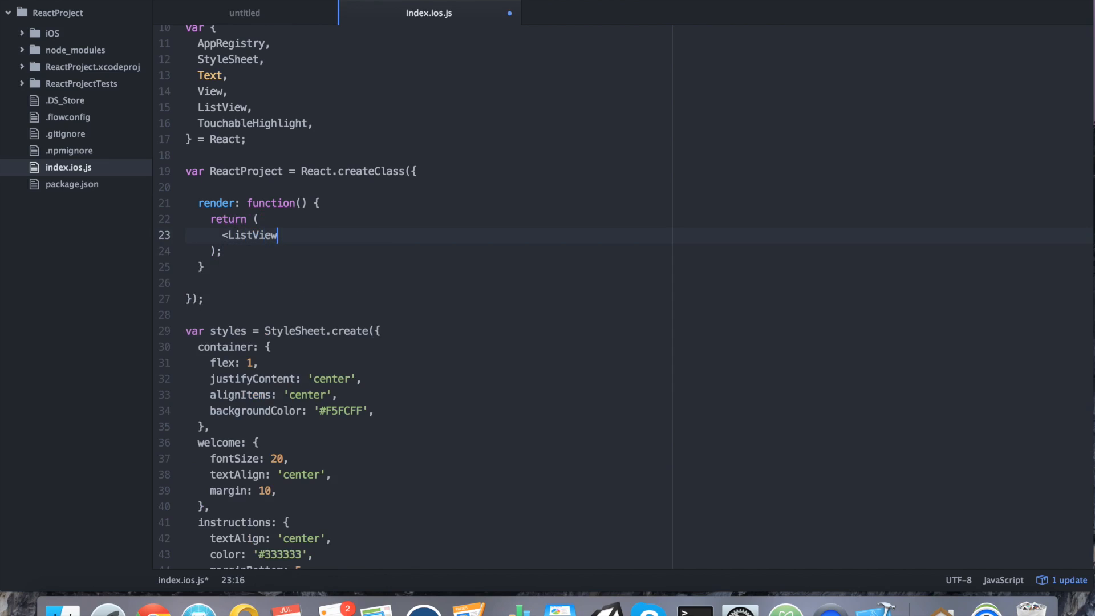
{"action": "key", "text": "enter"}
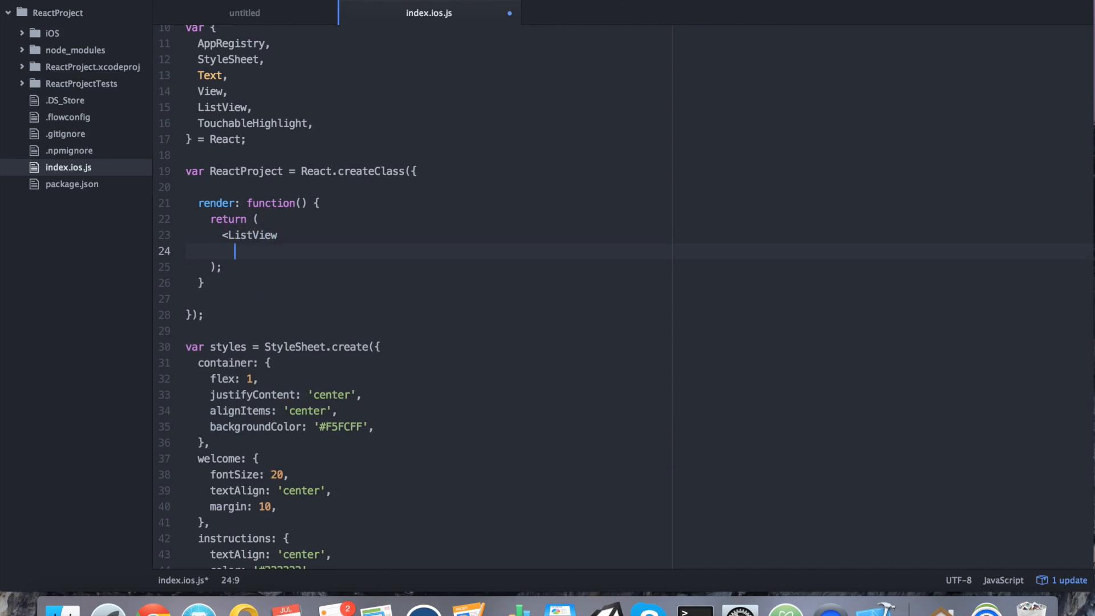
{"action": "type", "text": "datasource"}
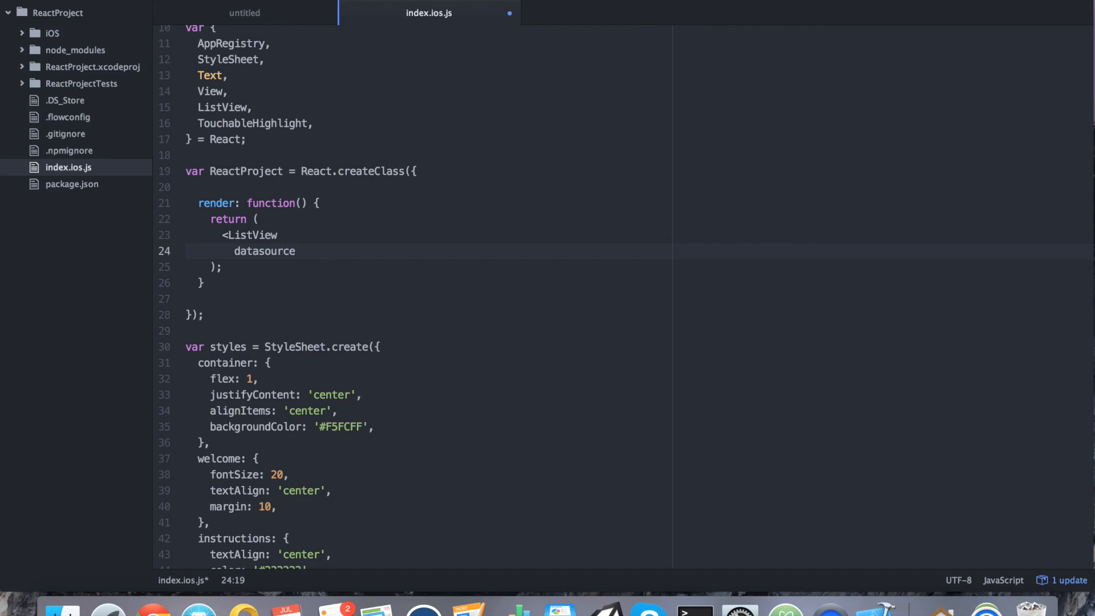
{"action": "type", "text": "={this.sta"}
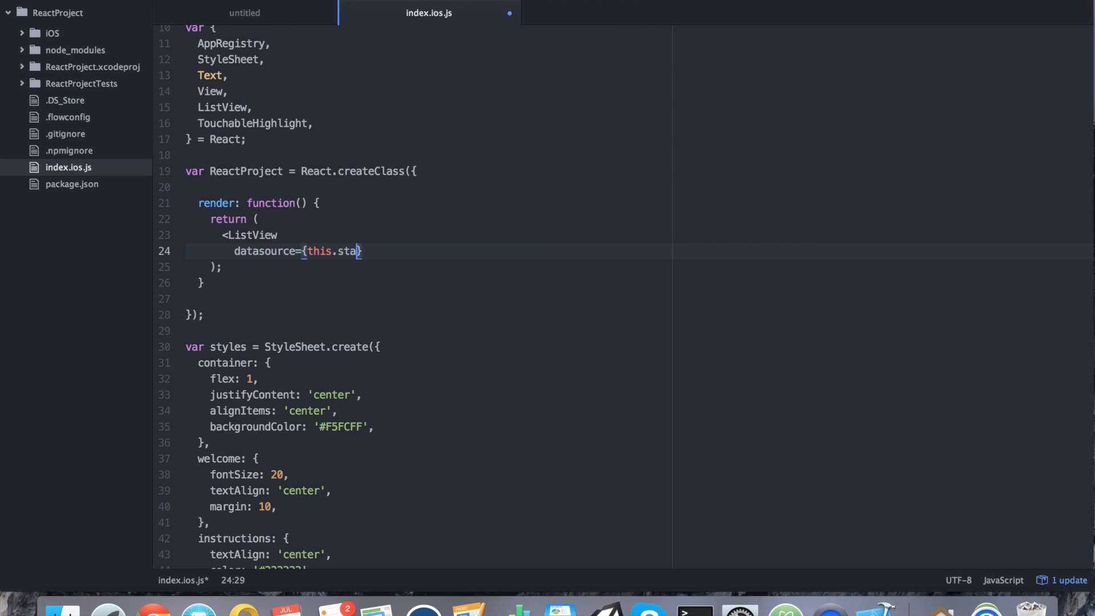
{"action": "type", "text": "te.datasource"}
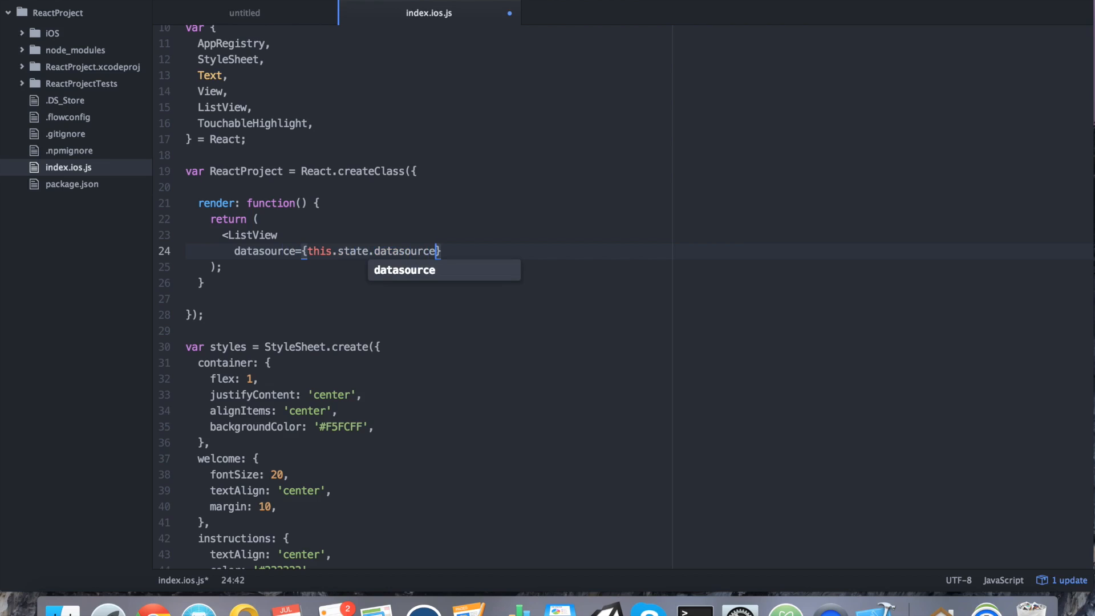
{"action": "key", "text": "enter"}
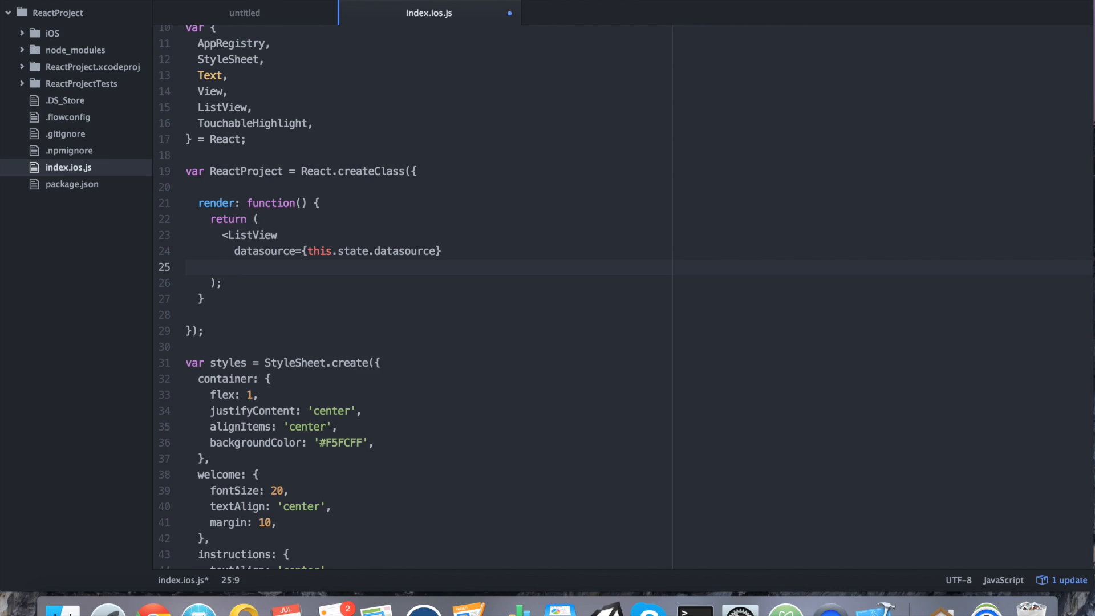
- Give the ListView renderRow={this.renderRow} and style={styles.listView} props
{"action": "type", "text": "renderRow"}
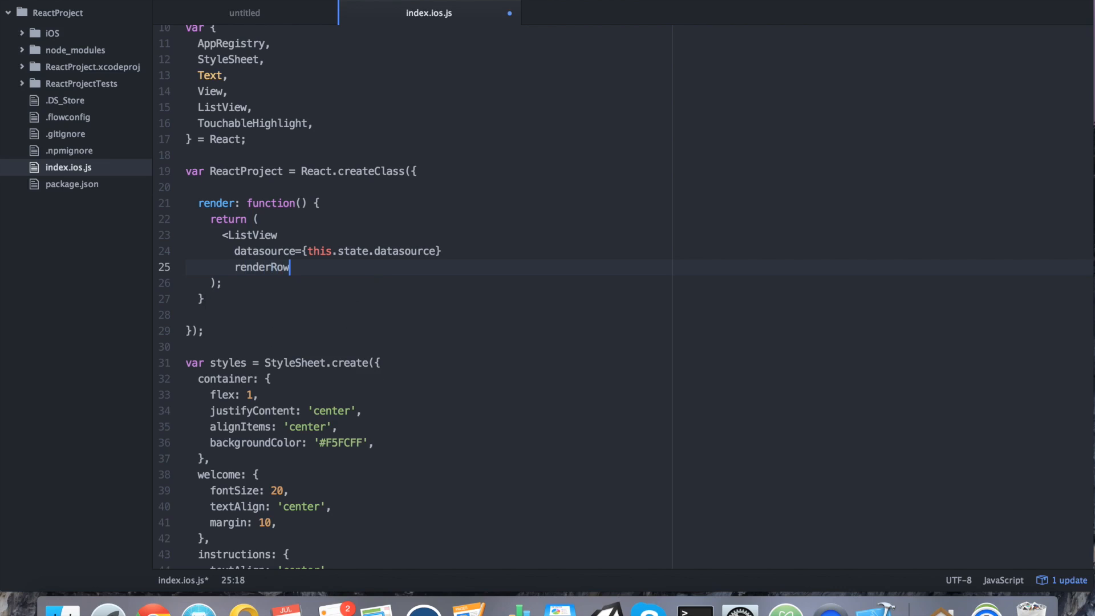
{"action": "type", "text": "={}"}
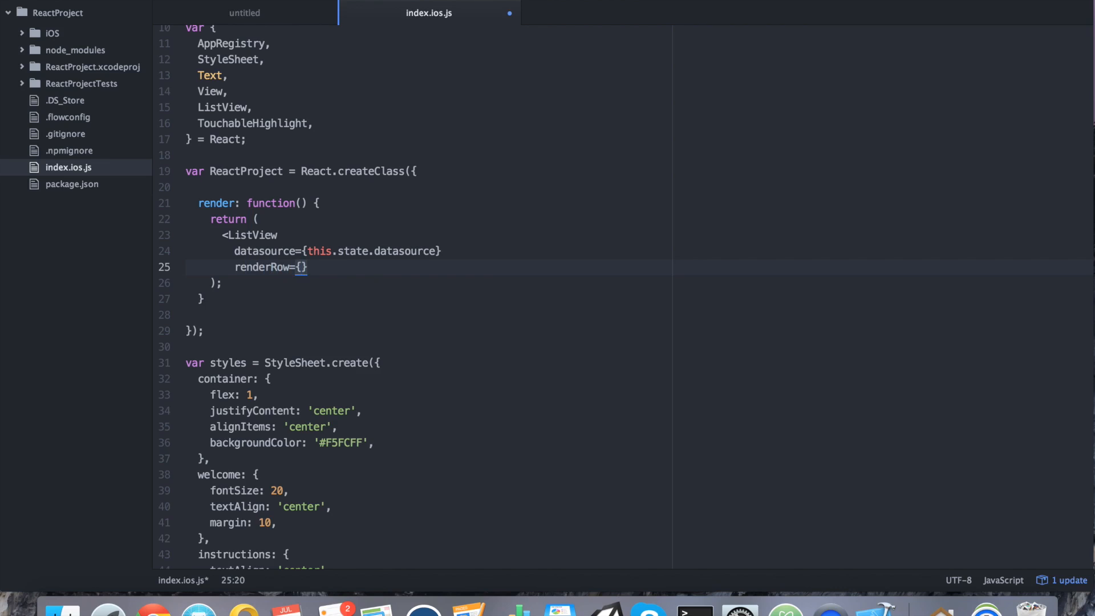
{"action": "type", "text": "this.renderRow"}
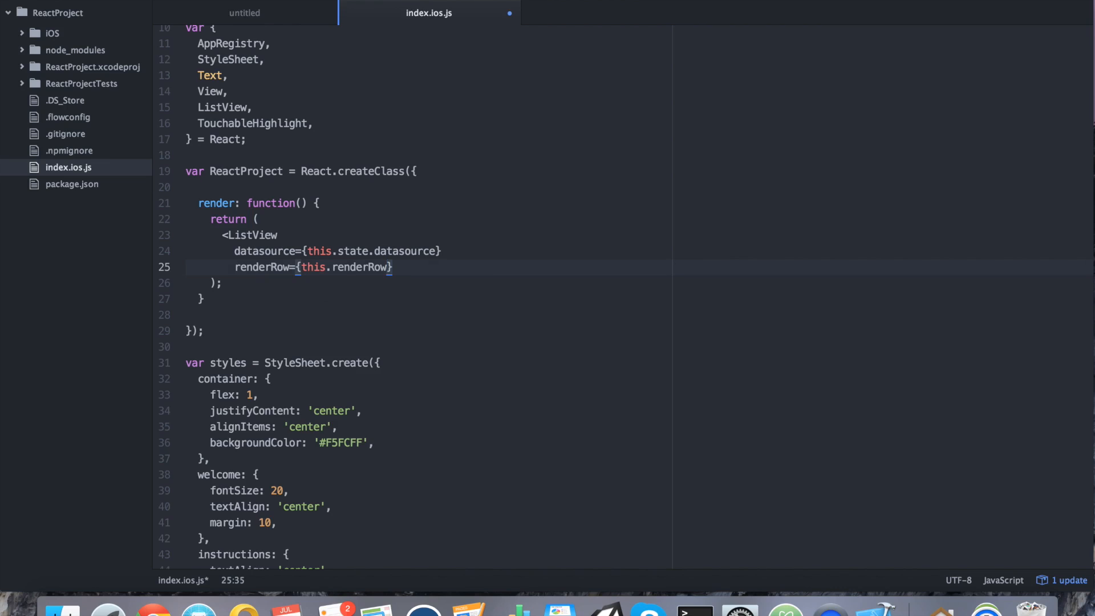
{"action": "type", "text": "style="}
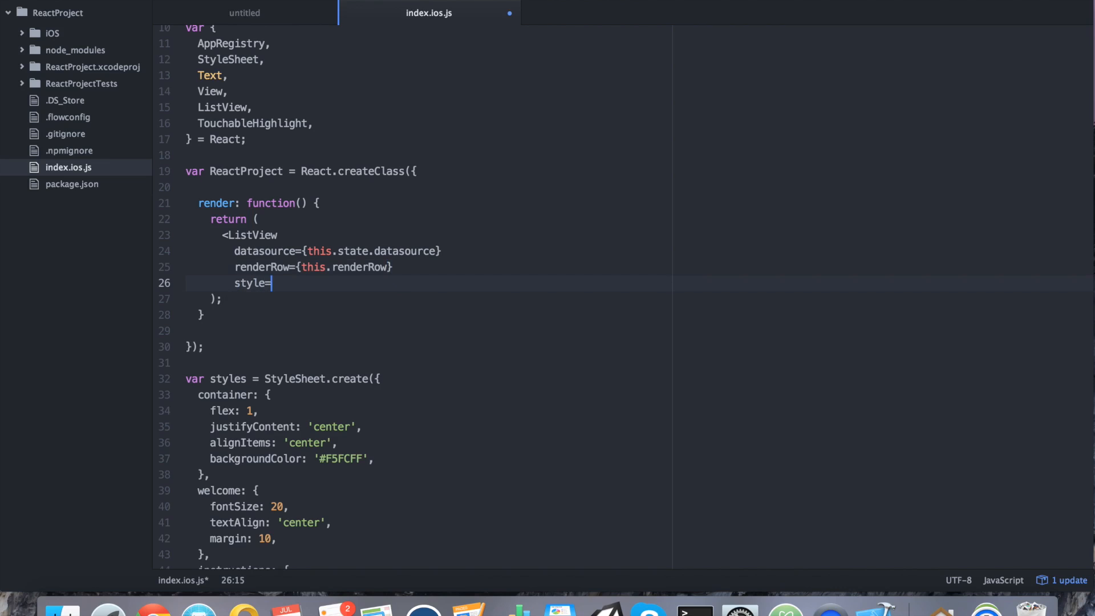
{"action": "type", "text": "{styles.}"}
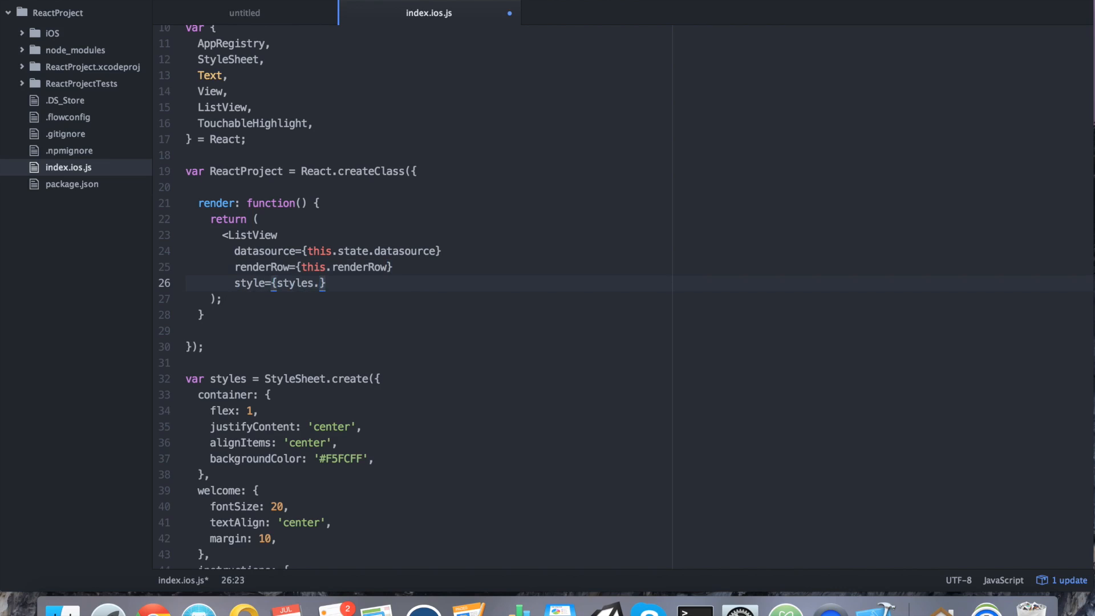
{"action": "type", "text": "listview"}
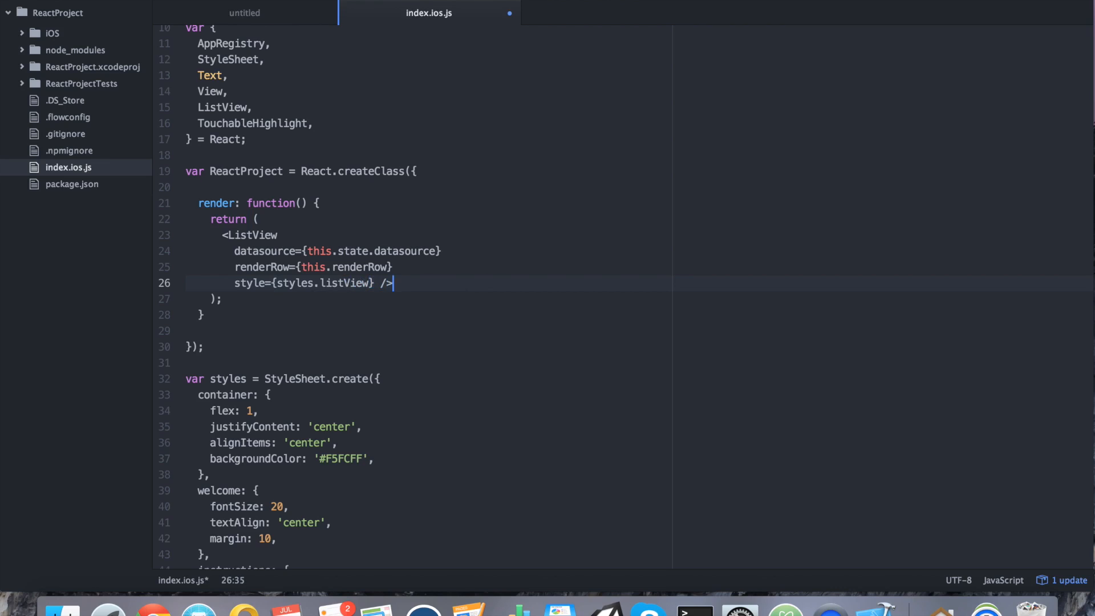
{"action": "left_click", "coordinate": [398, 250]}
{"action": "type", "text": ","}
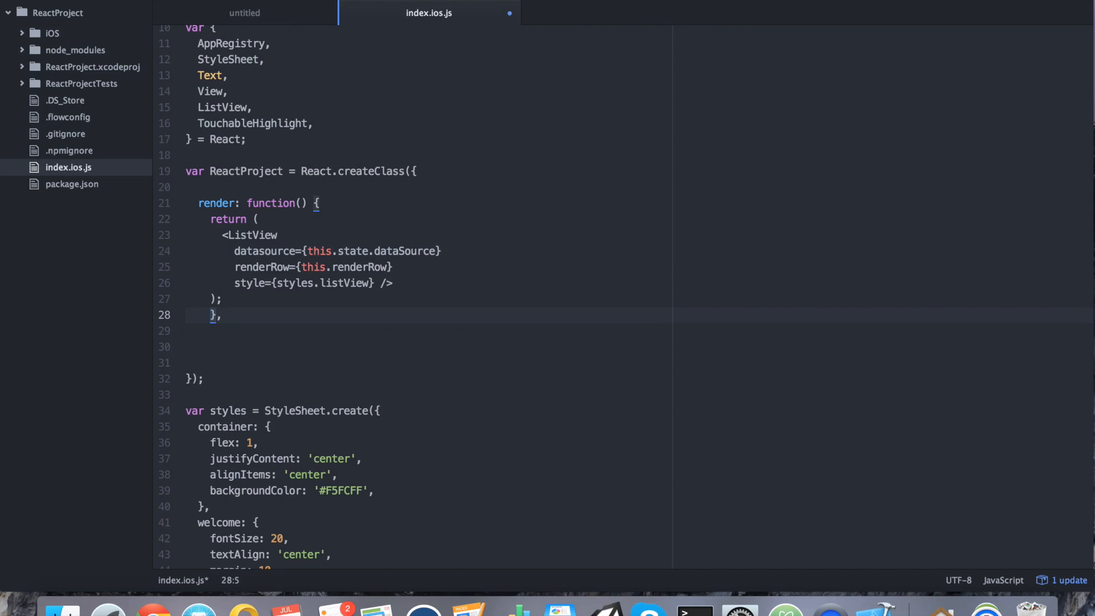
- Write renderRow returning a TouchableHighlight with onLongPress={() => this.copyRow(row)}
{"action": "type", "text": "r"}
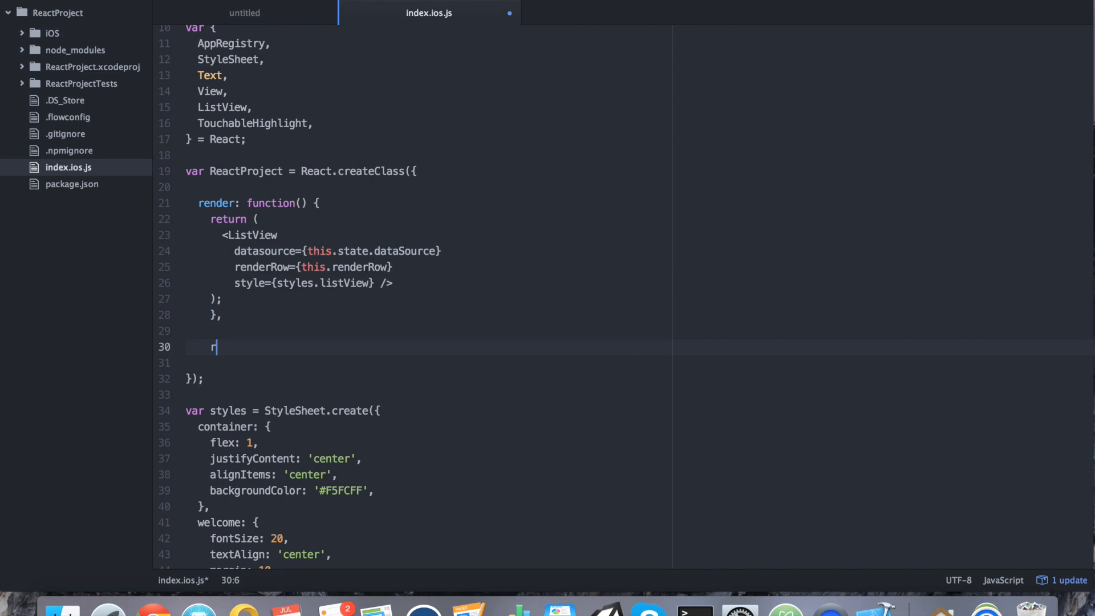
{"action": "type", "text": "enderRow: fu"}
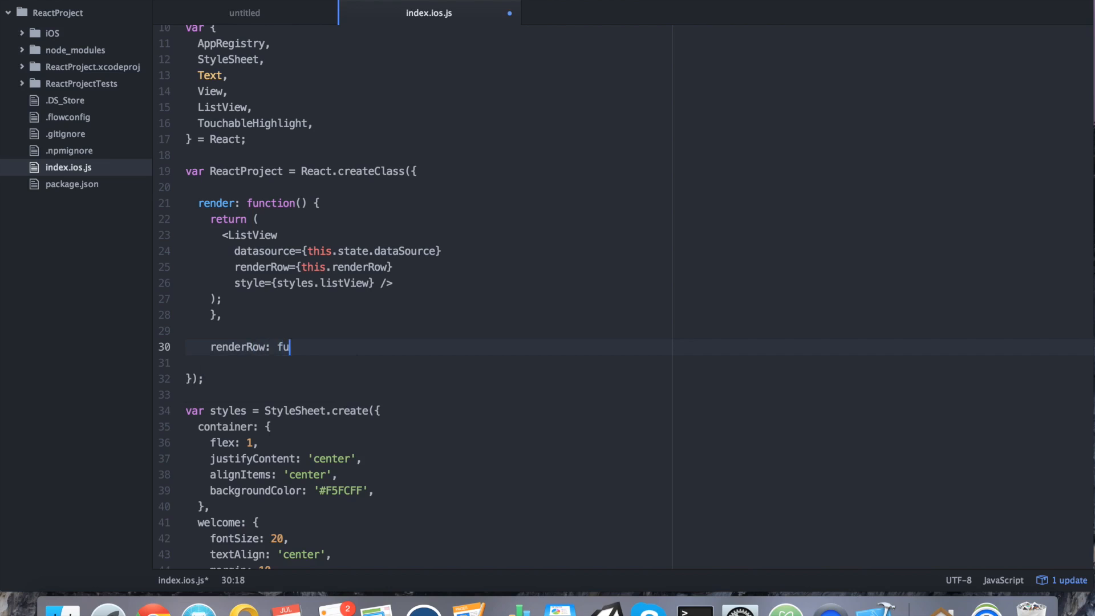
{"action": "type", "text": "nction() {"}
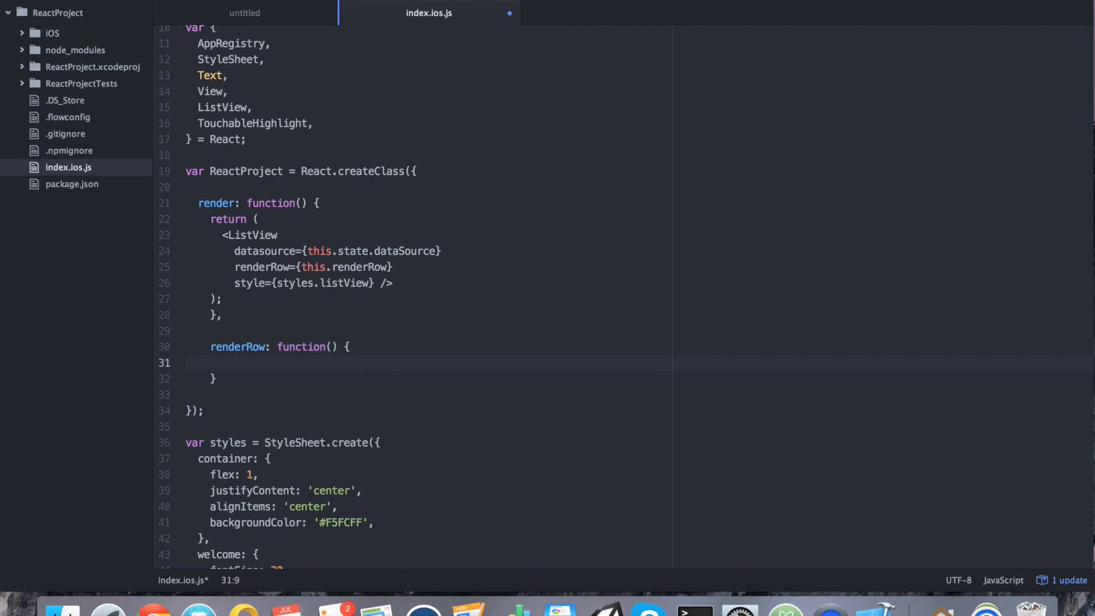
{"action": "type", "text": "return"}
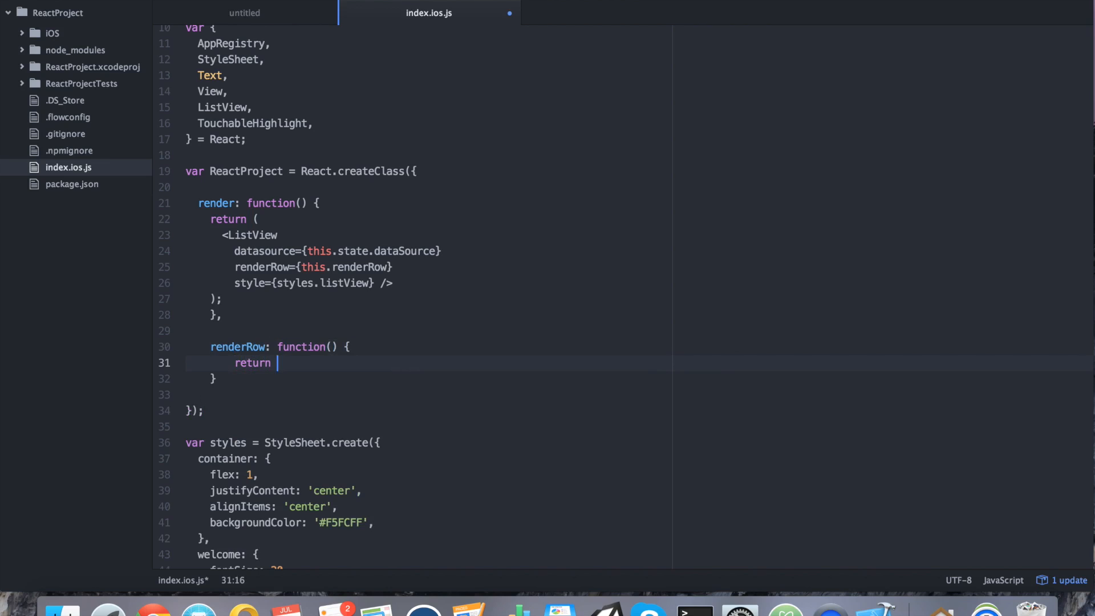
{"action": "type", "text": "("}
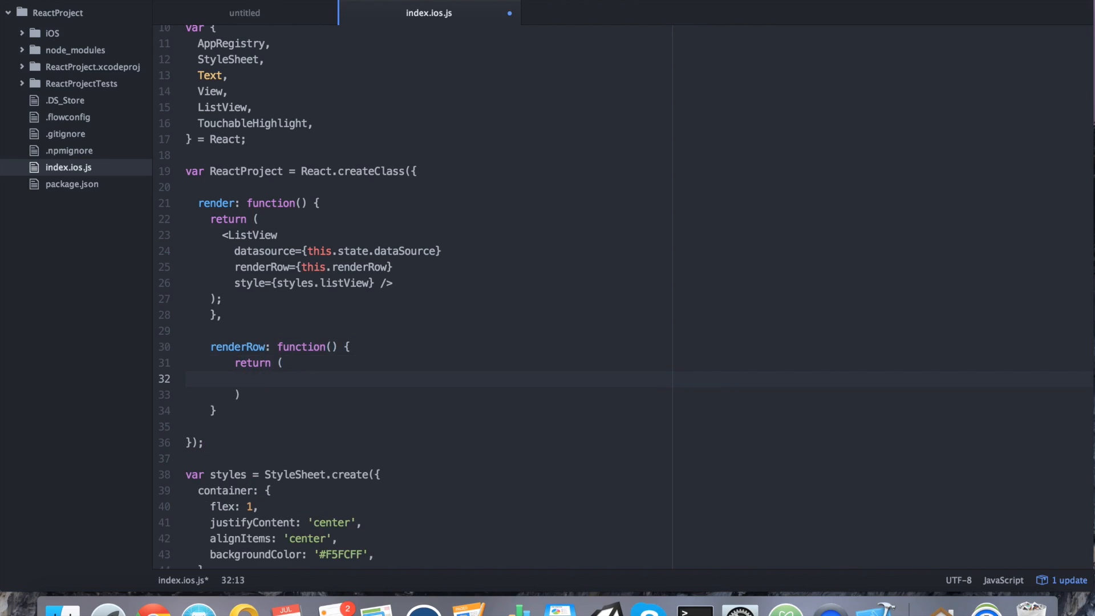
{"action": "type", "text": ");"}
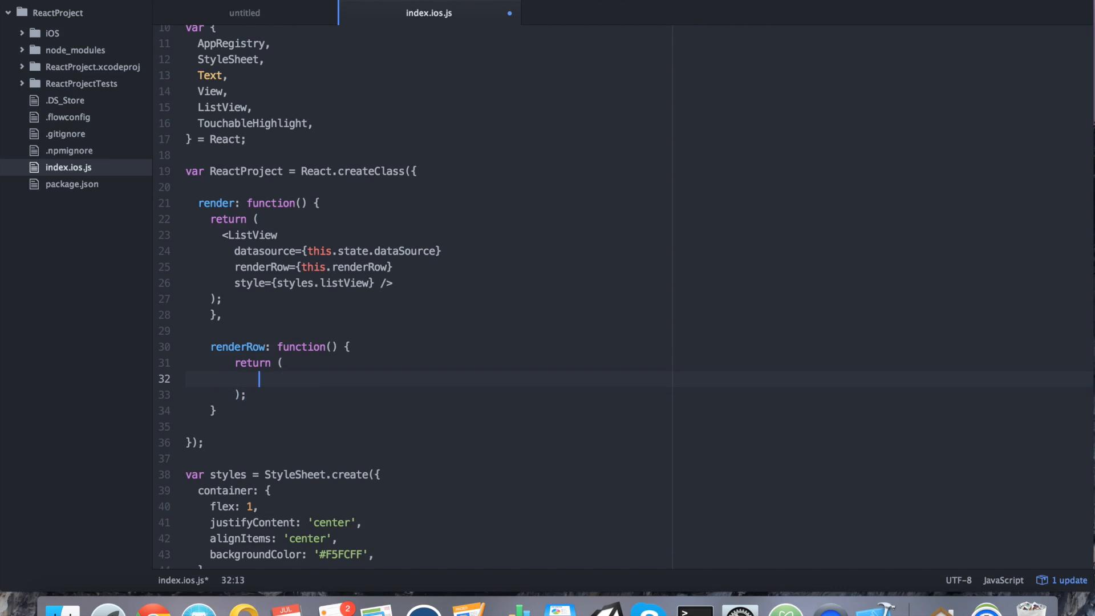
{"action": "type", "text": "<"}
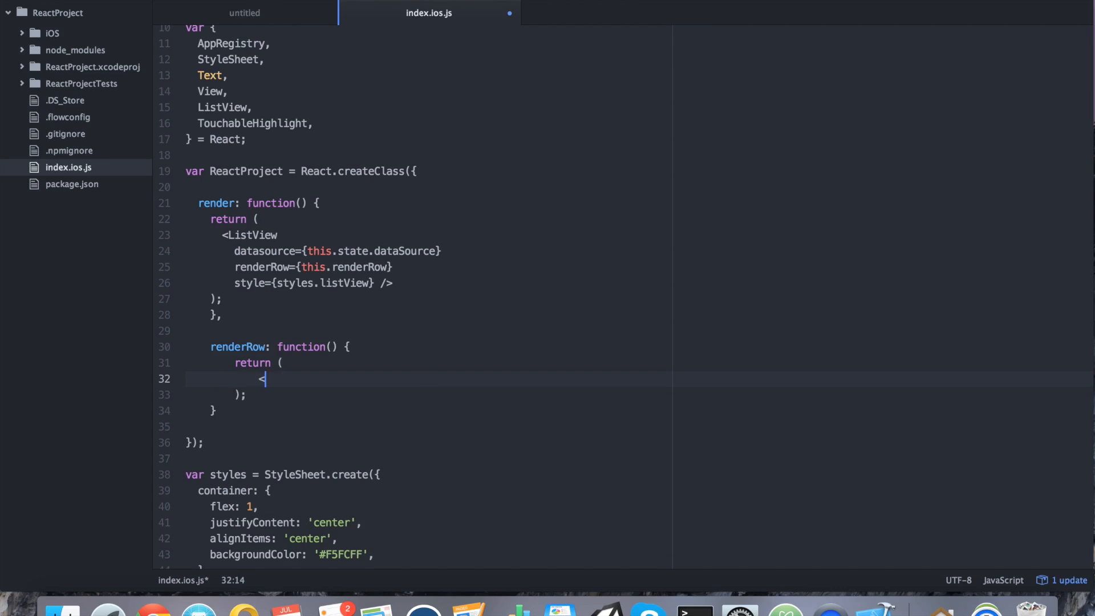
{"action": "type", "text": "TouchableHighlight on"}
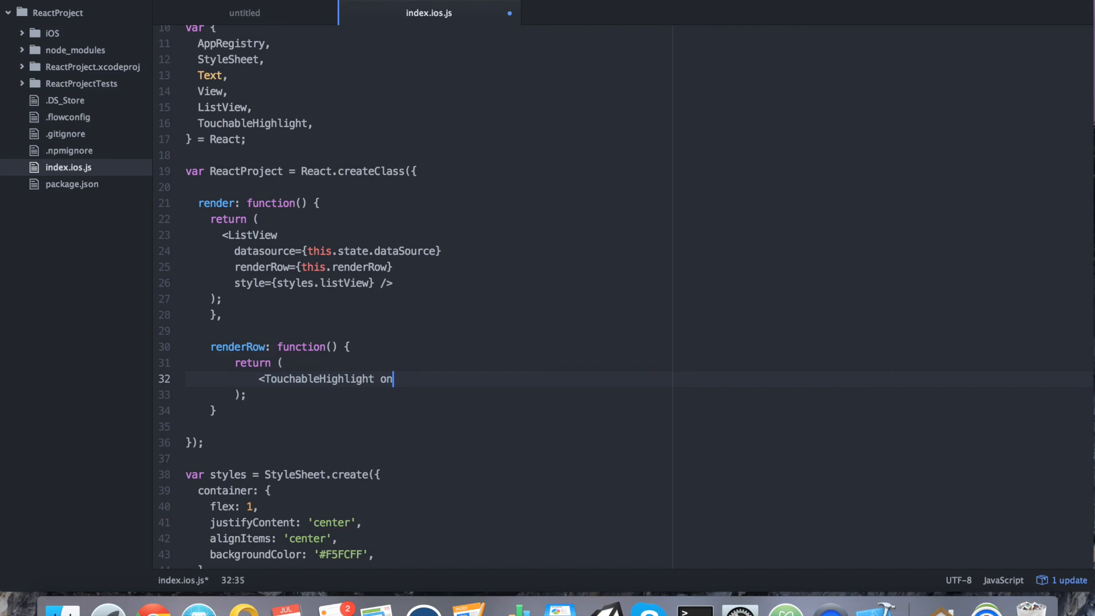
{"action": "type", "text": "LongPress"}
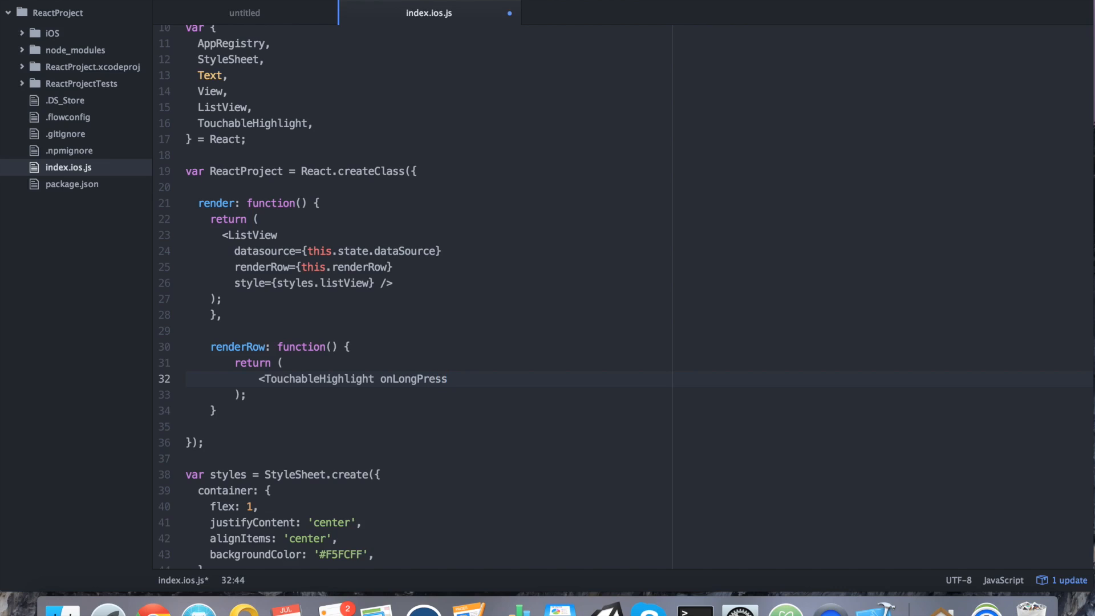
{"action": "left_click", "coordinate": [447, 379]}
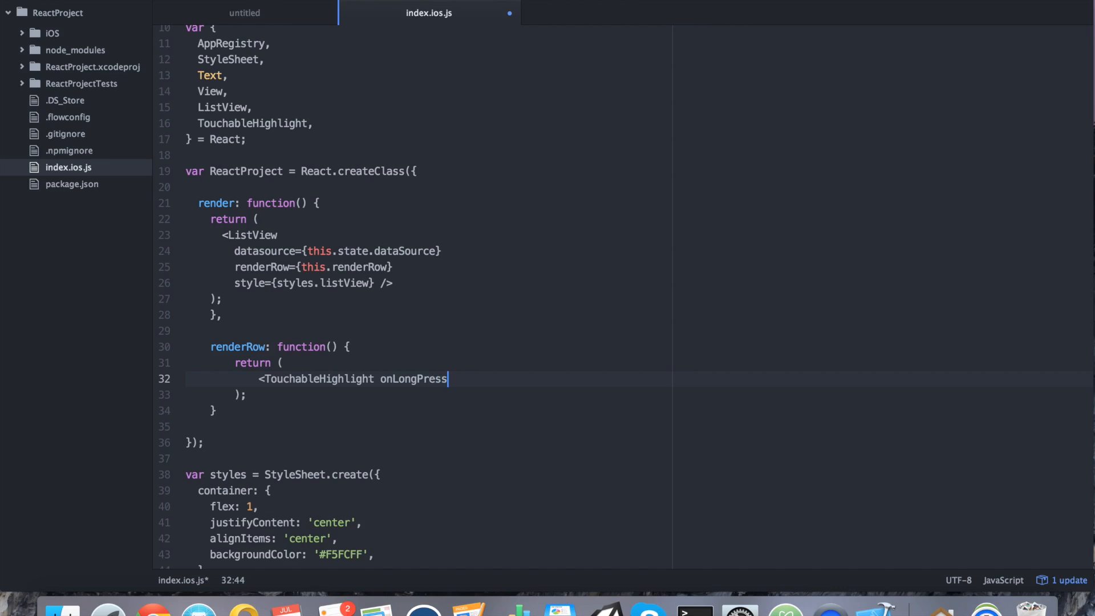
{"action": "type", "text": "={}"}
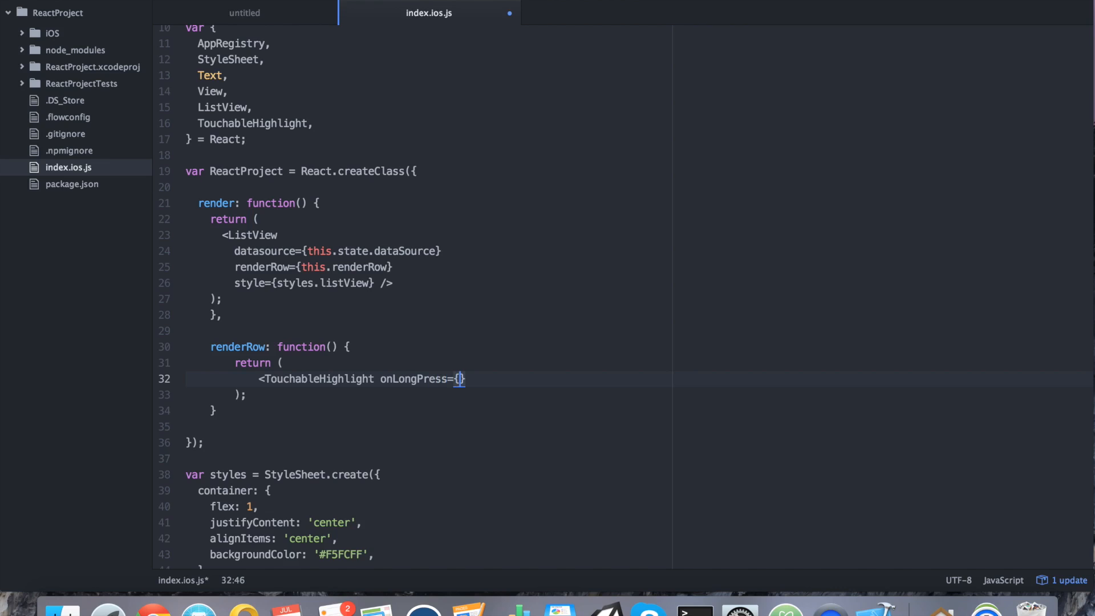
{"action": "type", "text": "() =>"}
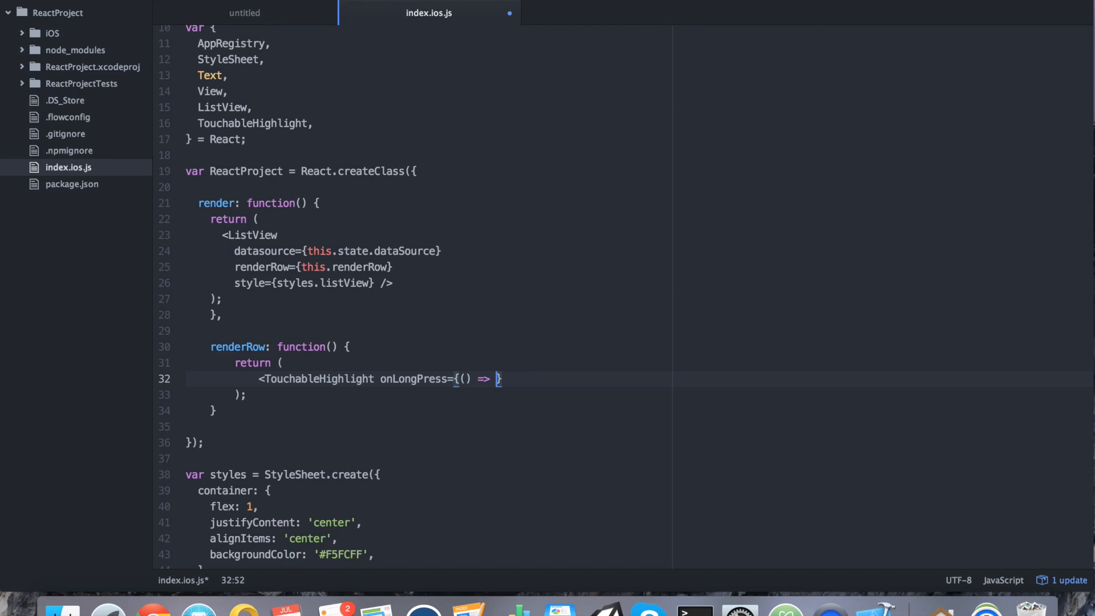
{"action": "type", "text": "this.cop"}
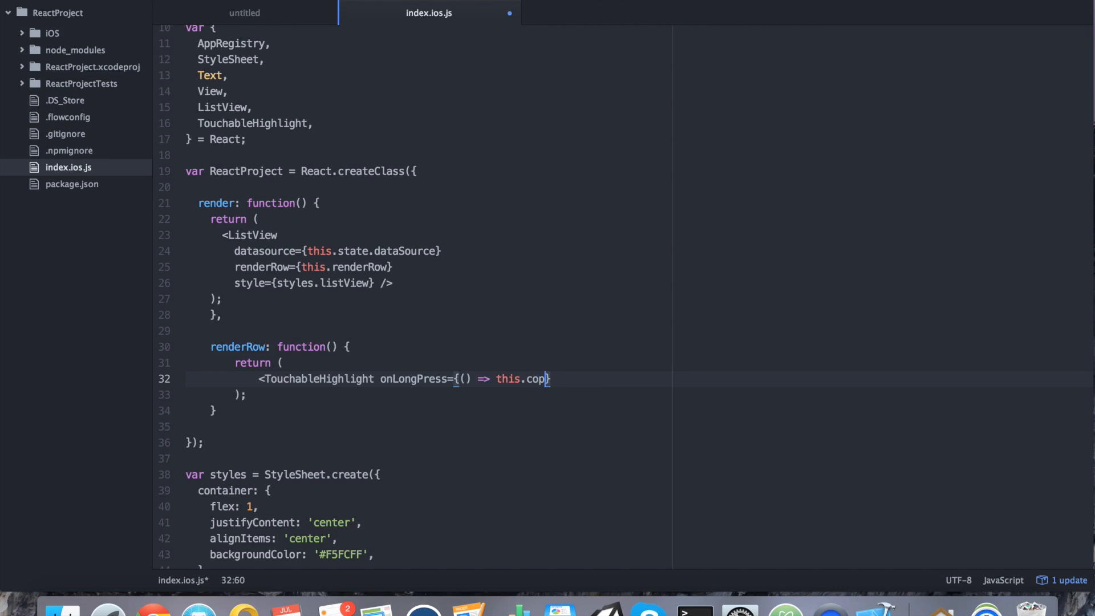
{"action": "type", "text": "yRow()"}
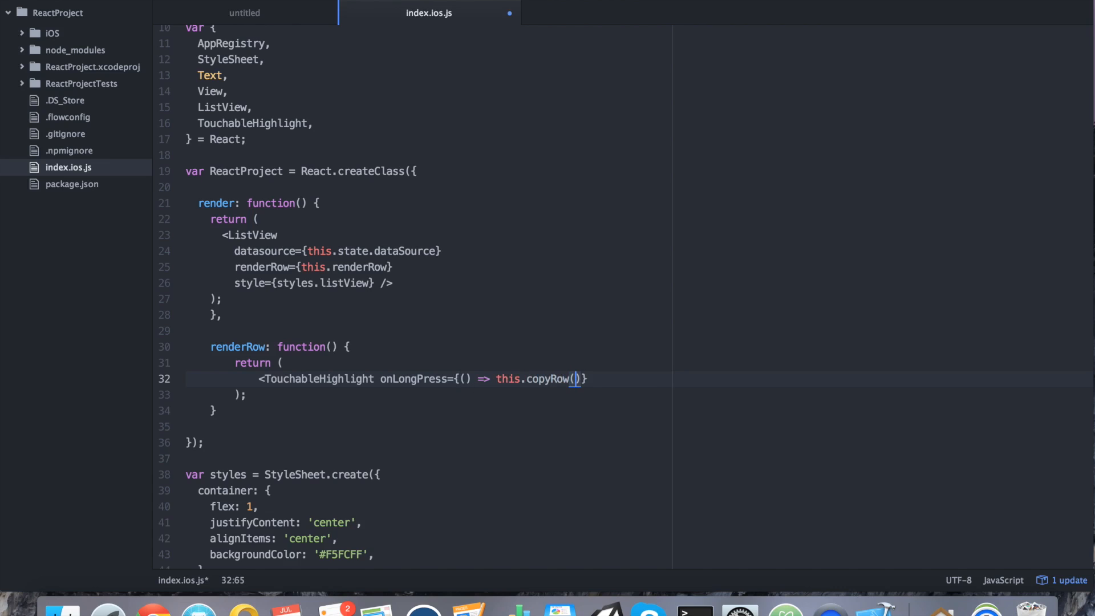
{"action": "type", "text": "row"}
{"action": "type", "text": "<"}
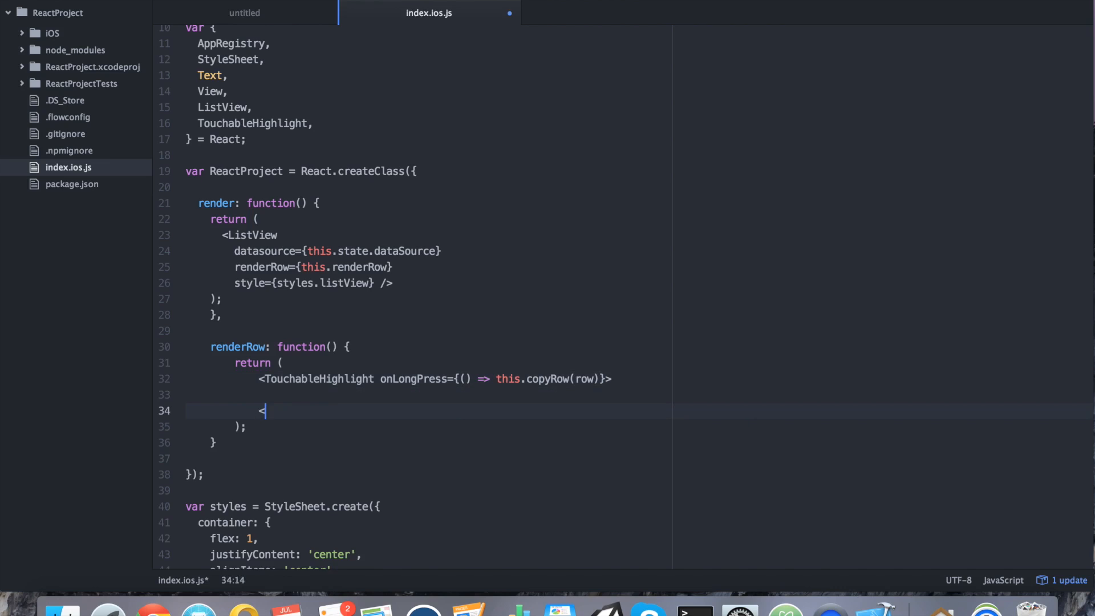
{"action": "type", "text": "/TouchableHighlight>"}
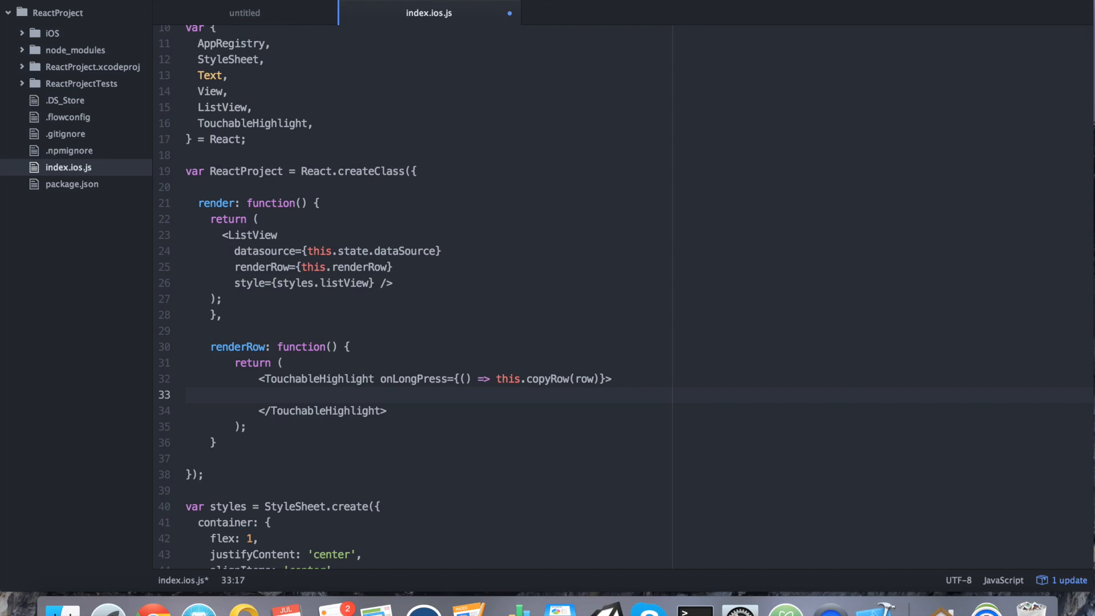
- Nest a styled View containing <Text>{row}</Text> inside the TouchableHighlight and save
{"action": "type", "text": "<"}
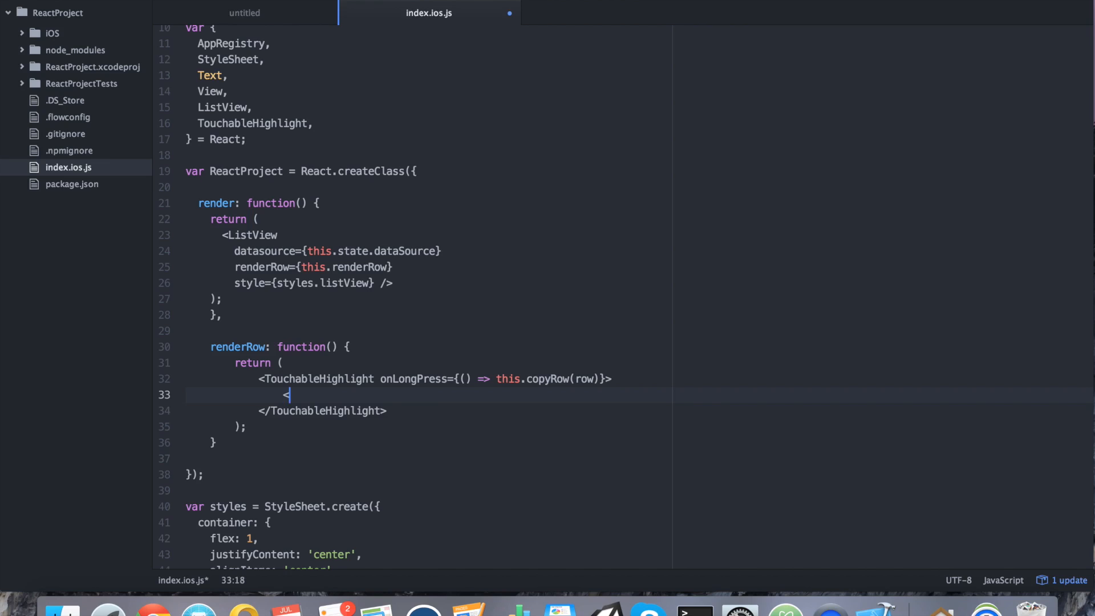
{"action": "type", "text": "View"}
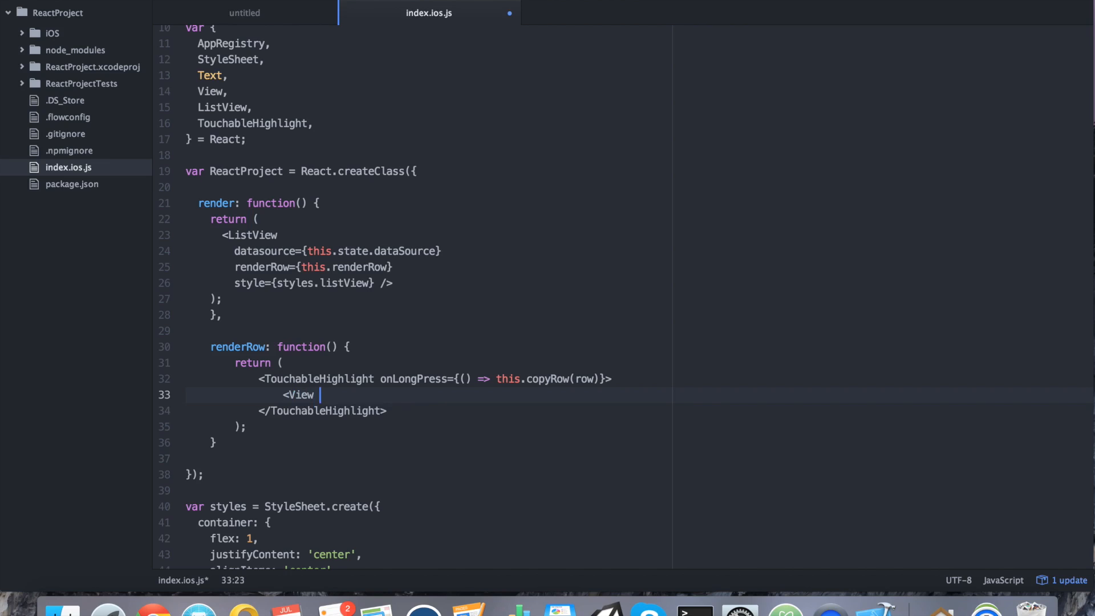
{"action": "type", "text": "style=\"\""}
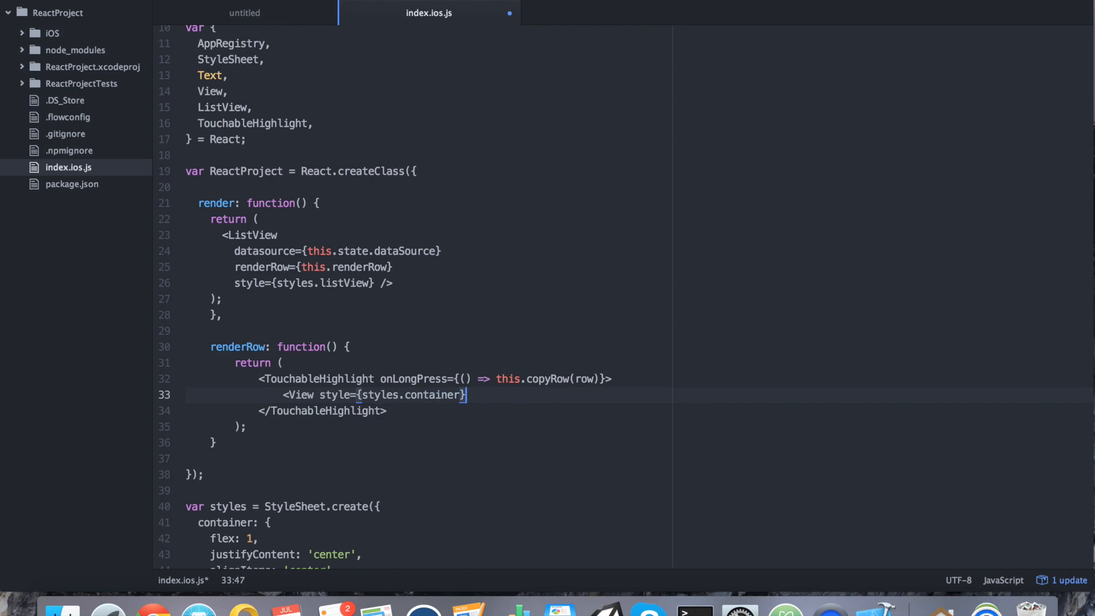
{"action": "mouse_move", "coordinate": [466, 394]}
{"action": "type", "text": "<"}
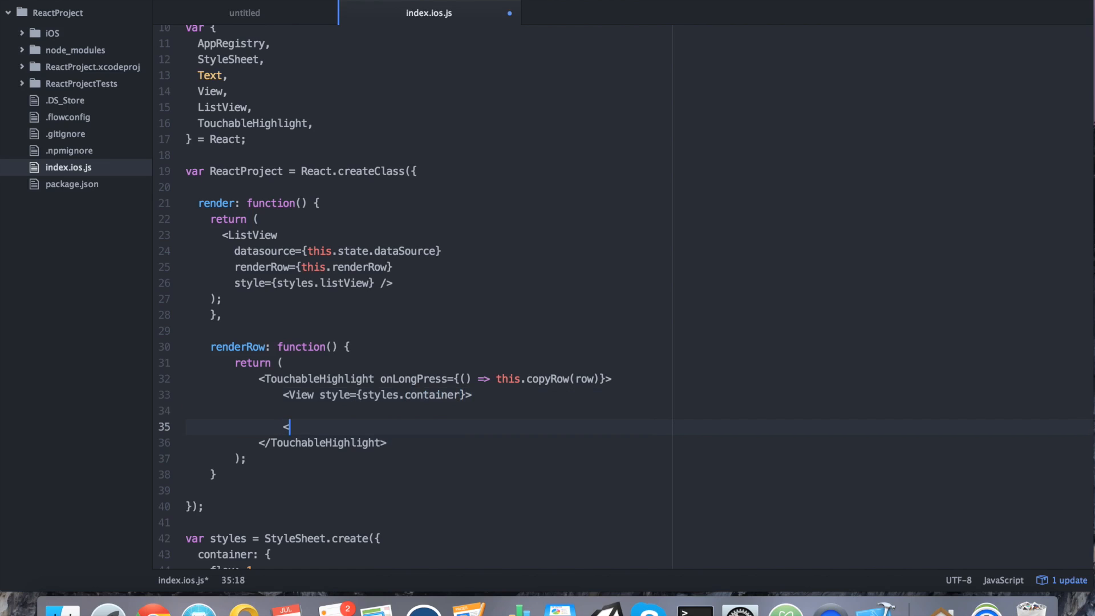
{"action": "type", "text": "/View>"}
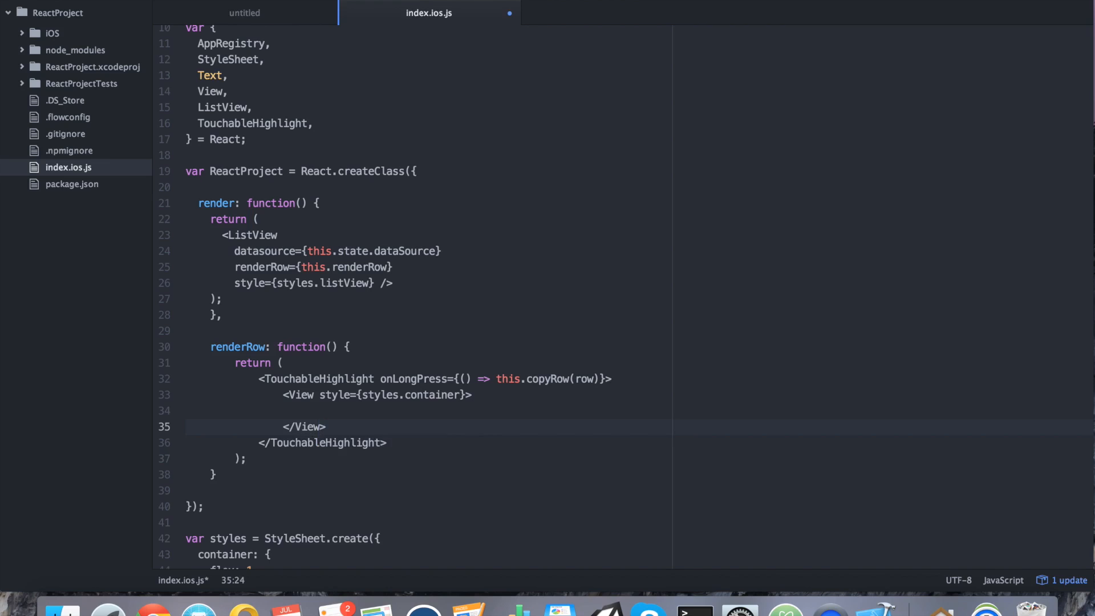
{"action": "type", "text": "<Tex"}
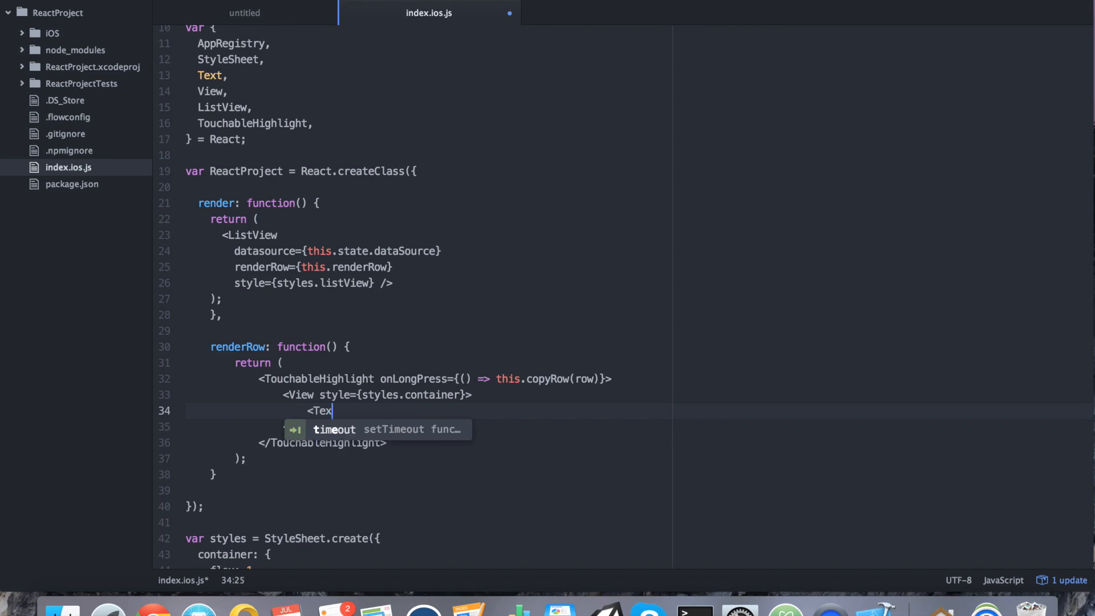
{"action": "type", "text": "t"}
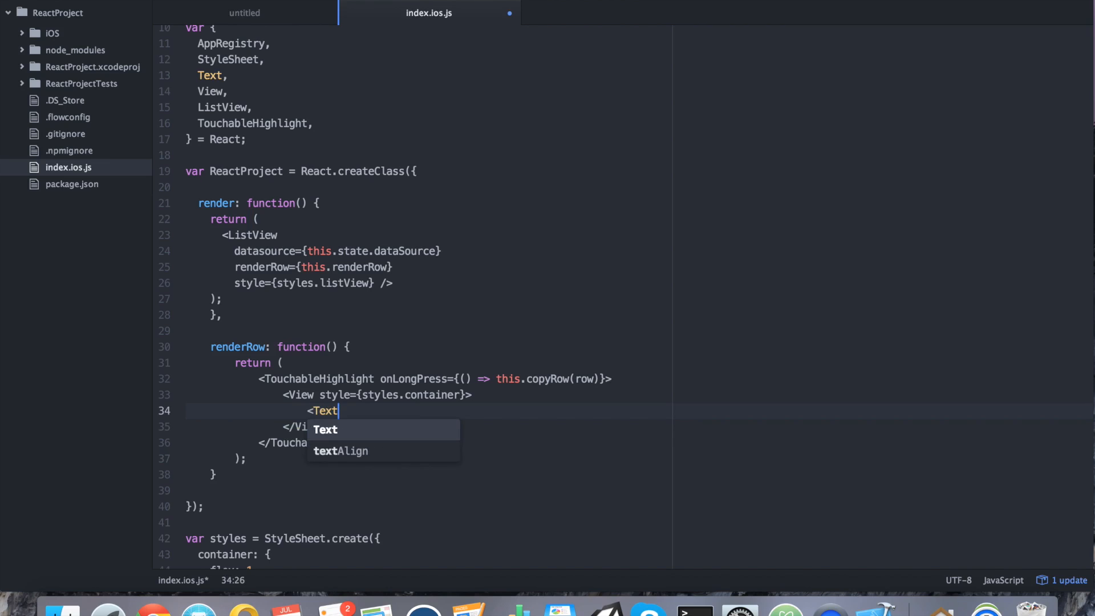
{"action": "type", "text": ">{row}<"}
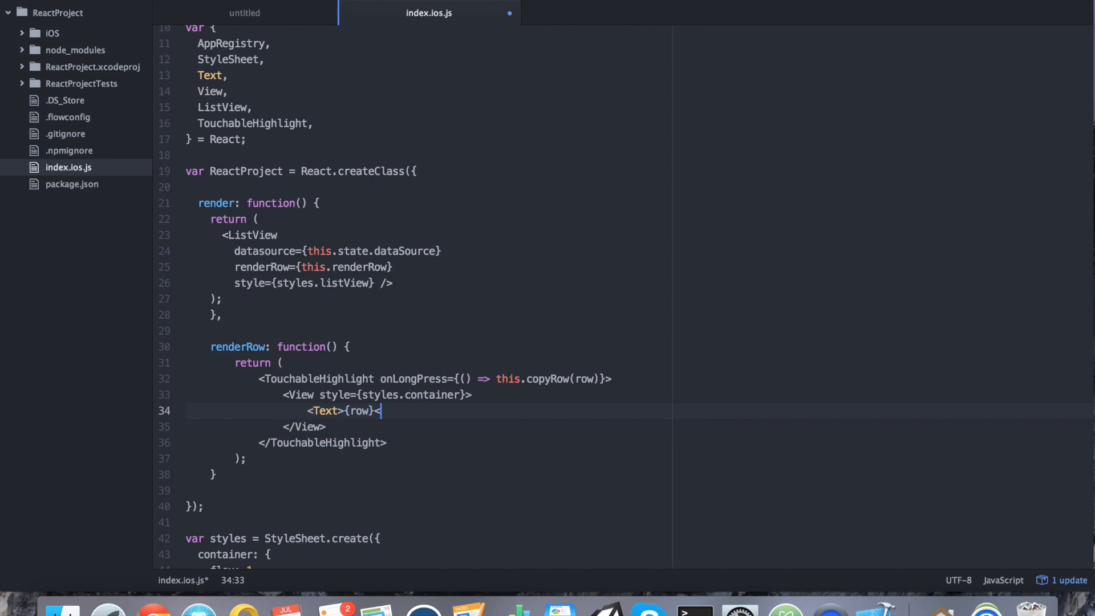
{"action": "type", "text": "/Text>"}
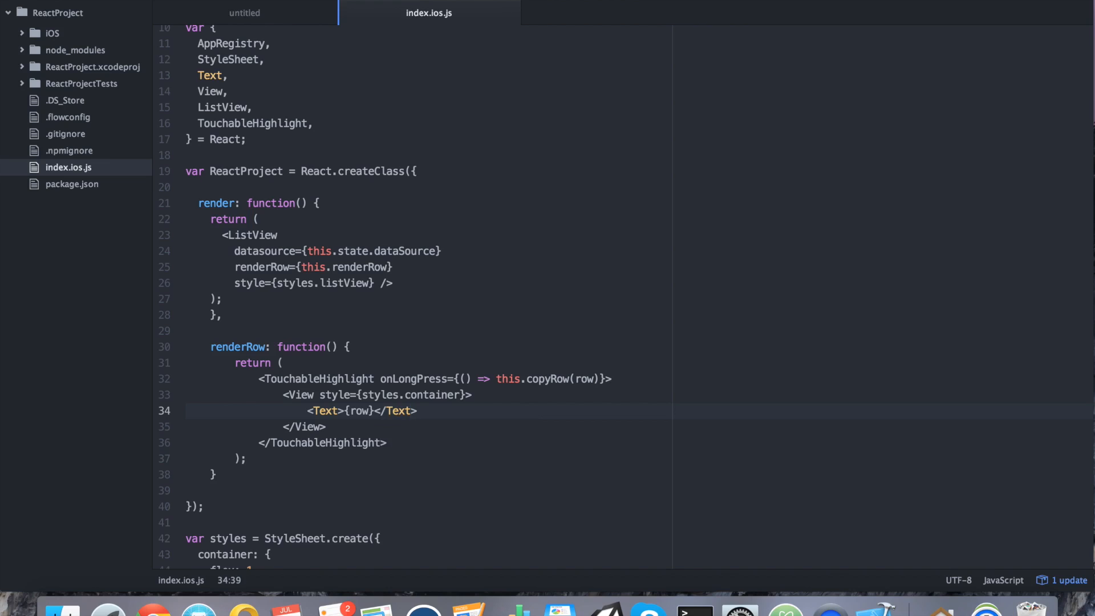
{"action": "left_click", "coordinate": [417, 410]}
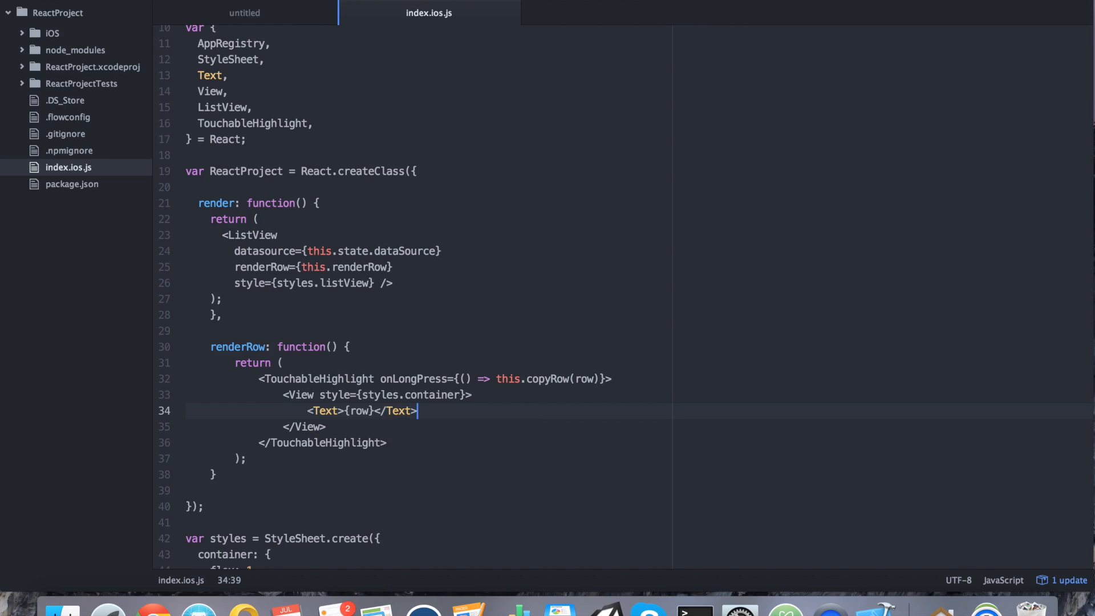
{"action": "mouse_move", "coordinate": [300, 347]}
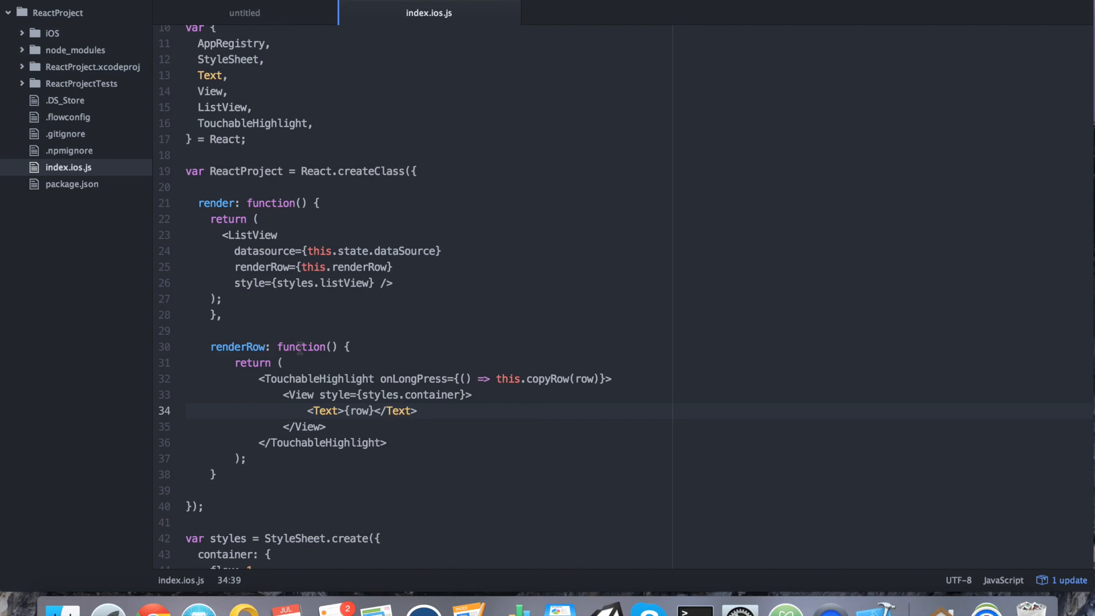
{"action": "left_click", "coordinate": [417, 411]}
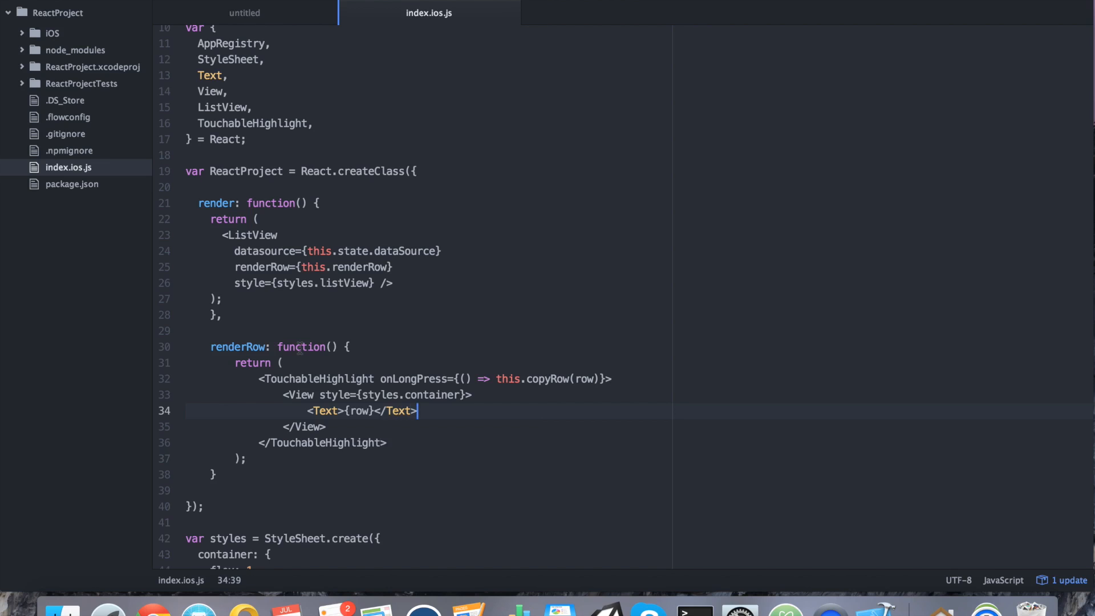
- Add a listView style with backgroundColor "#F5CFF" at the top of StyleSheet.create
{"action": "scroll", "scroll_direction": "down", "scroll_amount": 3}
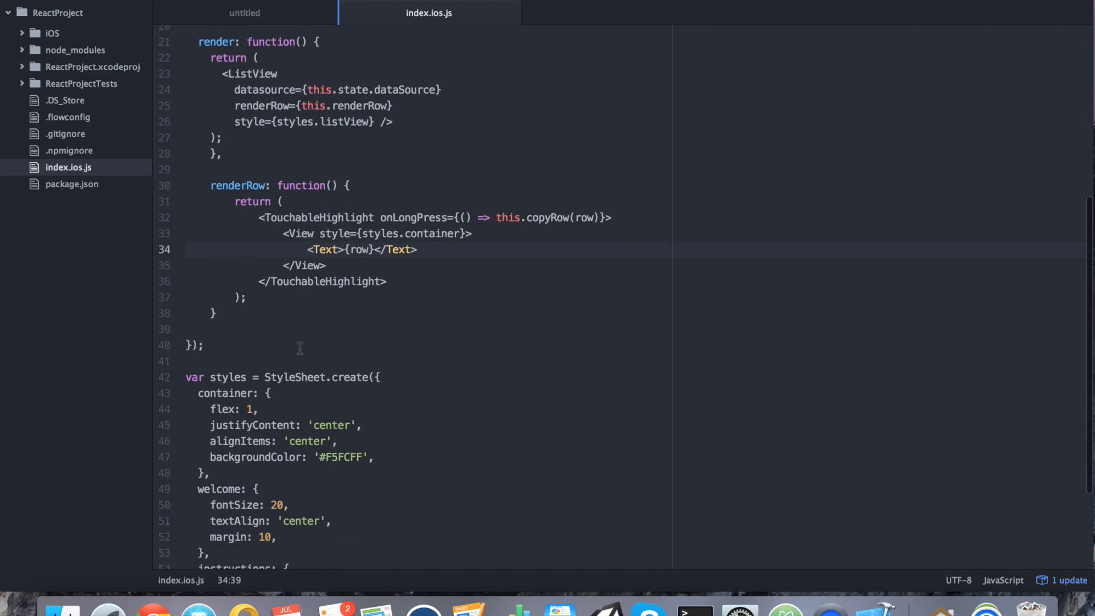
{"action": "scroll", "scroll_direction": "down", "scroll_amount": 3}
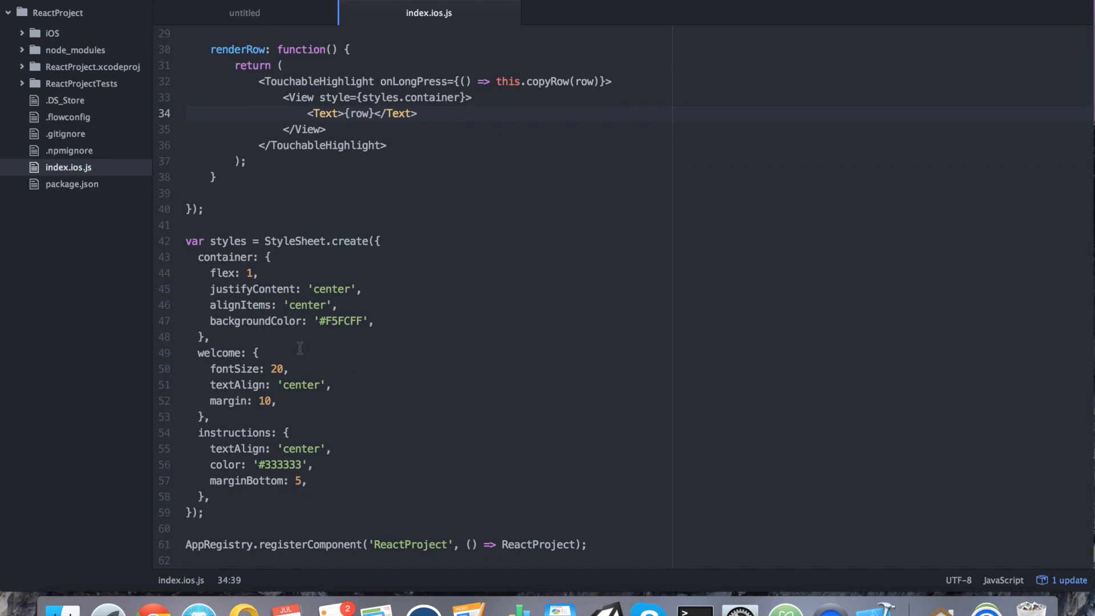
{"action": "left_click", "coordinate": [418, 113]}
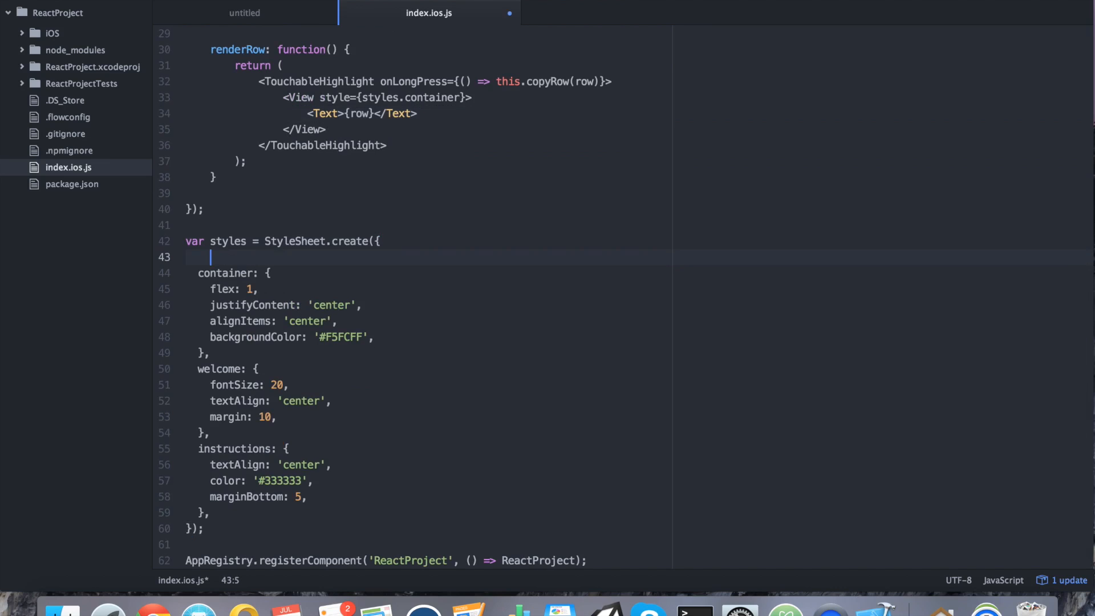
{"action": "type", "text": "listView: {"}
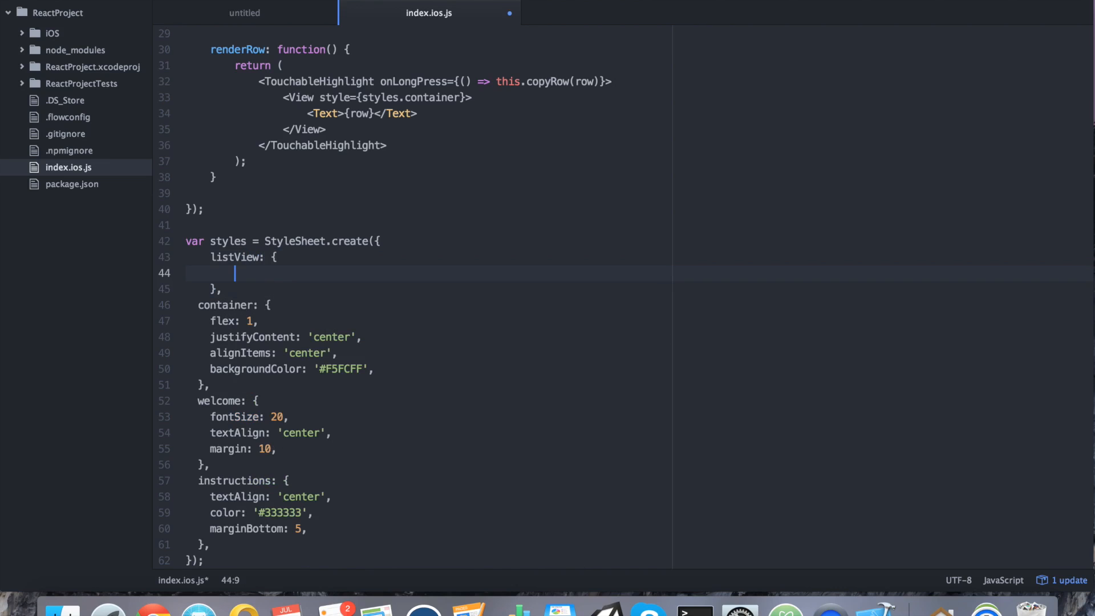
{"action": "type", "text": "backb"}
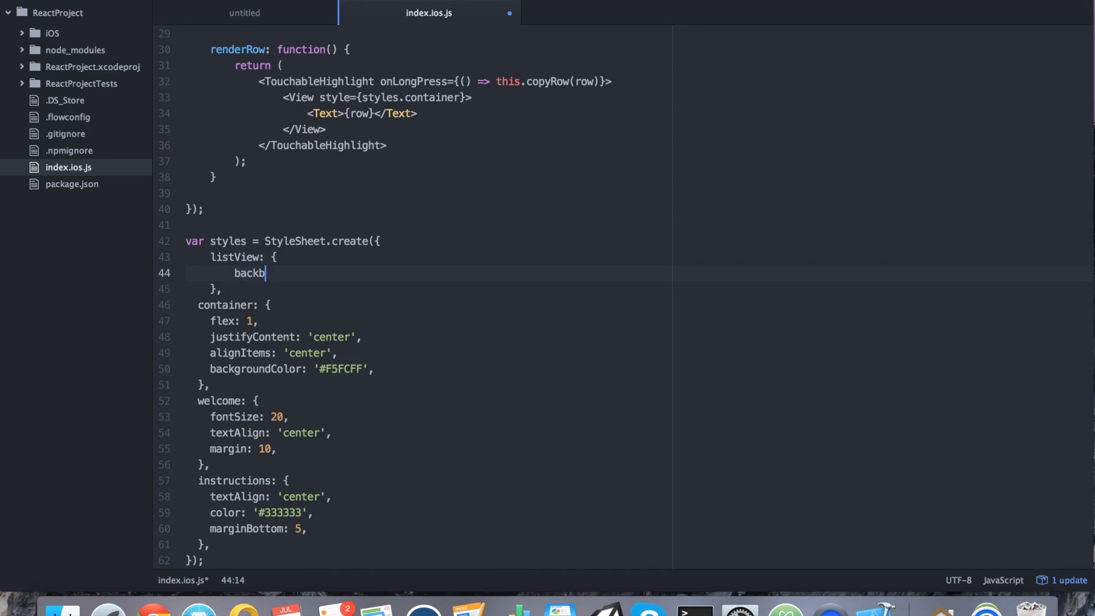
{"action": "type", "text": "roundColor:"}
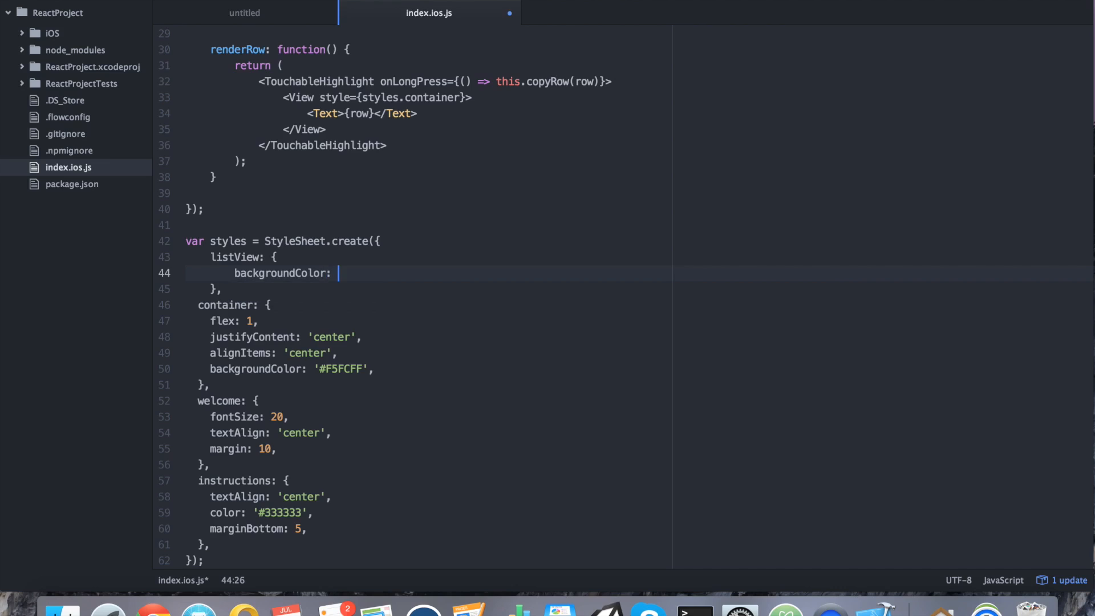
{"action": "type", "text": "\"\""}
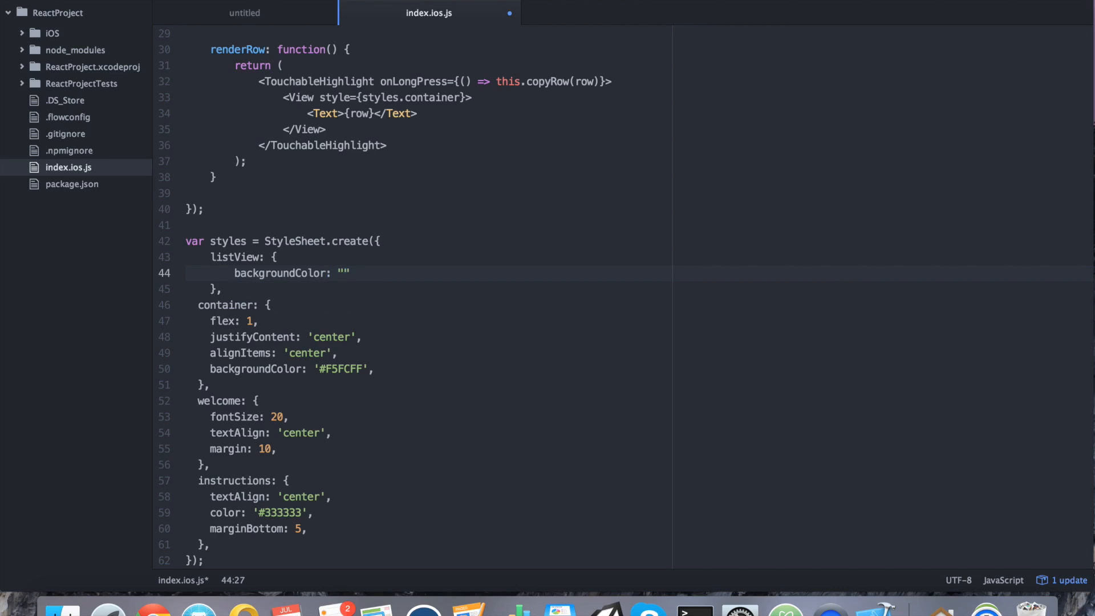
{"action": "type", "text": "#F5"}
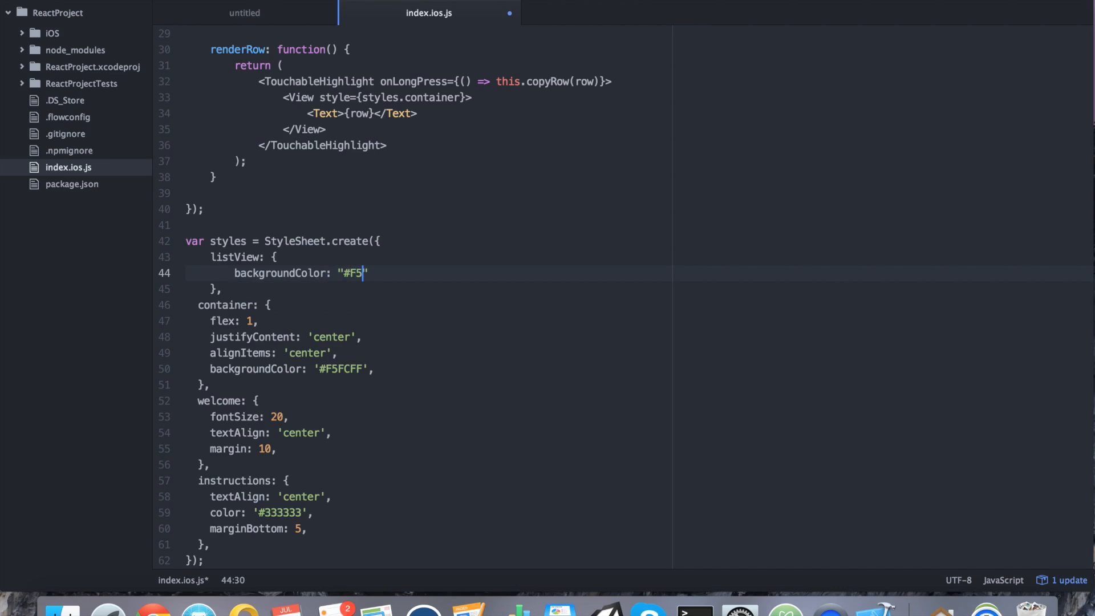
{"action": "type", "text": "CFF"}
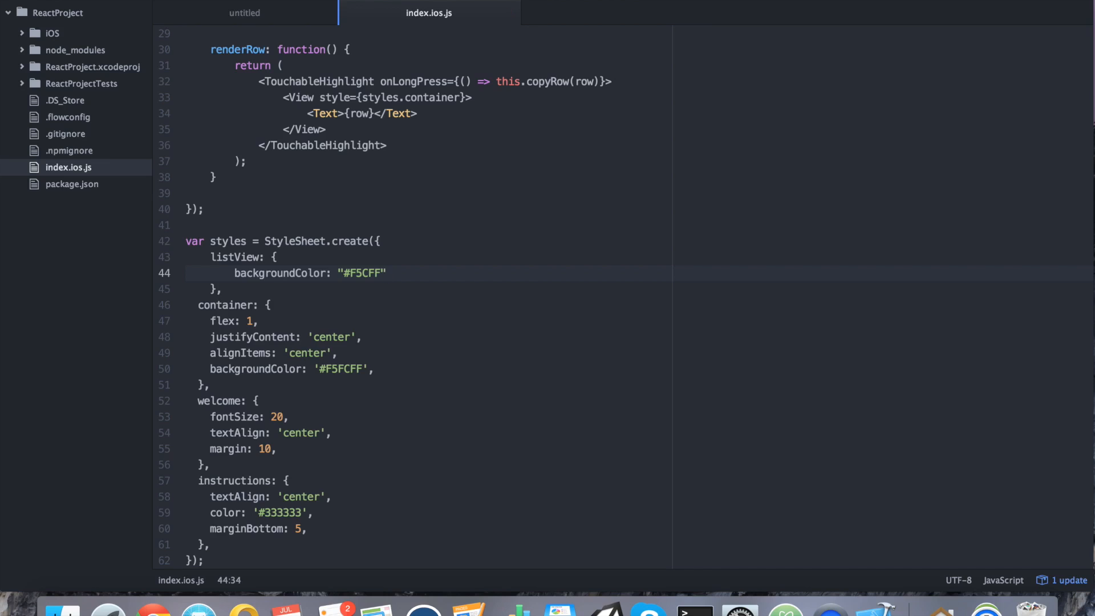
{"action": "left_click", "coordinate": [388, 272]}
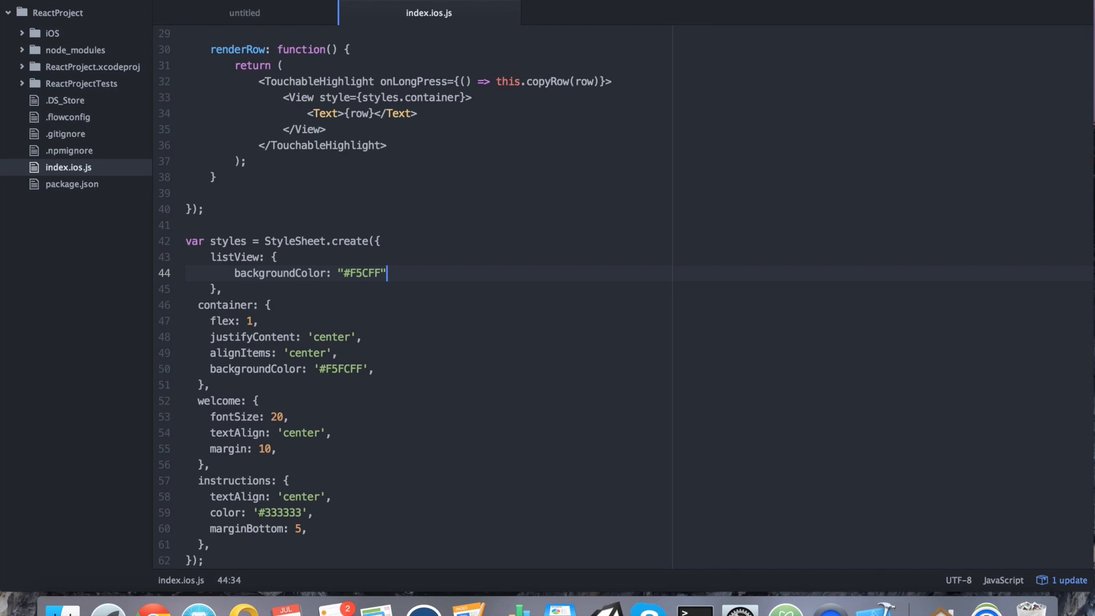
{"action": "scroll", "scroll_direction": "down", "scroll_amount": 3}
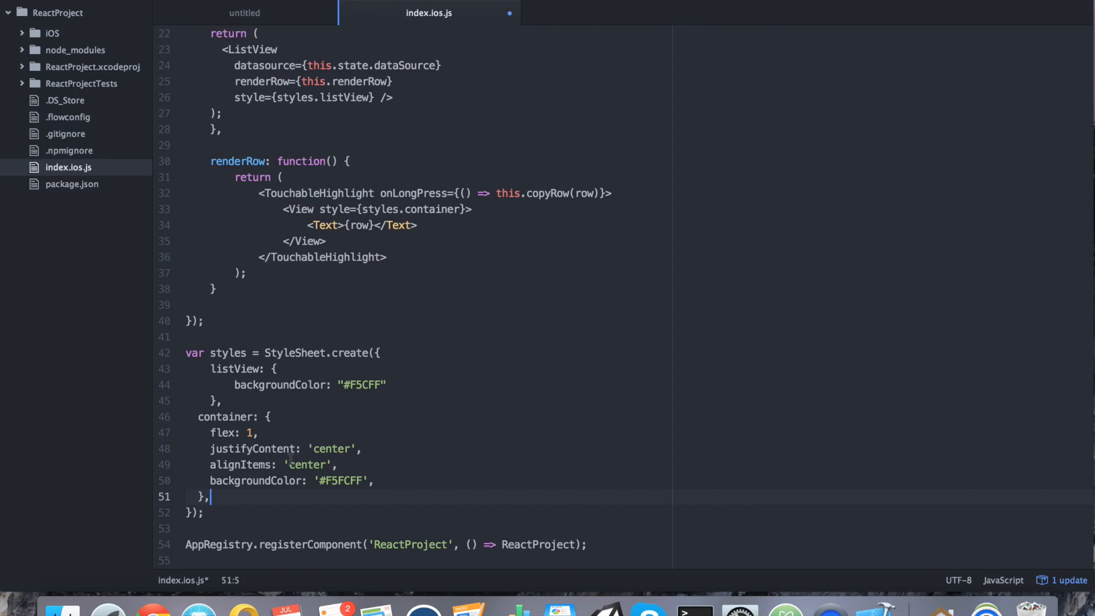
- Give the container style paddingTop 15 and paddingBottom 15 after flex
{"action": "left_click", "coordinate": [259, 432]}
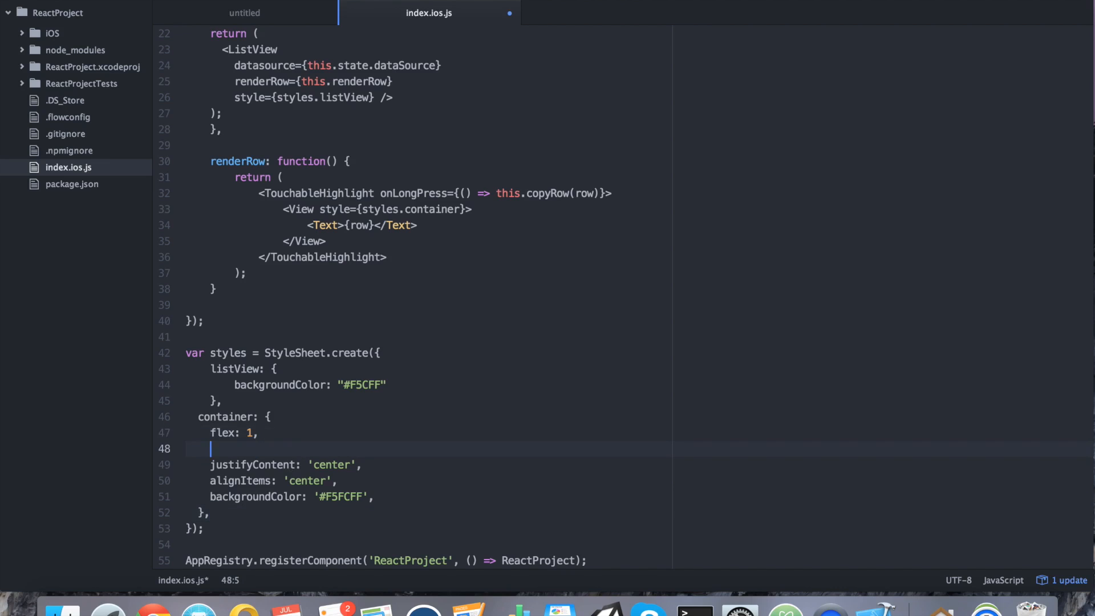
{"action": "type", "text": "paddingTop:"}
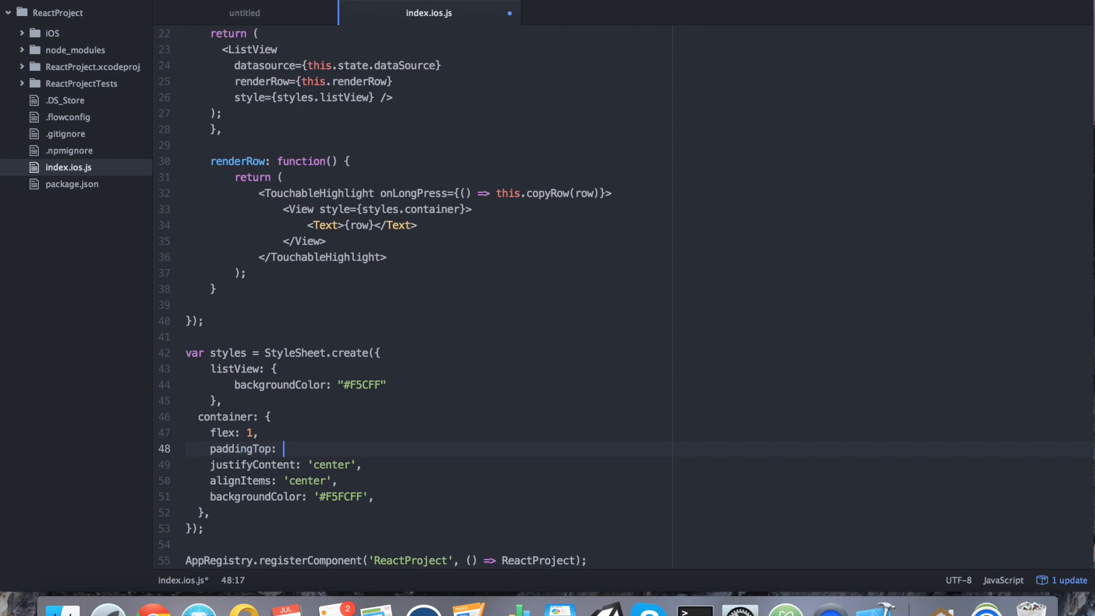
{"action": "type", "text": "15,"}
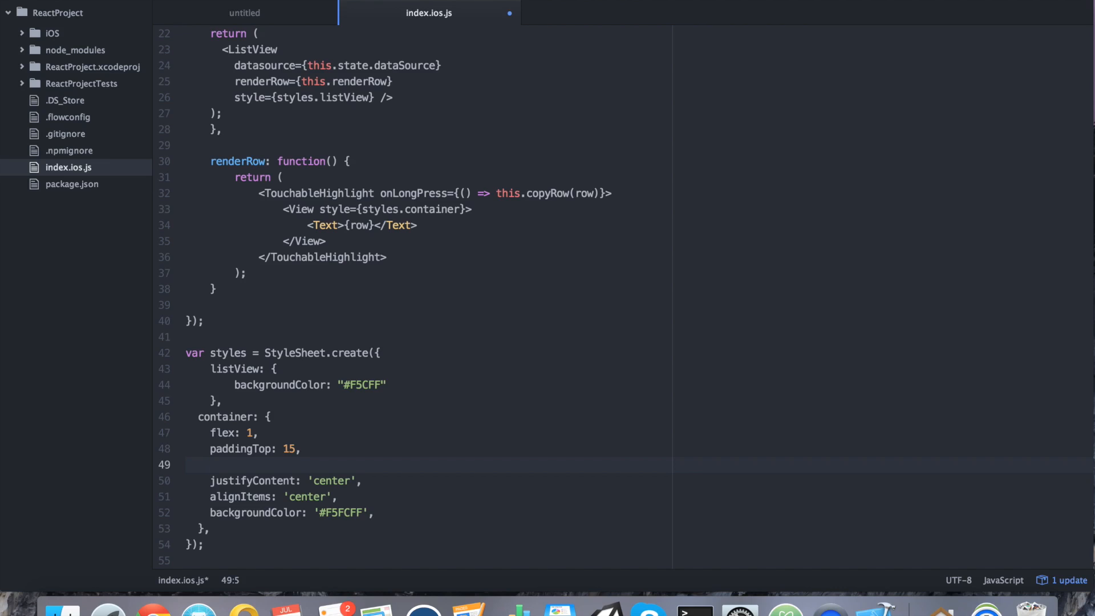
{"action": "type", "text": "paddingBottom"}
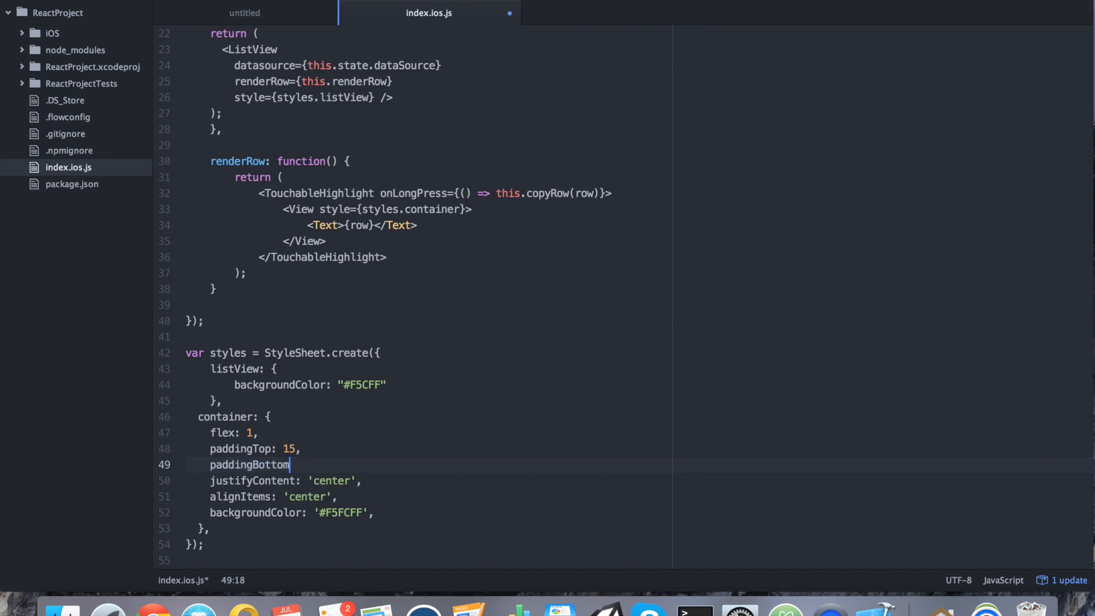
{"action": "type", "text": ": 15,"}
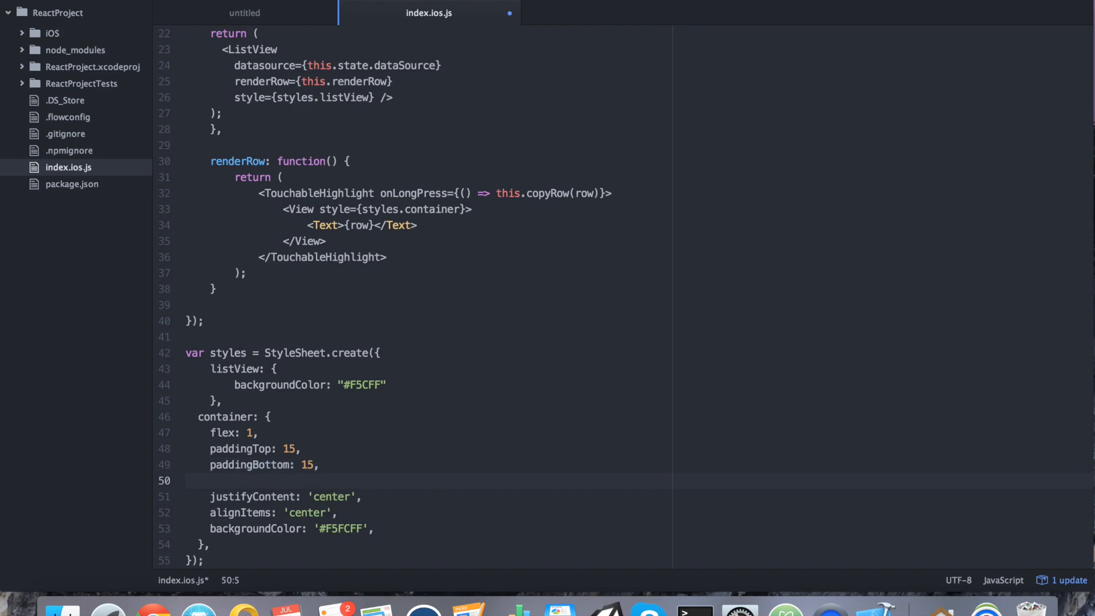
- Add flexDirection "row" and borderWidth 1 to the container style
{"action": "type", "text": "flex"}
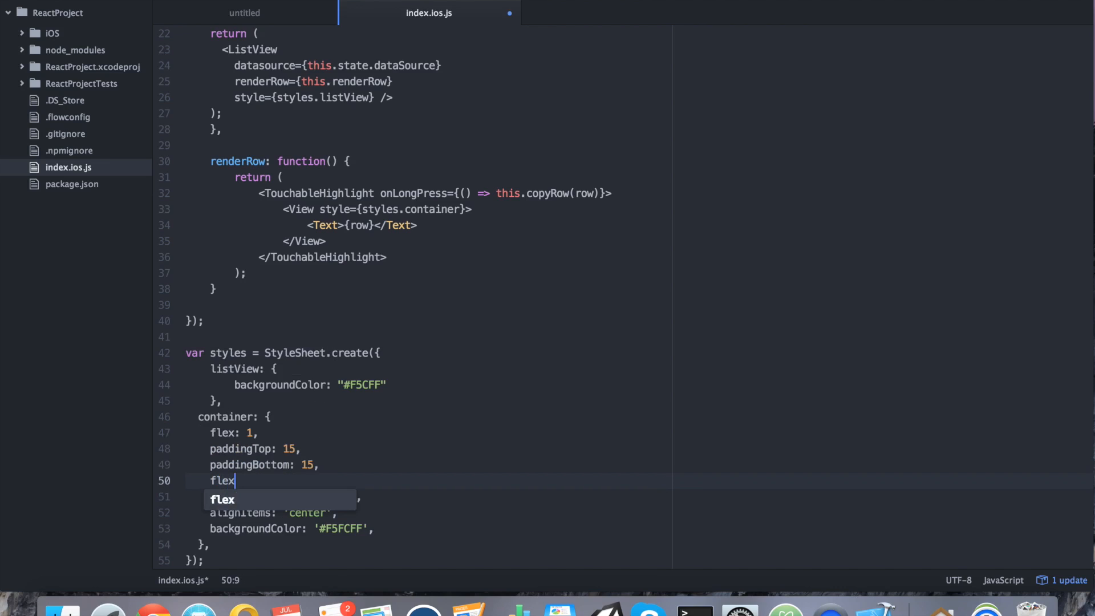
{"action": "type", "text": "Direction:"}
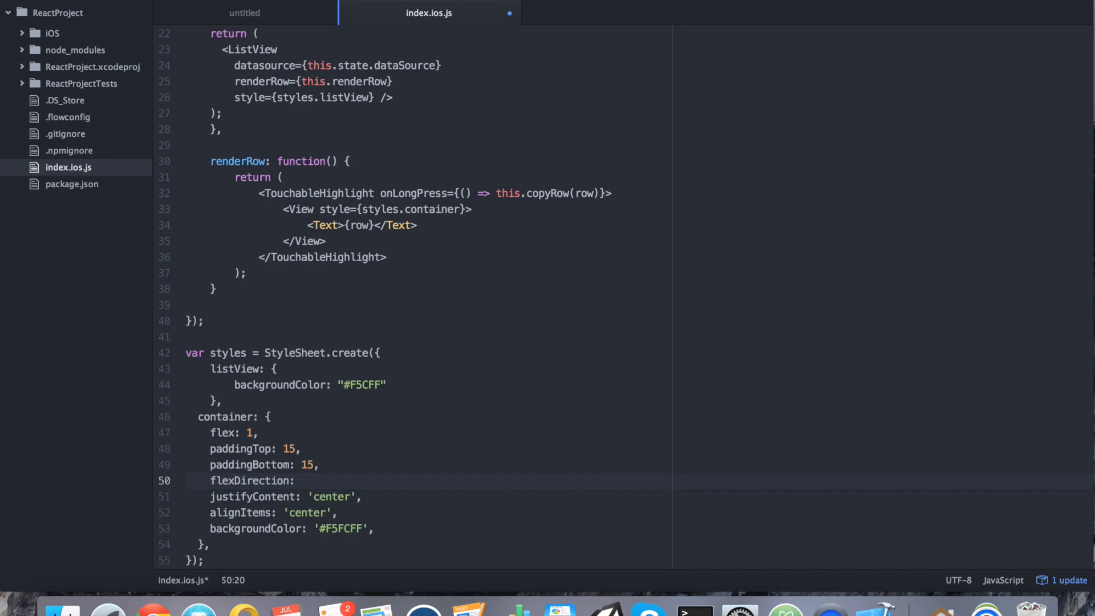
{"action": "left_click", "coordinate": [301, 480]}
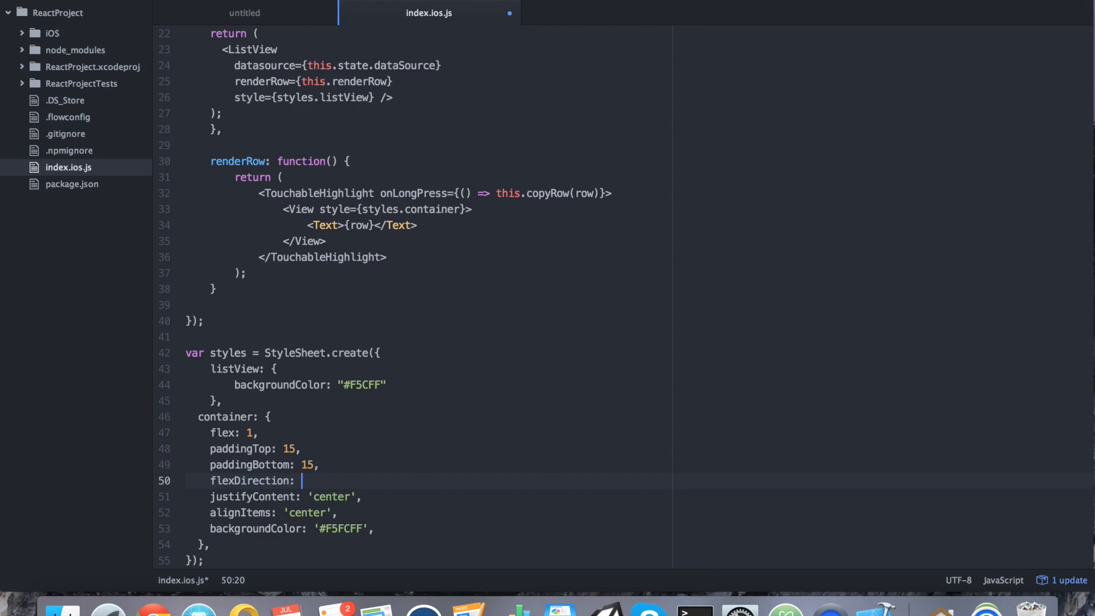
{"action": "type", "text": "\""}
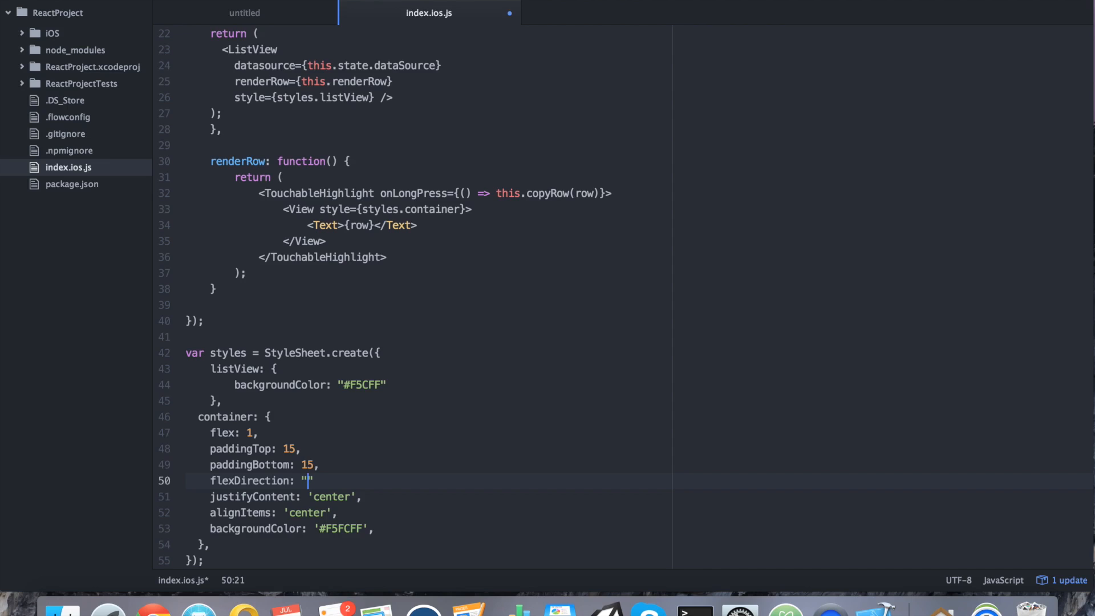
{"action": "type", "text": "row"}
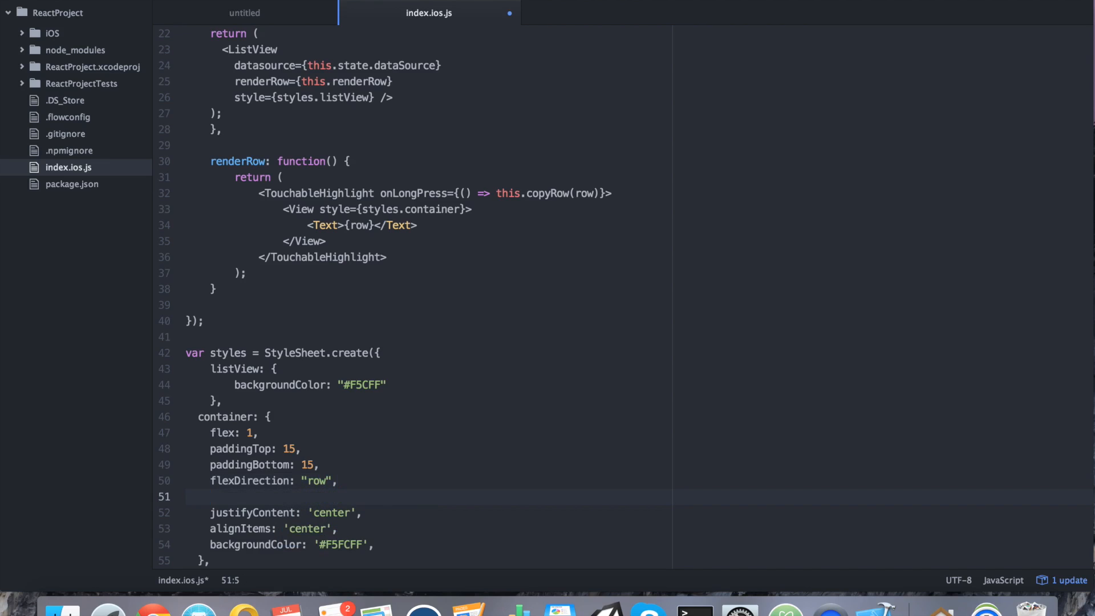
{"action": "type", "text": "border"}
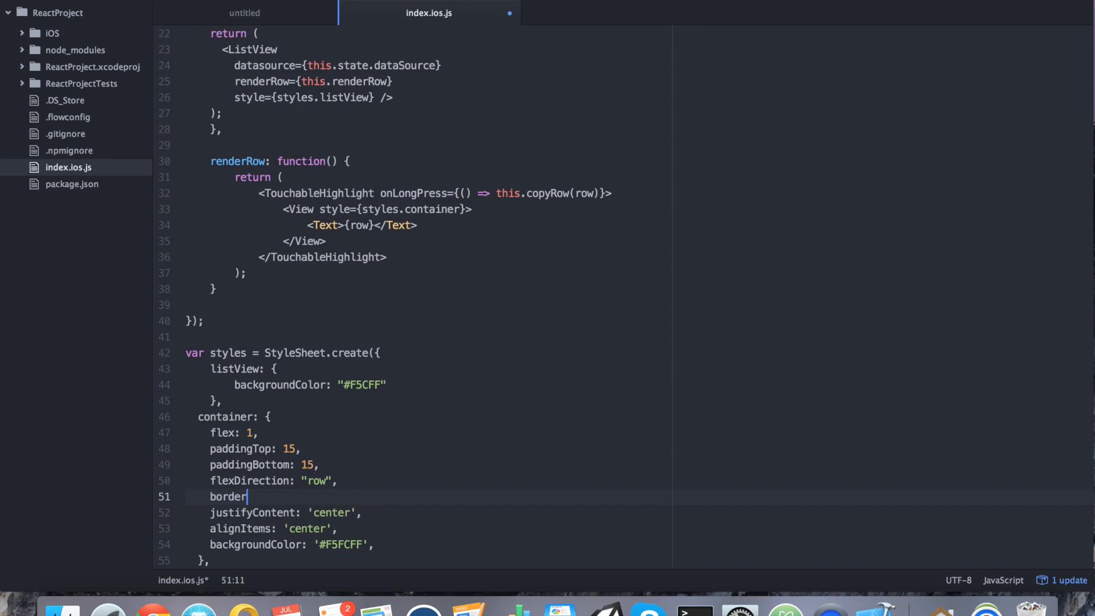
{"action": "type", "text": "Width: 1"}
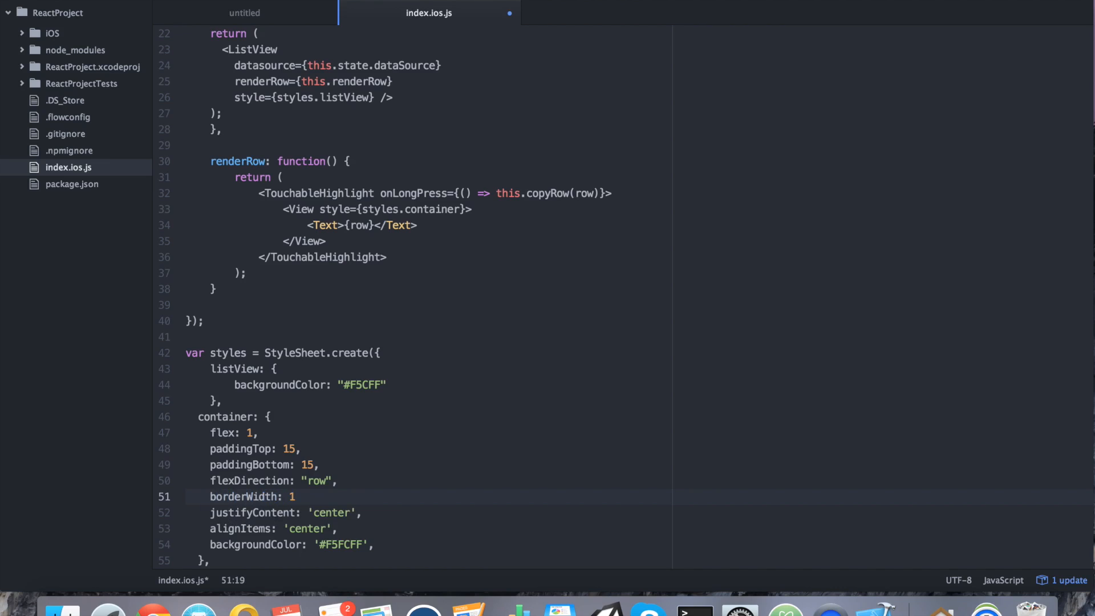
{"action": "type", "text": ","}
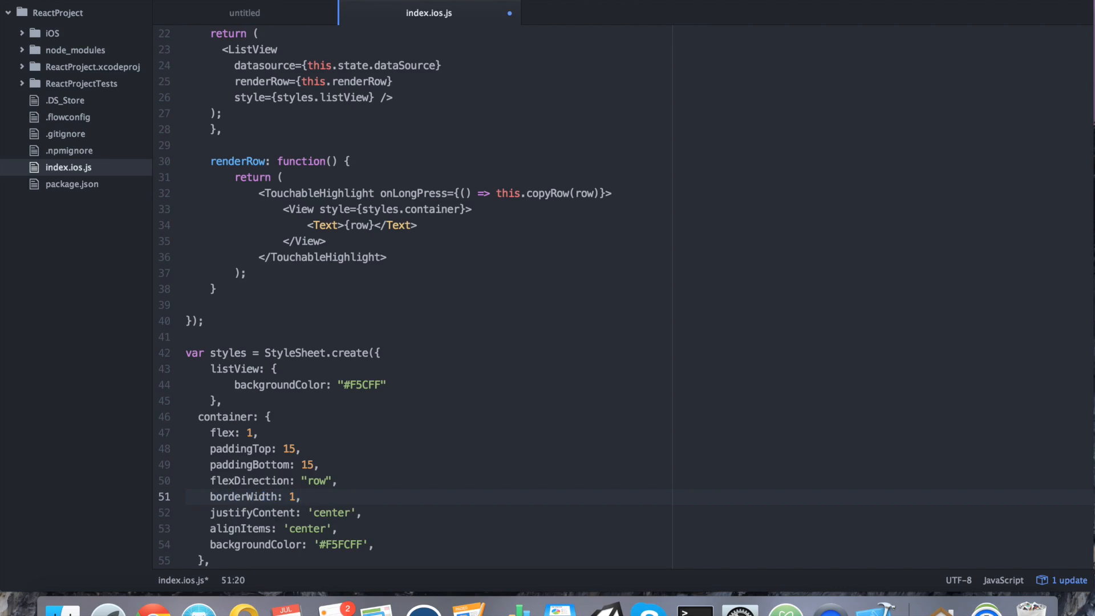
{"action": "left_click", "coordinate": [301, 496]}
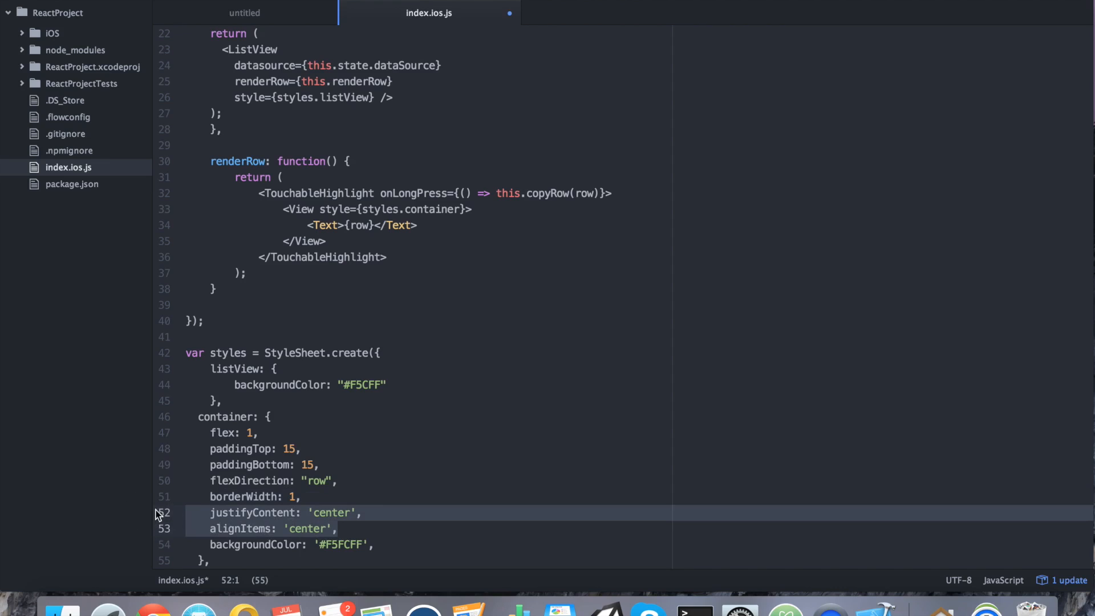
- Remove the justifyContent and alignItems lines and set the container backgroundColor to #FFFFFF
{"action": "key", "text": "Delete"}
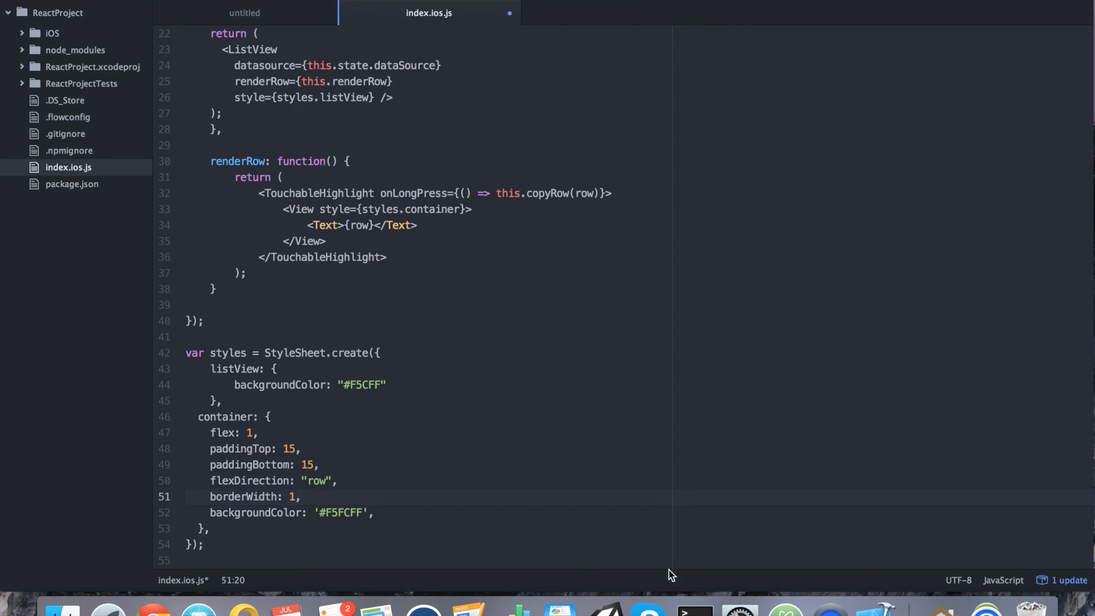
{"action": "left_click", "coordinate": [377, 512]}
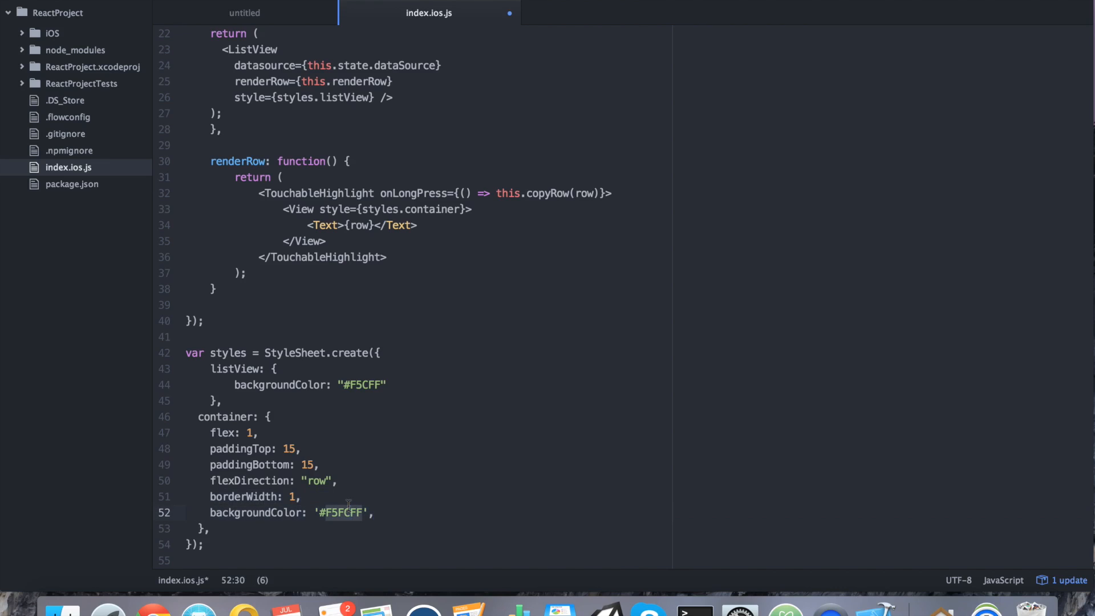
{"action": "type", "text": "#FFF"}
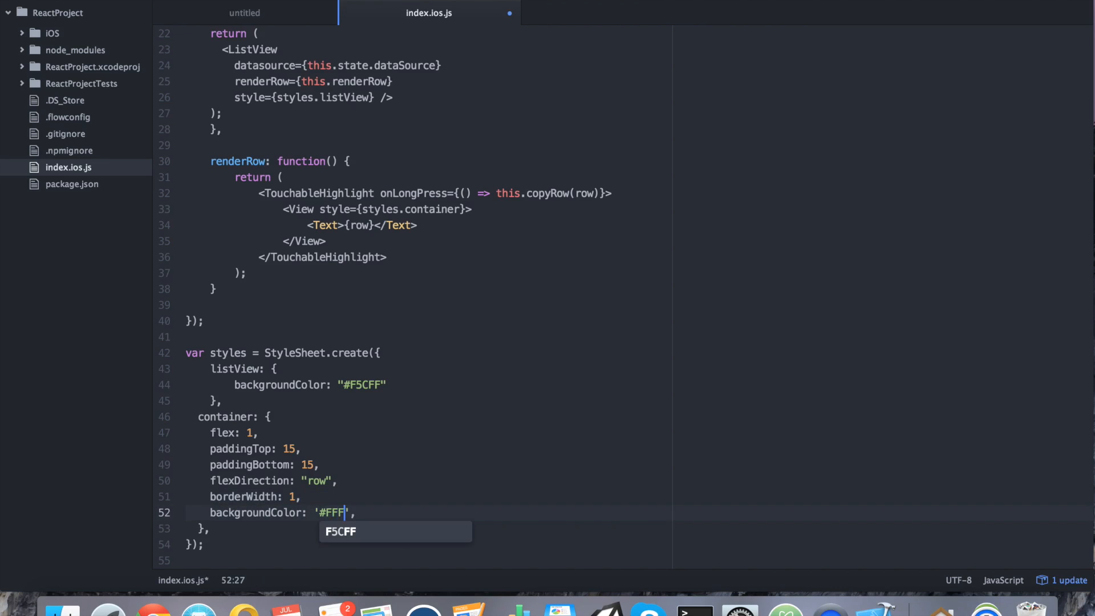
{"action": "type", "text": "FFF"}
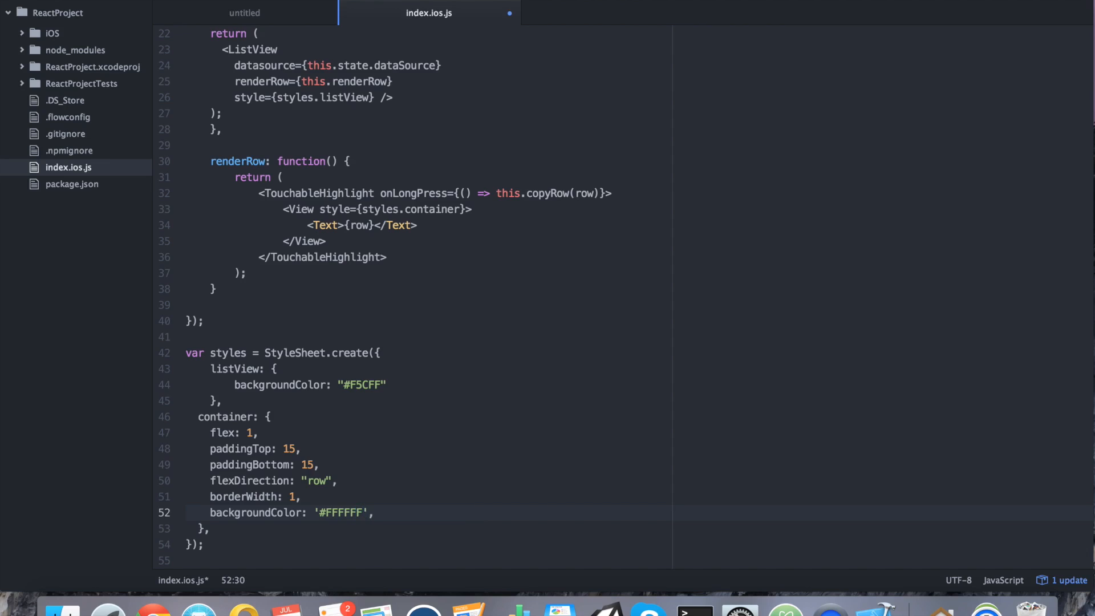
- Add borderBottomColor "#e0e0e0" to the container style
{"action": "key", "text": "Enter"}
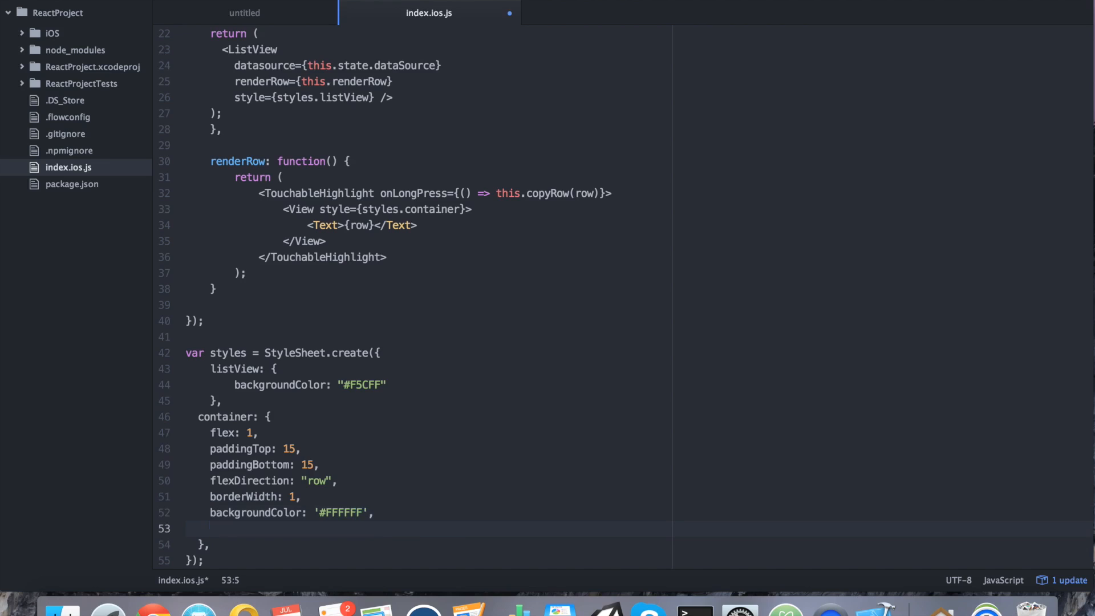
{"action": "type", "text": "borderBottomColor:"}
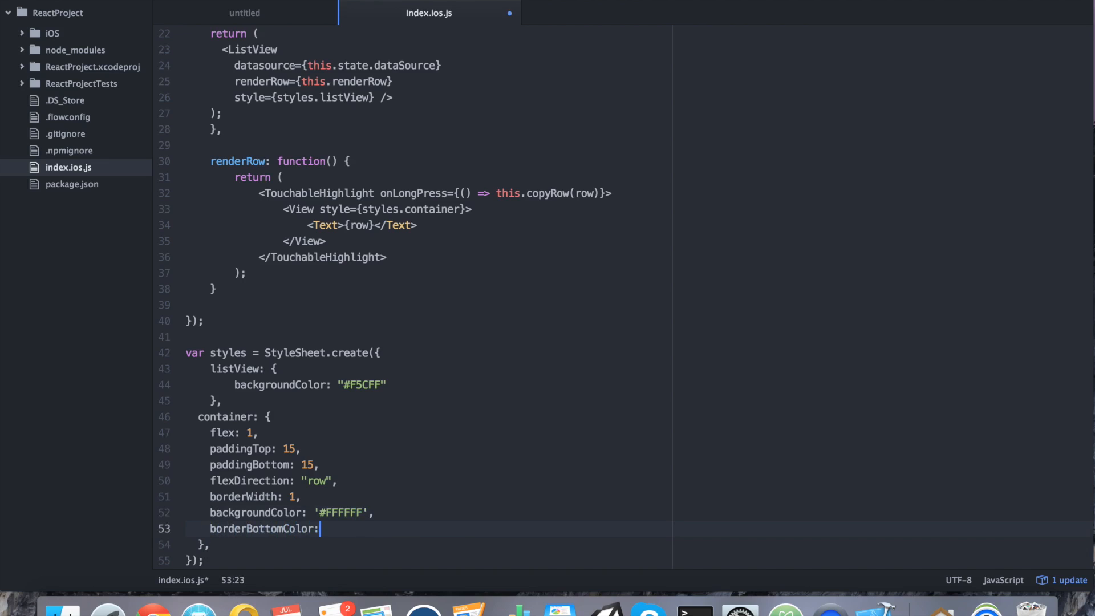
{"action": "type", "text": "\"#\""}
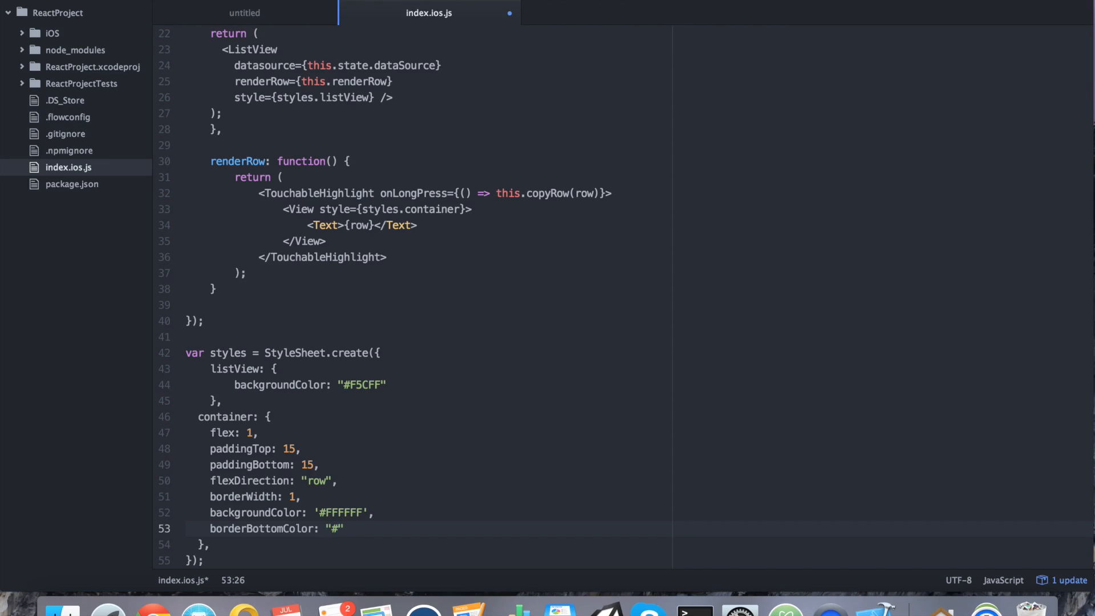
{"action": "type", "text": "e0e0e0"}
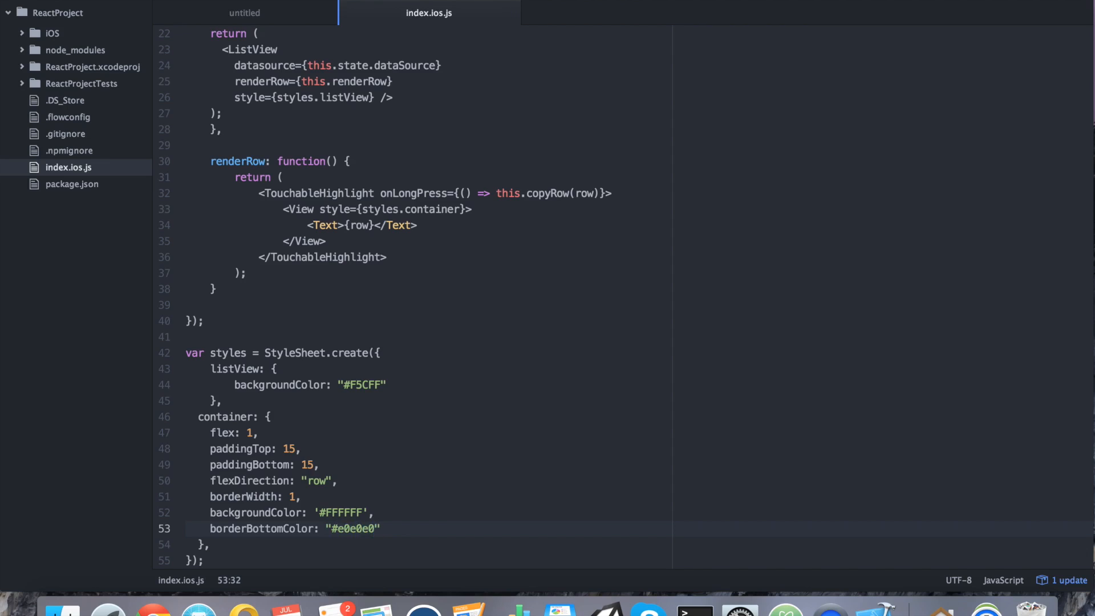
- Add borderLeftColor and borderTopColor "#FFFFFF" to the container style
{"action": "left_click", "coordinate": [375, 528]}
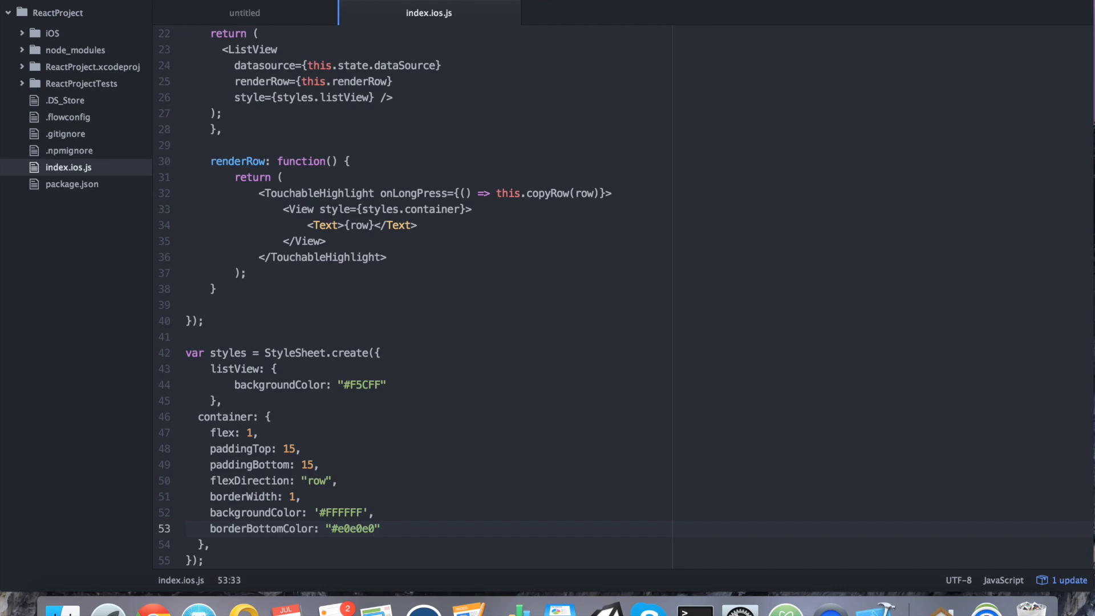
{"action": "type", "text": "borderLeftCo"}
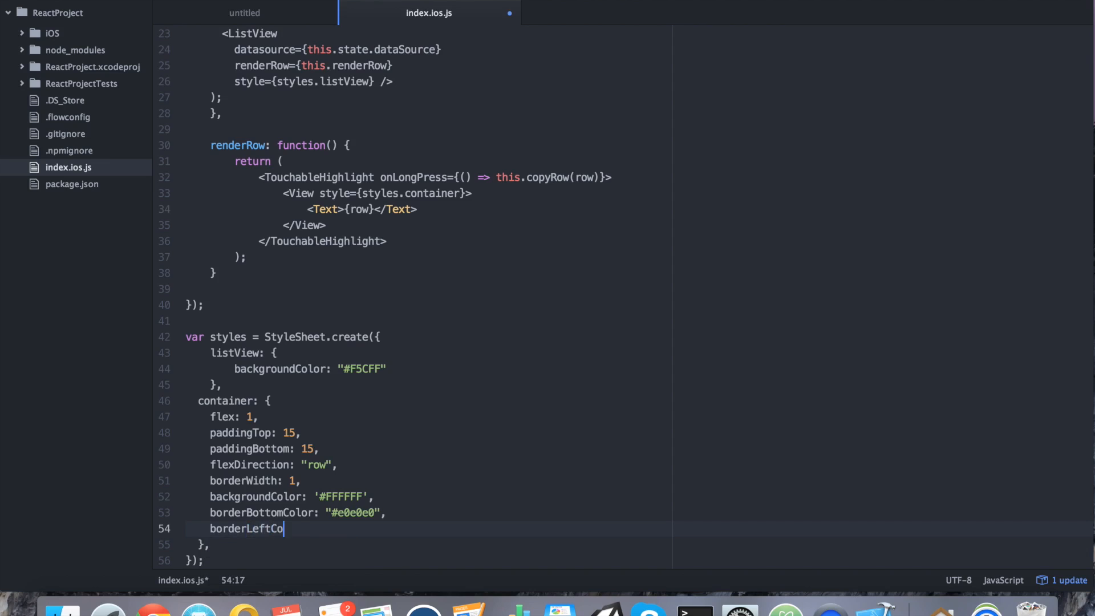
{"action": "type", "text": "lor: \"\""}
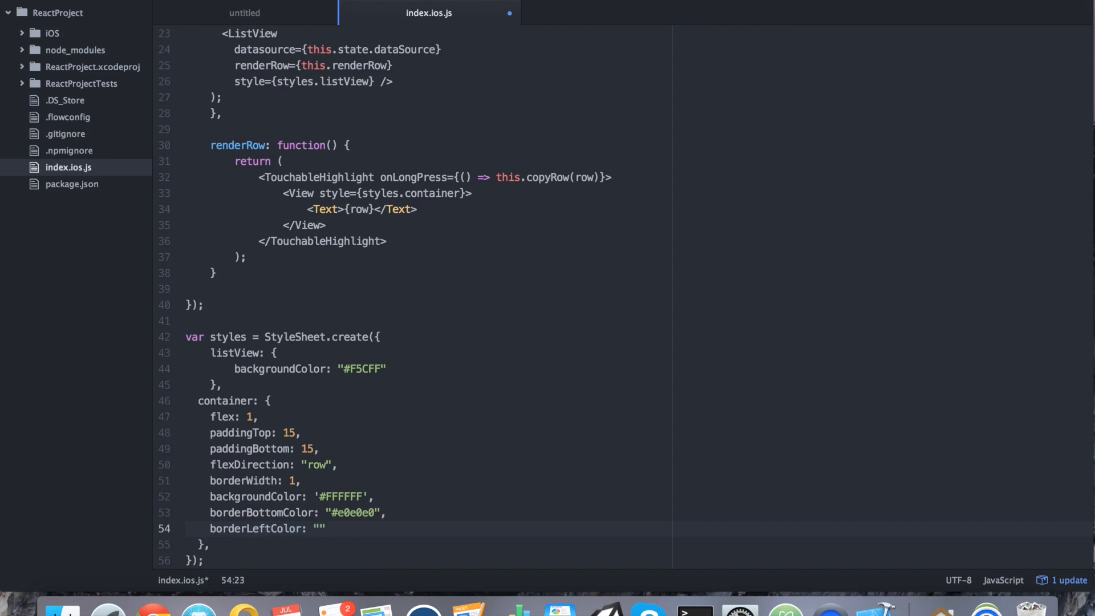
{"action": "type", "text": "#FFFFFF"}
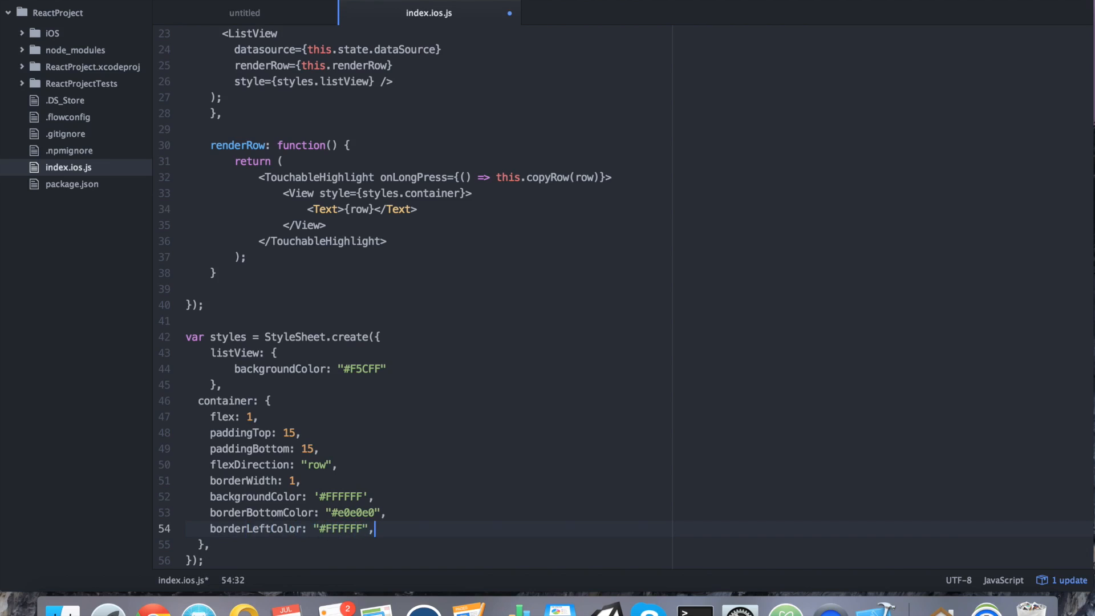
{"action": "key", "text": "enter"}
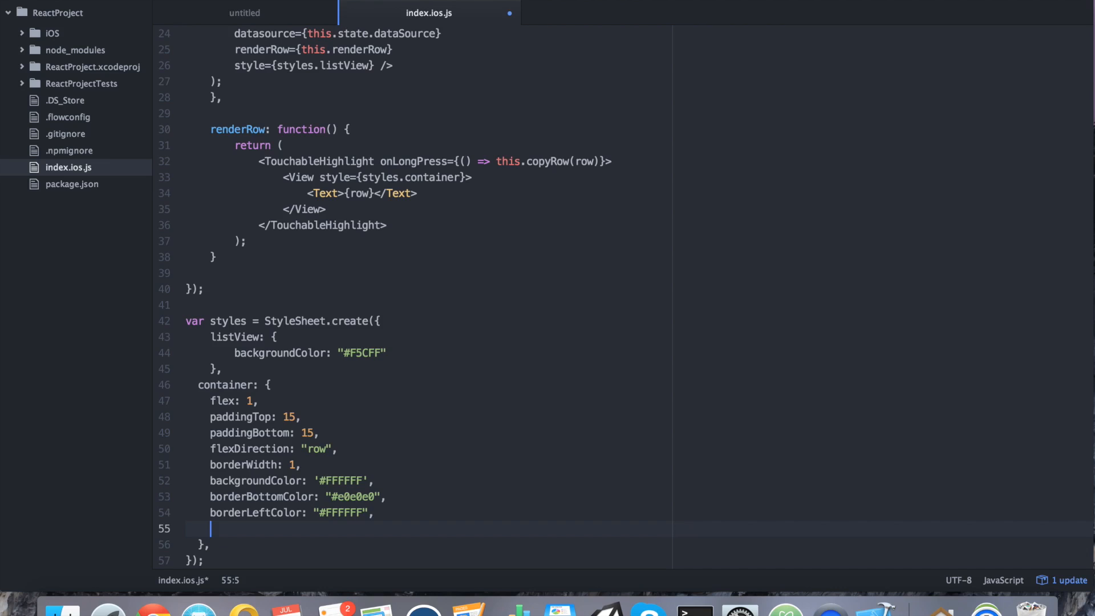
{"action": "type", "text": "borderTop"}
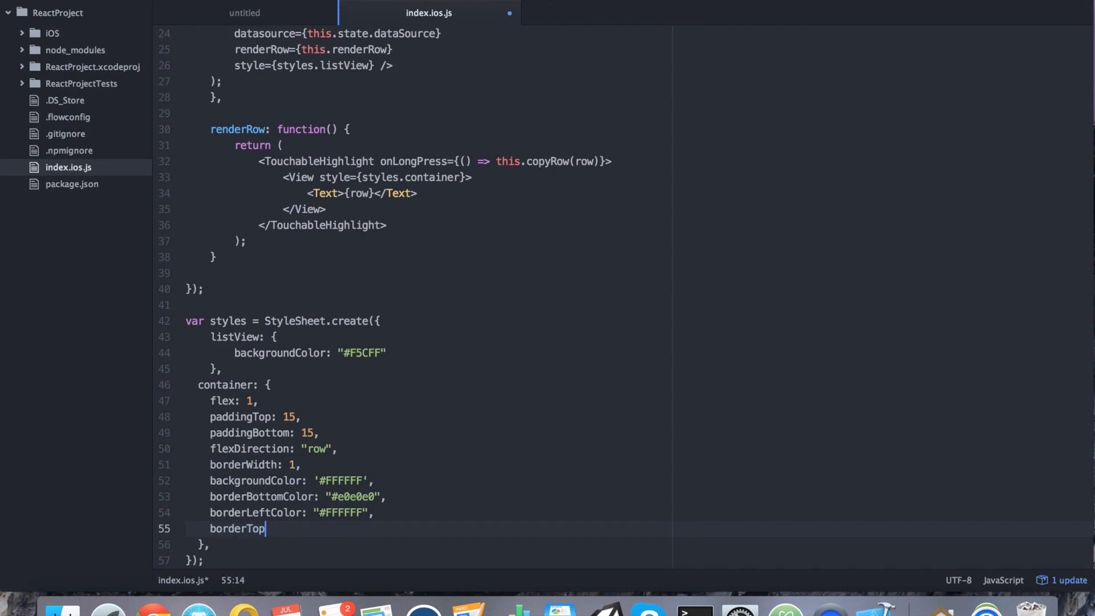
{"action": "type", "text": "Co"}
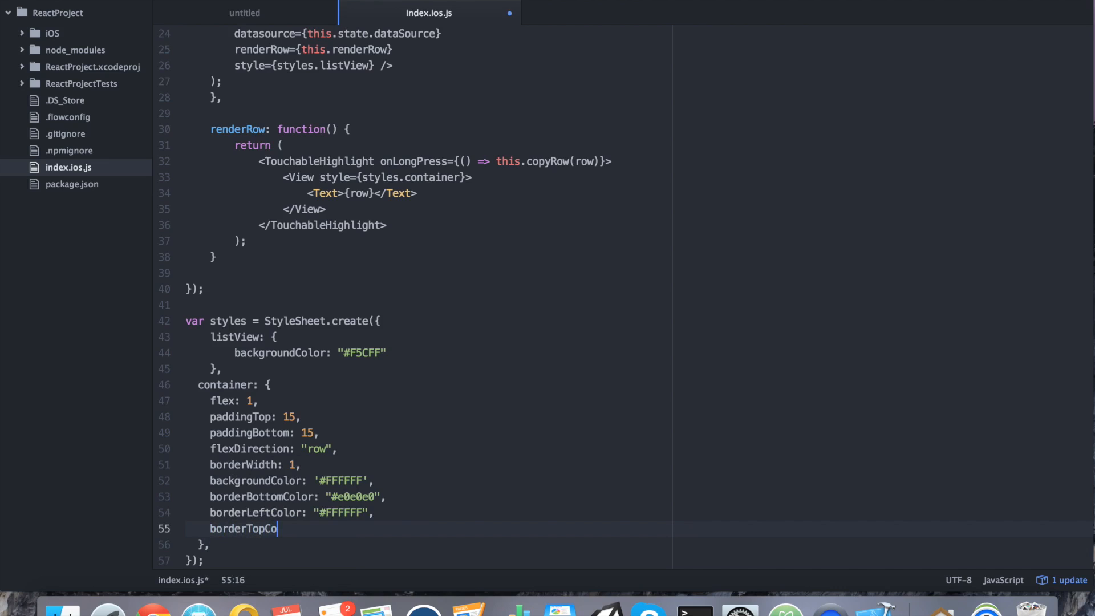
{"action": "type", "text": "lor"}
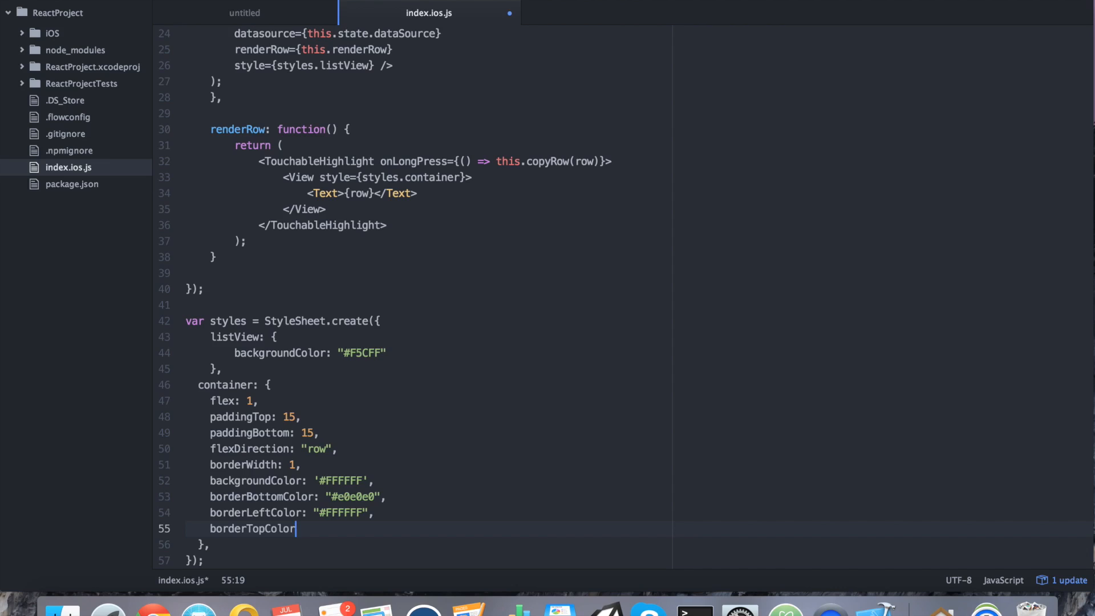
{"action": "type", "text": ":"}
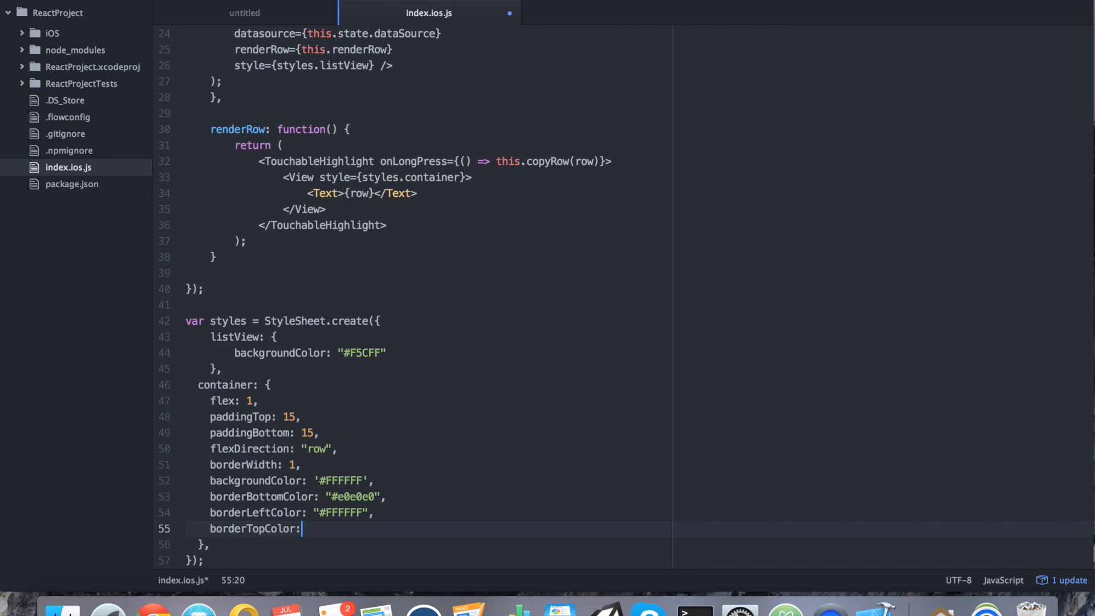
{"action": "type", "text": "\"#\""}
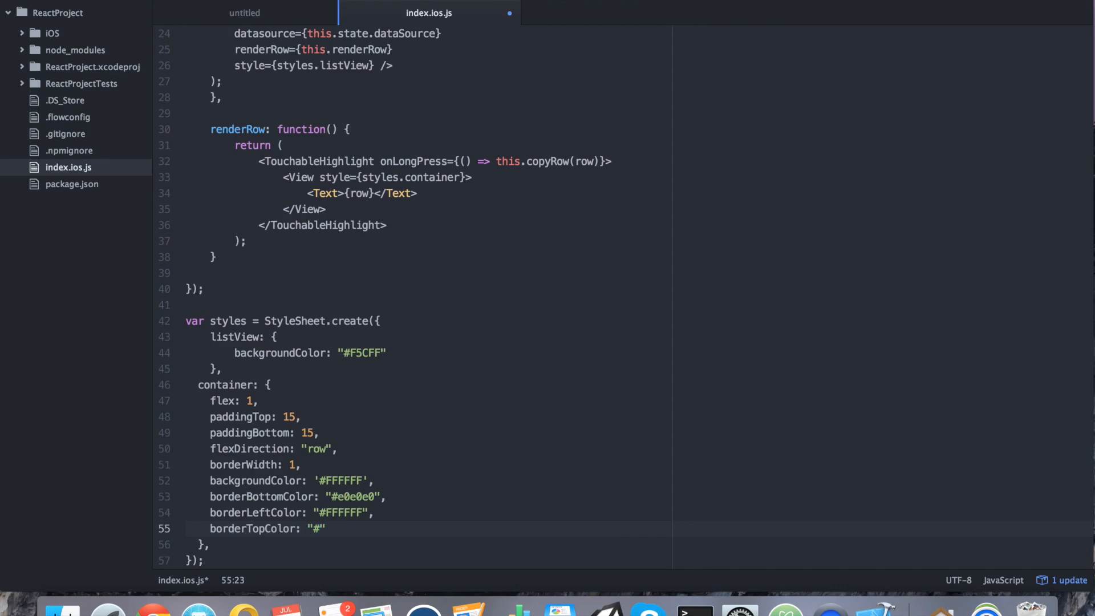
{"action": "type", "text": "FFFFFF"}
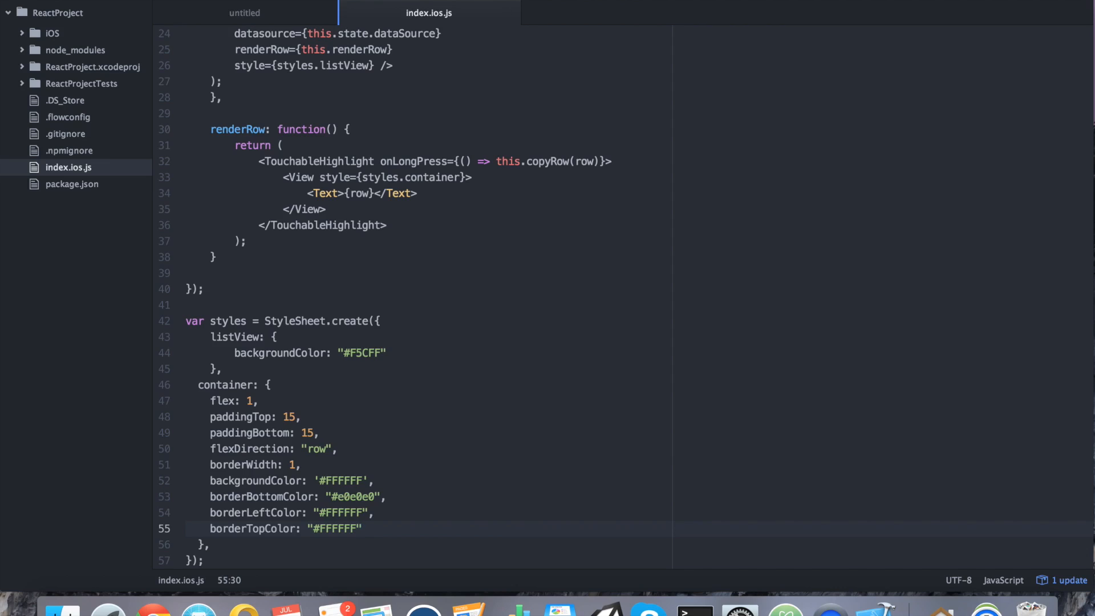
- Add borderRightColor "#FFFFFF" to the container style and save index.ios.js
{"action": "left_click", "coordinate": [362, 529]}
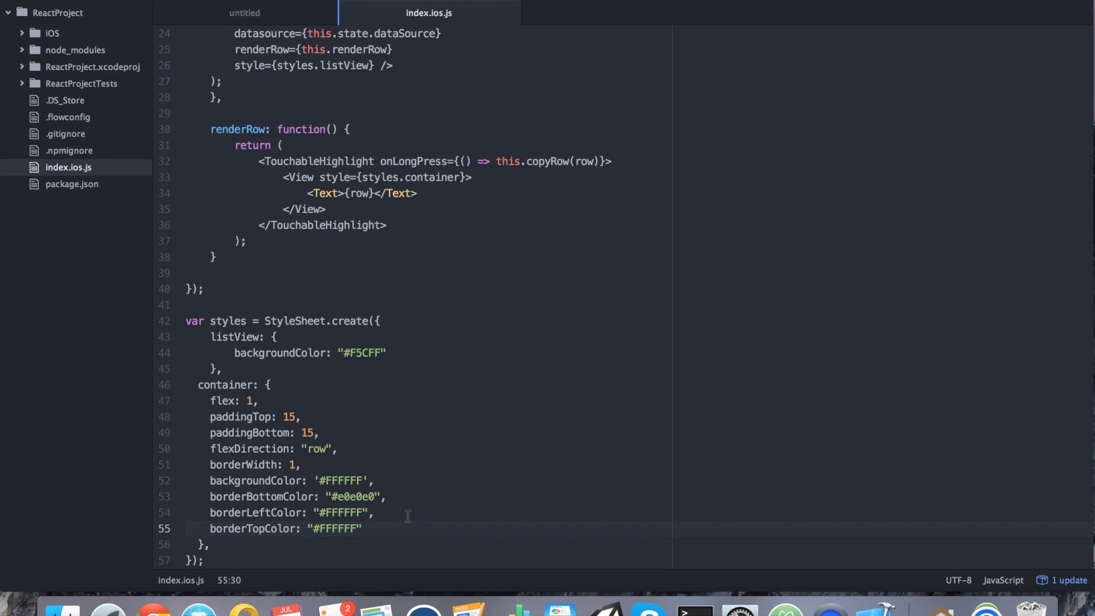
{"action": "type", "text": ","}
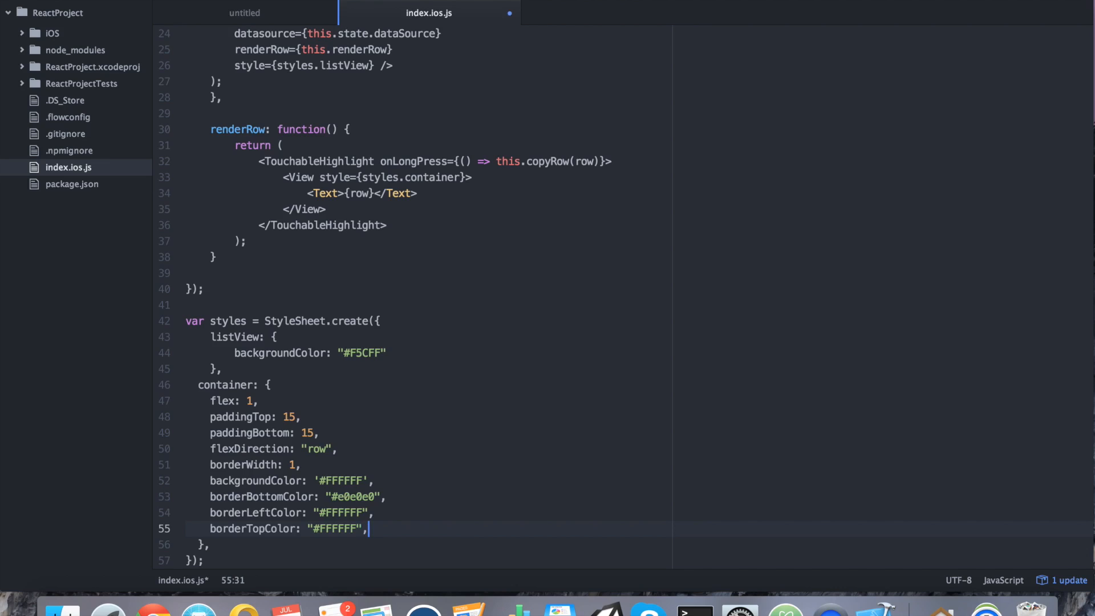
{"action": "type", "text": "b"}
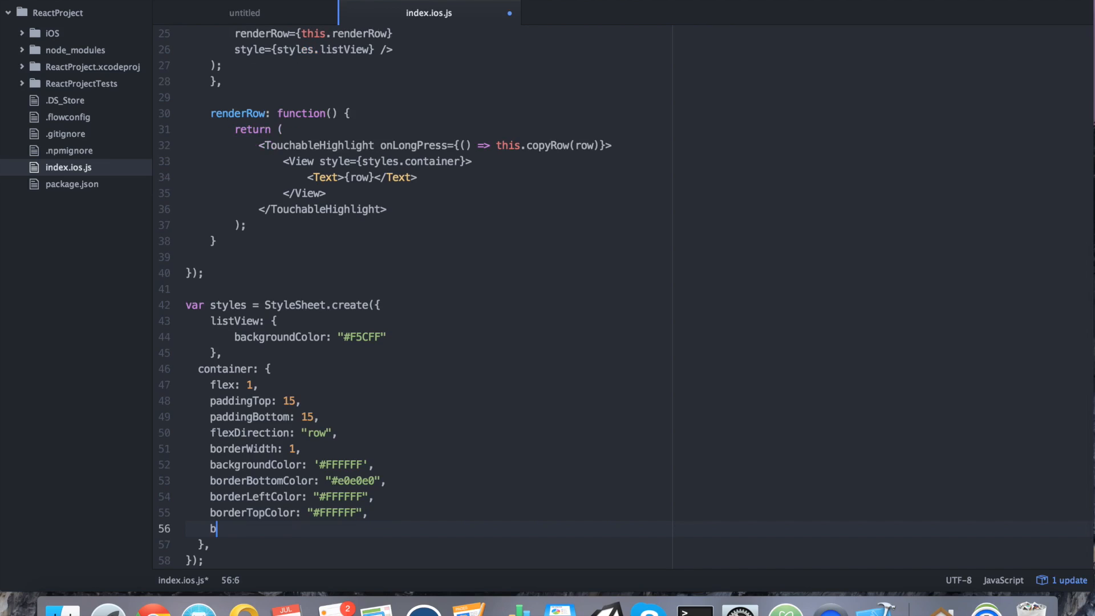
{"action": "type", "text": "oar"}
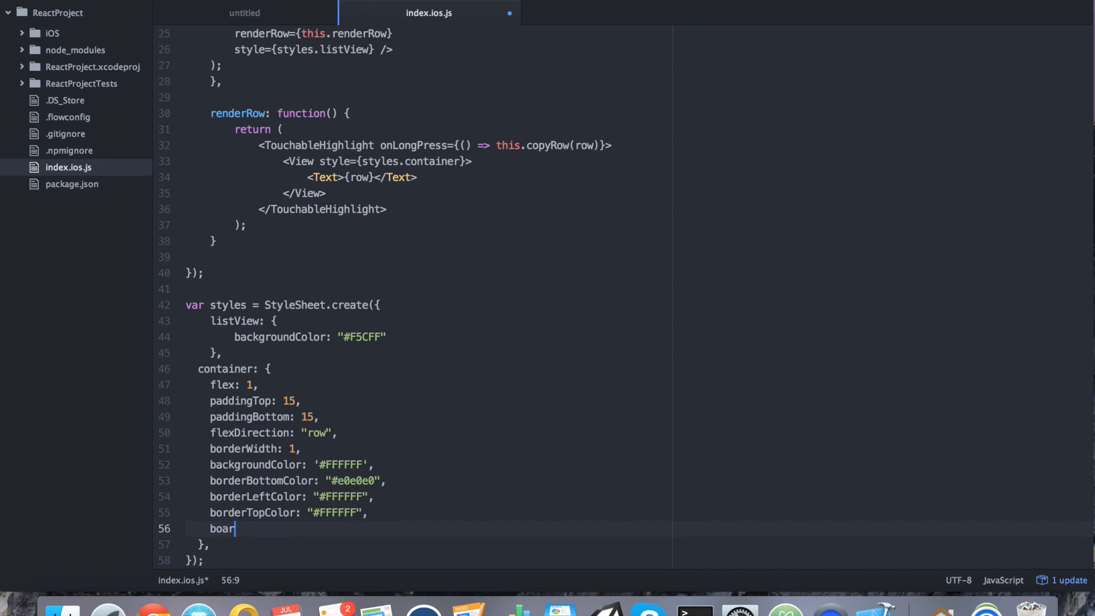
{"action": "type", "text": "derRightColor: \""}
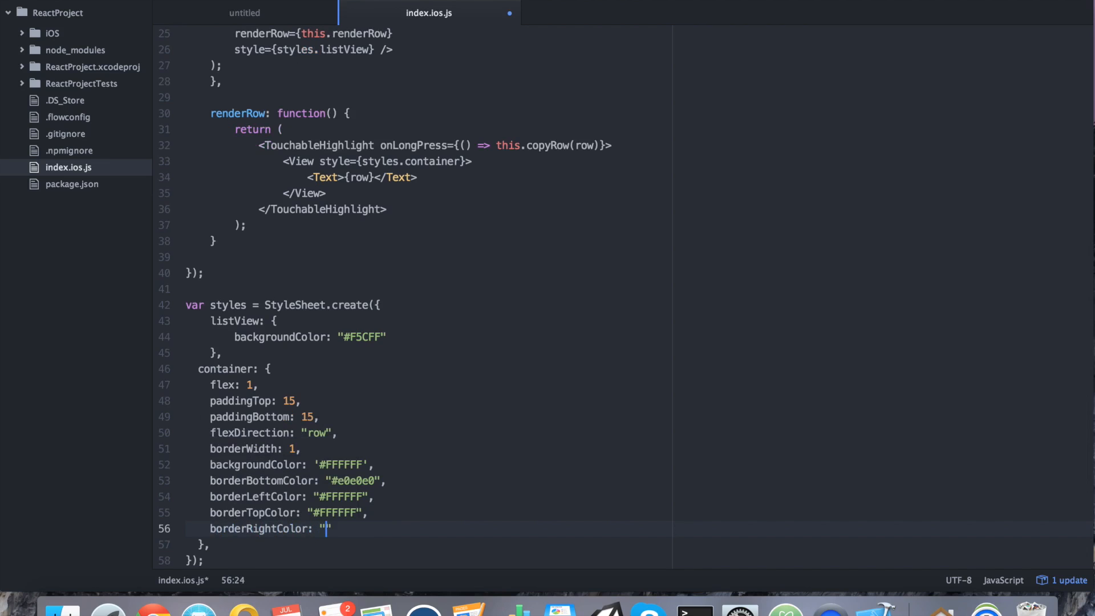
{"action": "type", "text": "#FFFFFFF"}
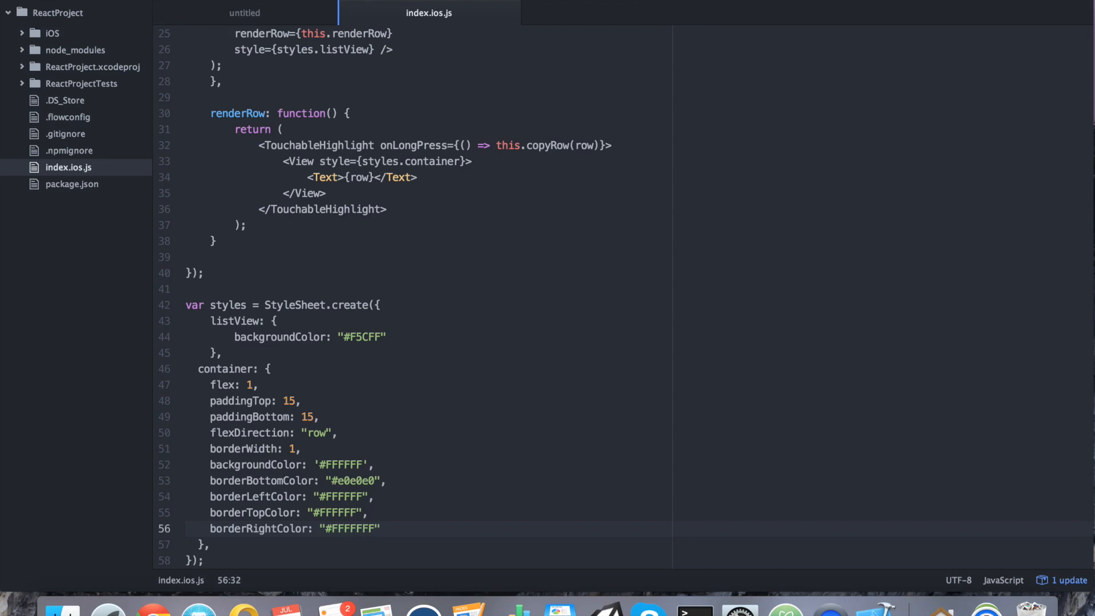
- Start a getInitialState: function() { block at the top of the ReactProject component
{"action": "scroll", "scroll_direction": "up", "scroll_amount": 3}
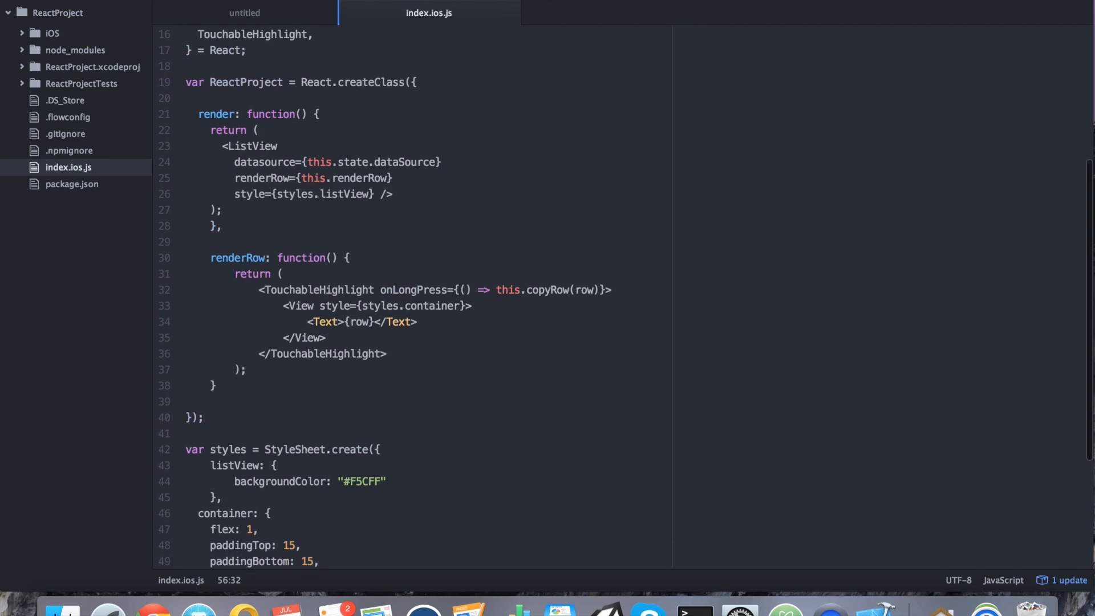
{"action": "left_click", "coordinate": [418, 82]}
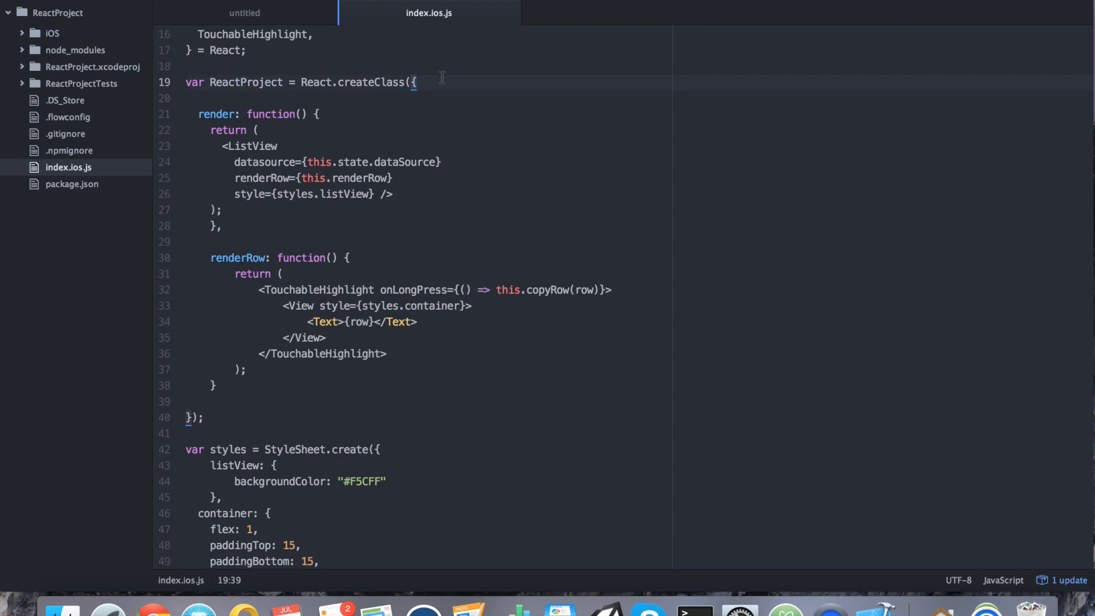
{"action": "key", "text": "enter"}
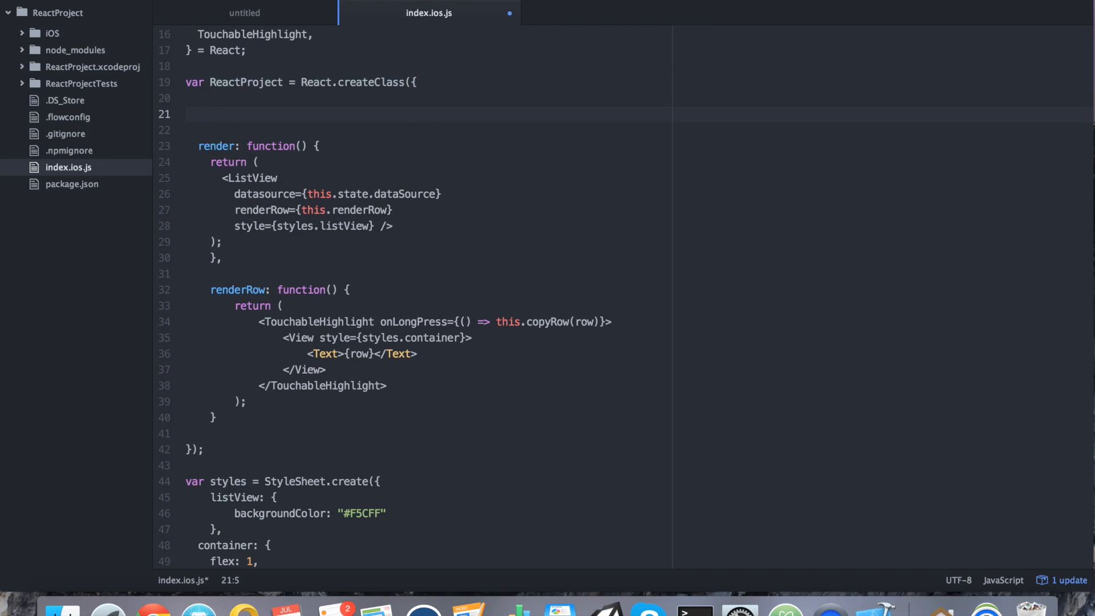
{"action": "left_click", "coordinate": [210, 114]}
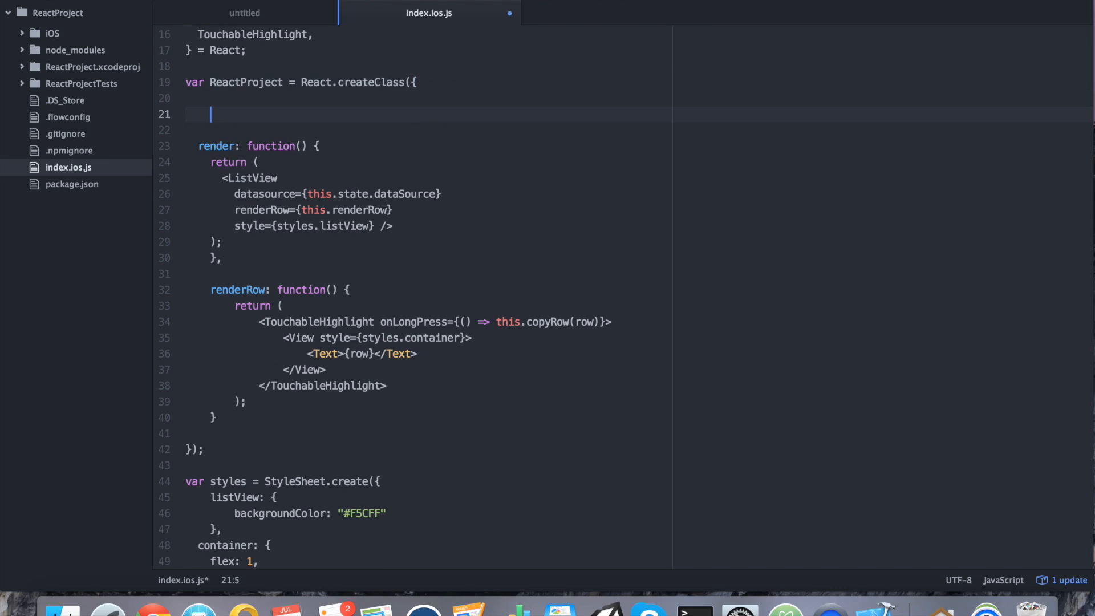
{"action": "type", "text": "getIniti"}
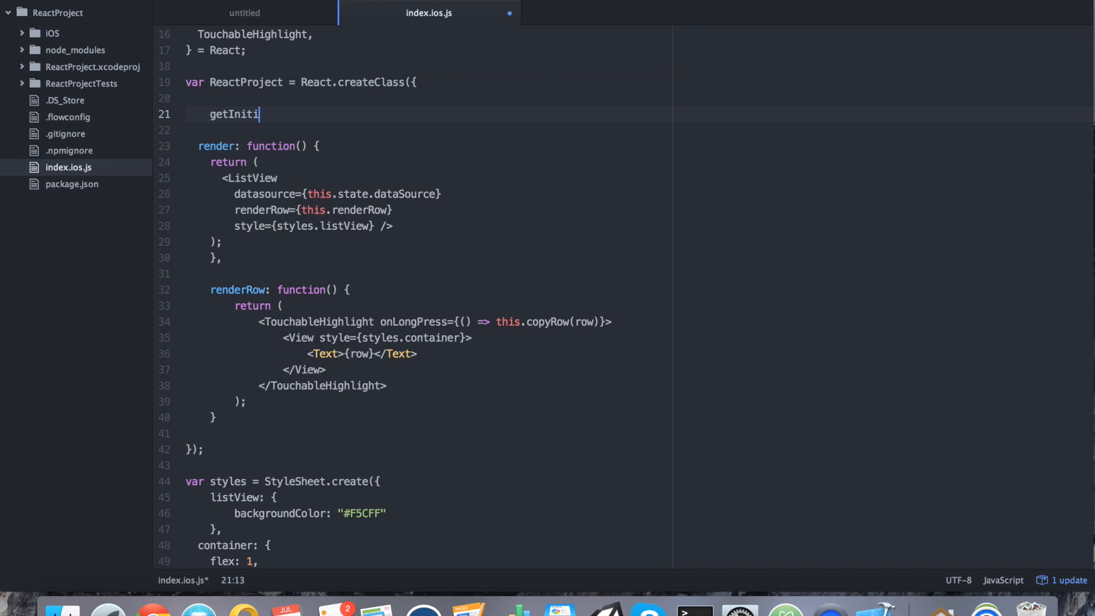
{"action": "type", "text": "alS"}
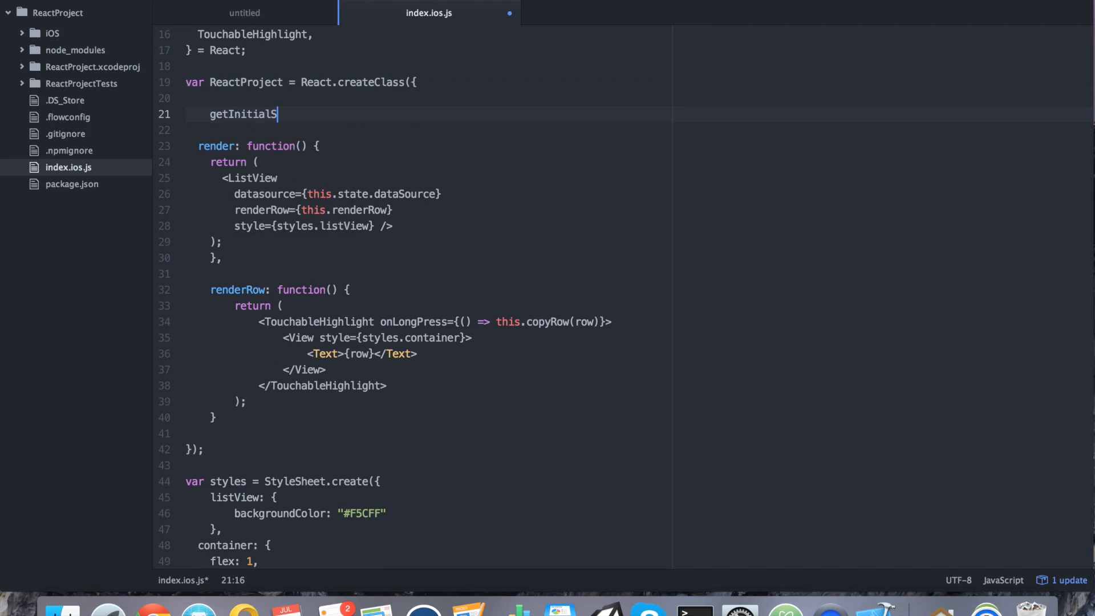
{"action": "type", "text": "tate:"}
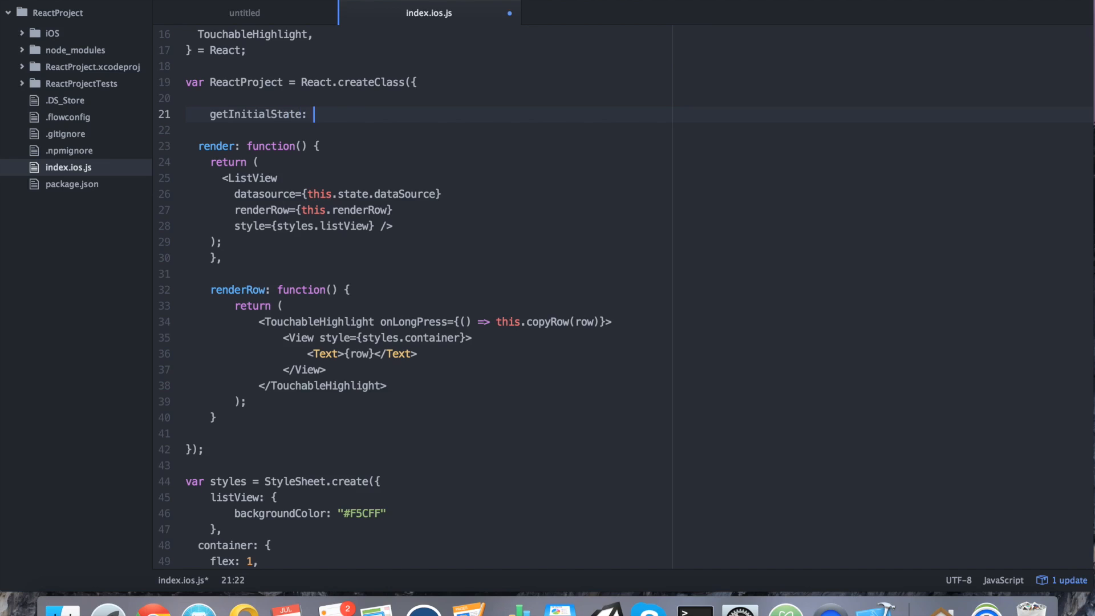
{"action": "type", "text": "function()"}
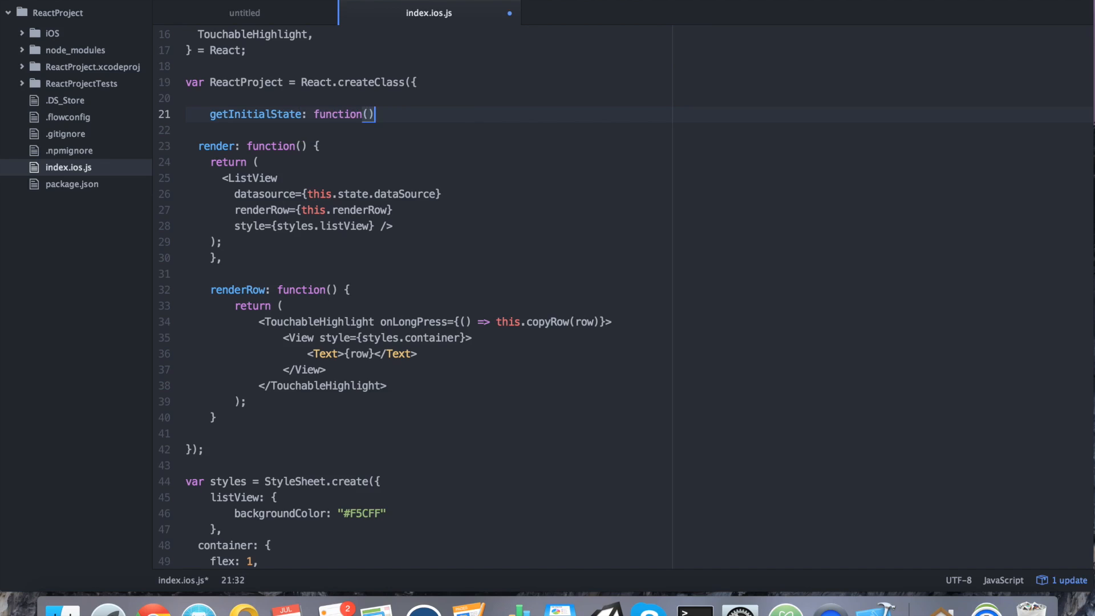
{"action": "type", "text": "{"}
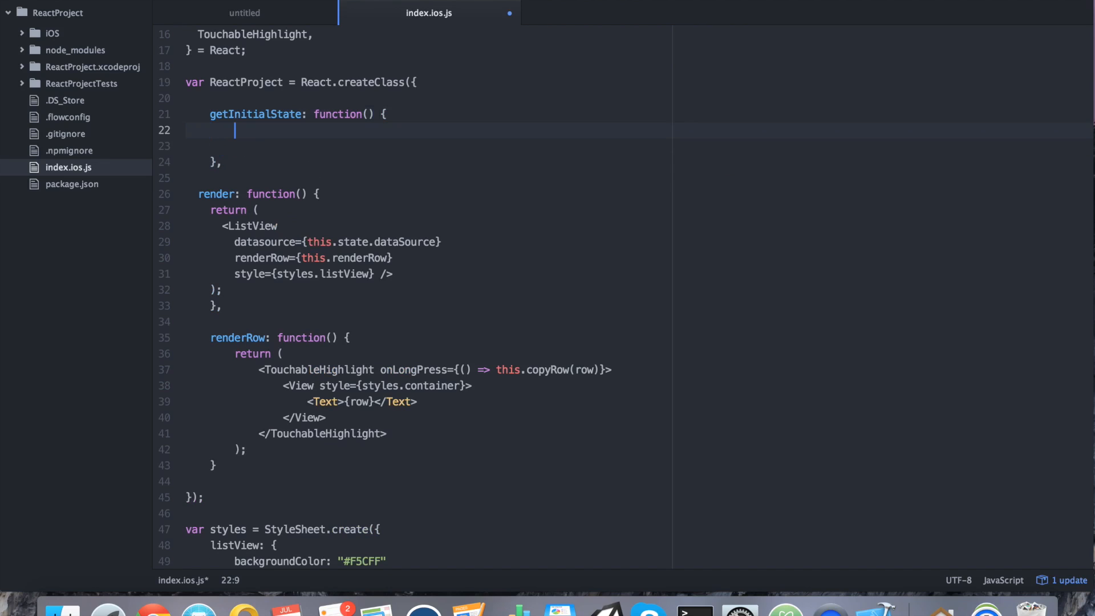
- Create var ds = new ListView.DataSource with rowHasChanged (r1, r2) => r1 !== r2
{"action": "type", "text": "var ds ="}
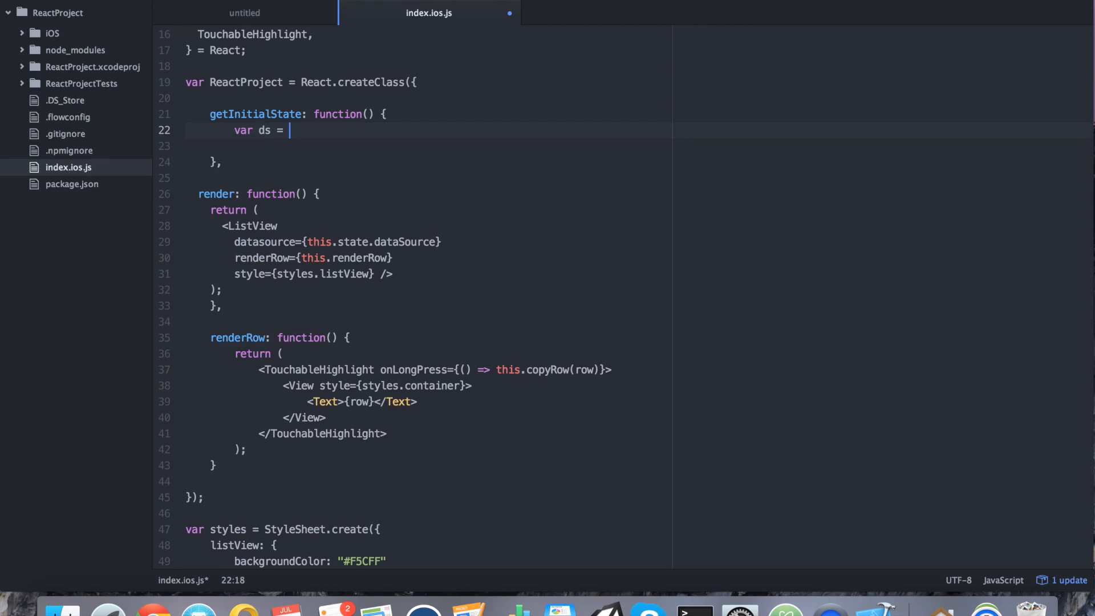
{"action": "type", "text": "new List"}
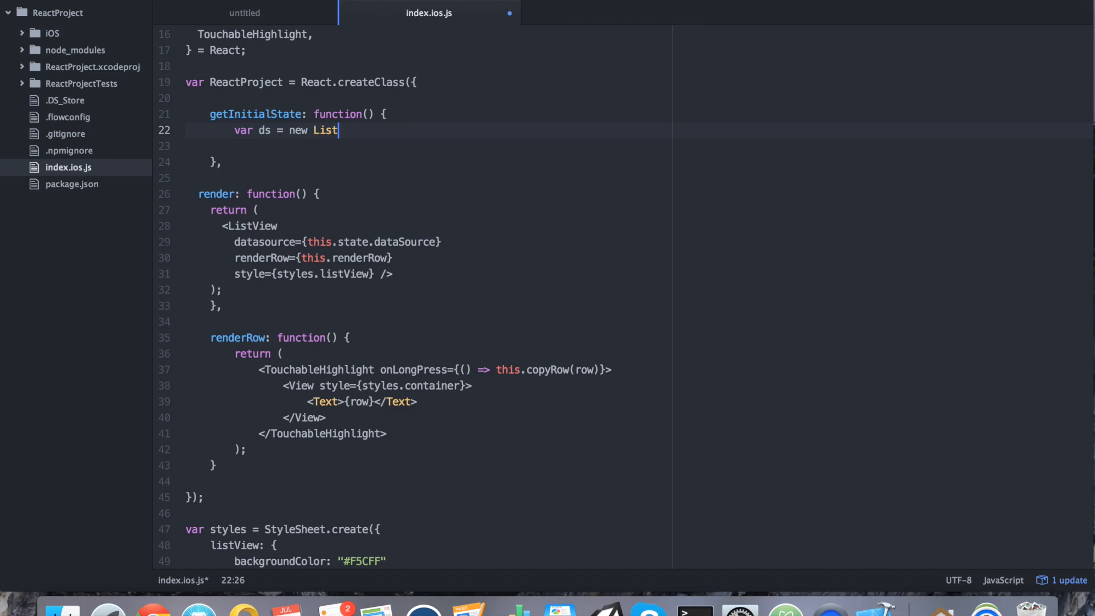
{"action": "type", "text": "View."}
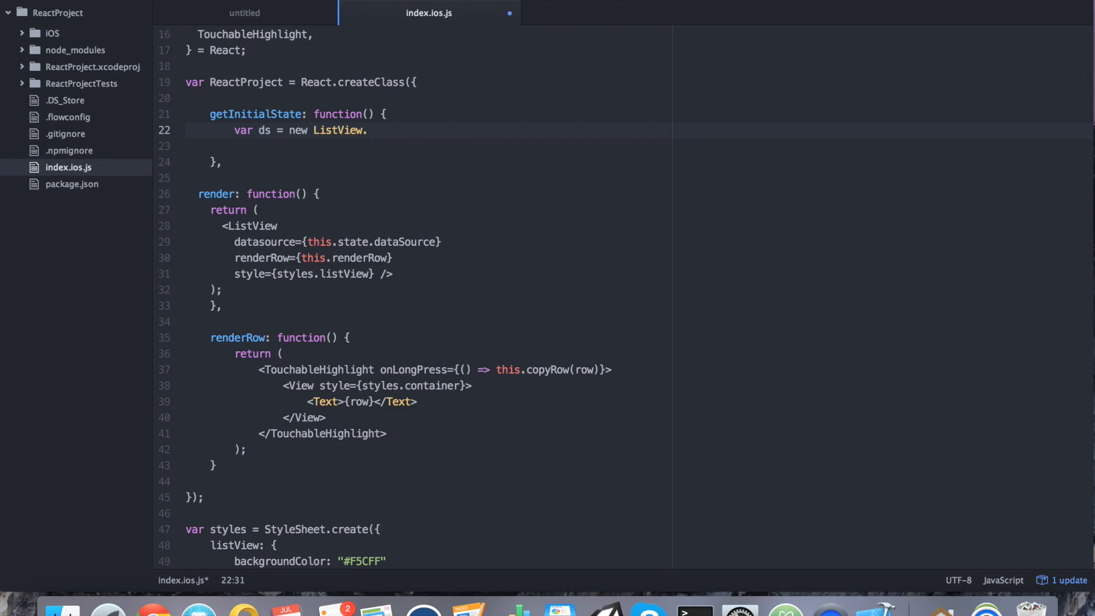
{"action": "type", "text": ".DataSource("}
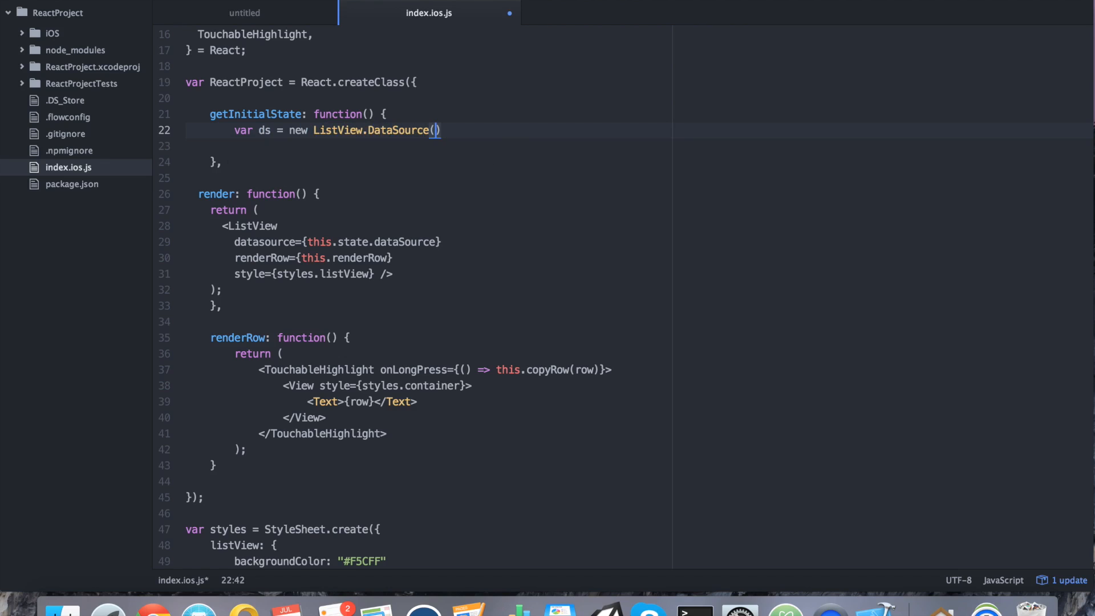
{"action": "type", "text": "{rowD"}
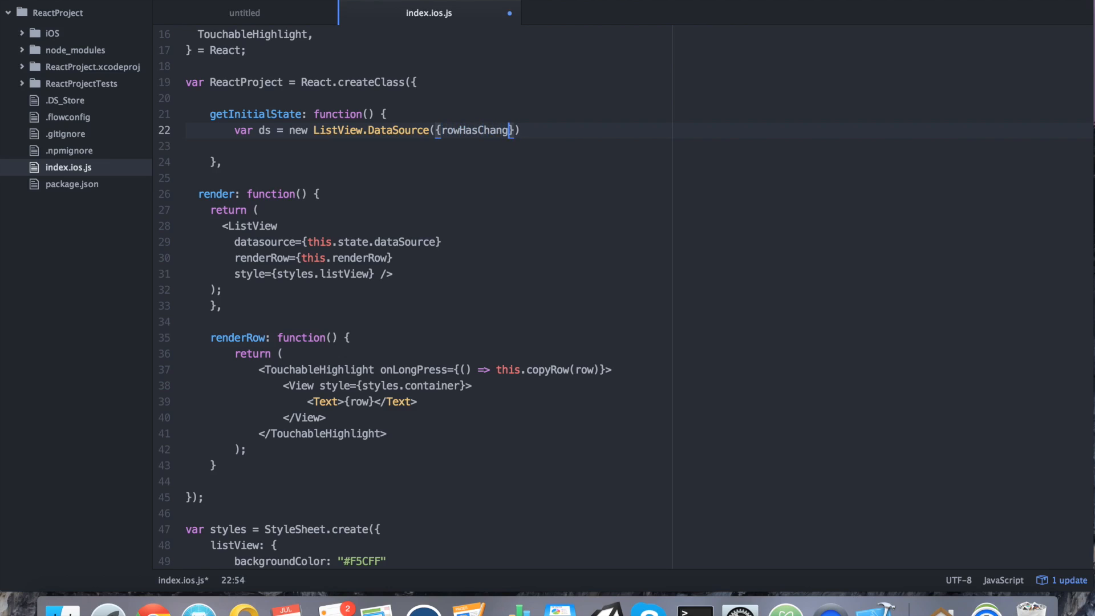
{"action": "type", "text": "ed: ("}
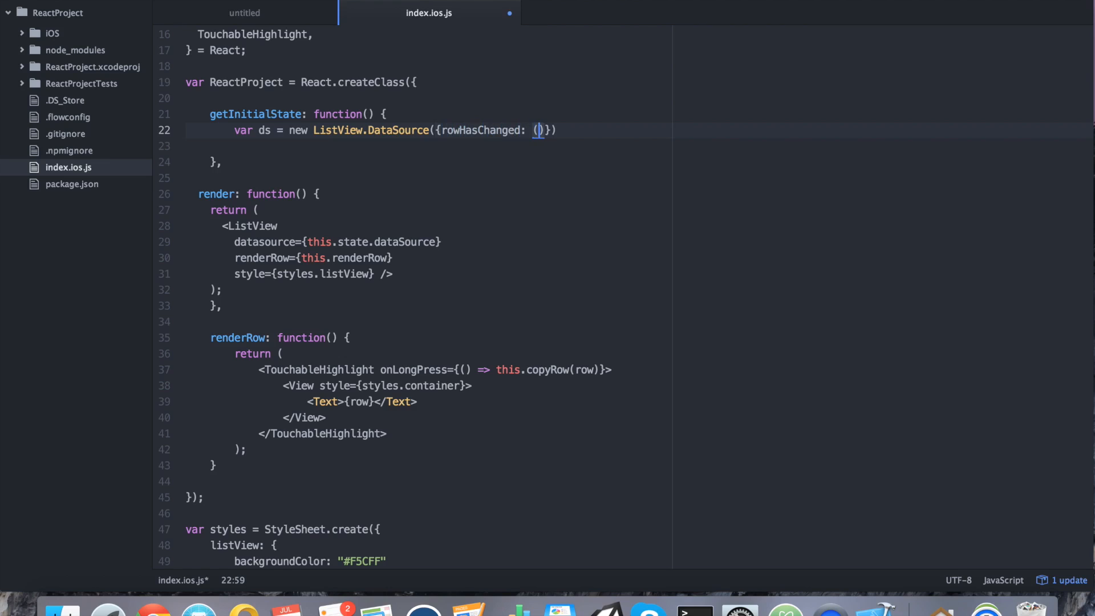
{"action": "type", "text": "r1, r"}
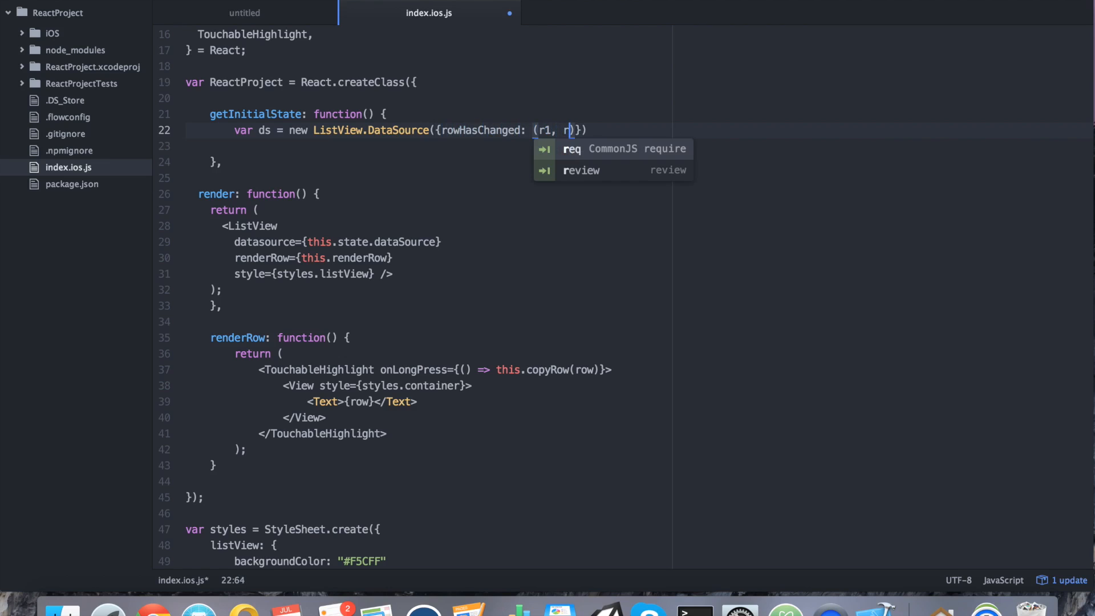
{"action": "type", "text": "2)"}
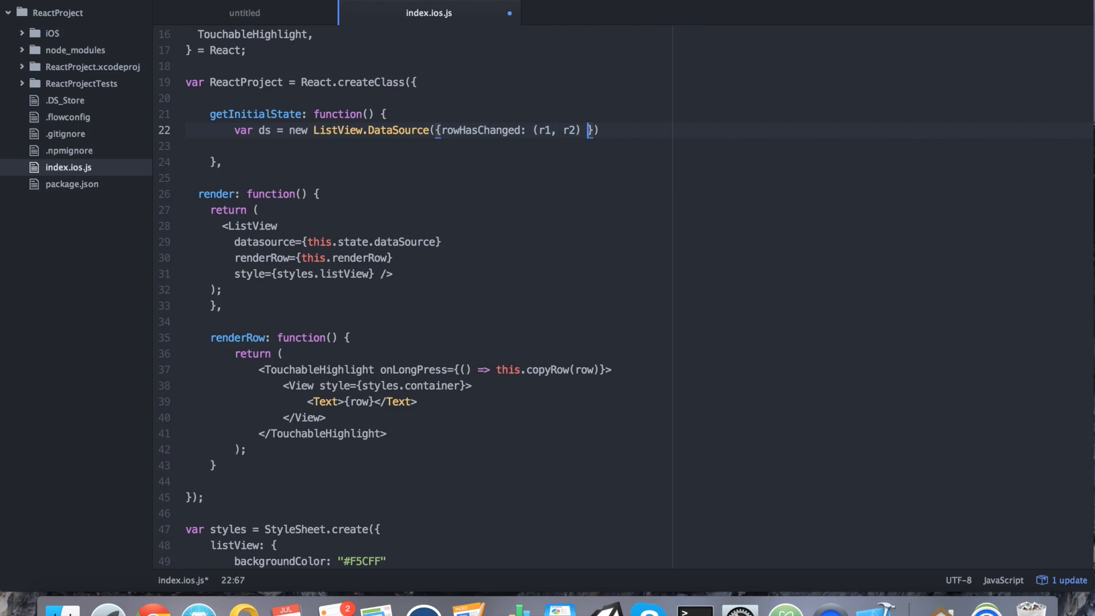
{"action": "type", "text": "=>"}
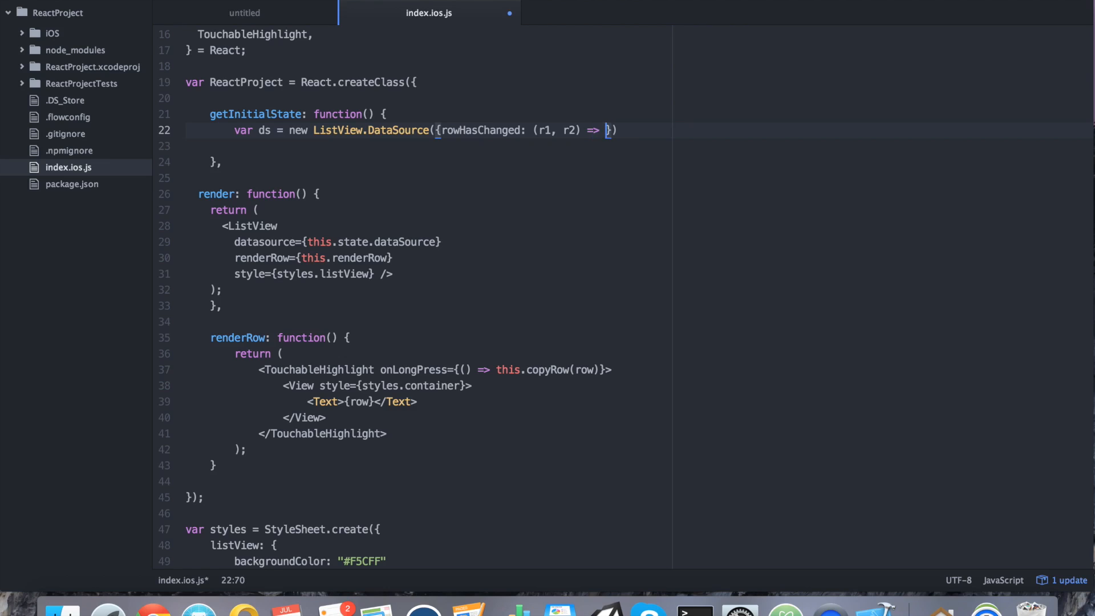
{"action": "type", "text": "r1"}
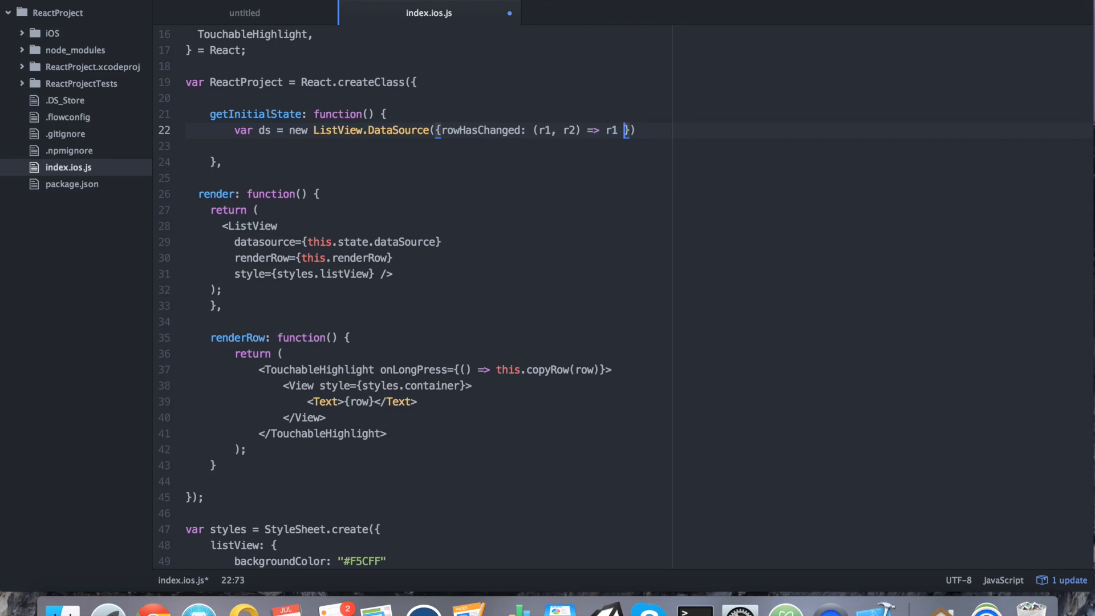
{"action": "type", "text": "!="}
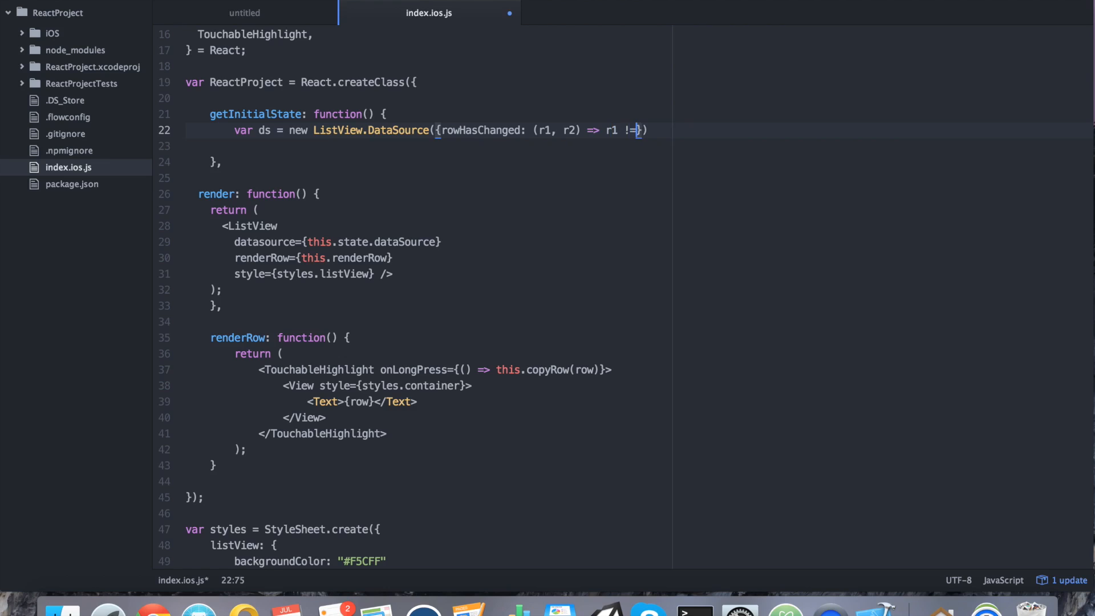
{"action": "type", "text": "r2"}
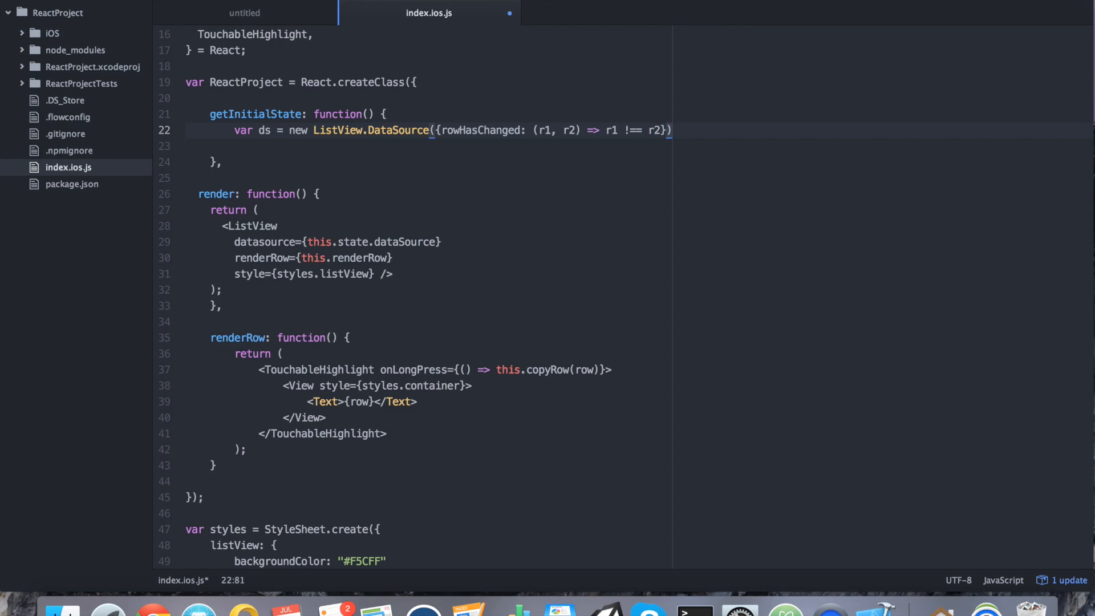
{"action": "type", "text": ";"}
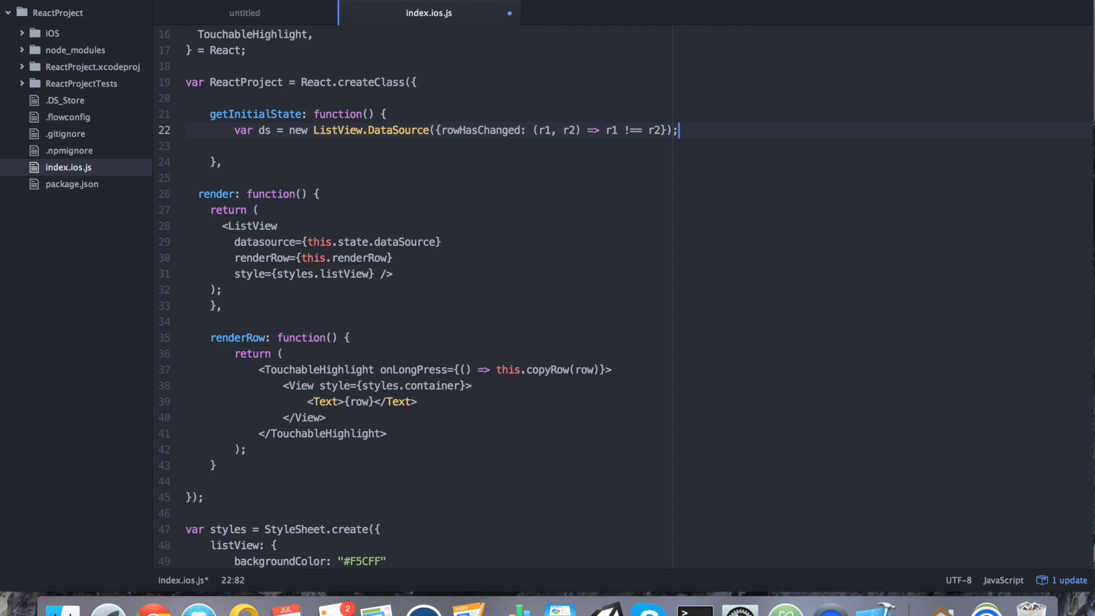
- Return { dataSource: ds.cloneWithRows(["Row 1", "Row 2"]) } from getInitialState and save
{"action": "key", "text": "enter"}
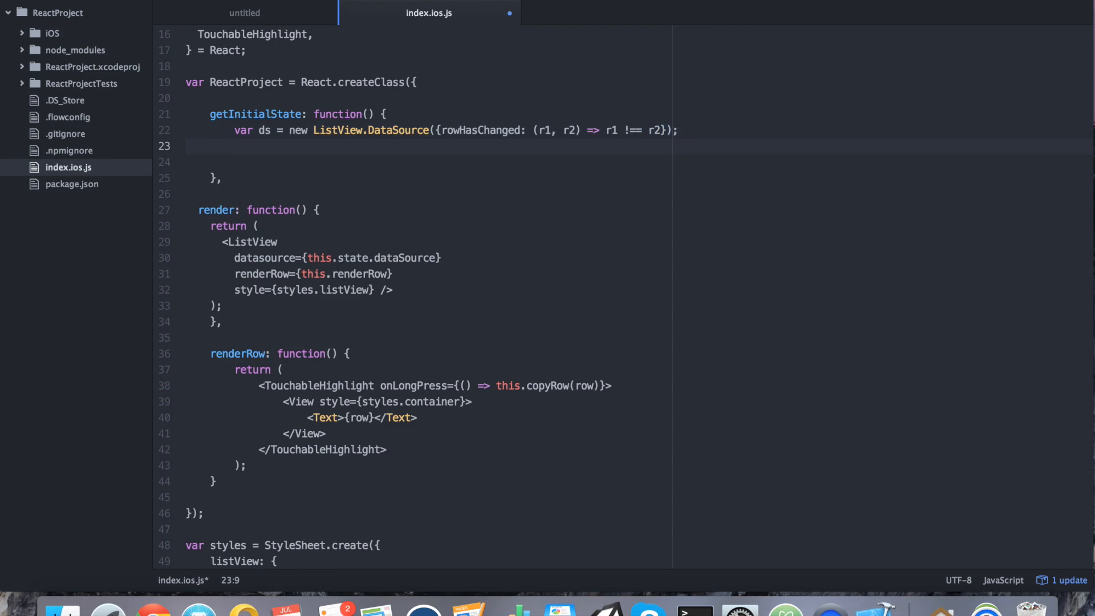
{"action": "type", "text": "return ("}
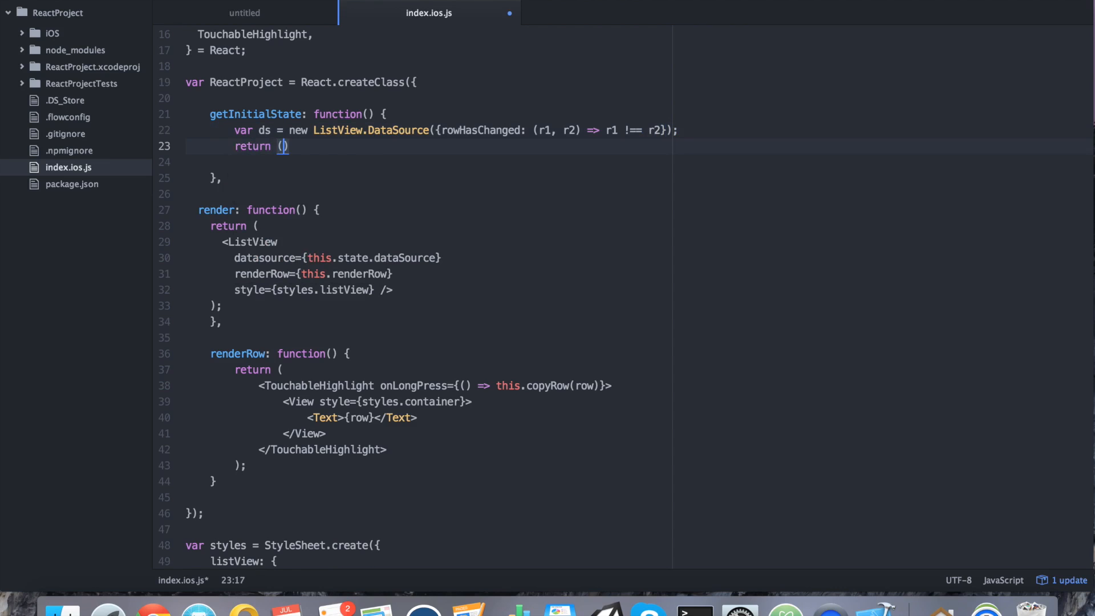
{"action": "type", "text": "{"}
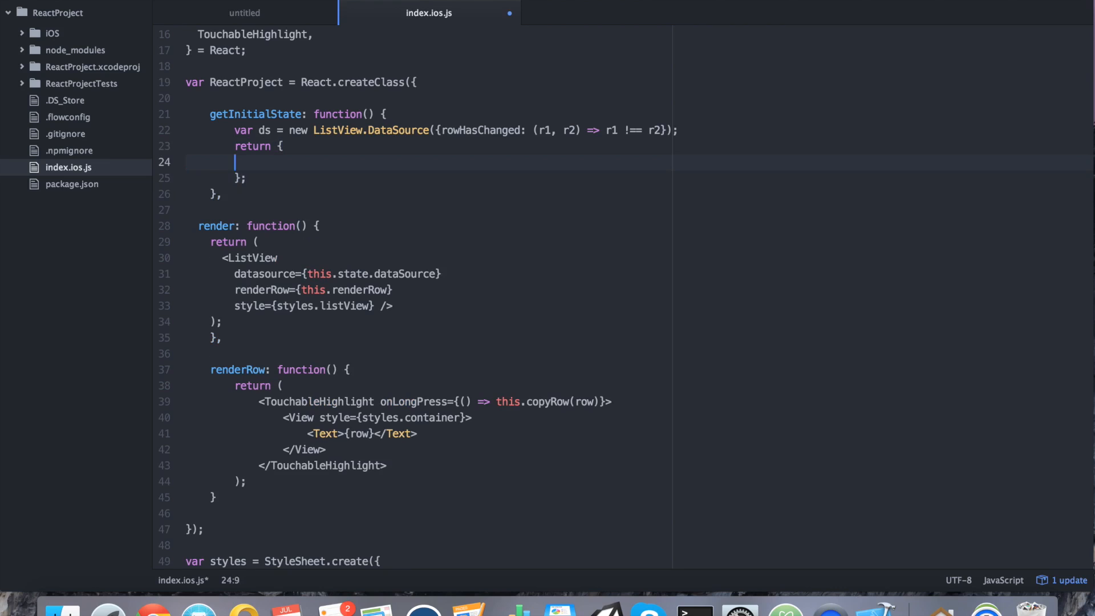
{"action": "type", "text": "d"}
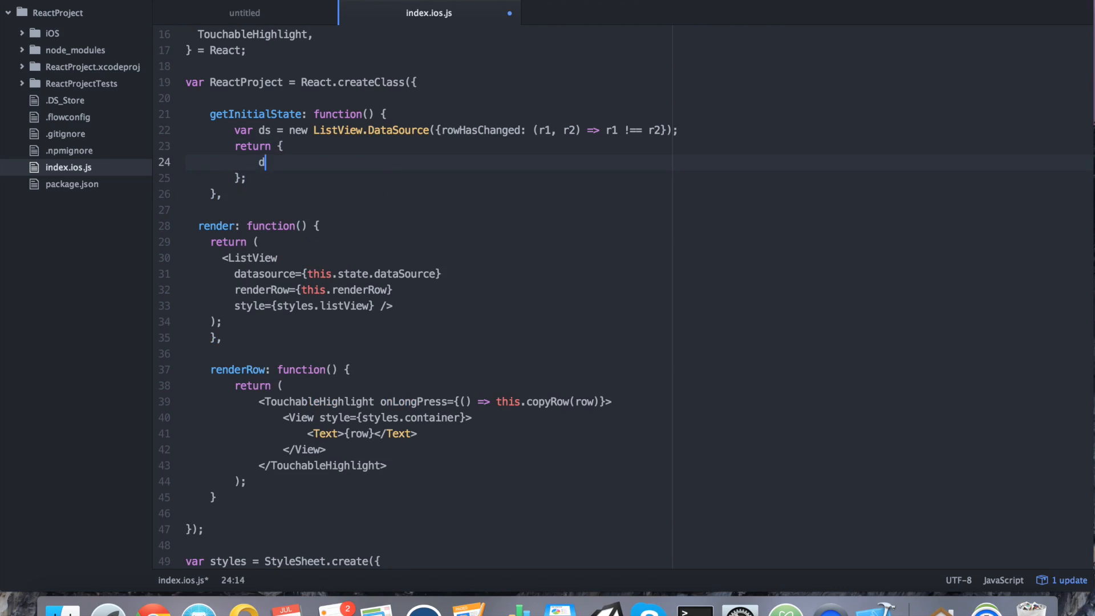
{"action": "type", "text": "ataSource:"}
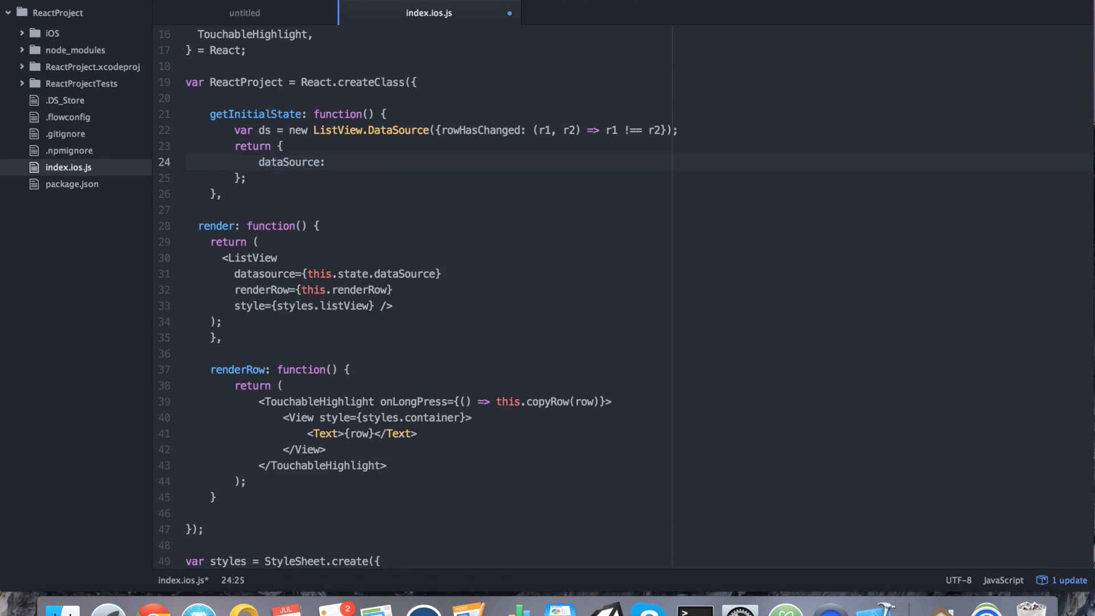
{"action": "type", "text": "ds"}
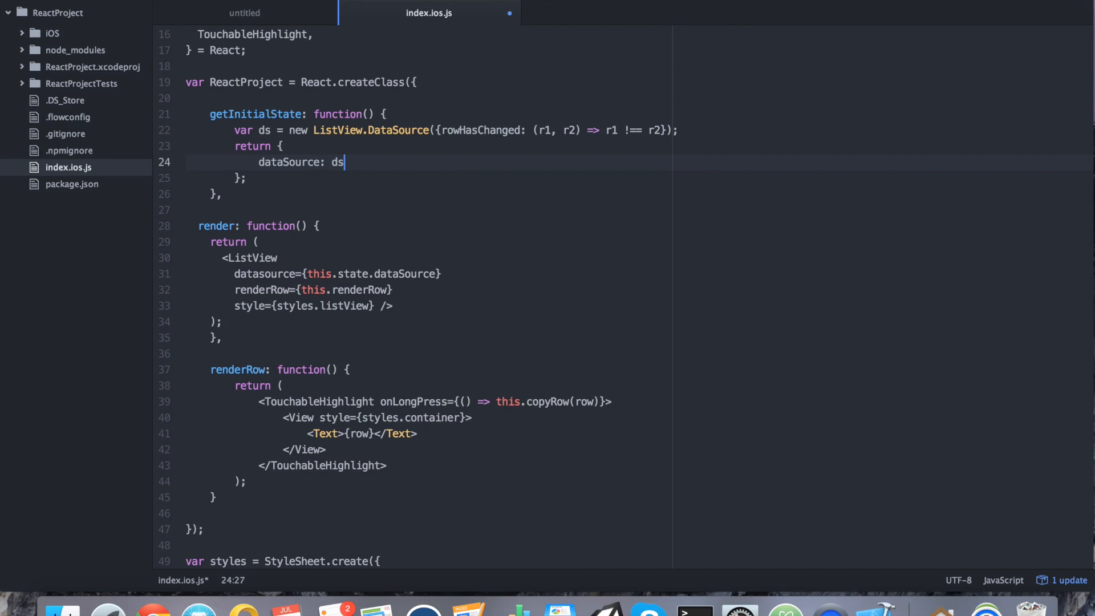
{"action": "type", "text": ".clone"}
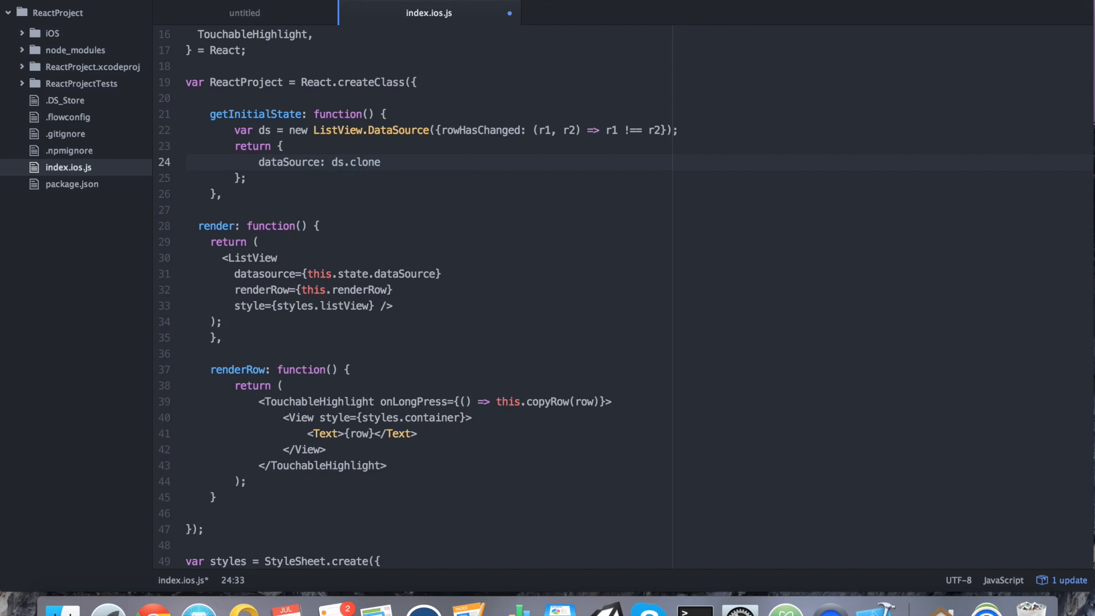
{"action": "type", "text": "WithRows()"}
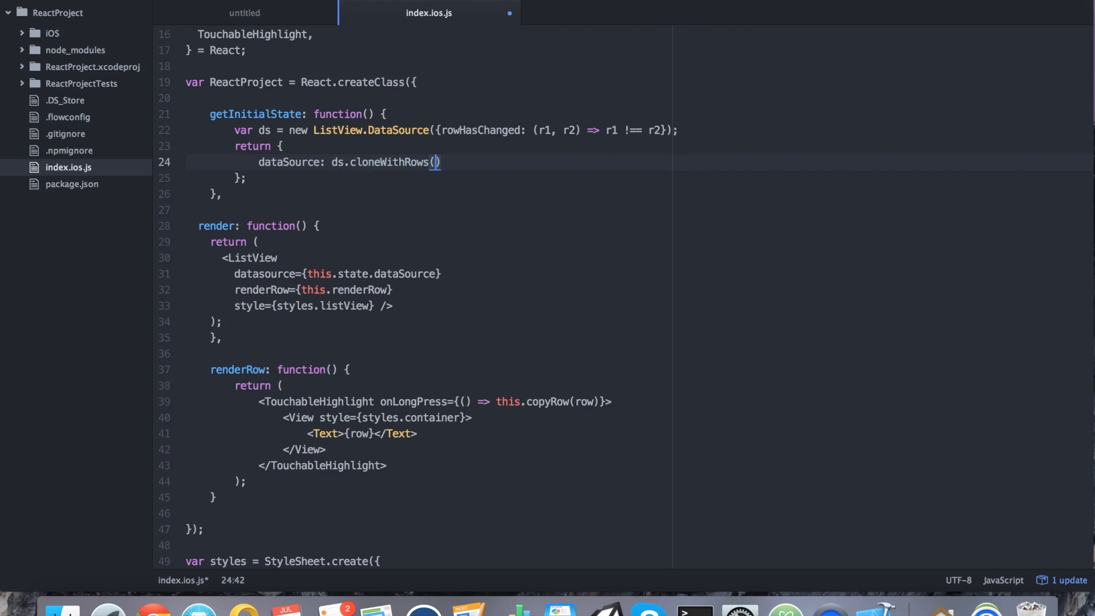
{"action": "type", "text": "[\"\"]"}
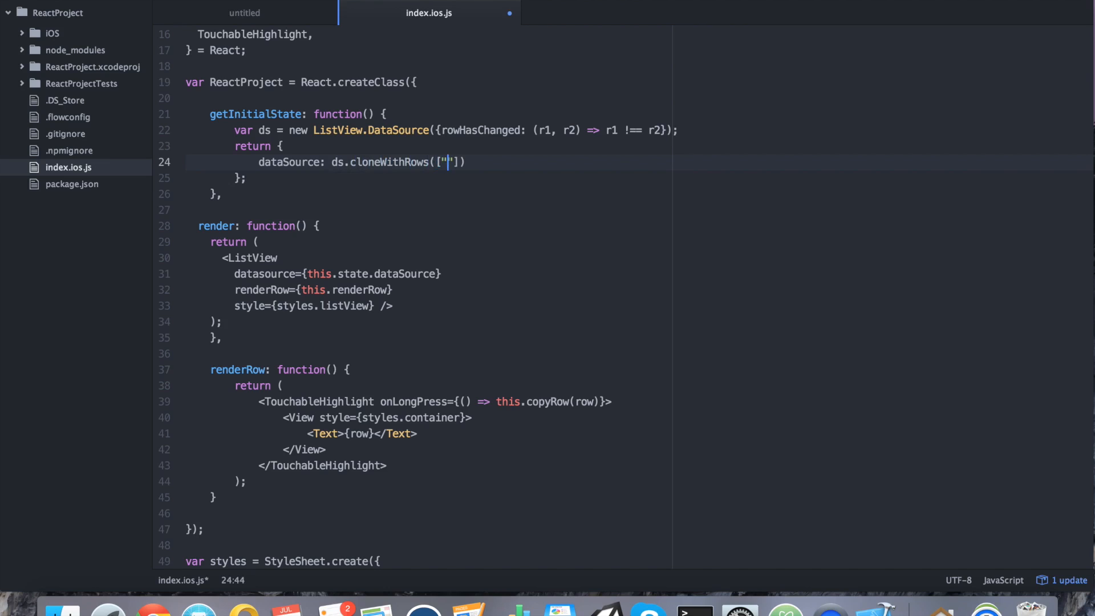
{"action": "type", "text": "Row 1\", \"Row 2"}
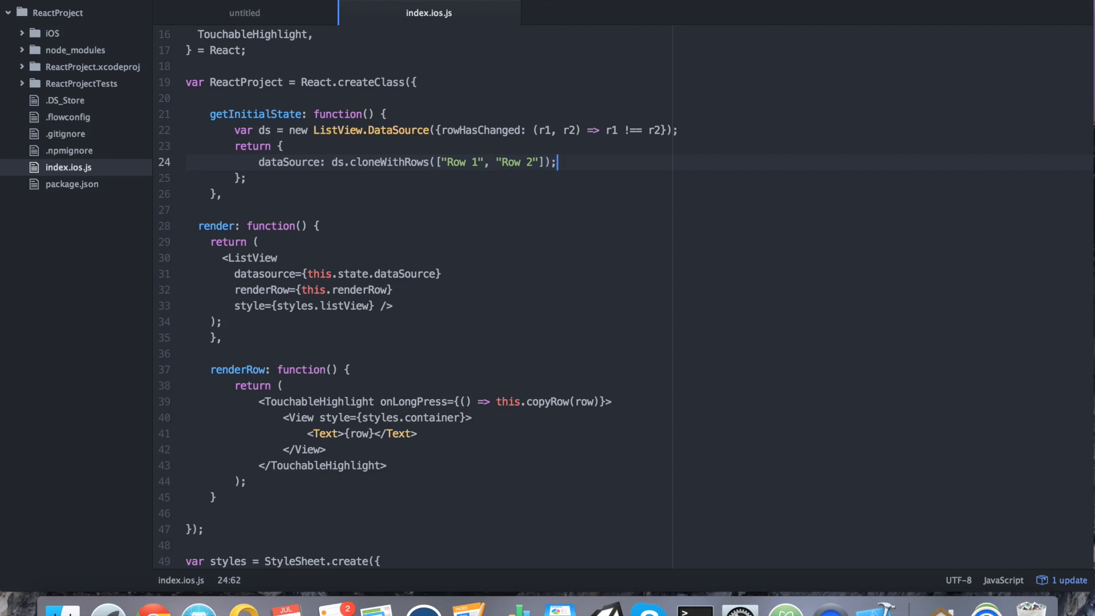
{"action": "mouse_move", "coordinate": [875, 609]}
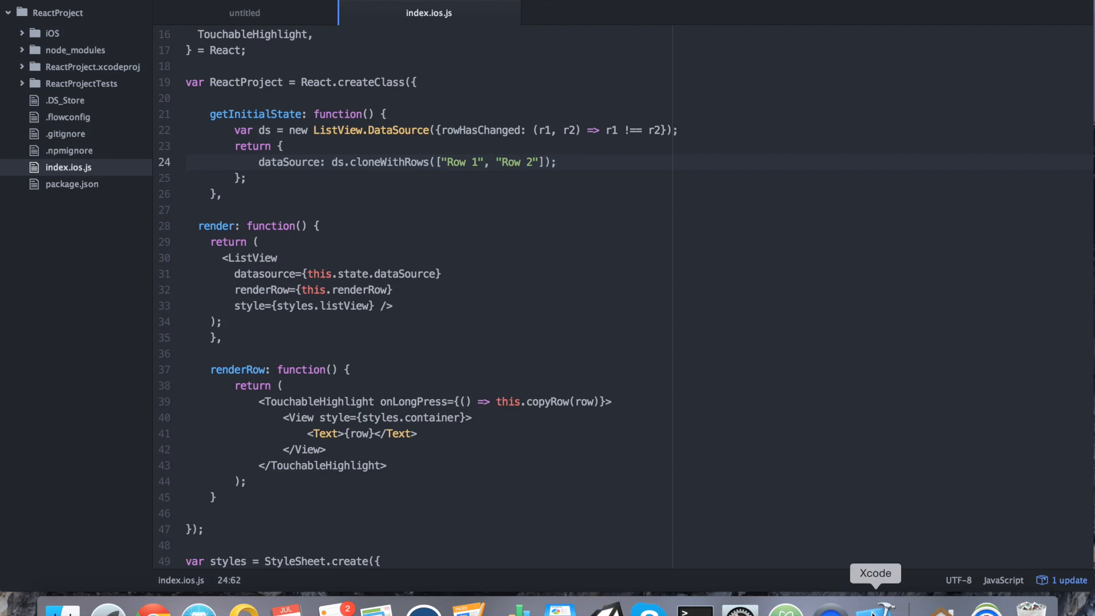
- Delete the semicolon after the cloneWithRows call on line 24 and return to the simulator
{"action": "left_click", "coordinate": [873, 612]}
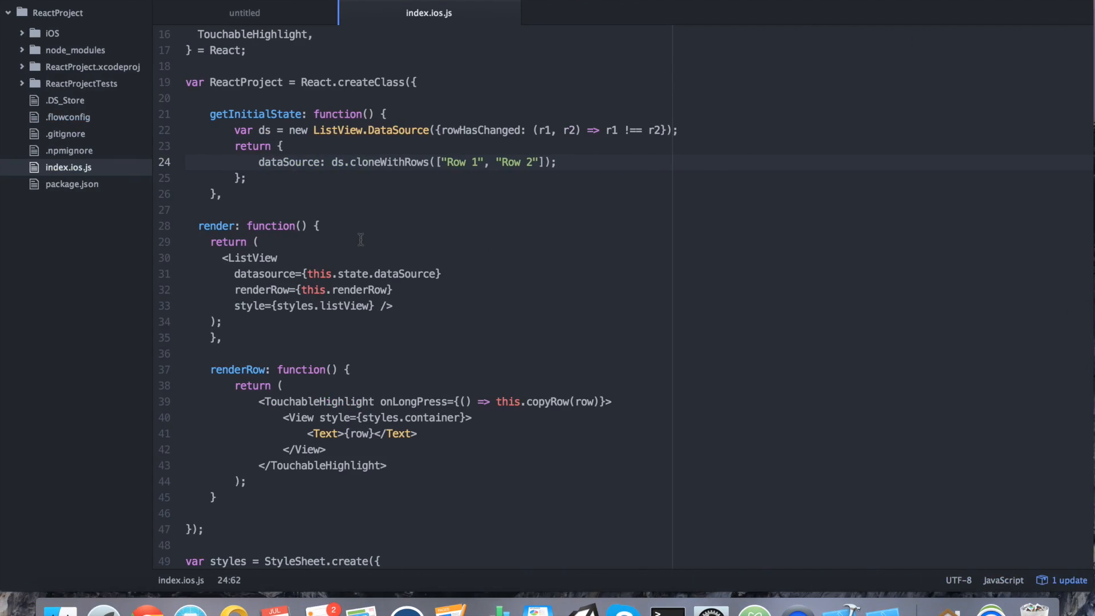
{"action": "left_click", "coordinate": [556, 161]}
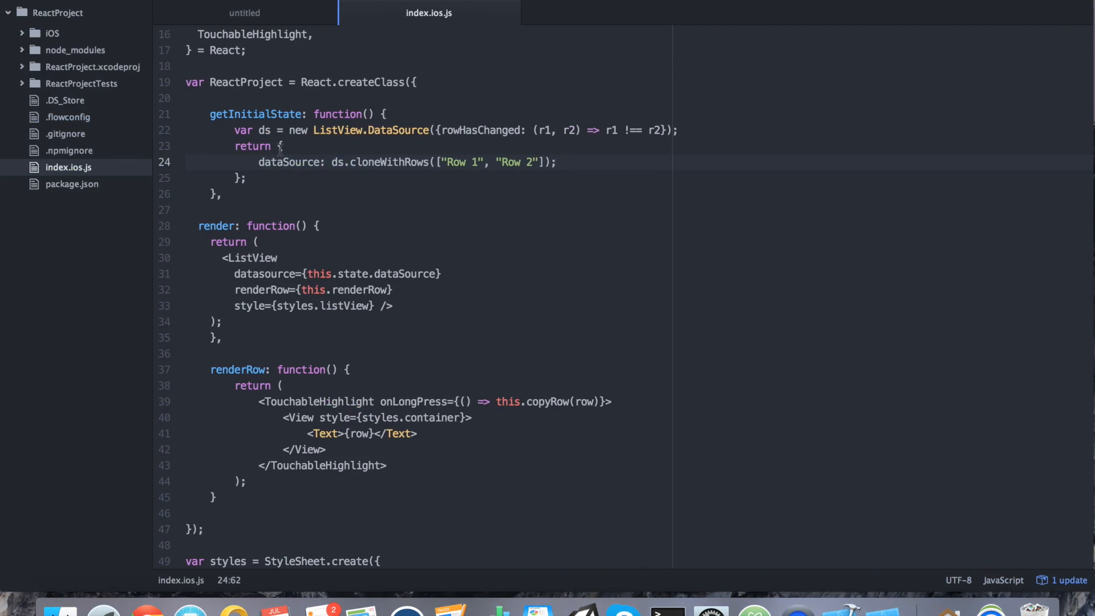
{"action": "scroll", "scroll_direction": "up", "scroll_amount": 3}
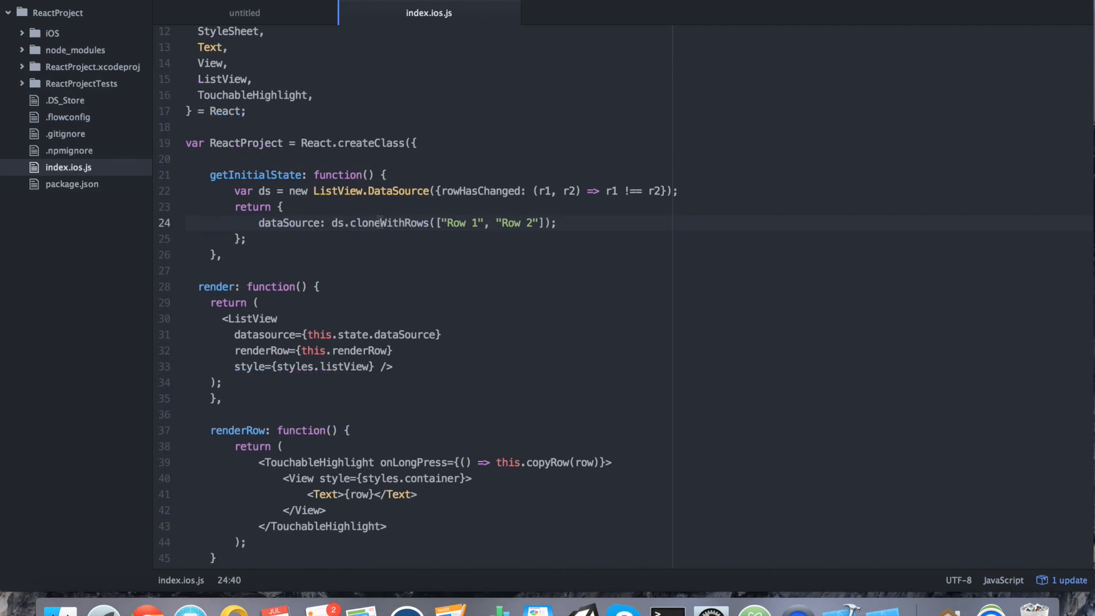
{"action": "left_click", "coordinate": [559, 222]}
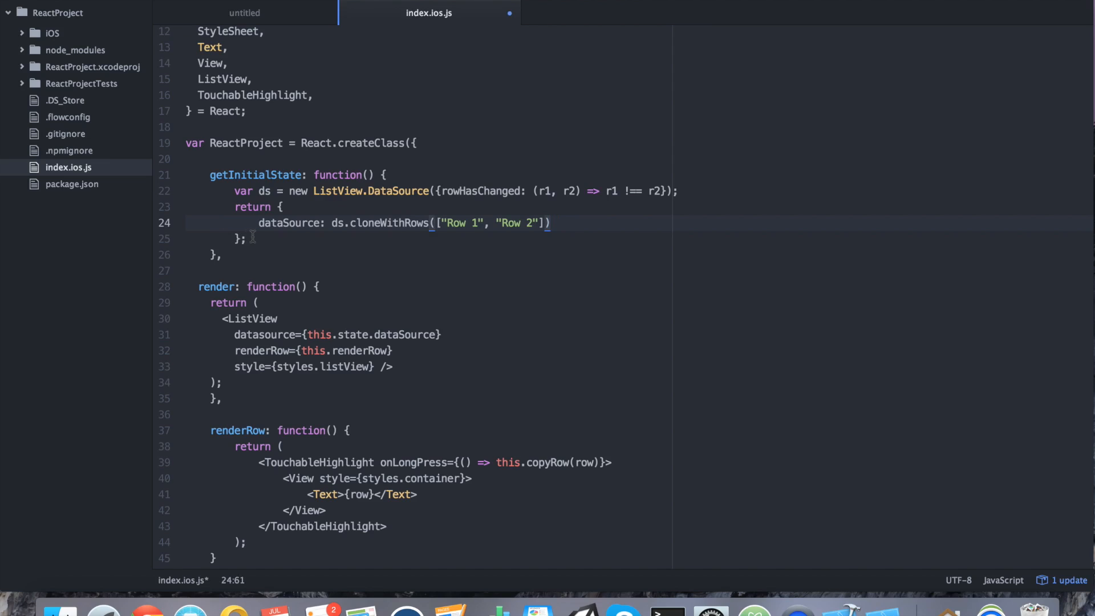
{"action": "left_click", "coordinate": [283, 207]}
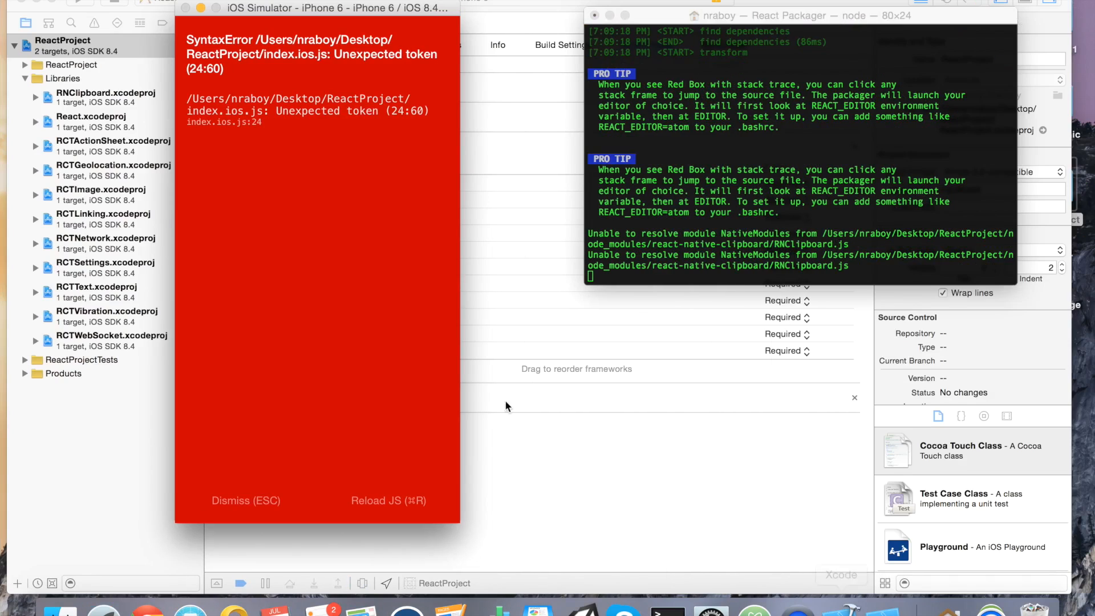
- Reload the JS bundle so the app shows the undefined dataSource.rowIdentities error
{"action": "left_click", "coordinate": [388, 499]}
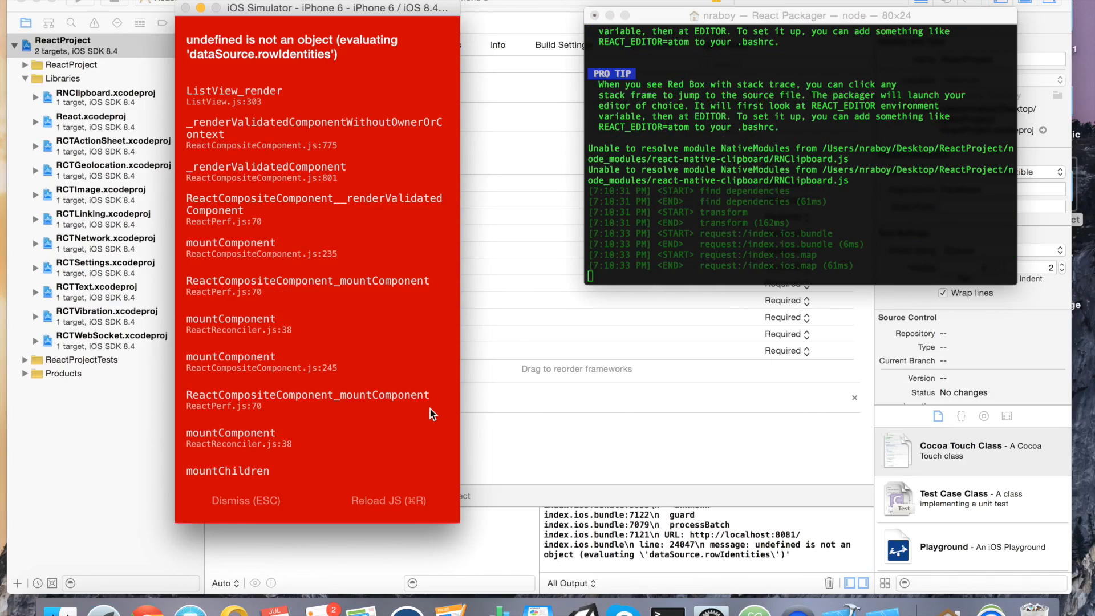
{"action": "mouse_move", "coordinate": [259, 78]}
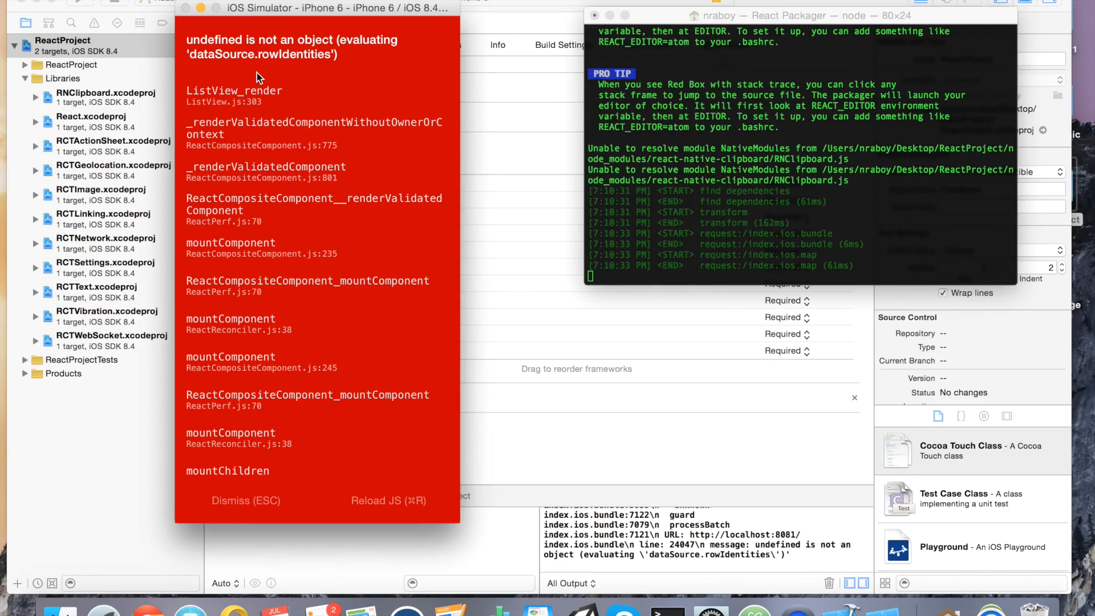
{"action": "mouse_move", "coordinate": [385, 114]}
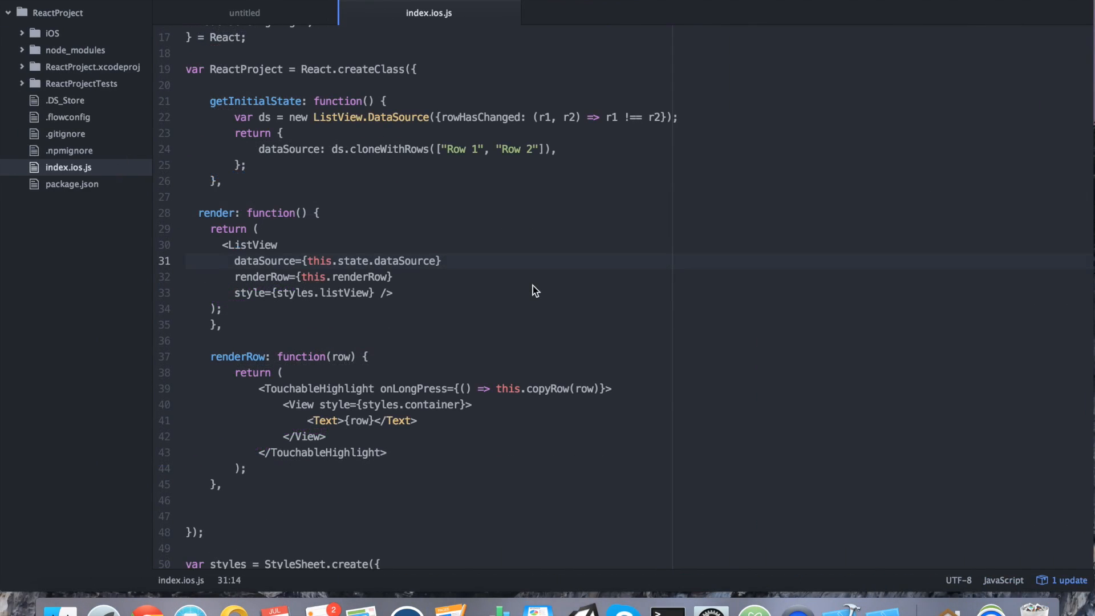
{"action": "mouse_move", "coordinate": [368, 357]}
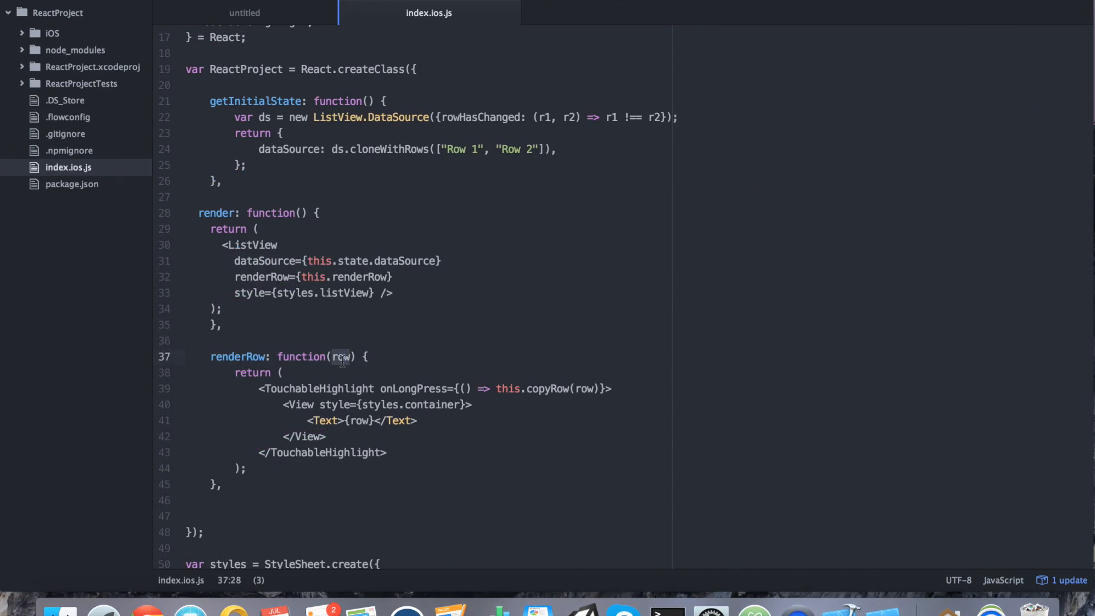
- Capitalize the ListView prop to dataSource on line 31
{"action": "left_click", "coordinate": [584, 389]}
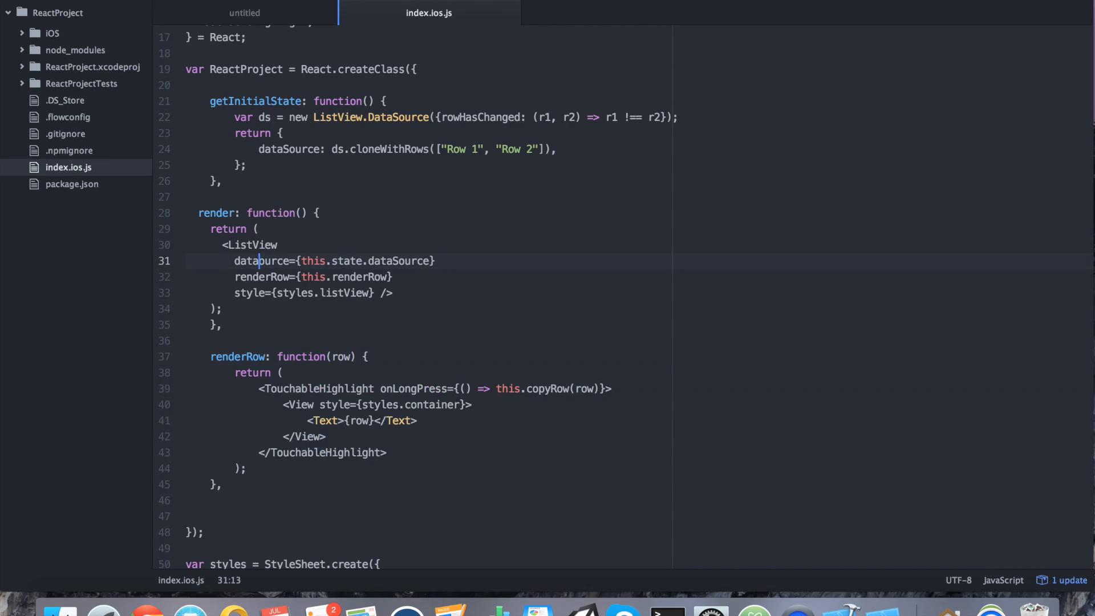
{"action": "type", "text": "S"}
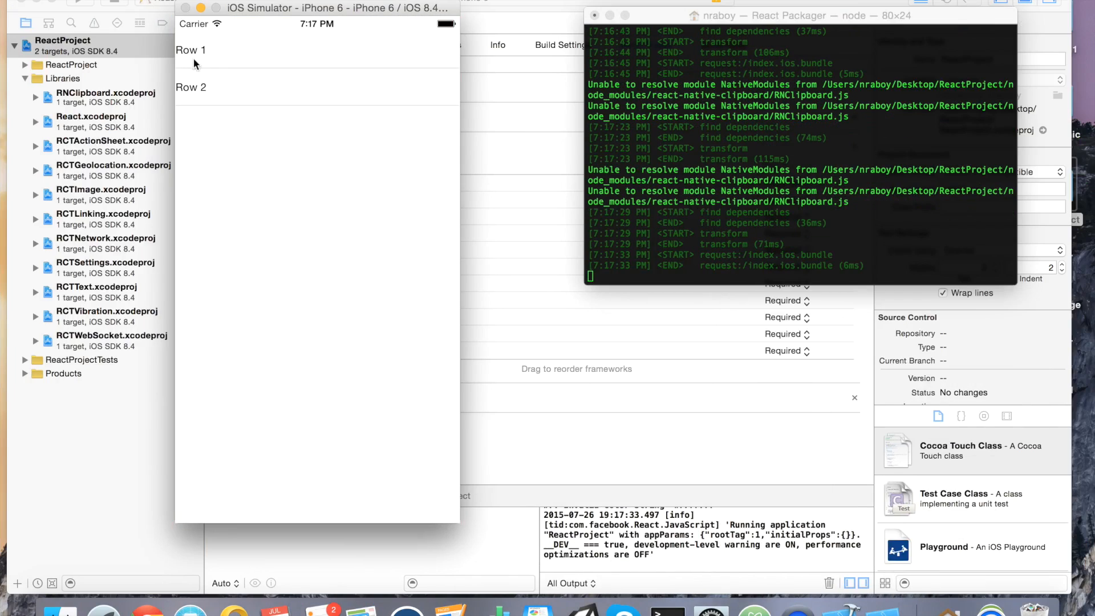
{"action": "mouse_move", "coordinate": [361, 239]}
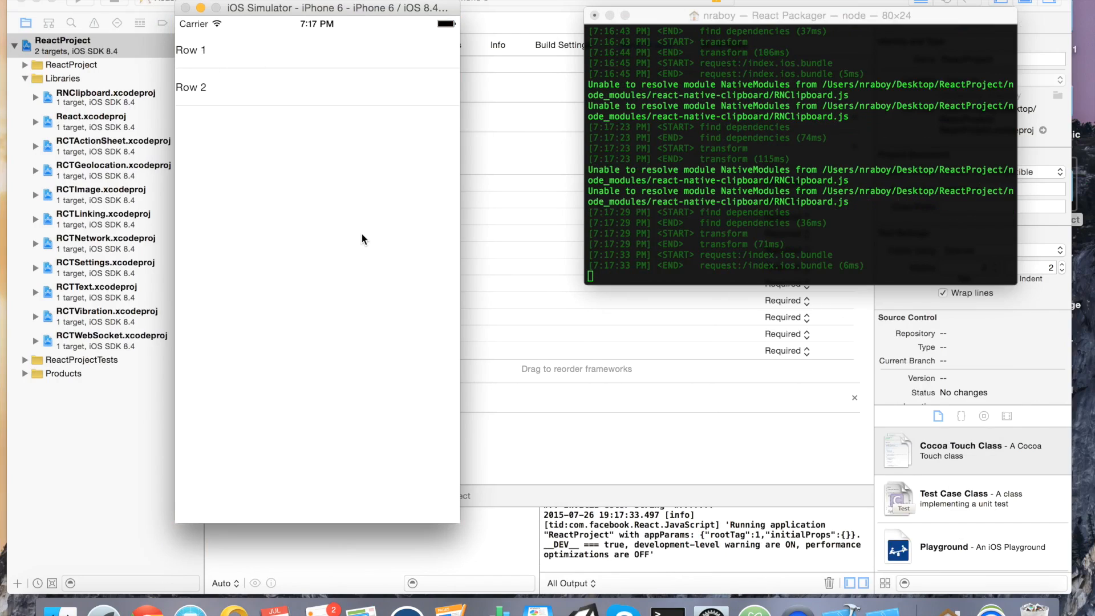
{"action": "mouse_move", "coordinate": [342, 57]}
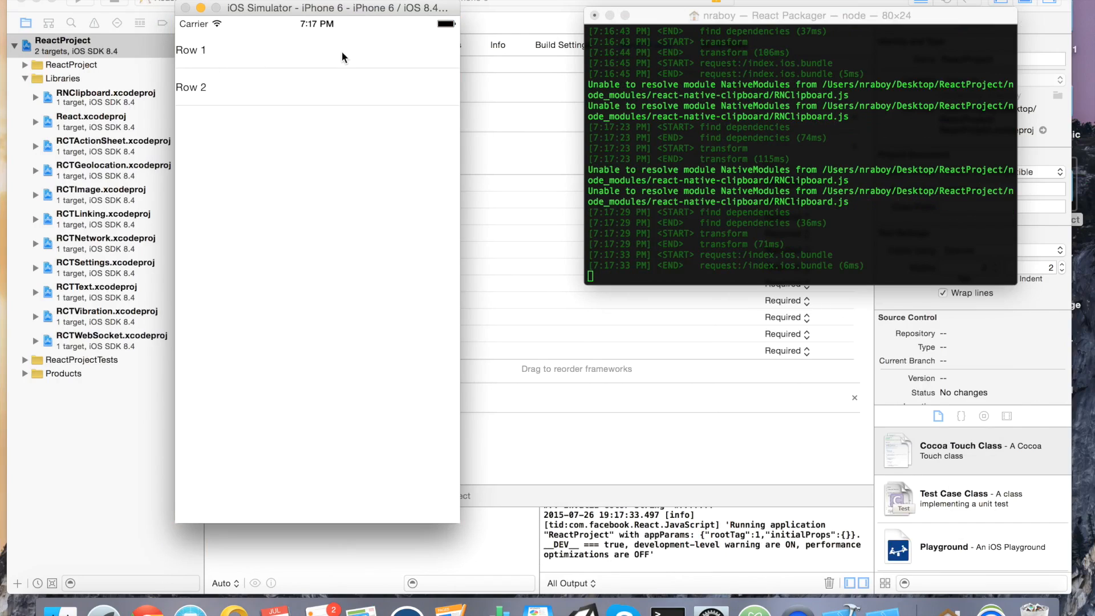
{"action": "mouse_move", "coordinate": [319, 70]}
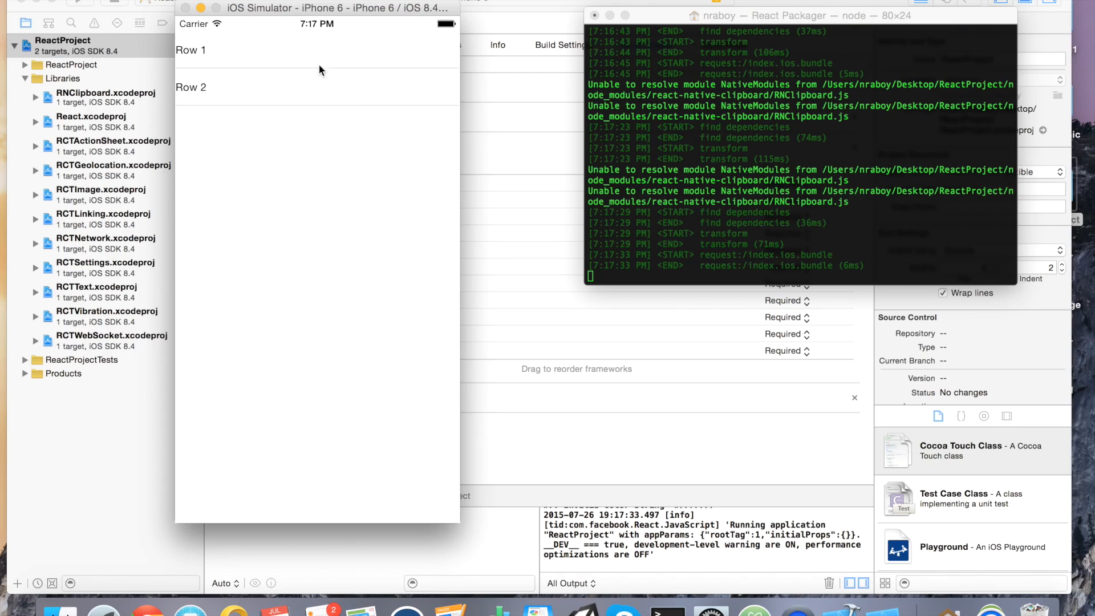
{"action": "mouse_move", "coordinate": [401, 279]}
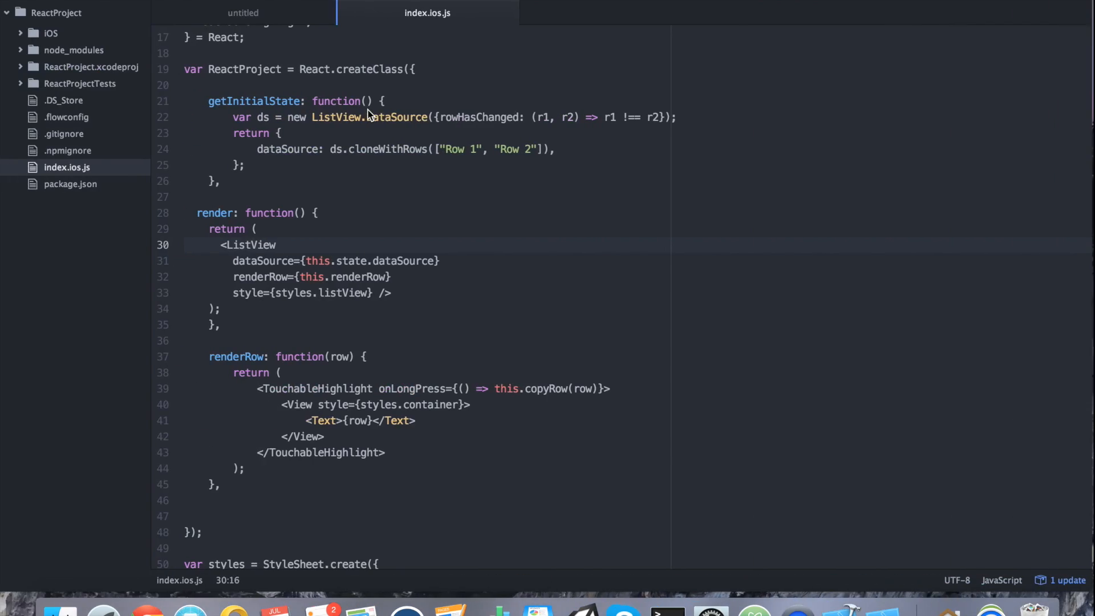
- Define copyRow: function(value) that calls Clipboard.set(value) below renderRow
{"action": "left_click", "coordinate": [224, 483]}
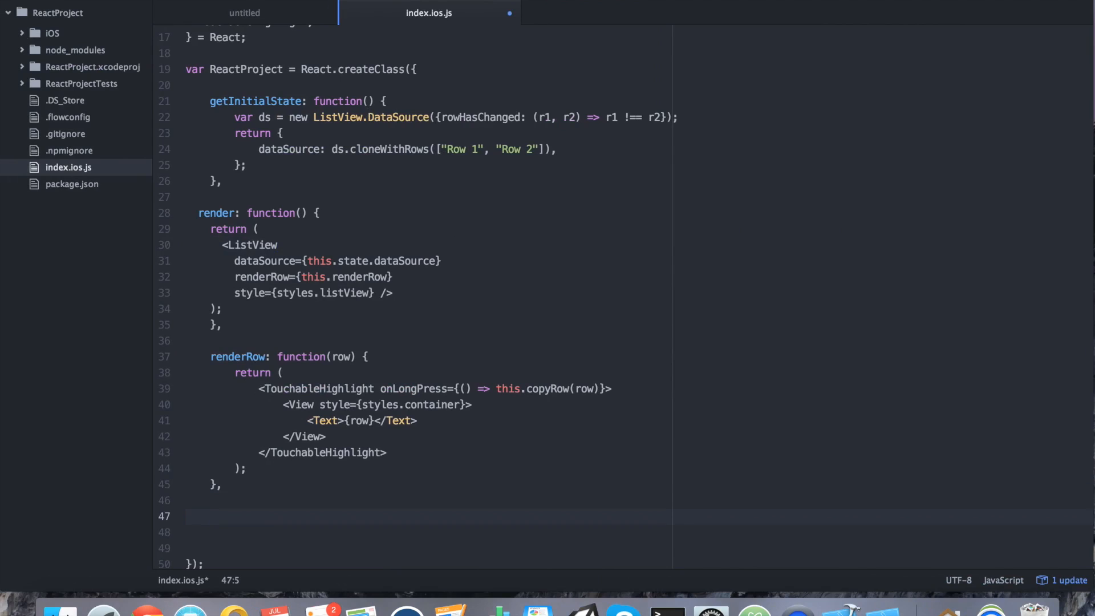
{"action": "type", "text": "copyRow"}
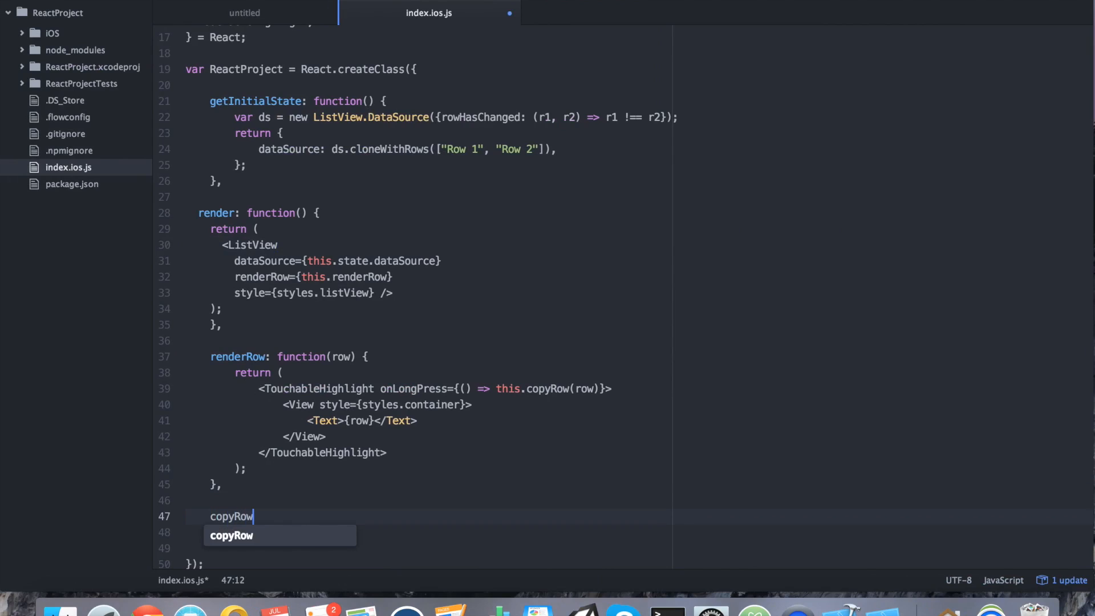
{"action": "type", "text": ": function()"}
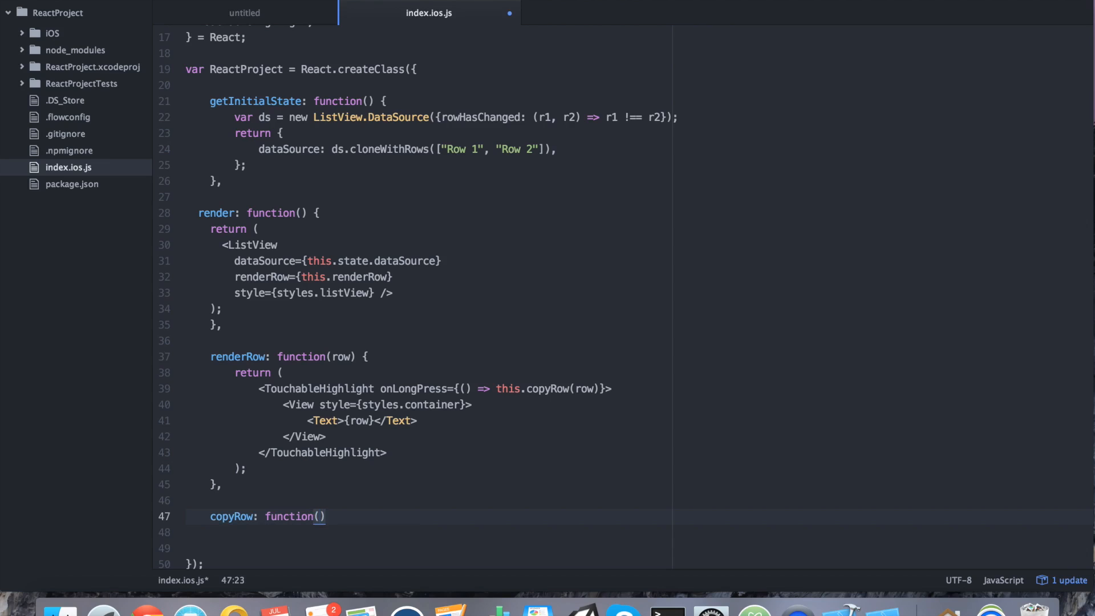
{"action": "type", "text": "value"}
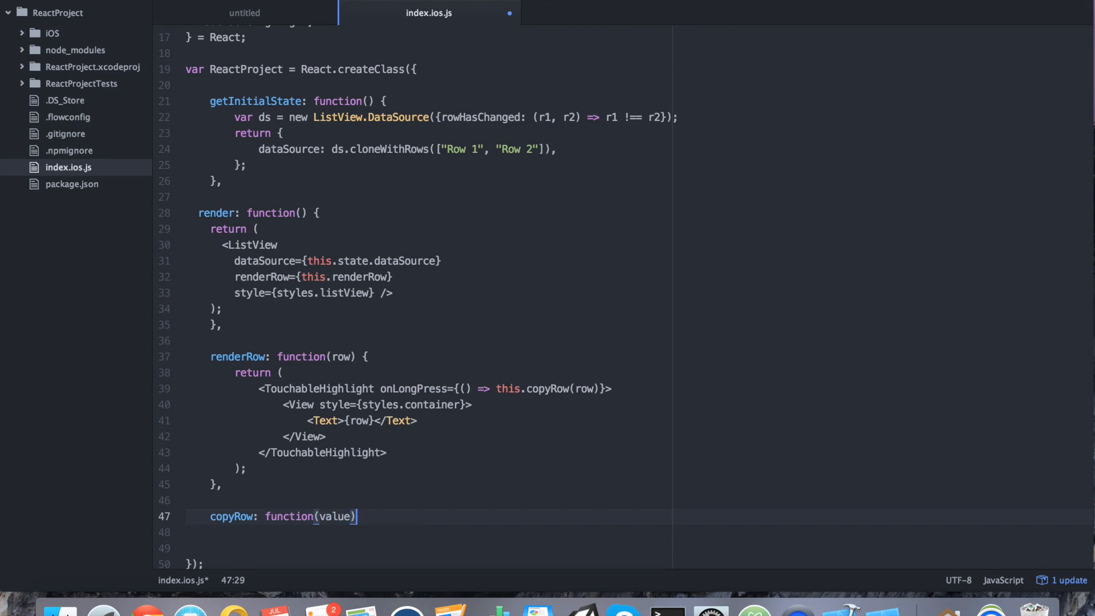
{"action": "type", "text": "{"}
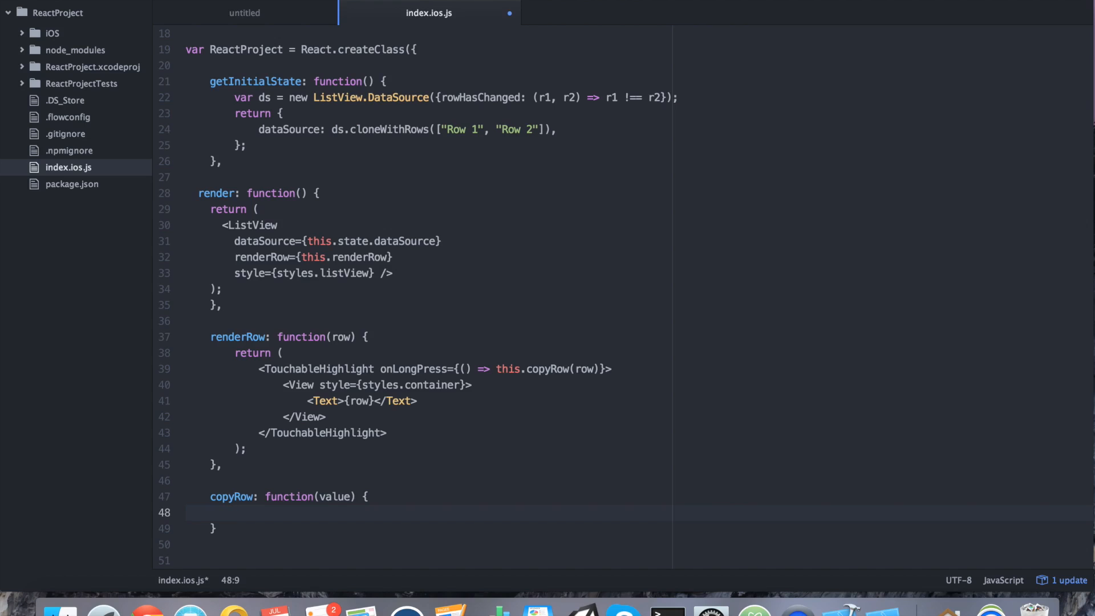
{"action": "type", "text": "Clipboard.set(va"}
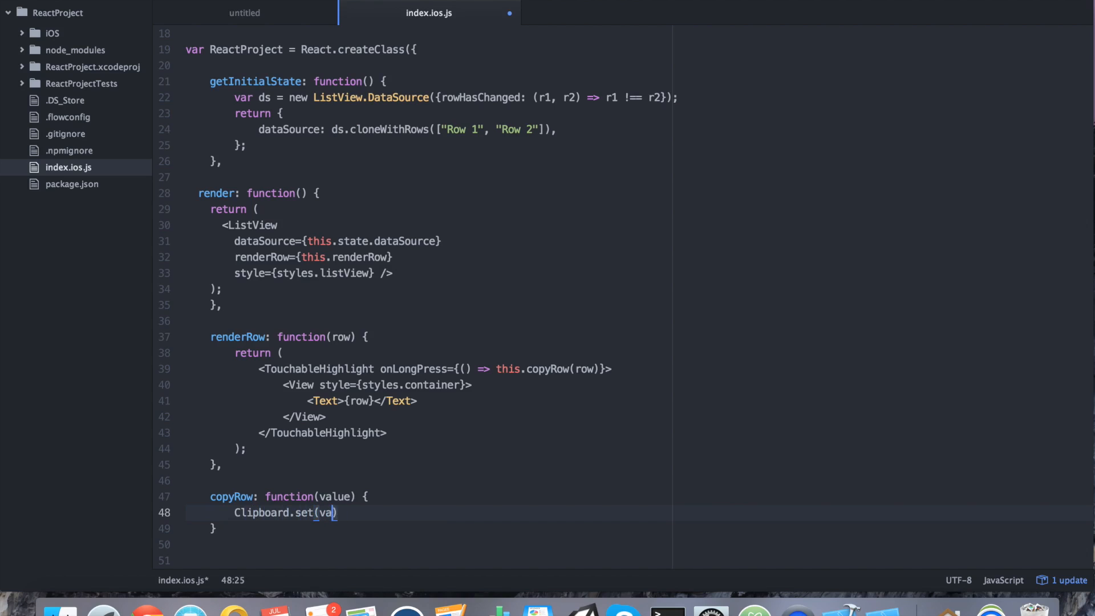
{"action": "type", "text": "lue);"}
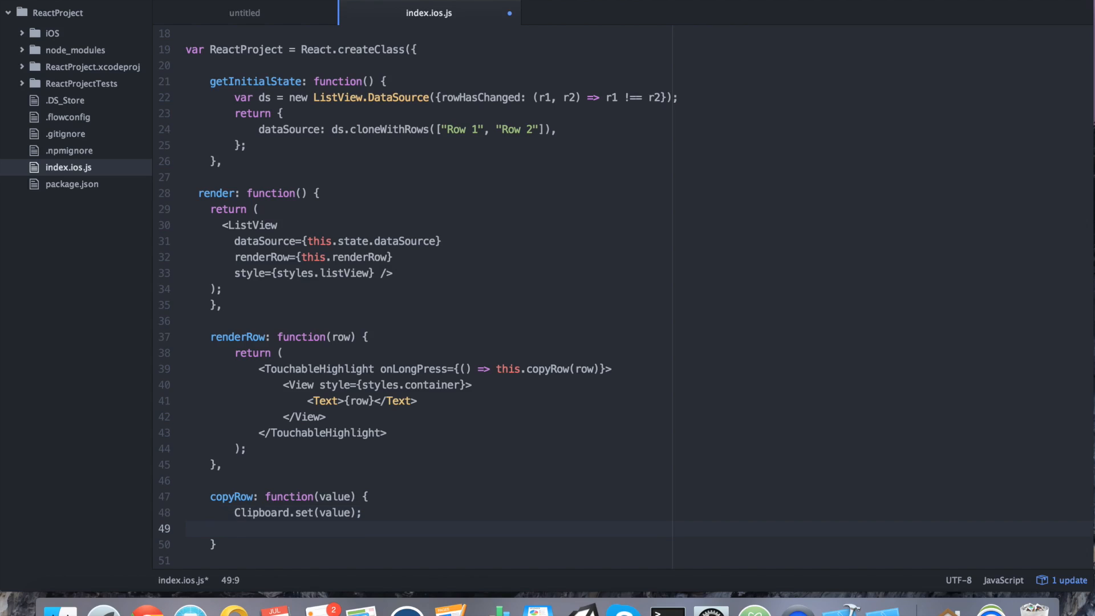
- Add Clipboard.get(content => console.log("Clipboard Content -> " + content)) in copyRow
{"action": "left_click", "coordinate": [235, 528]}
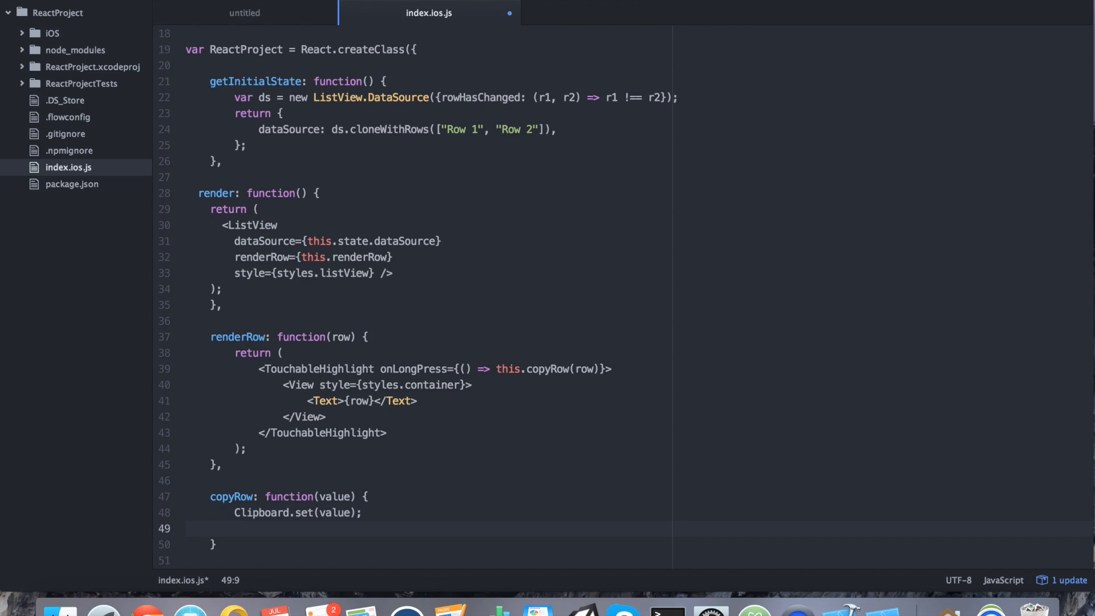
{"action": "type", "text": "Clipboard.get(conte"}
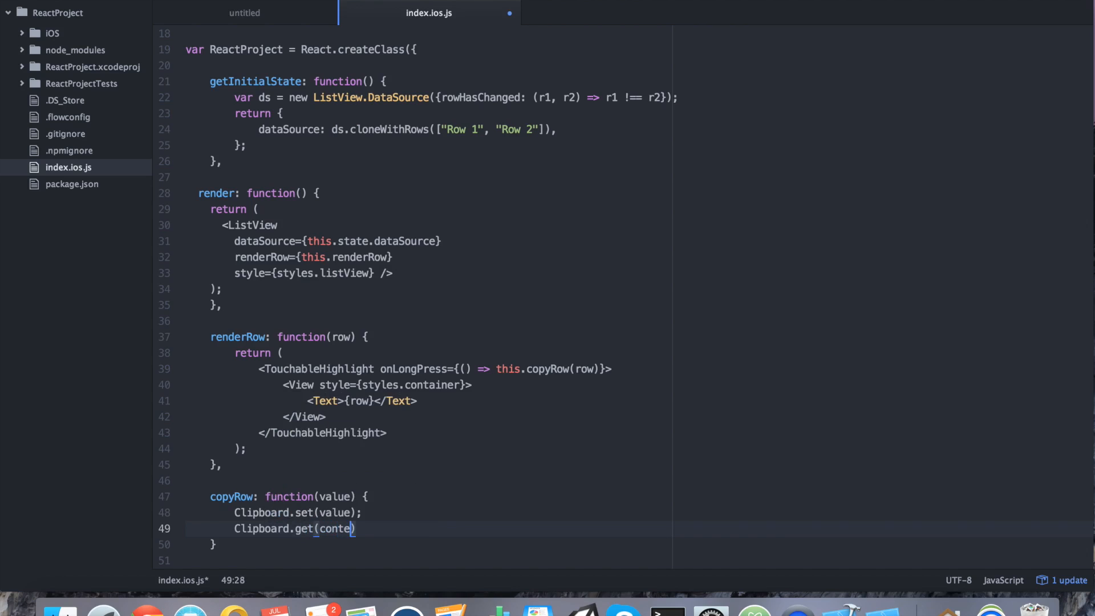
{"action": "type", "text": "nt =>"}
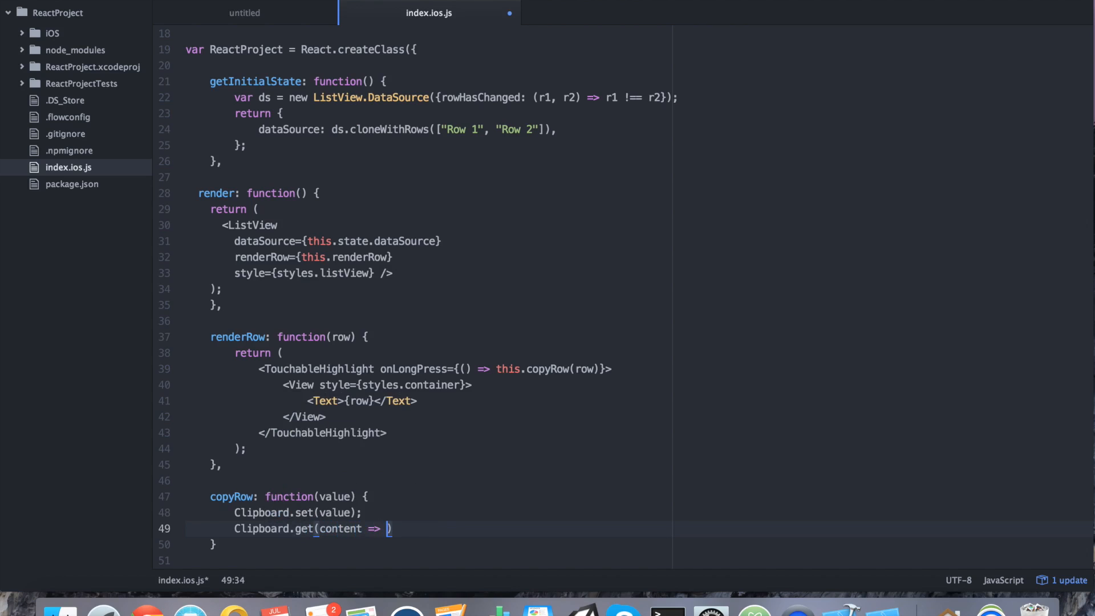
{"action": "type", "text": "console.log(\"C"}
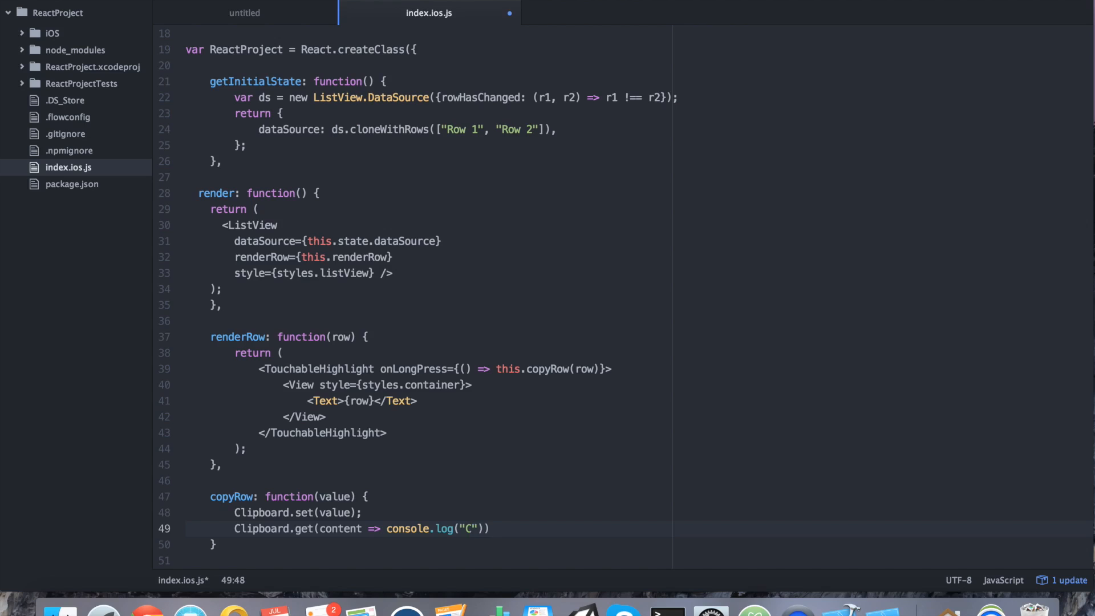
{"action": "type", "text": "lipboard Content"}
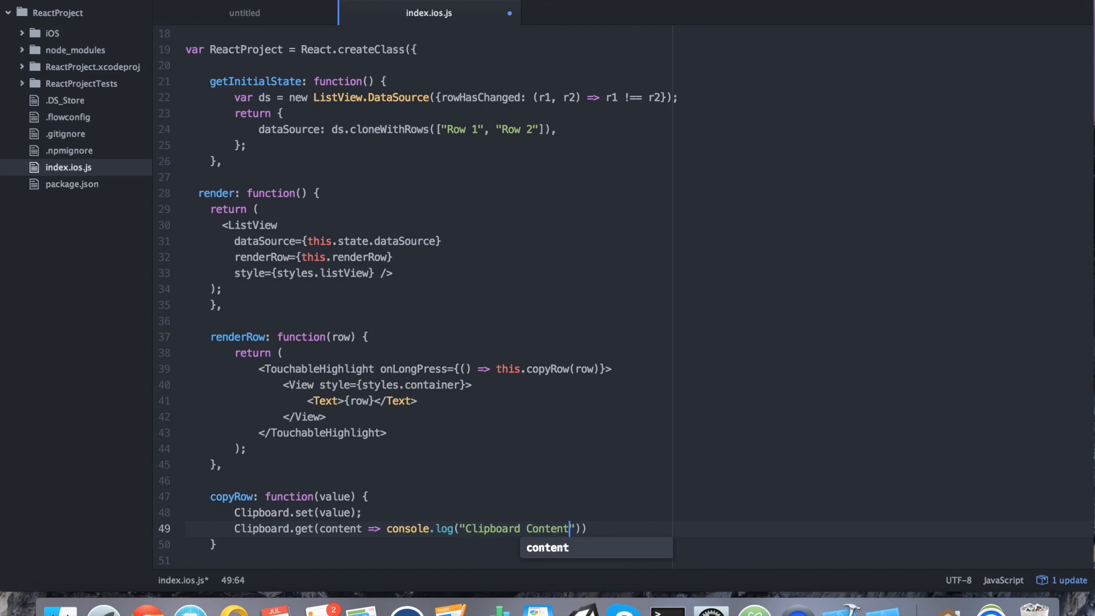
{"action": "type", "text": "-> \" +"}
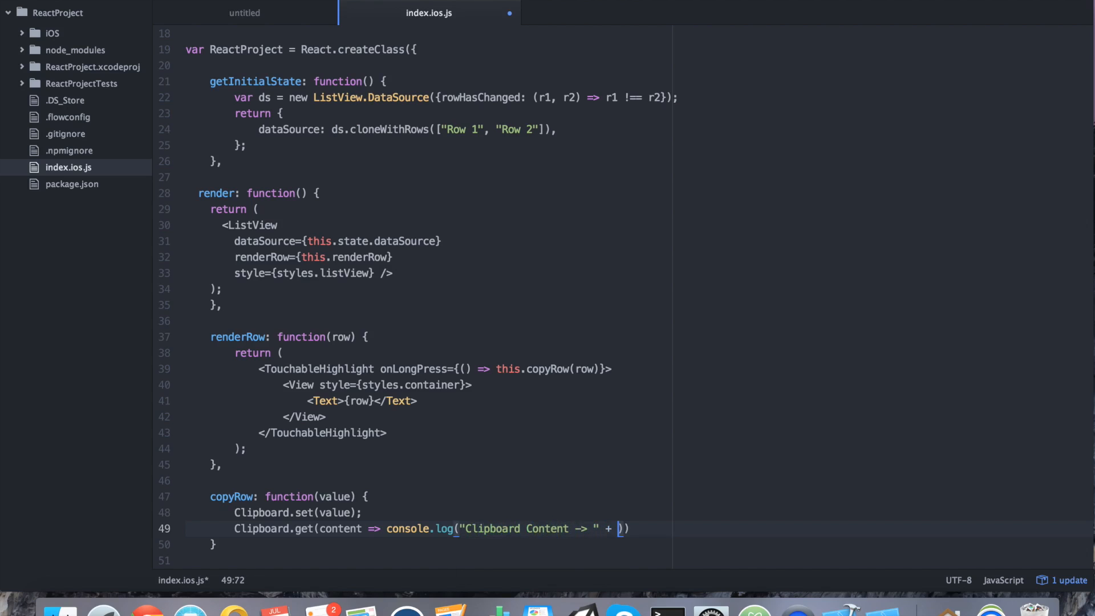
{"action": "type", "text": "content"}
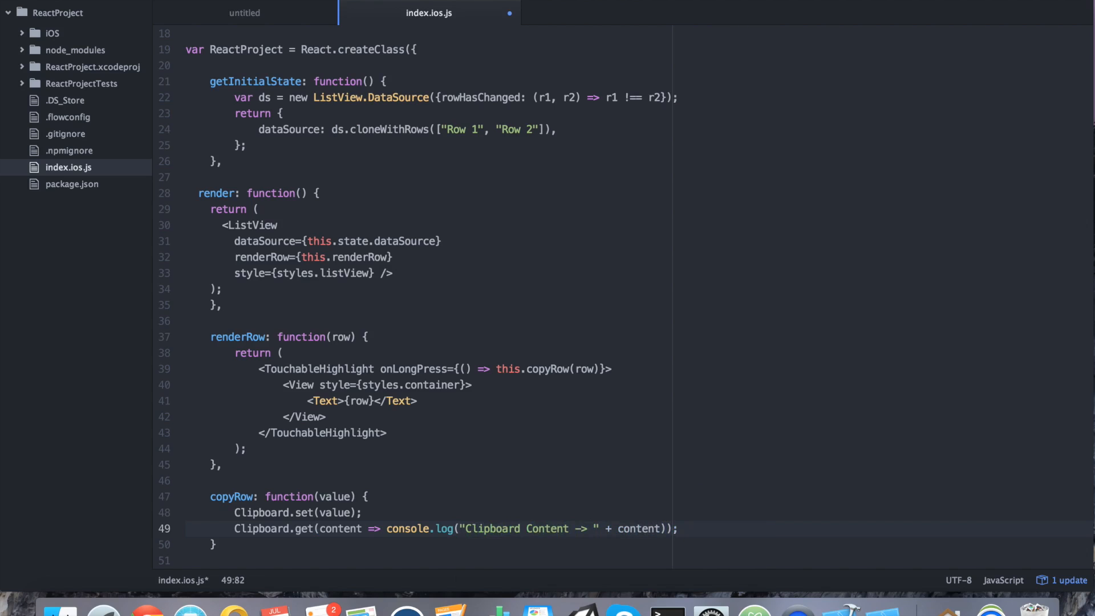
{"action": "mouse_move", "coordinate": [711, 609]}
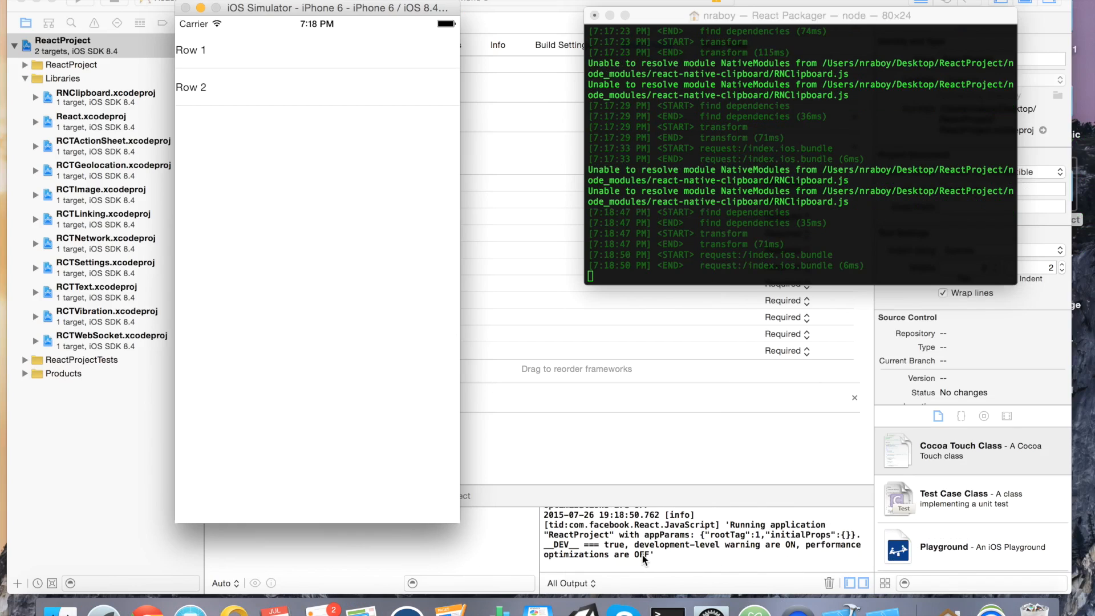
{"action": "mouse_move", "coordinate": [314, 194]}
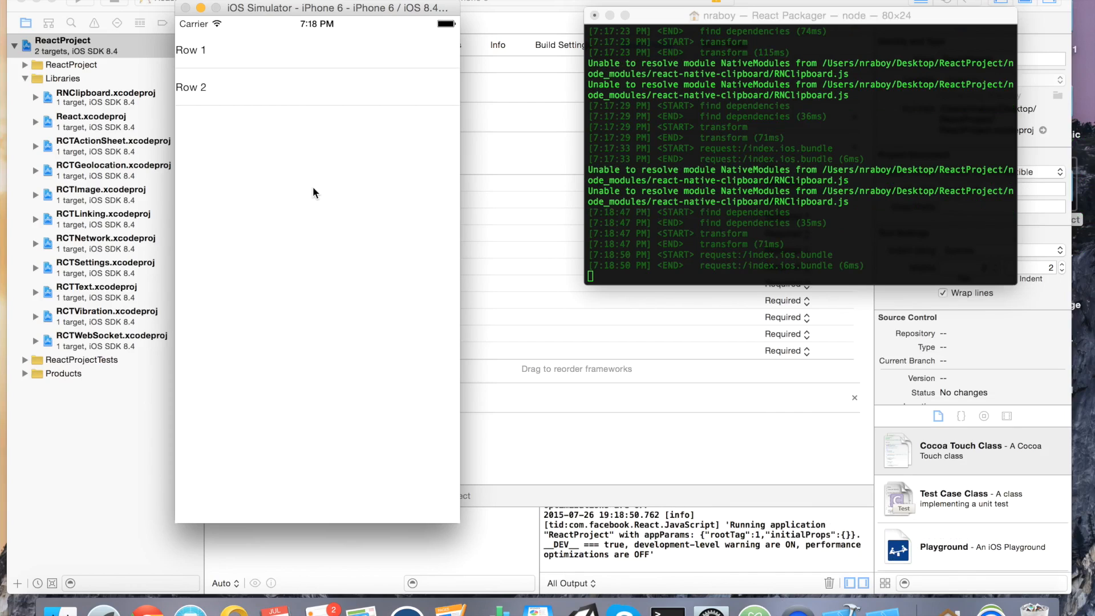
{"action": "mouse_move", "coordinate": [251, 58]}
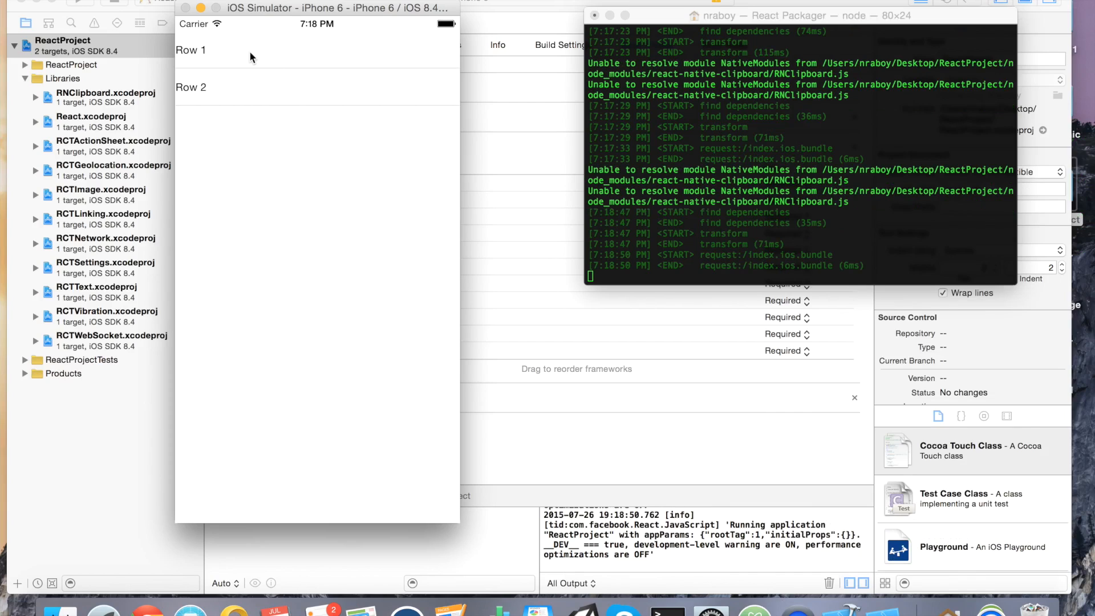
- Long-press Row 2 so the Xcode console logs 'Clipboard Content -> Row 2'
{"action": "left_click", "coordinate": [248, 87]}
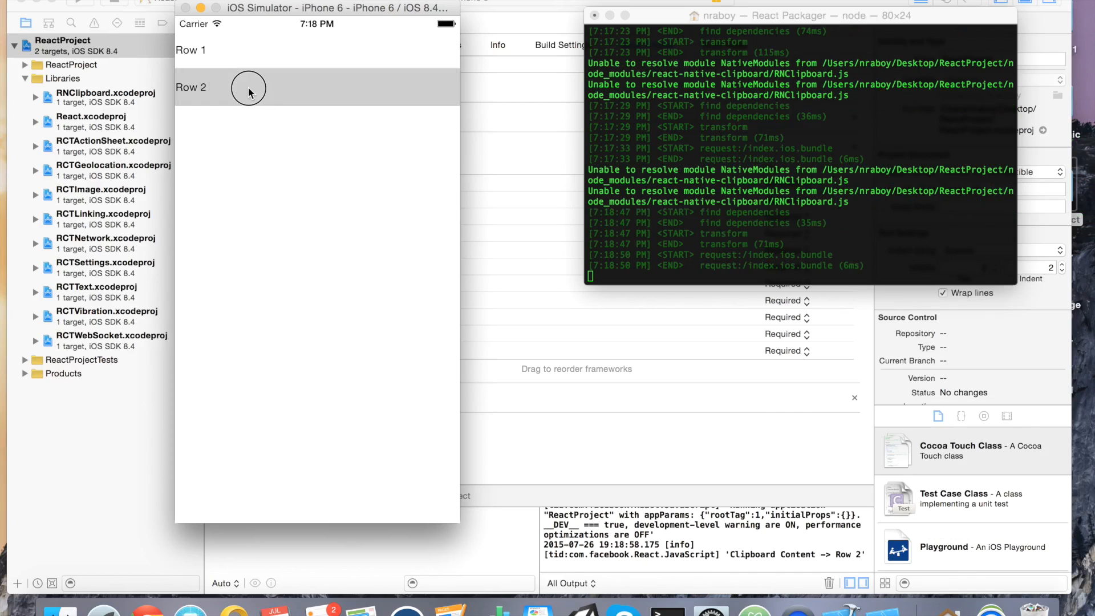
{"action": "left_click", "coordinate": [247, 87]}
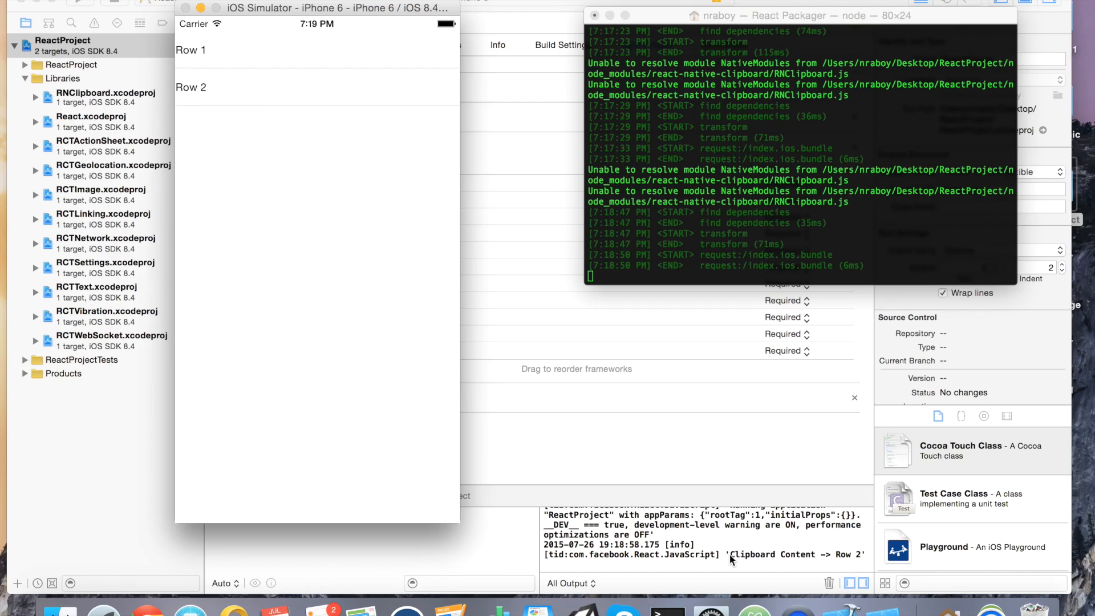
{"action": "mouse_move", "coordinate": [863, 554]}
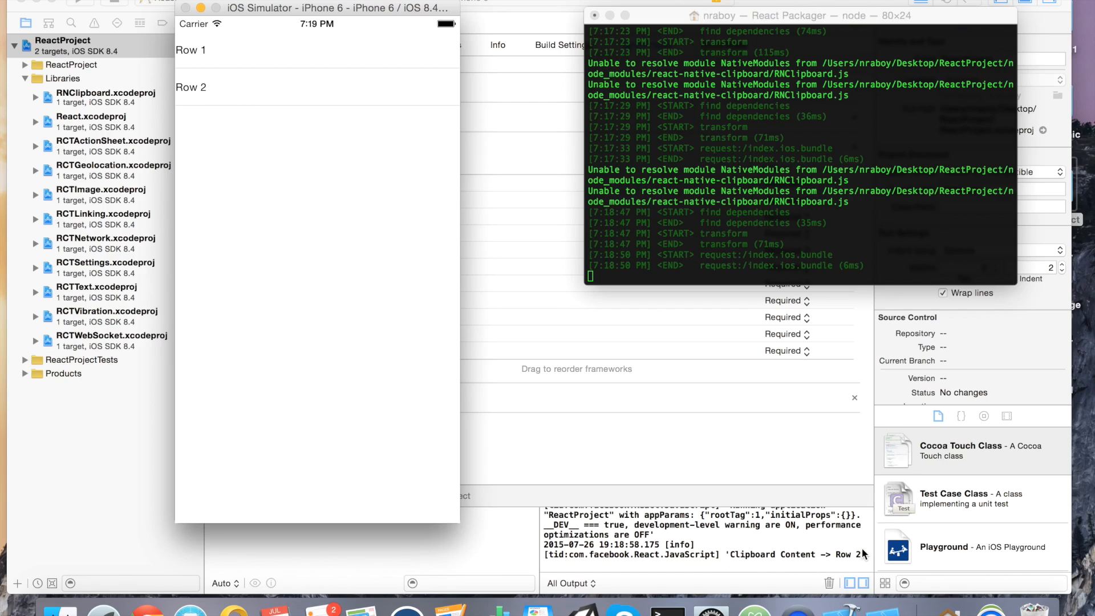
{"action": "mouse_move", "coordinate": [323, 63]}
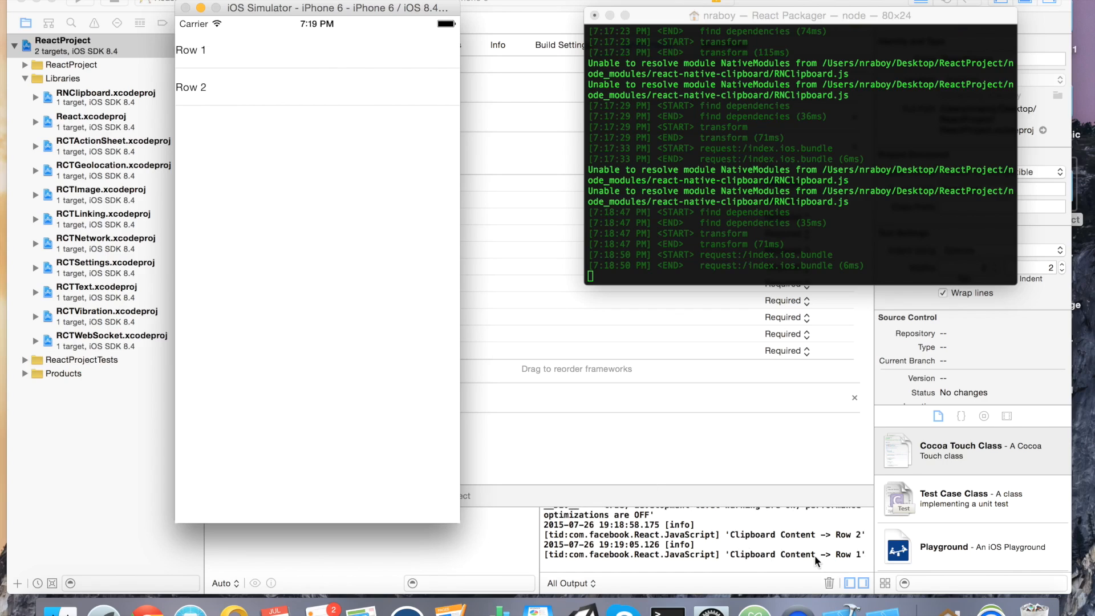
{"action": "mouse_move", "coordinate": [656, 433]}
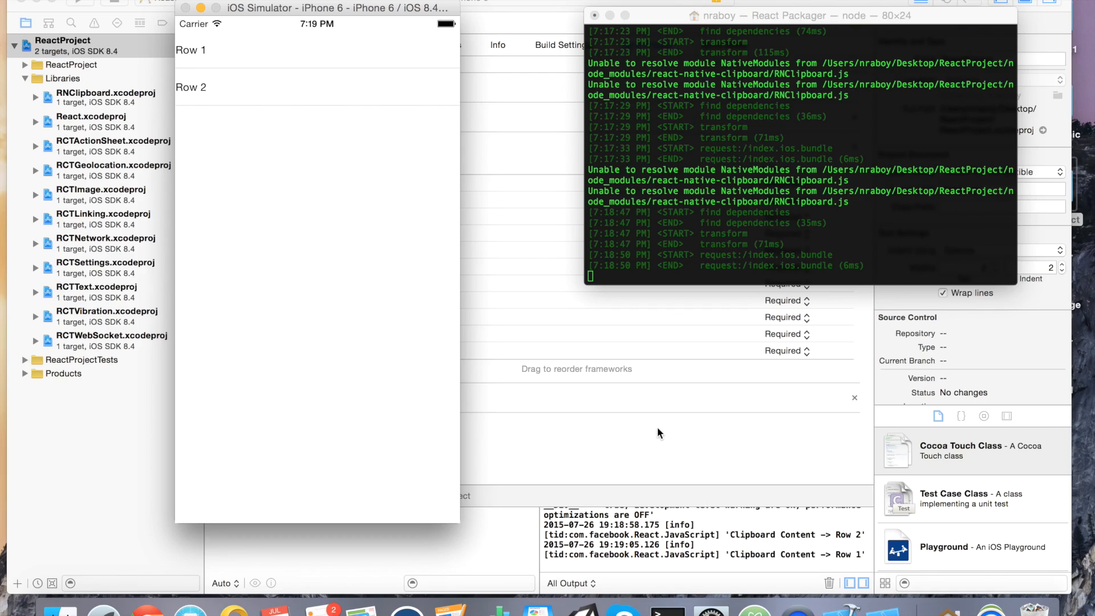
{"action": "mouse_move", "coordinate": [370, 134]}
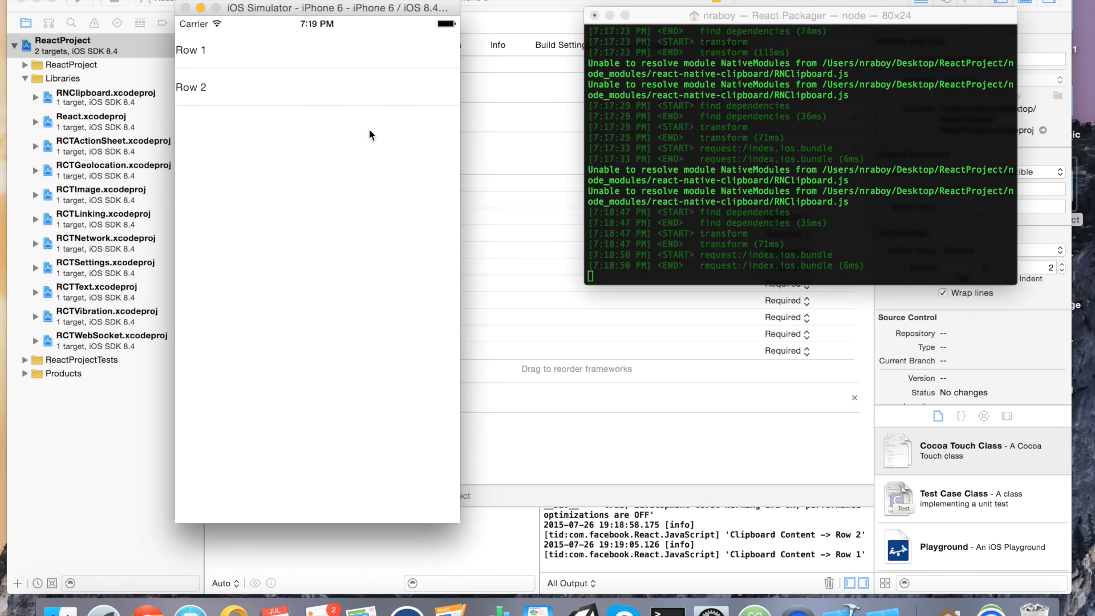
{"action": "mouse_move", "coordinate": [355, 231]}
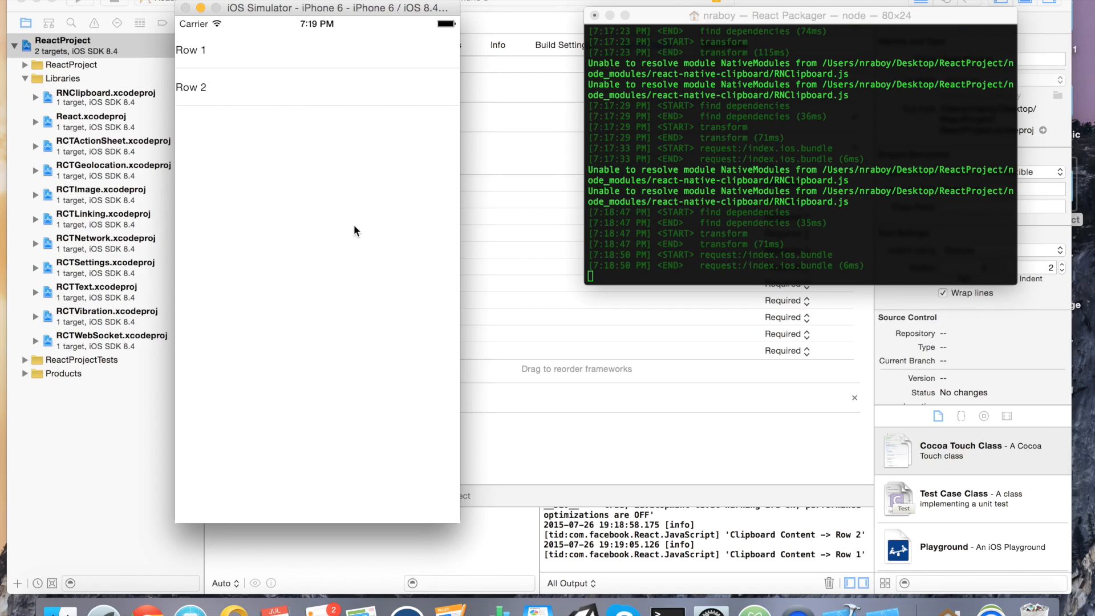
{"action": "mouse_move", "coordinate": [754, 611]}
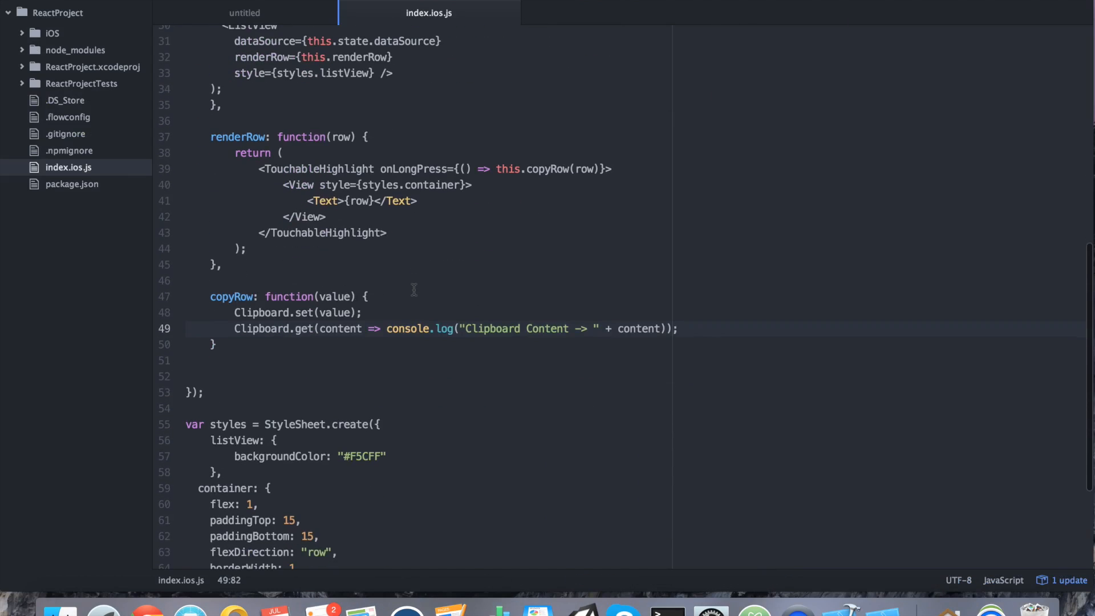
{"action": "left_click", "coordinate": [676, 329]}
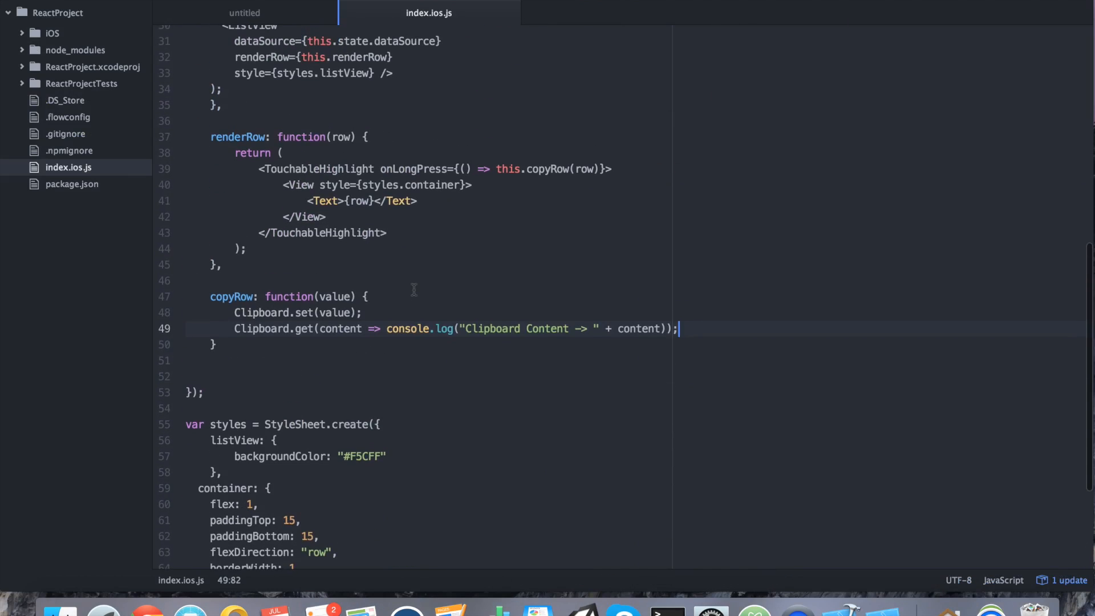
{"action": "scroll", "scroll_direction": "up", "scroll_amount": 3}
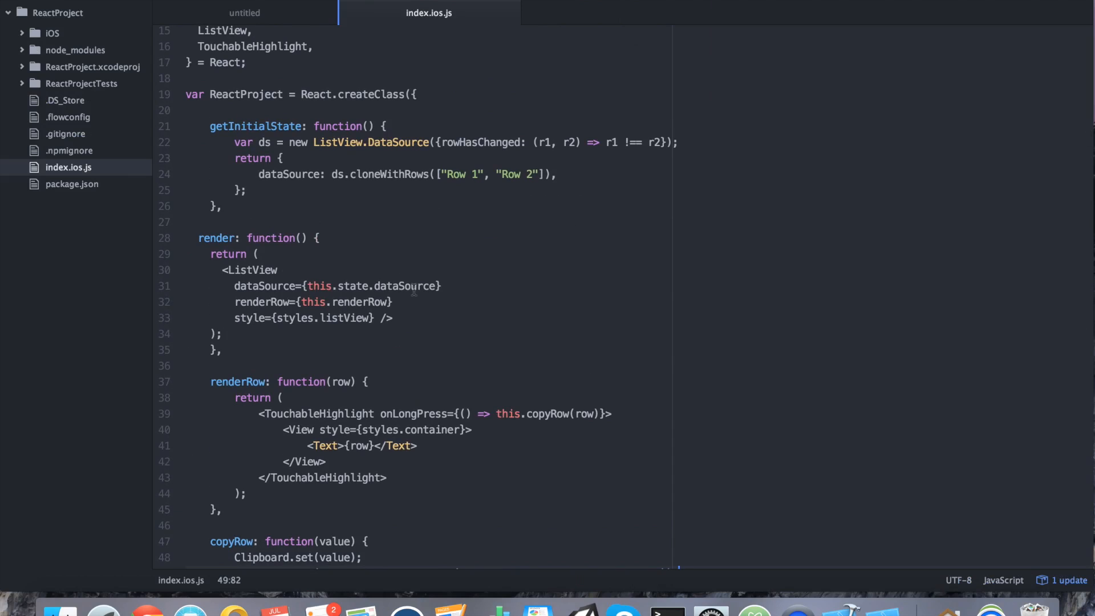
{"action": "scroll", "scroll_direction": "down", "scroll_amount": 3}
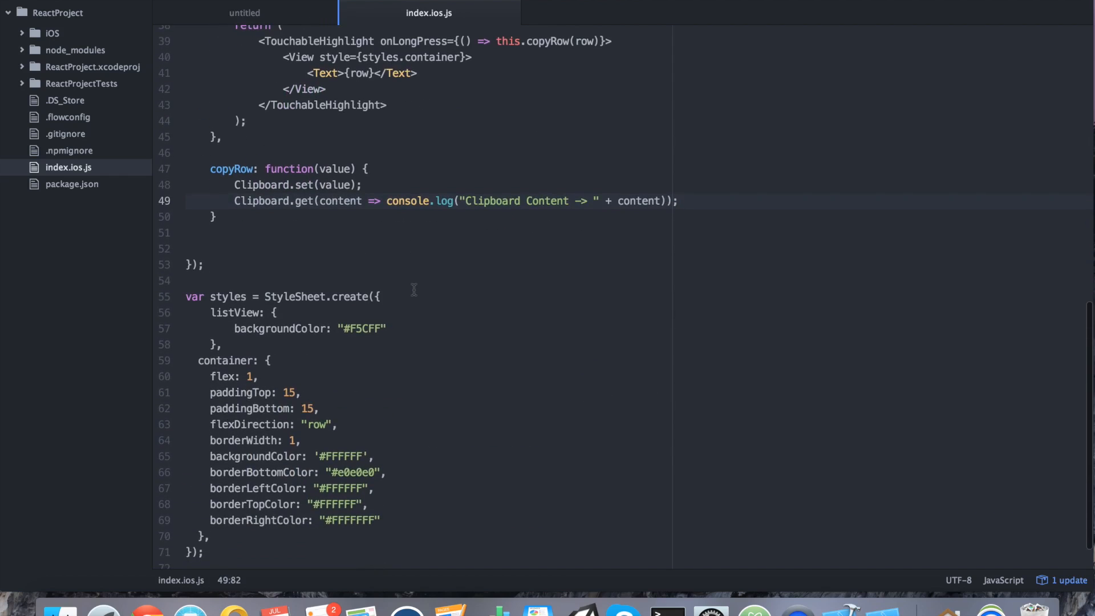
{"action": "scroll", "scroll_direction": "down", "scroll_amount": 3}
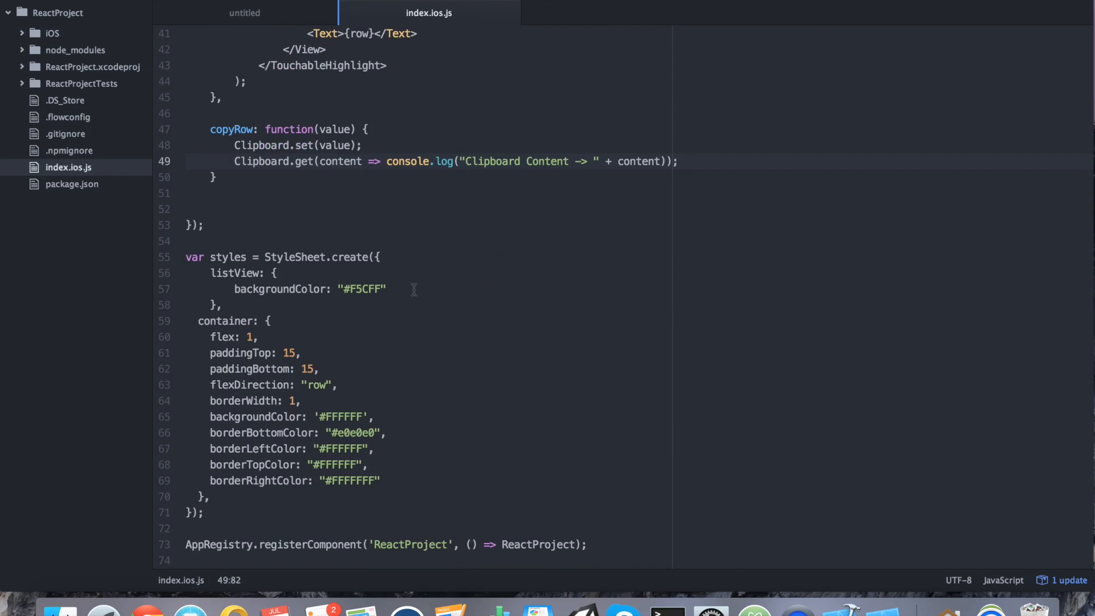
{"action": "scroll", "scroll_direction": "up", "scroll_amount": 3}
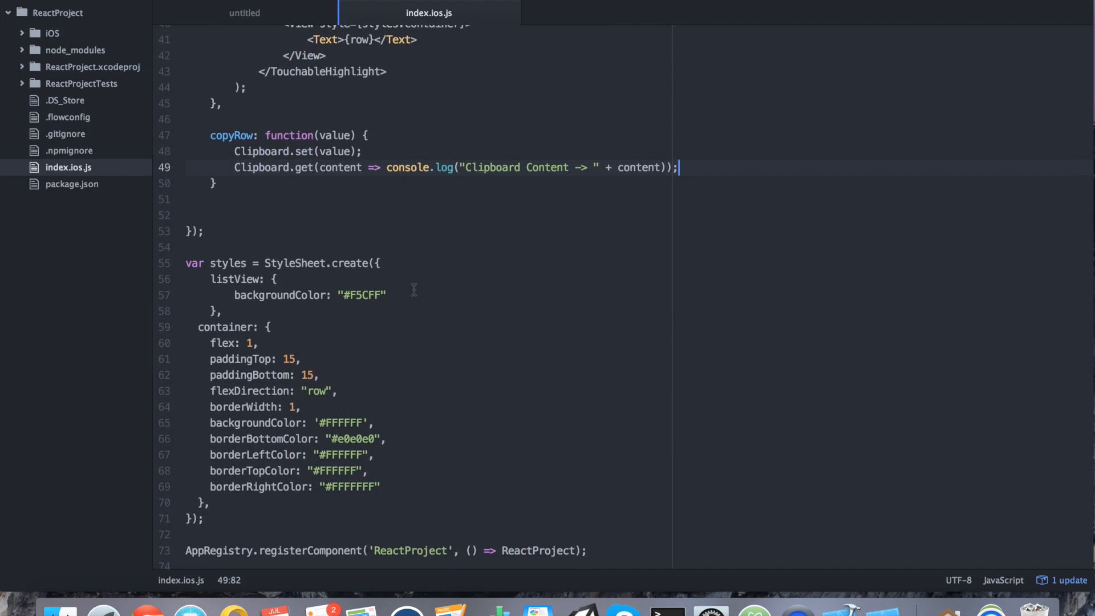
{"action": "scroll", "scroll_direction": "up", "scroll_amount": 3}
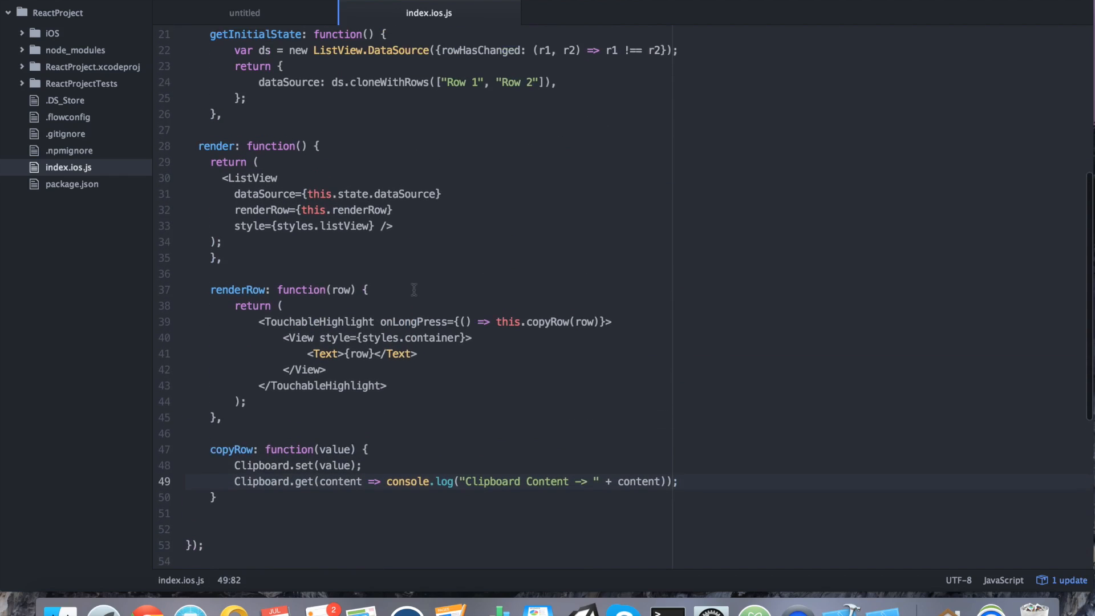